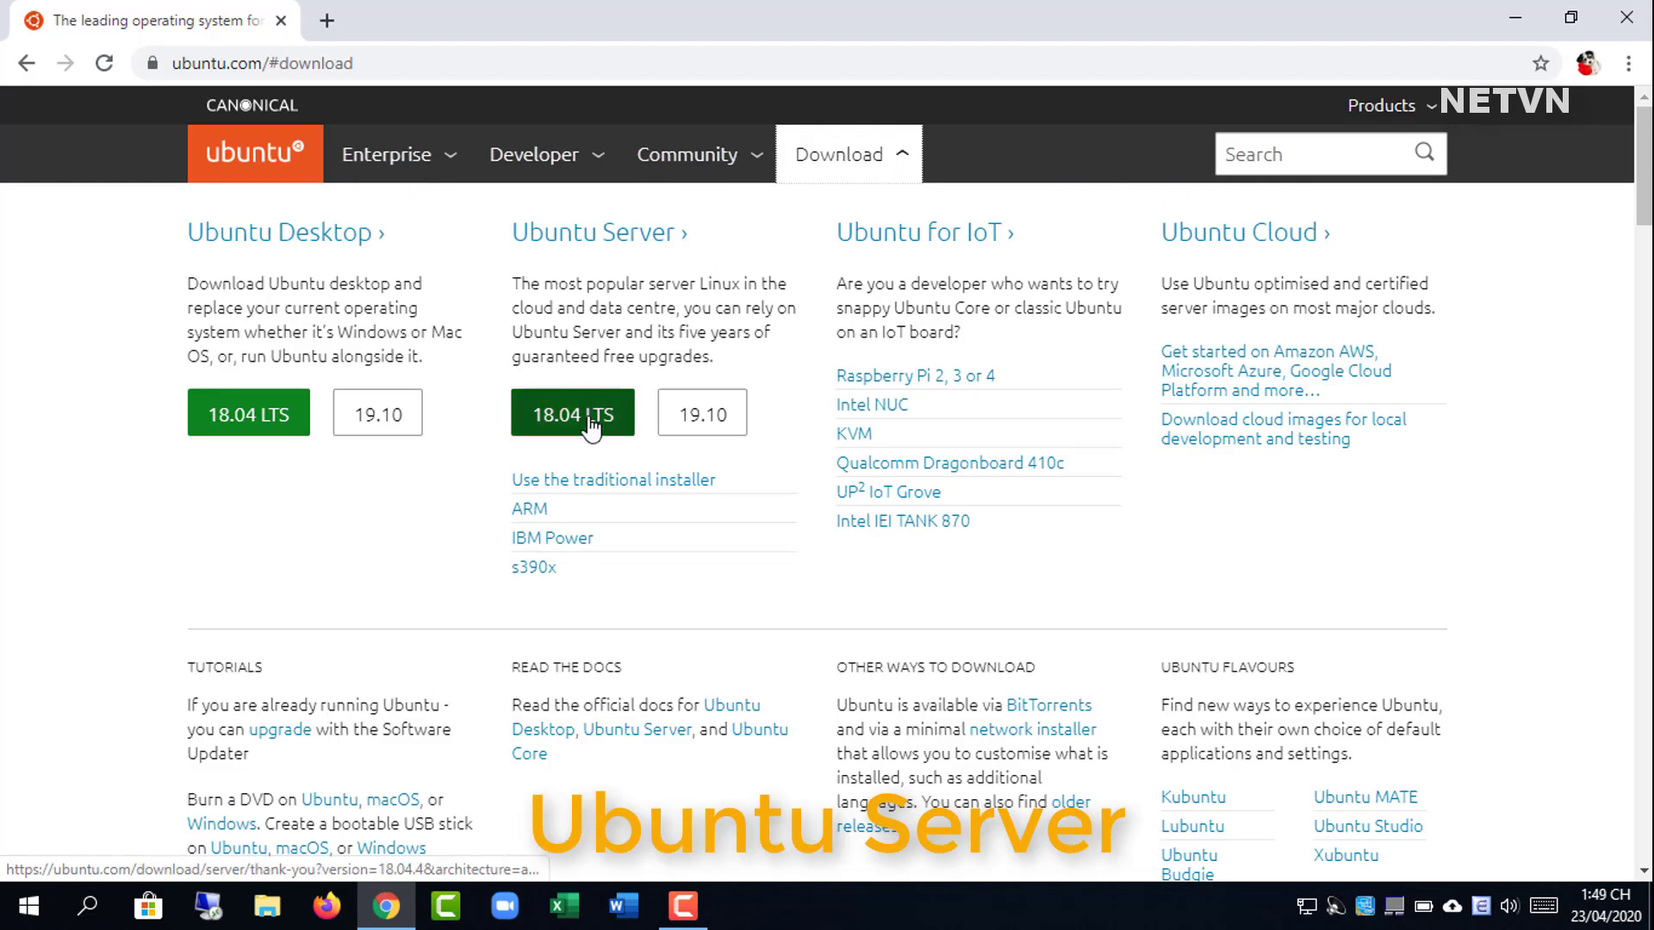
Download the Ubuntu Server 18.04 LTS image from ubuntu.com's Download menu
left_click(572, 411)
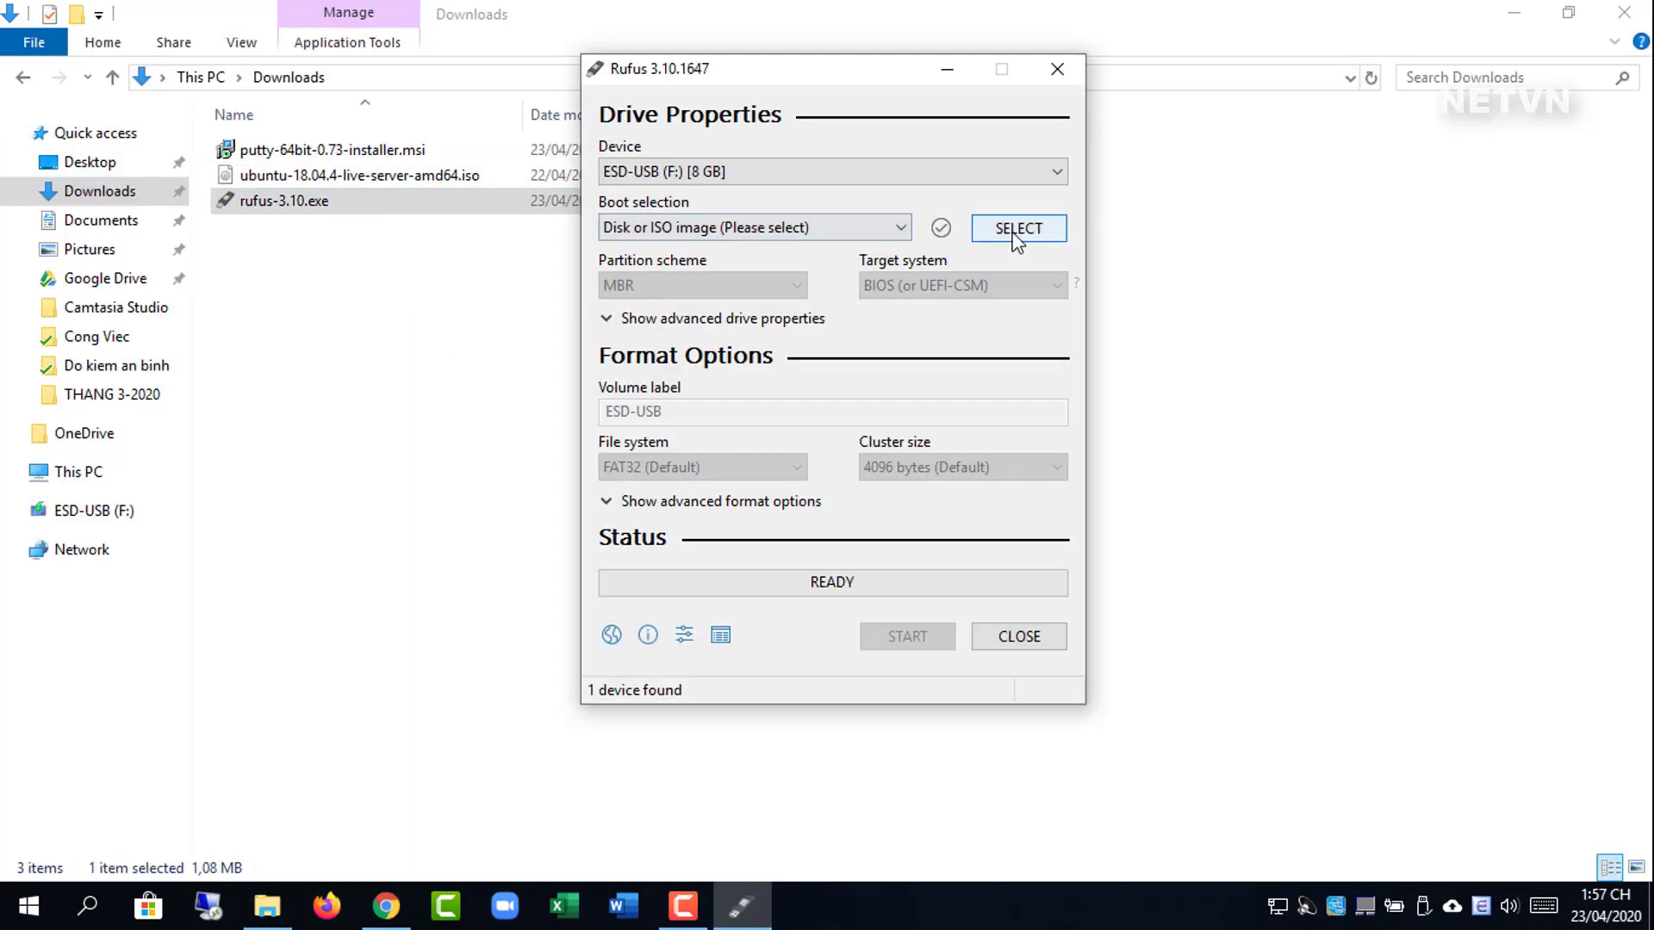
Write ubuntu-18.04.4-live-server-amd64.iso to the 8 GB USB drive, accepting the Syslinux download and data erasure
left_click(1018, 227)
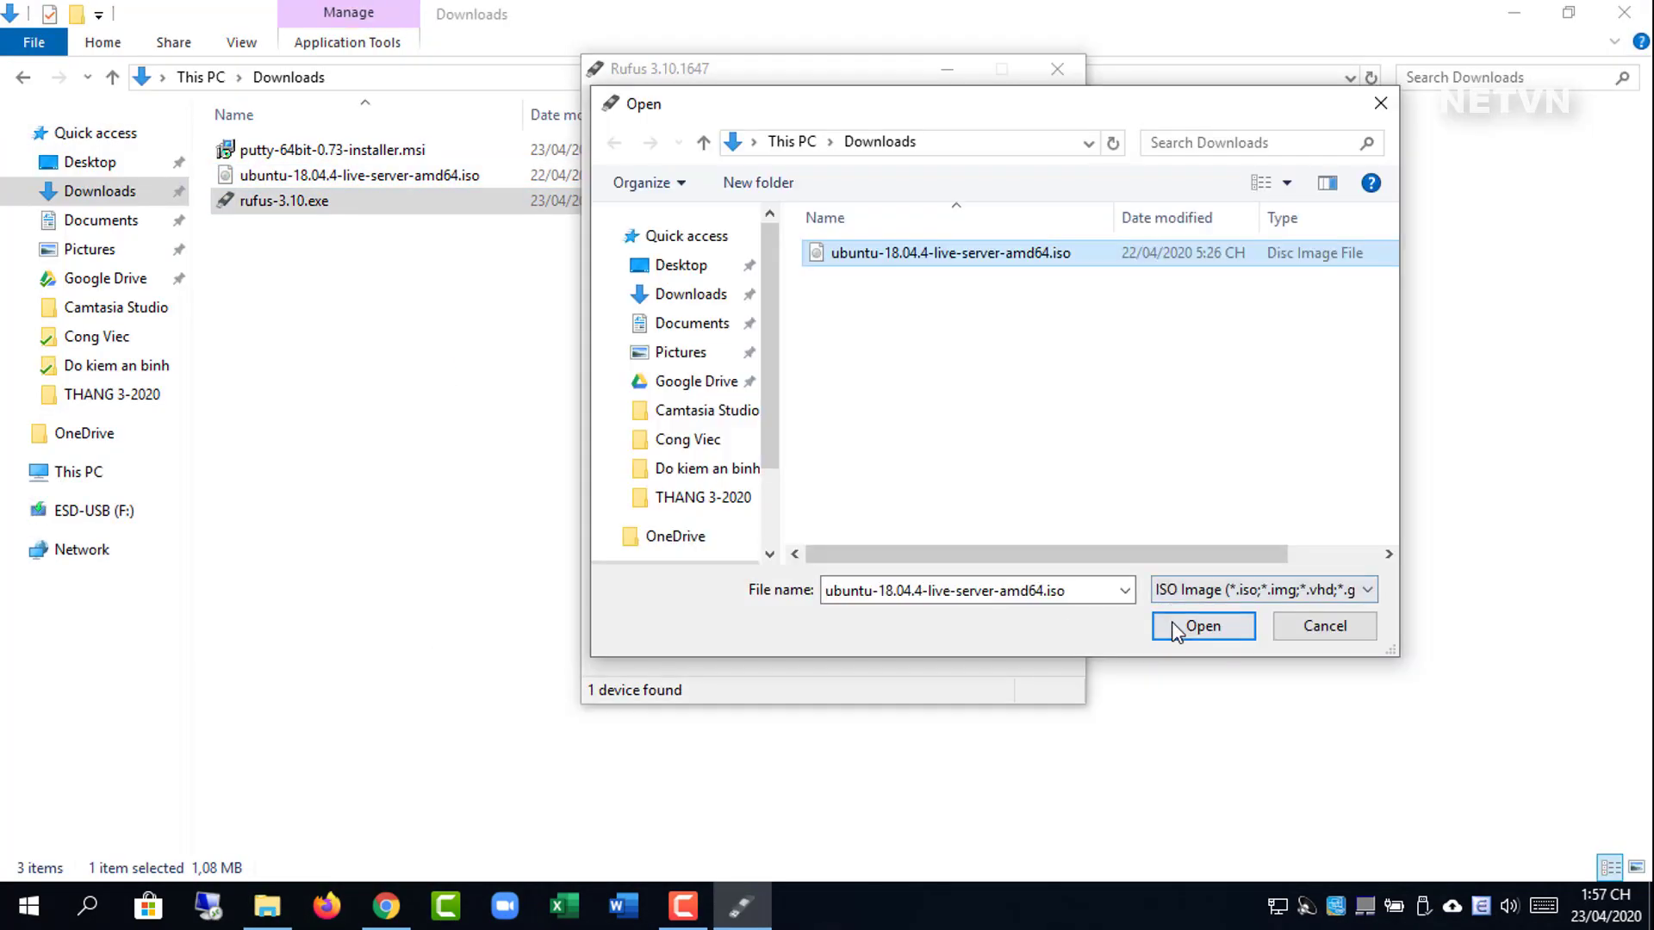
left_click(1200, 626)
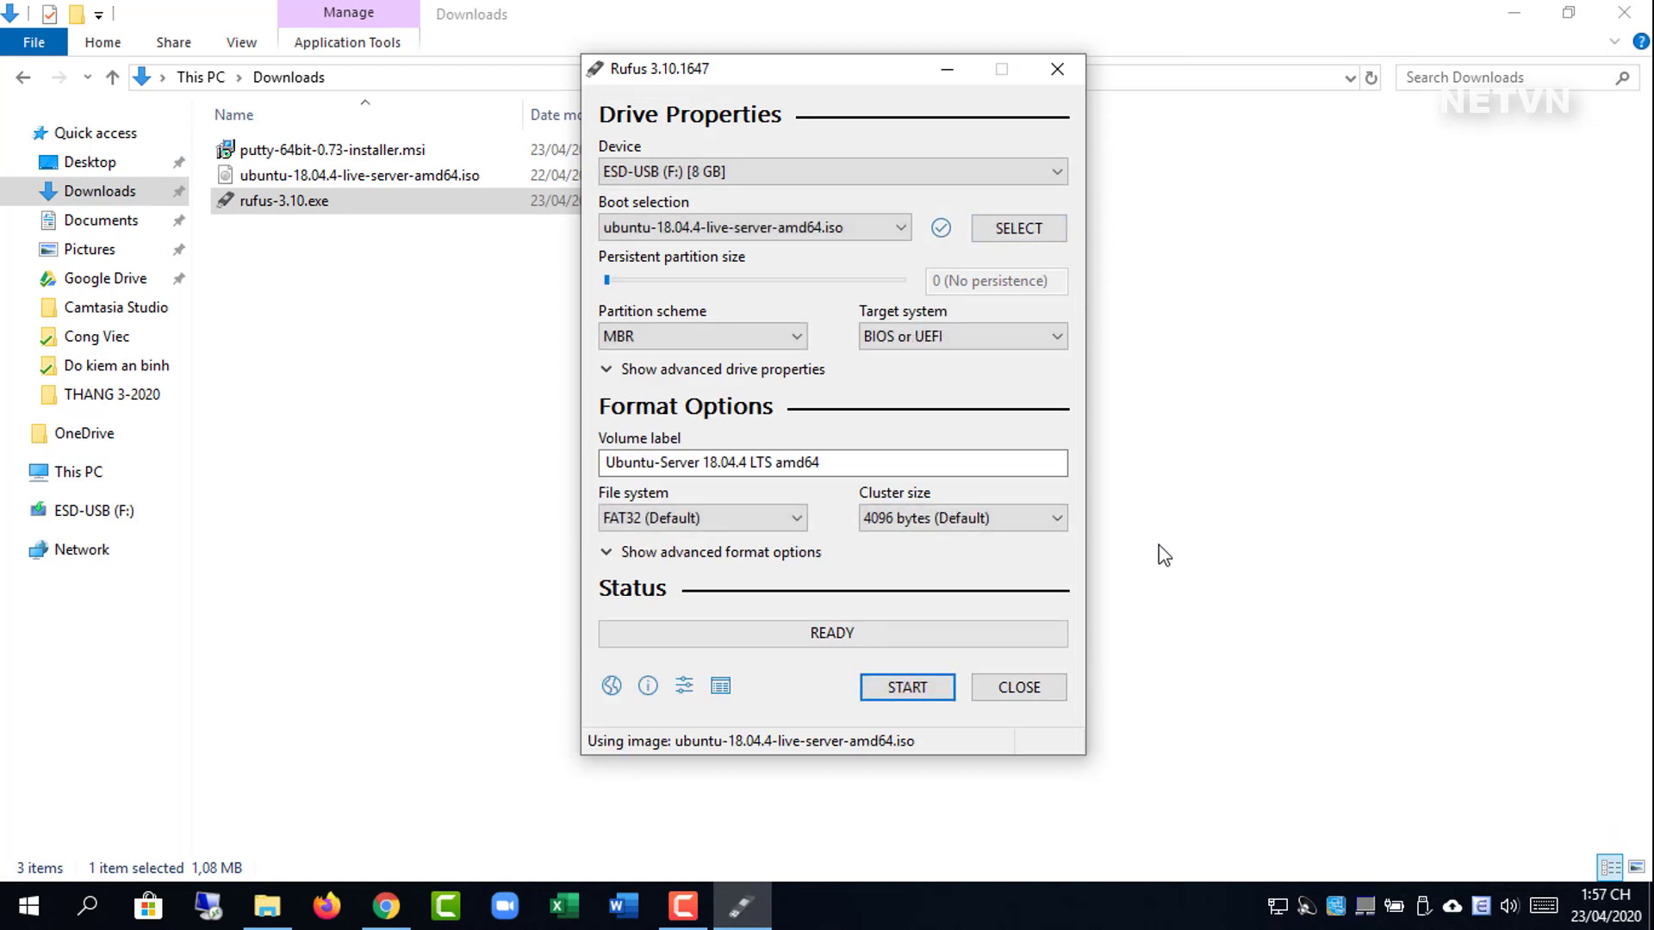
left_click(904, 687)
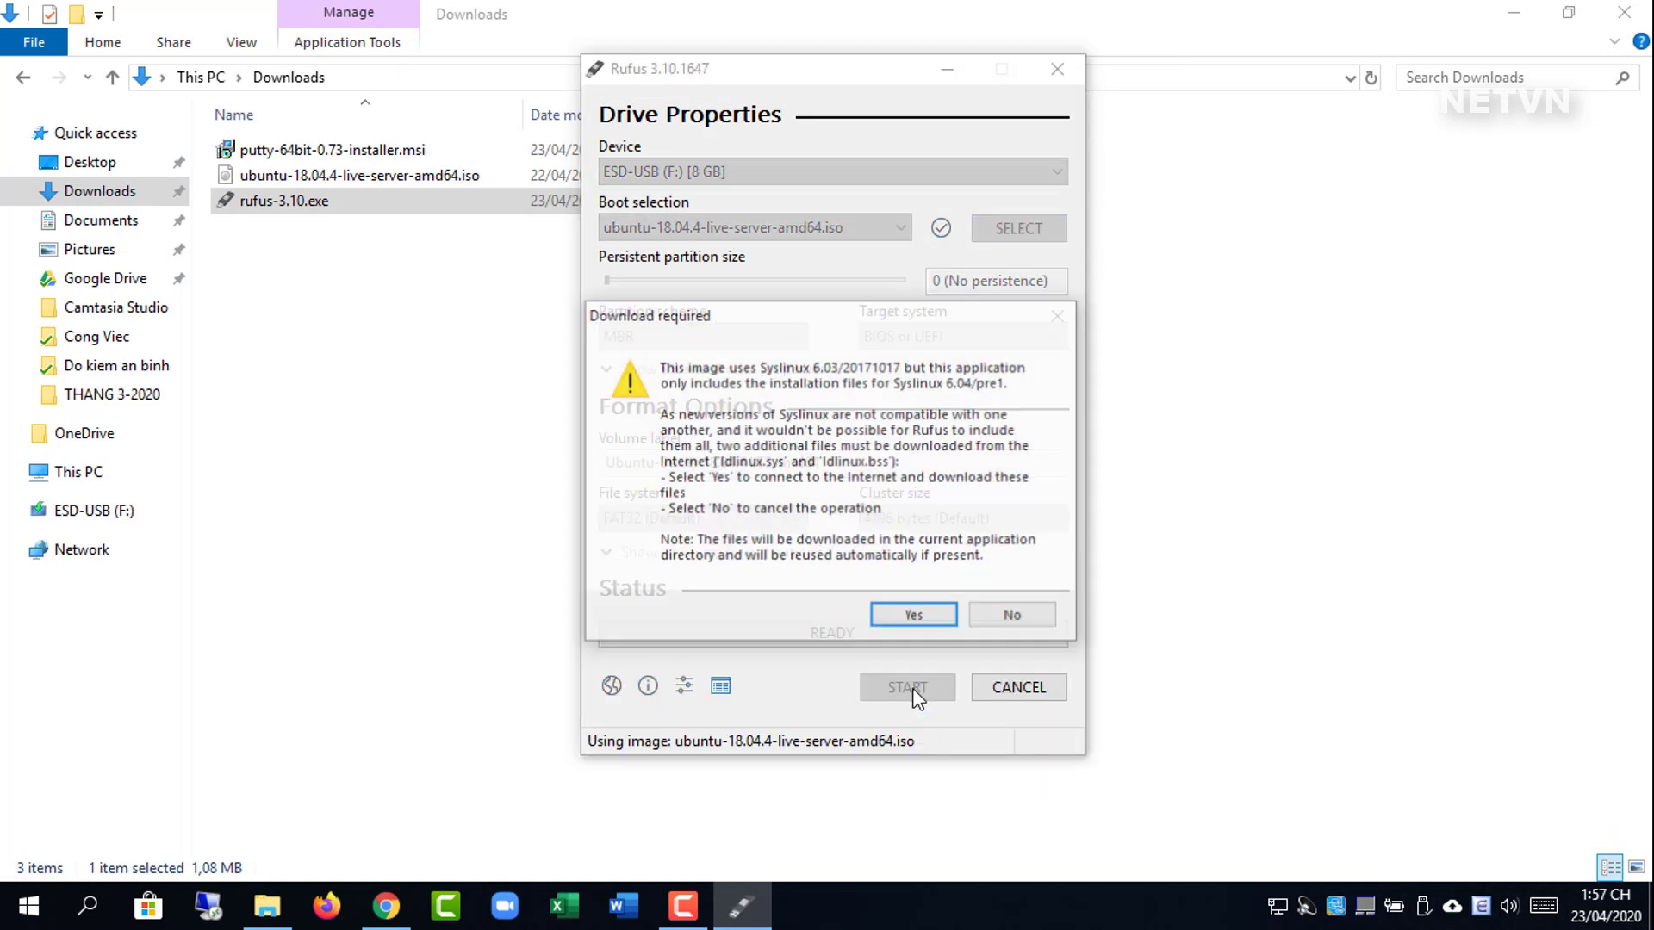
left_click(912, 614)
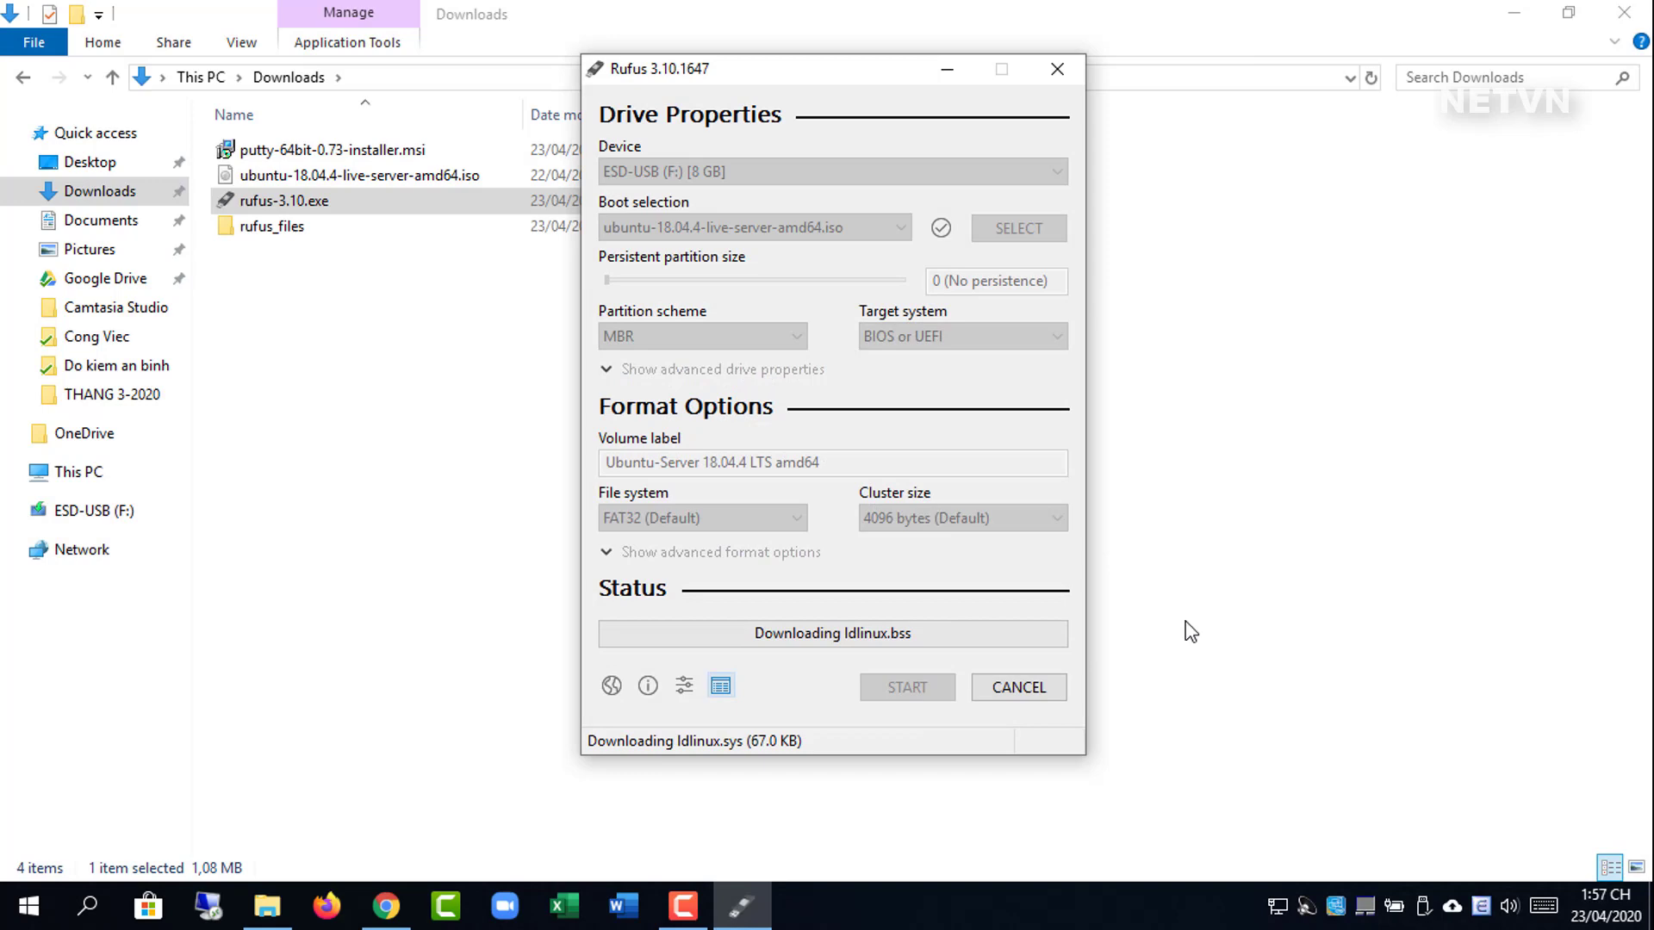
left_click(904, 687)
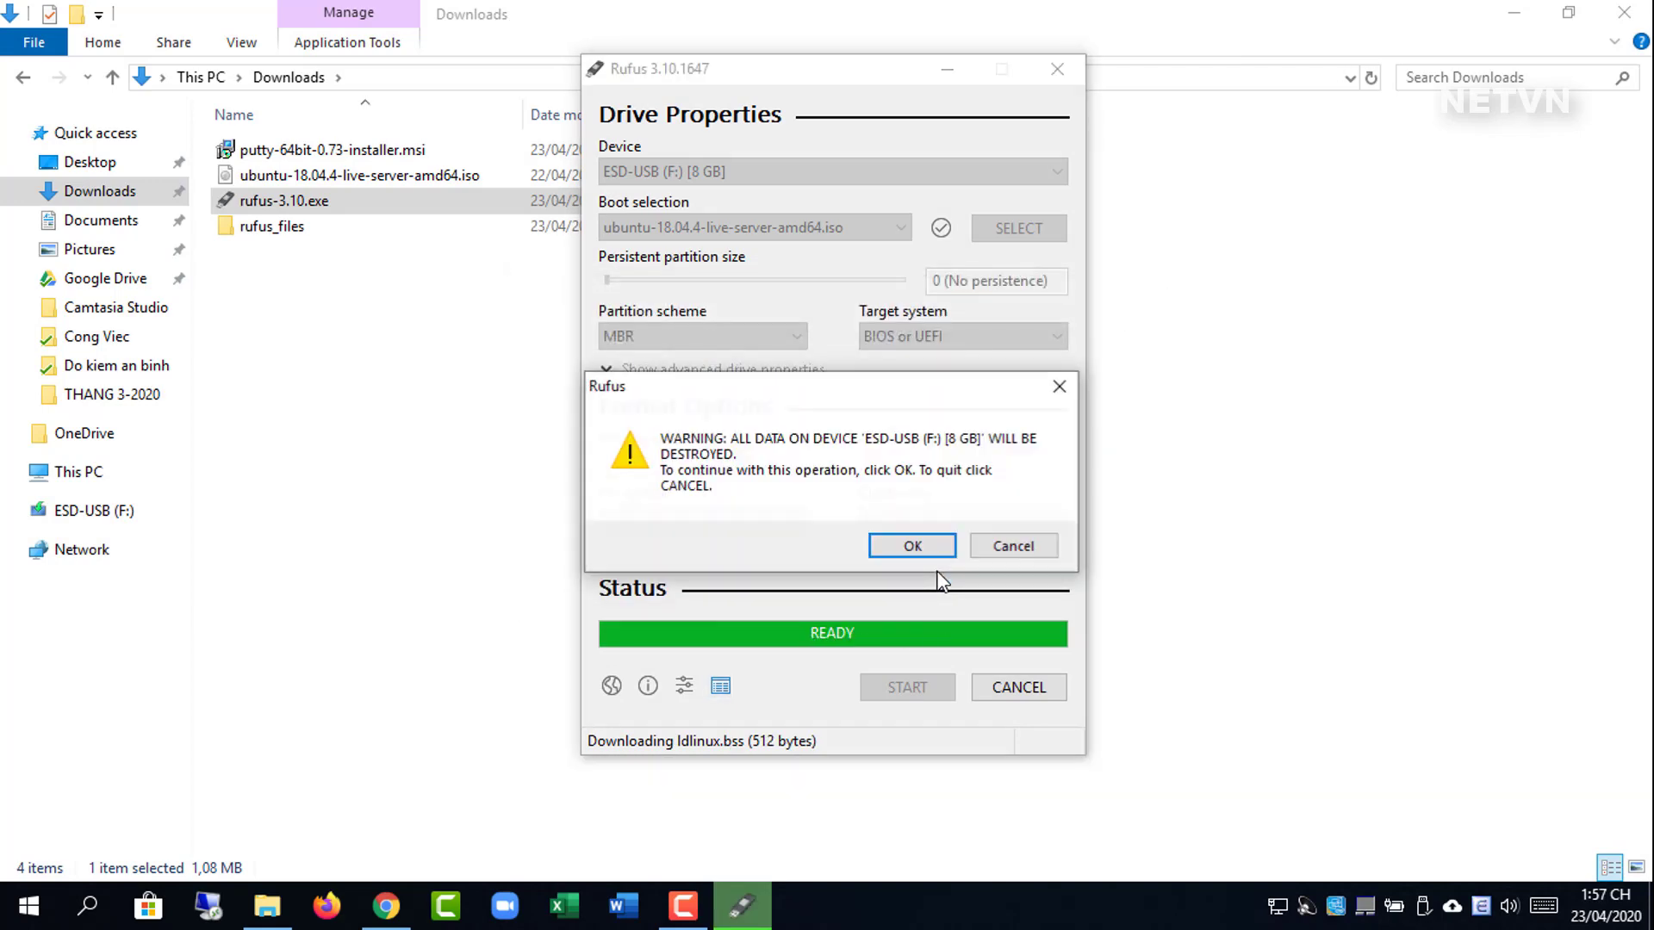
left_click(909, 546)
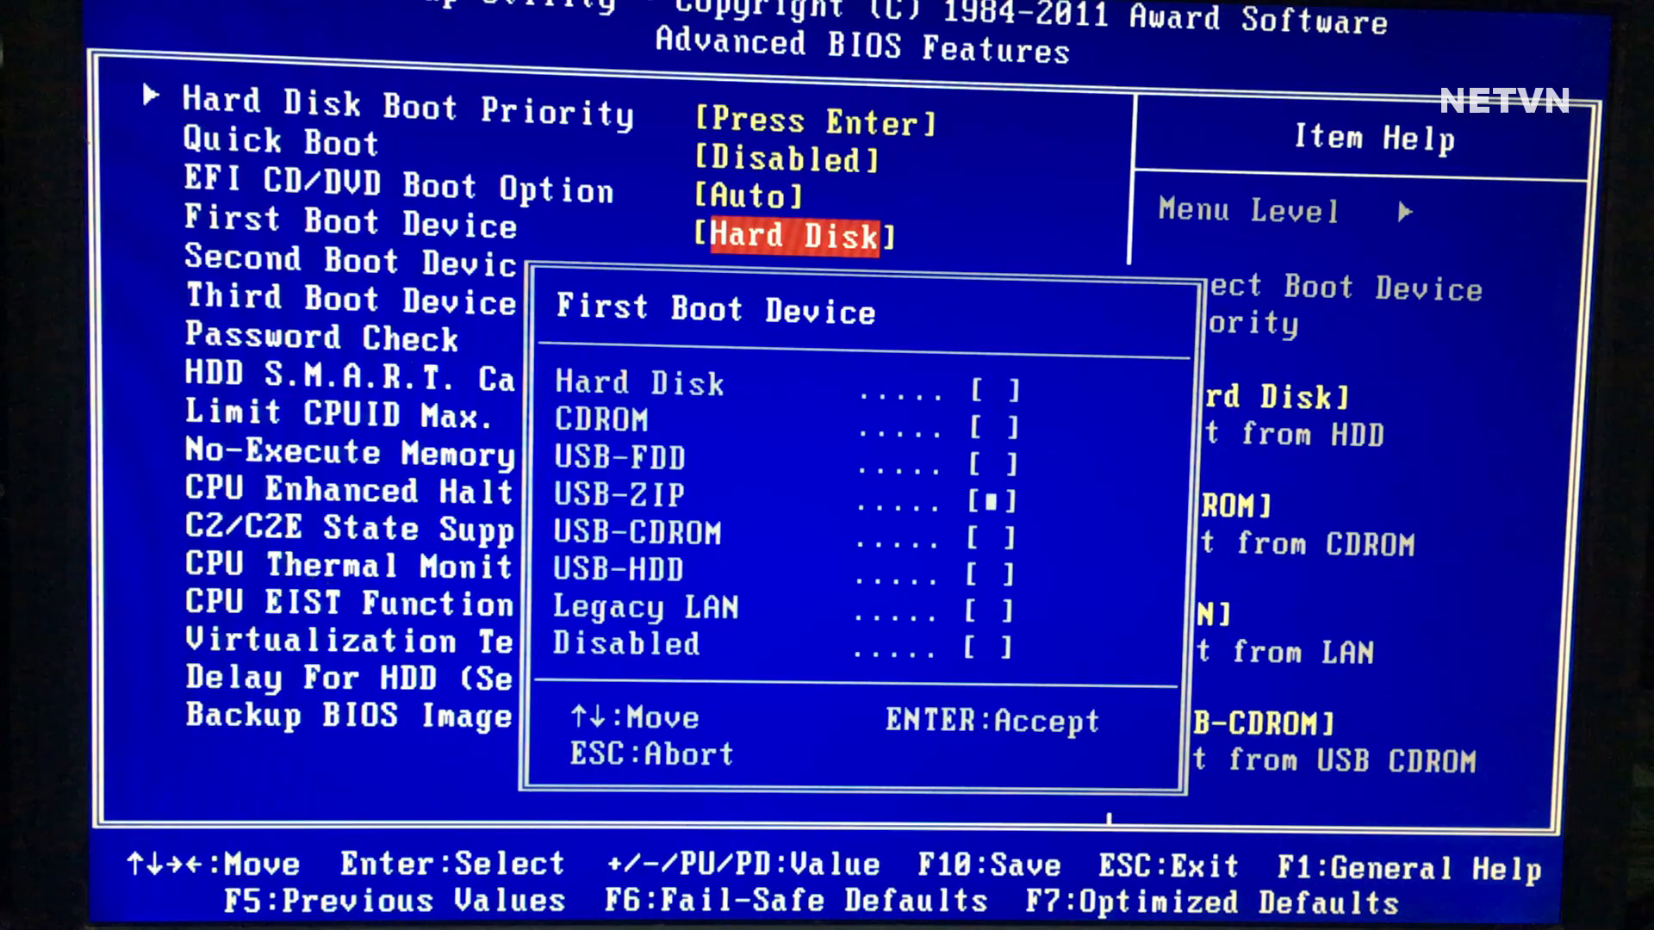
Make USB-HDD the first boot device in BIOS, save, and boot the installer in English
key("Down")
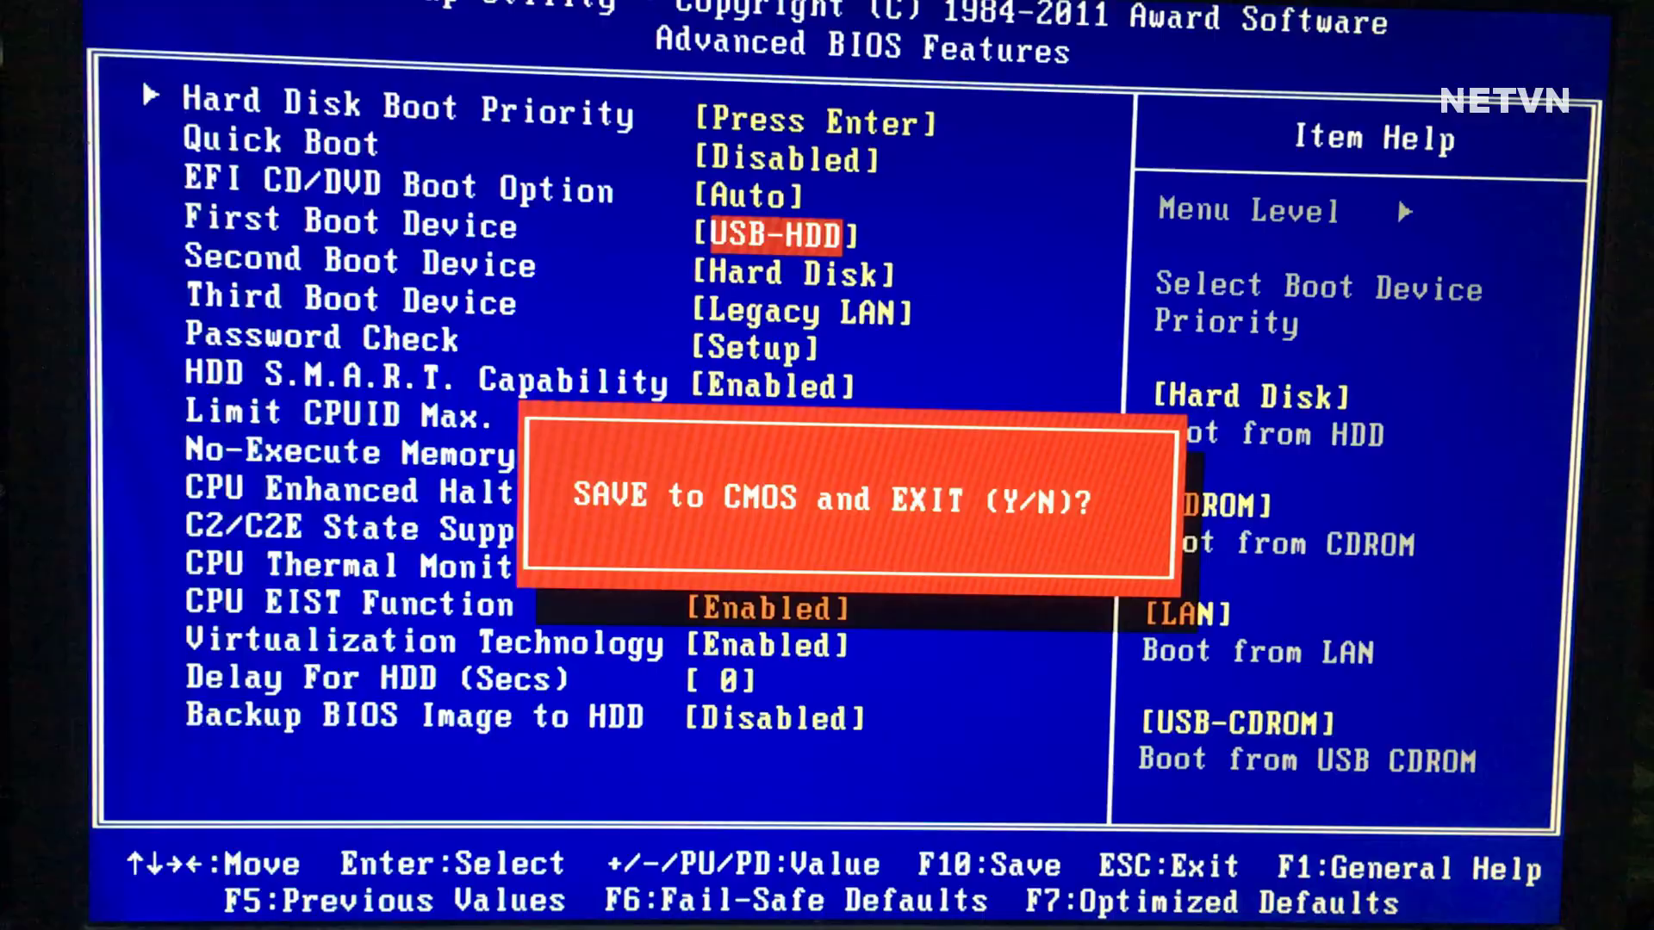
key("y")
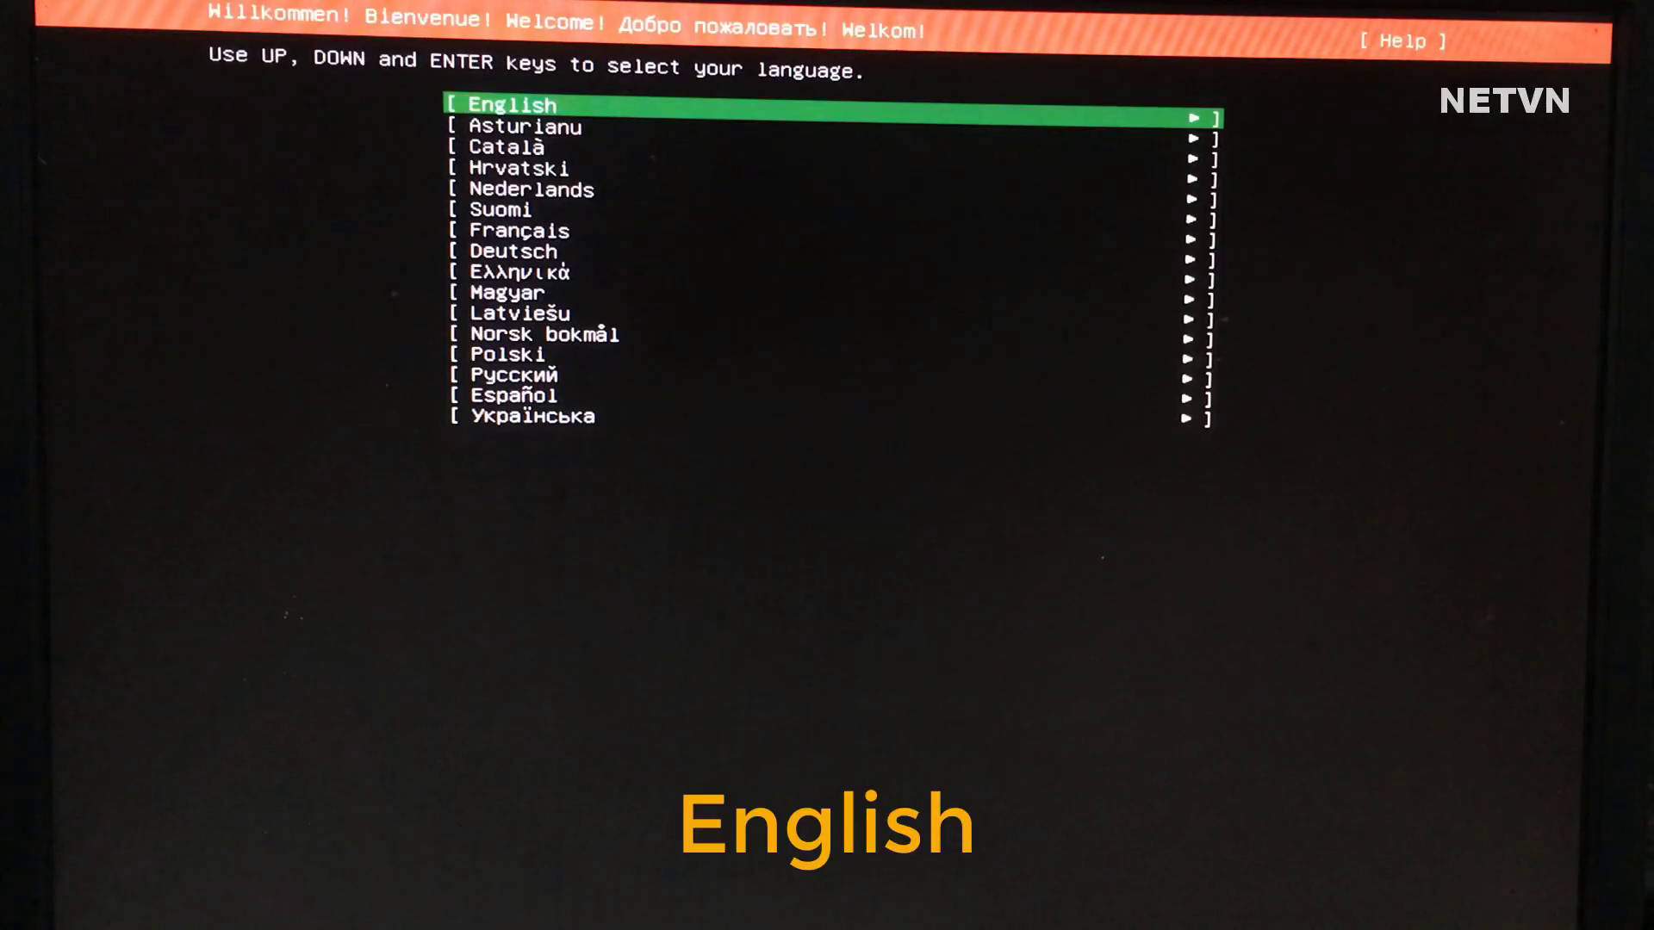
key("enter")
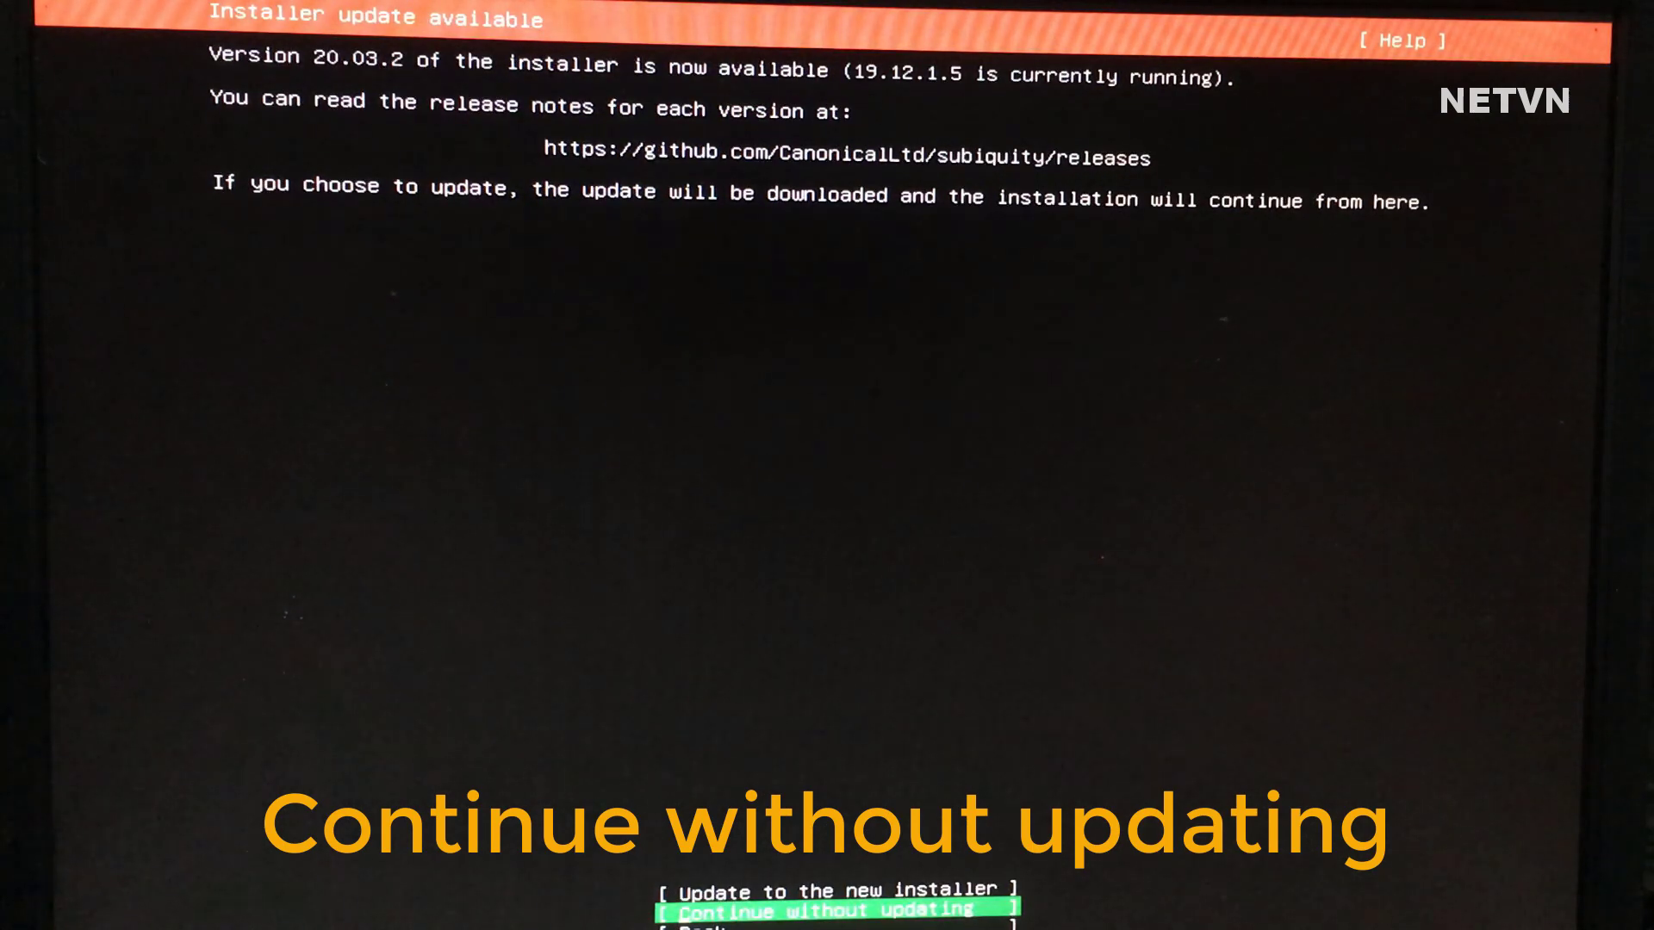
Accept the defaults: no installer update, English (US) keyboard, no proxy, whole-disk layout
left_click(834, 909)
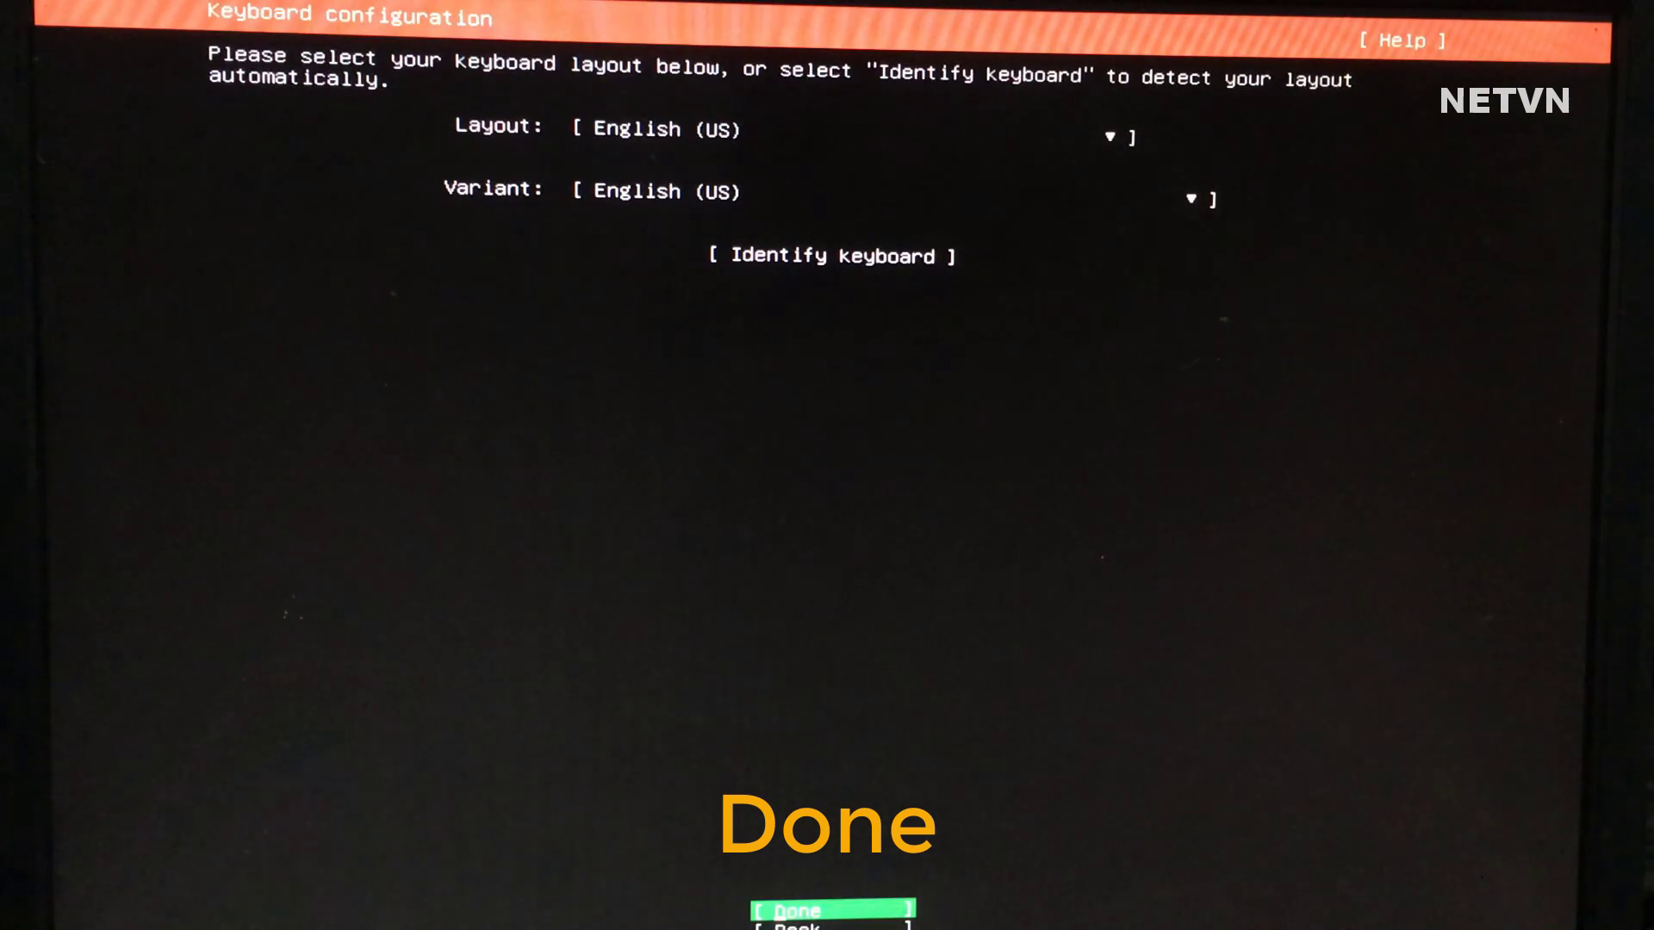
left_click(829, 909)
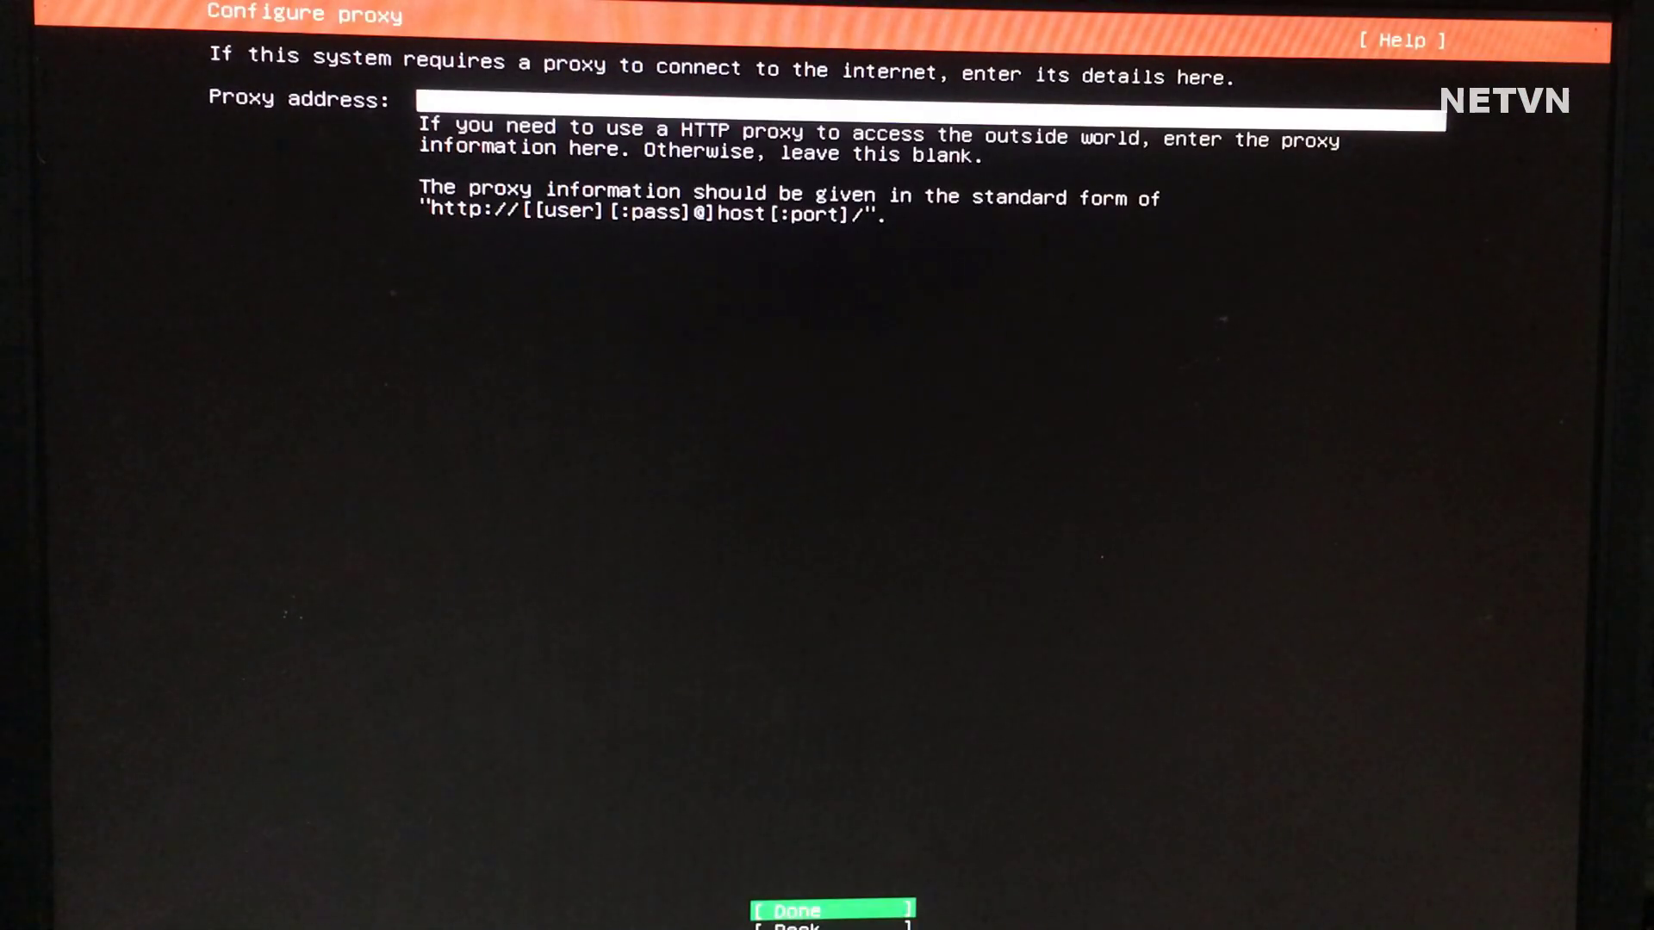
left_click(832, 909)
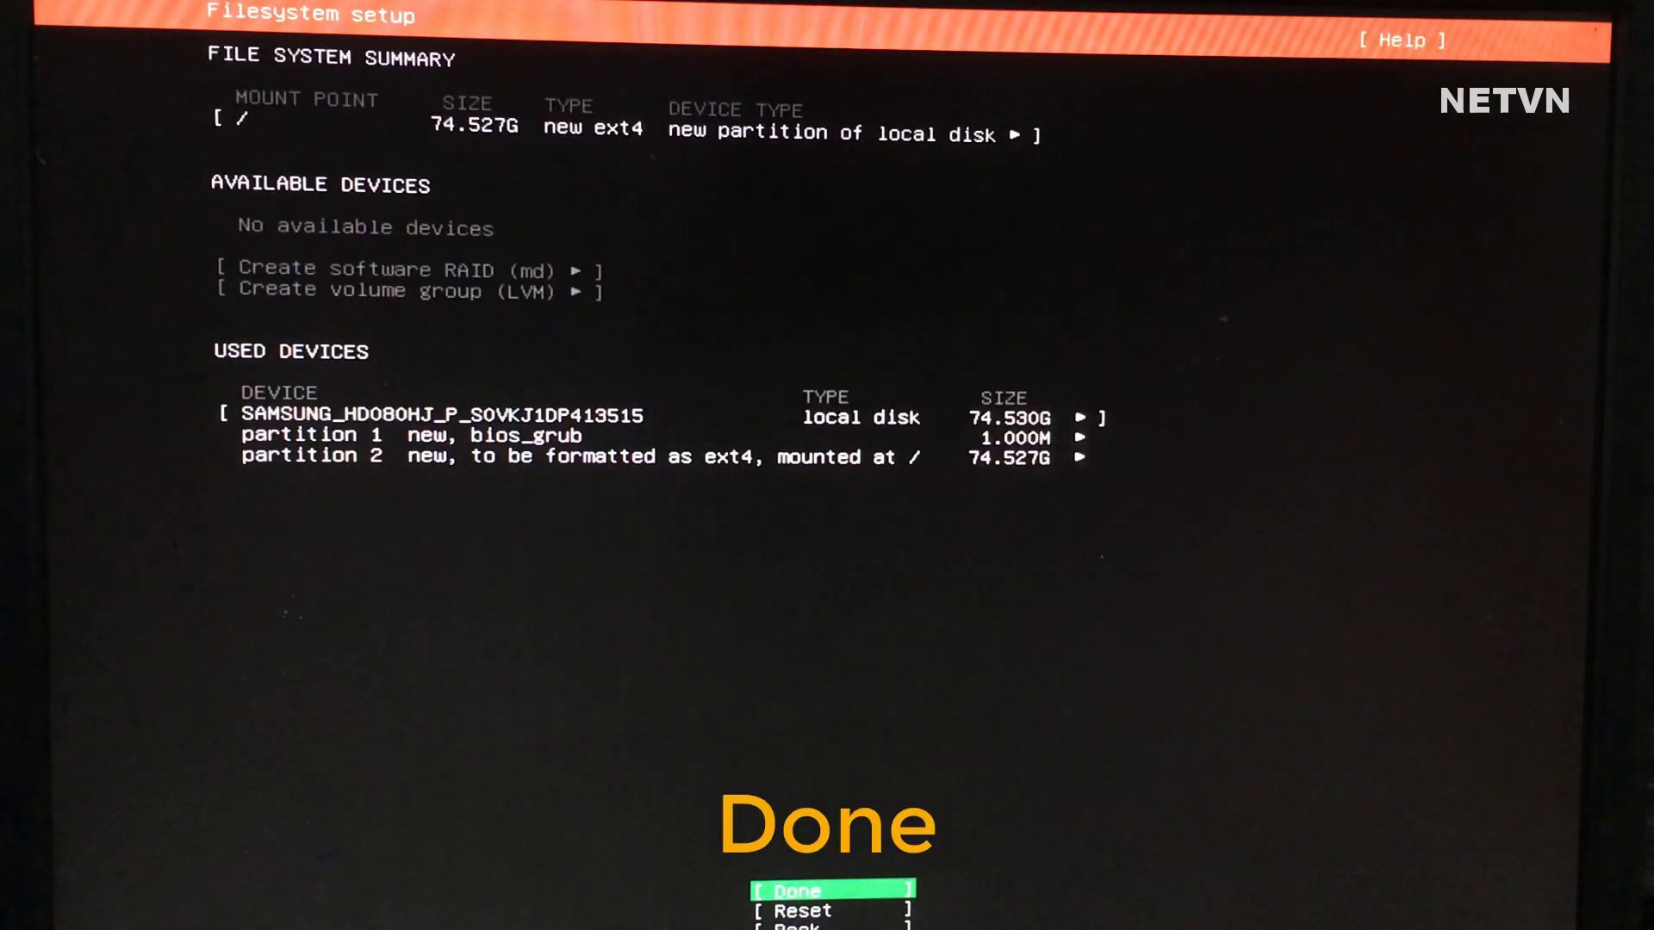
left_click(832, 891)
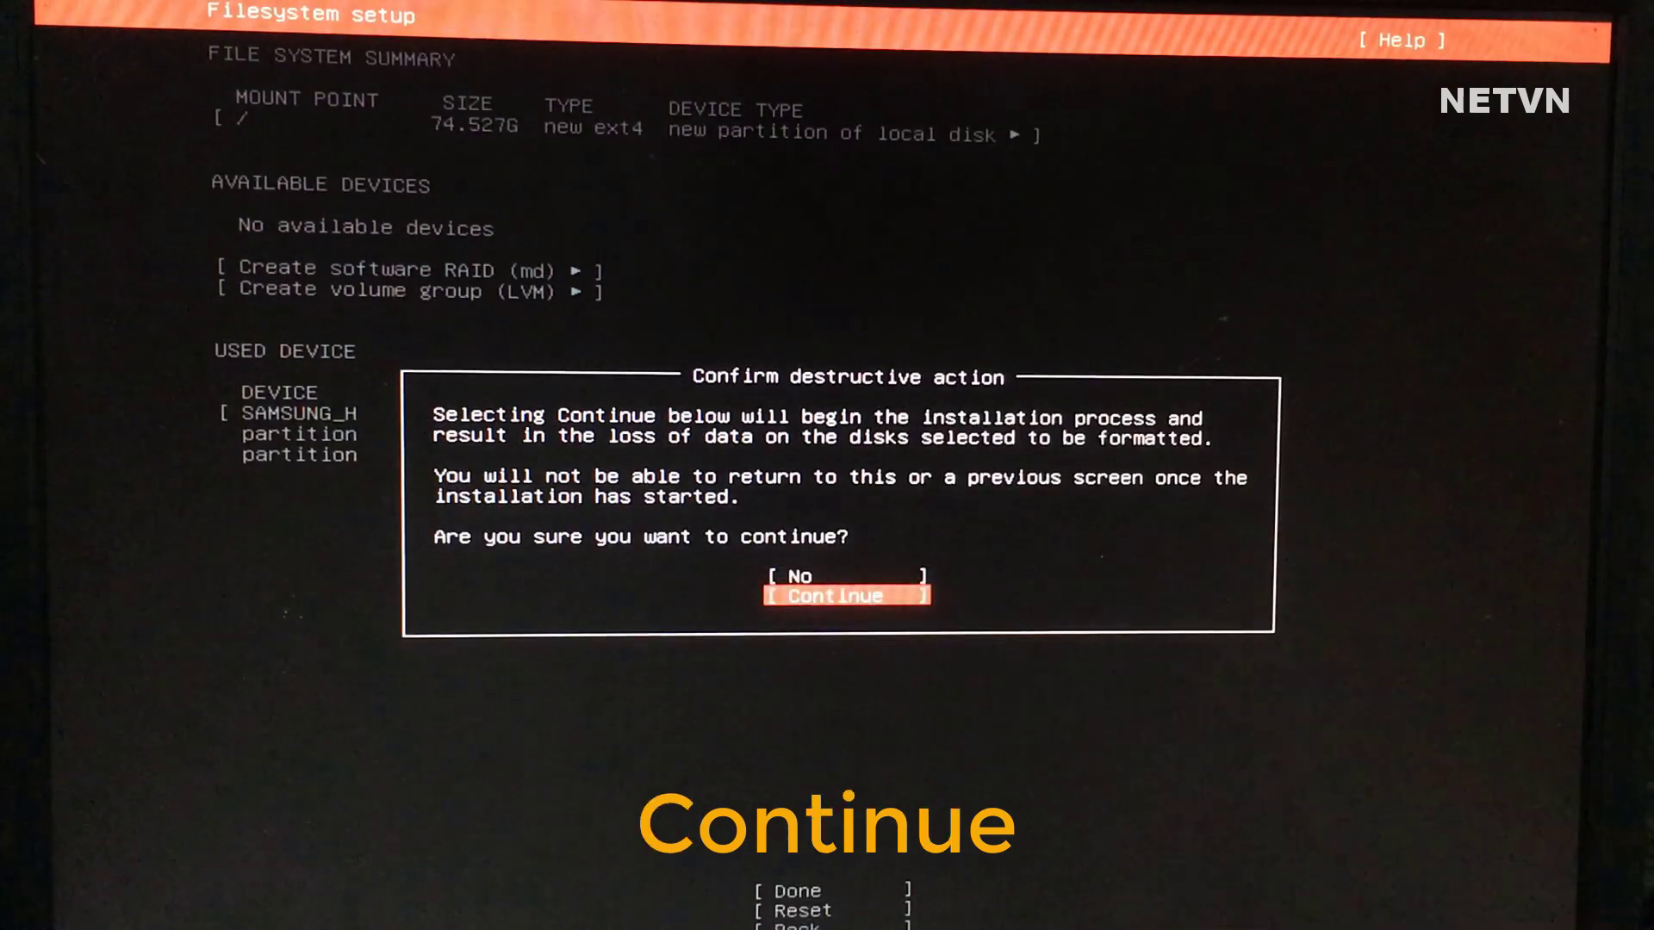
Confirm wiping the disk and create the netvn account with its password
left_click(844, 596)
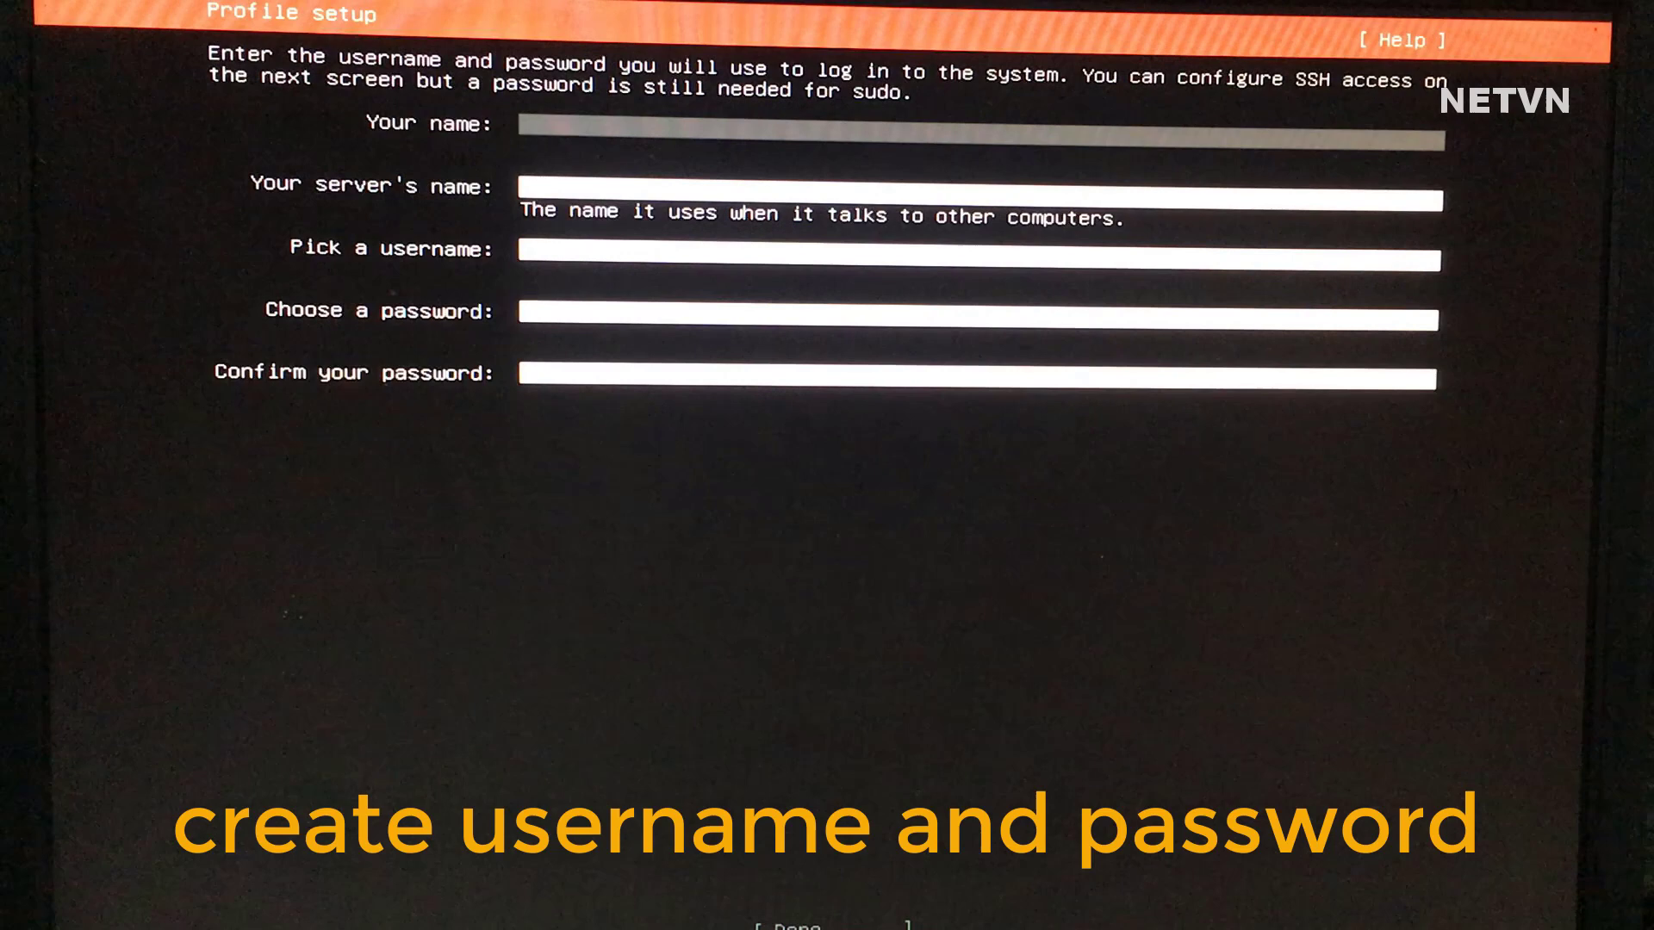
type("n")
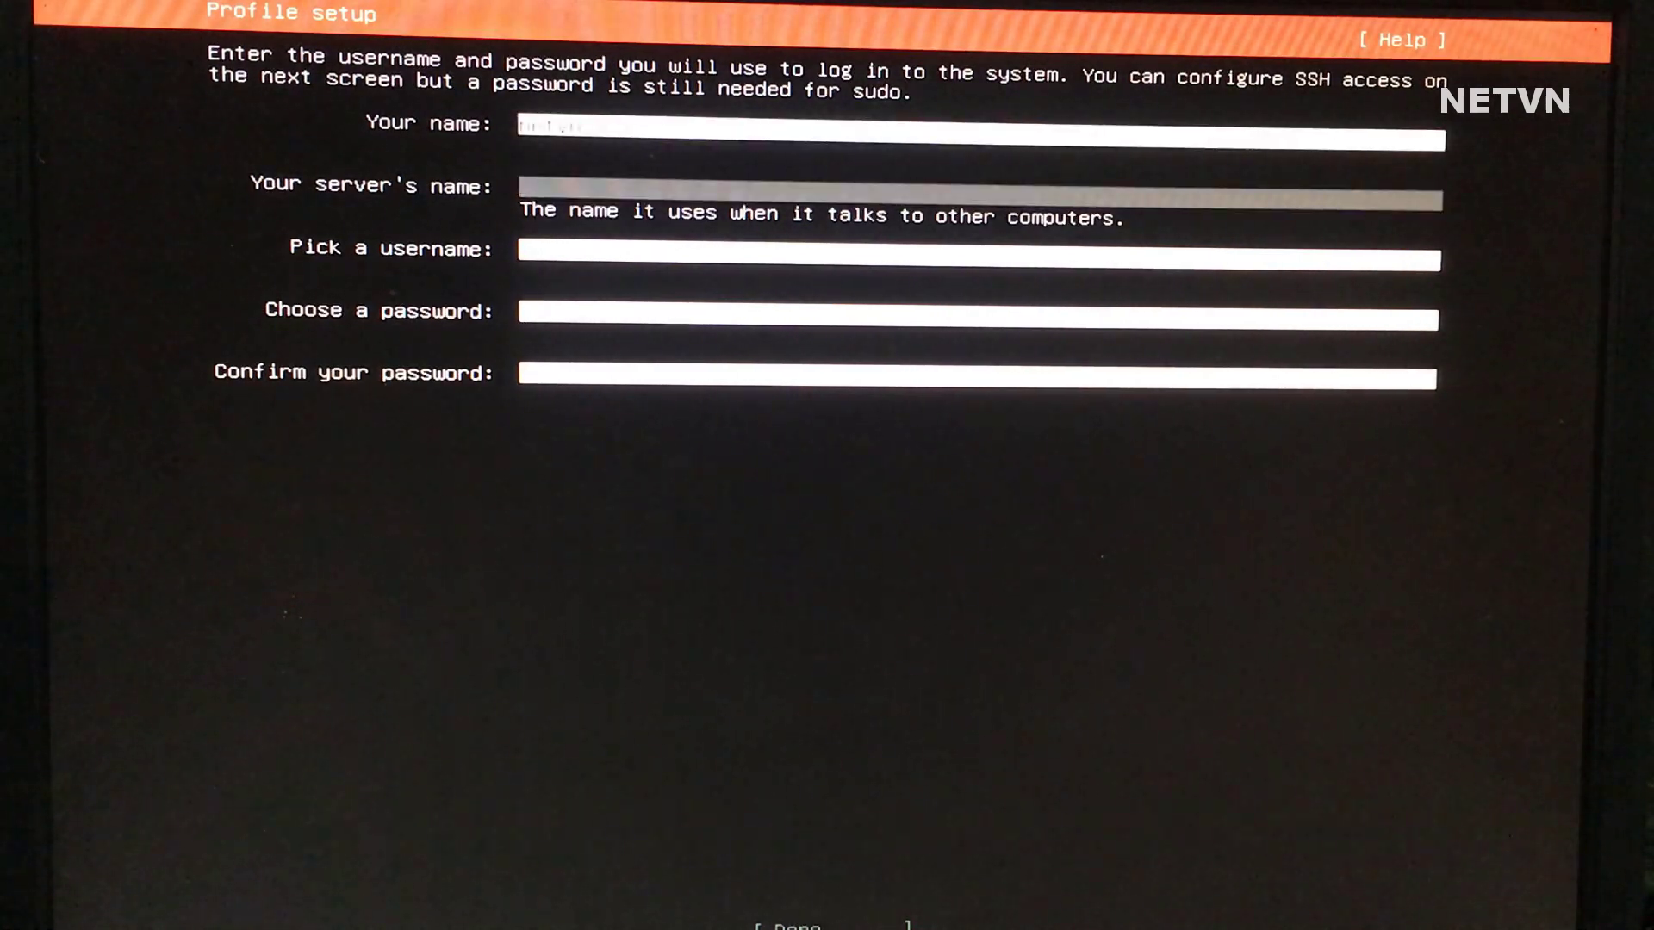
type("netvn")
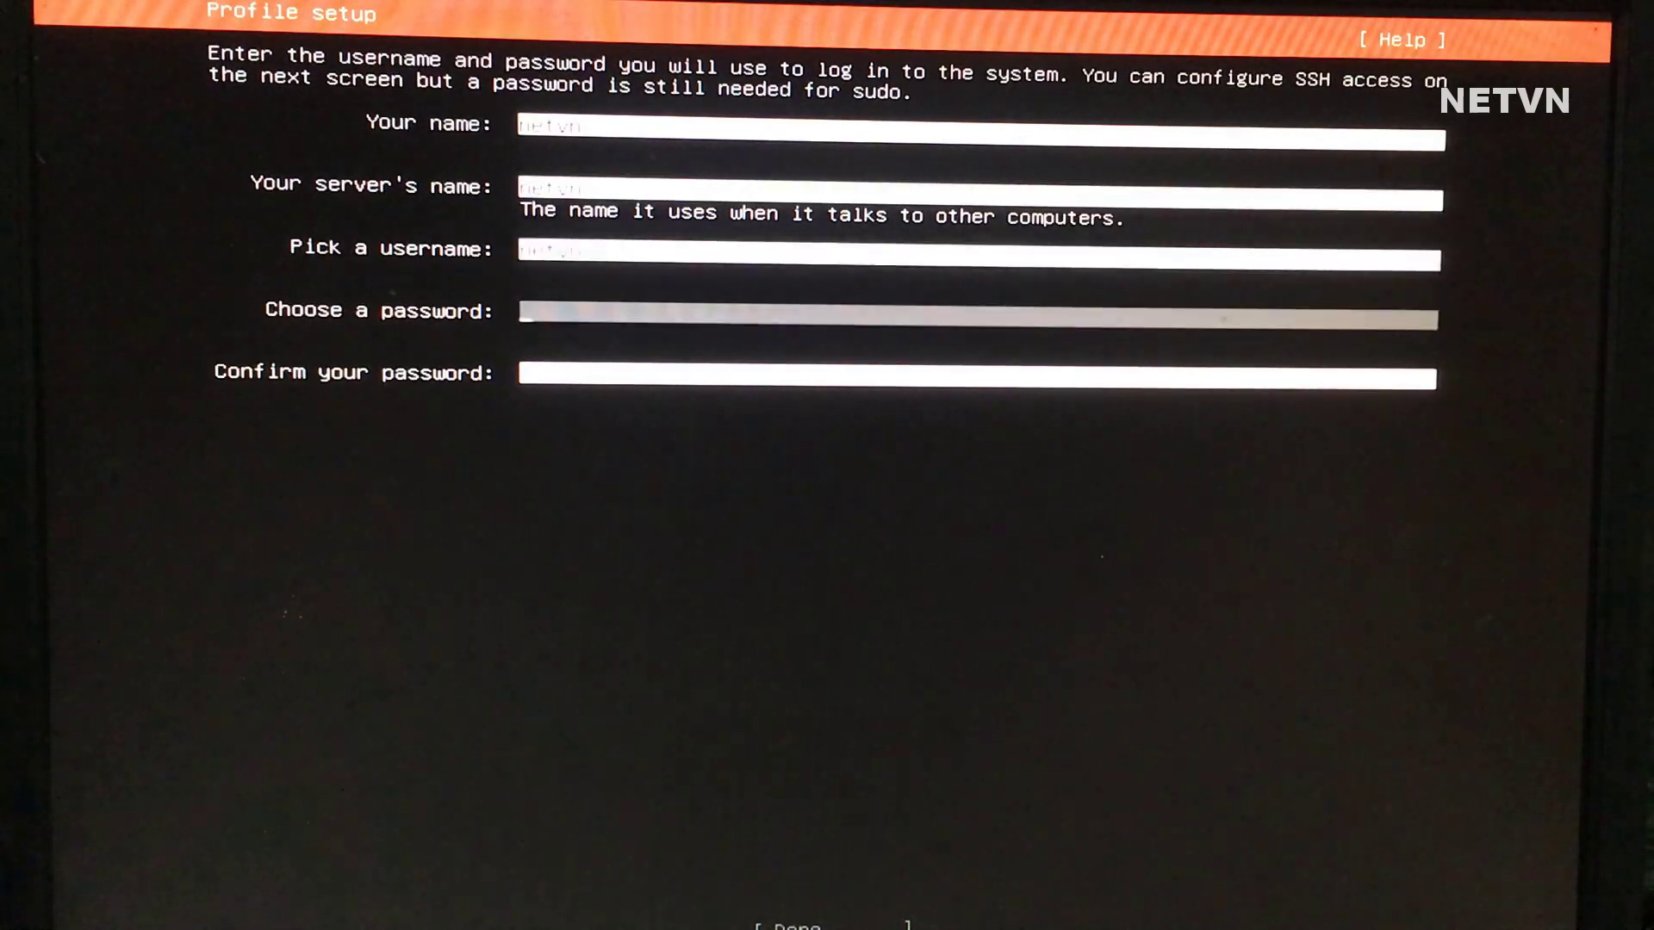
type("••••••")
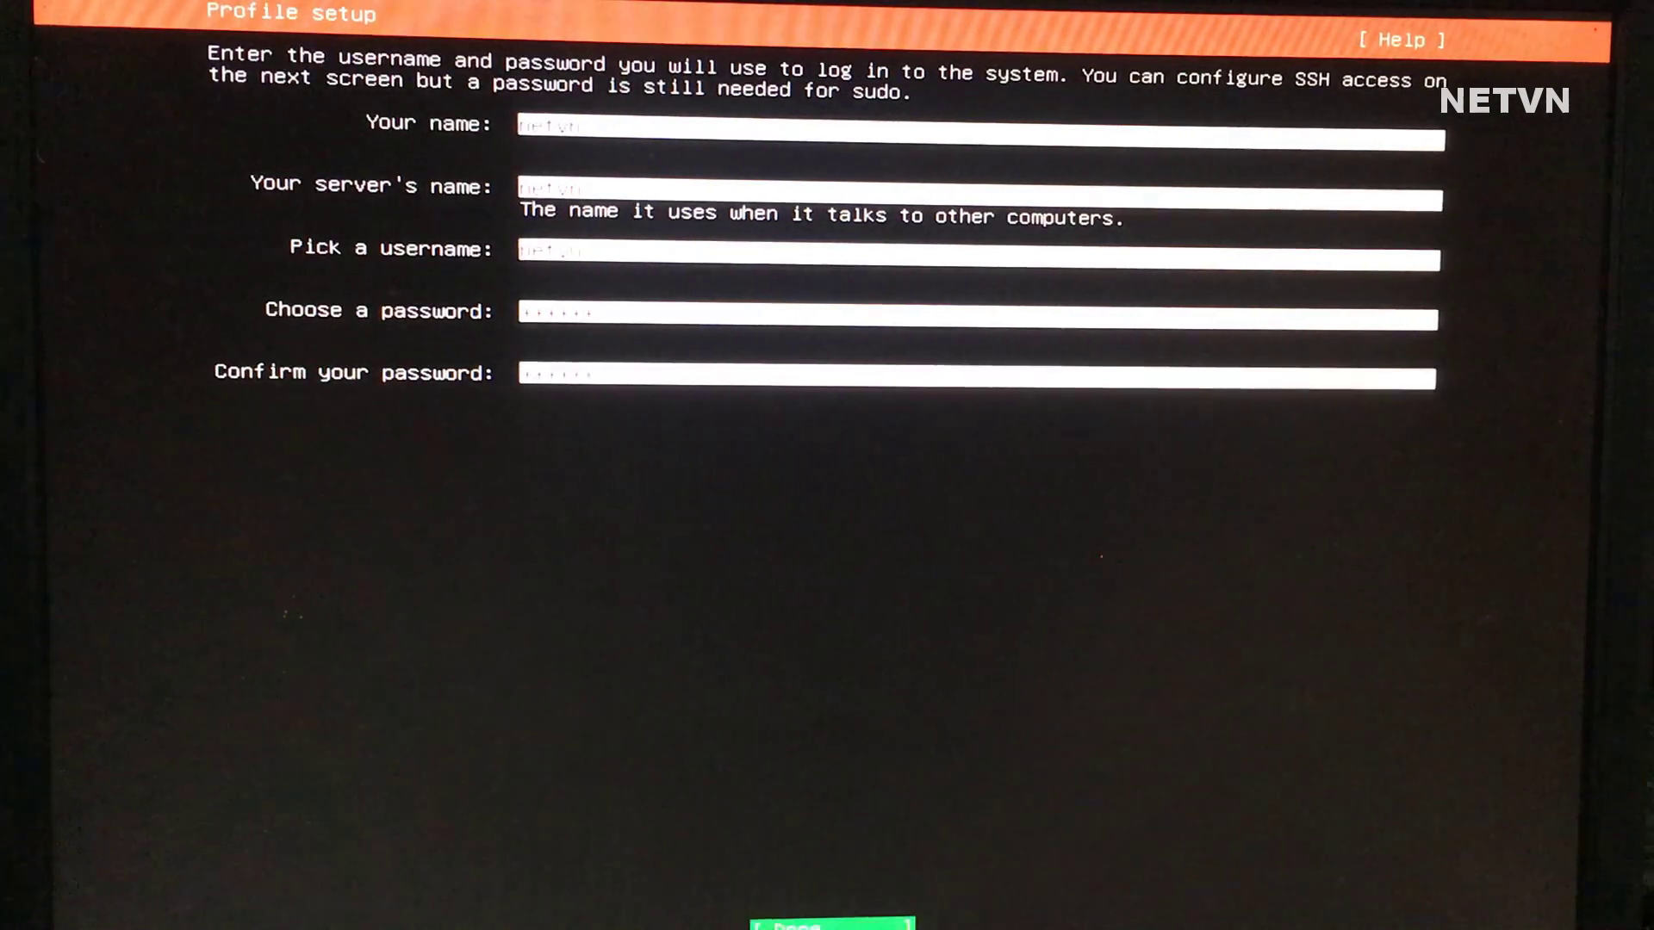
left_click(831, 923)
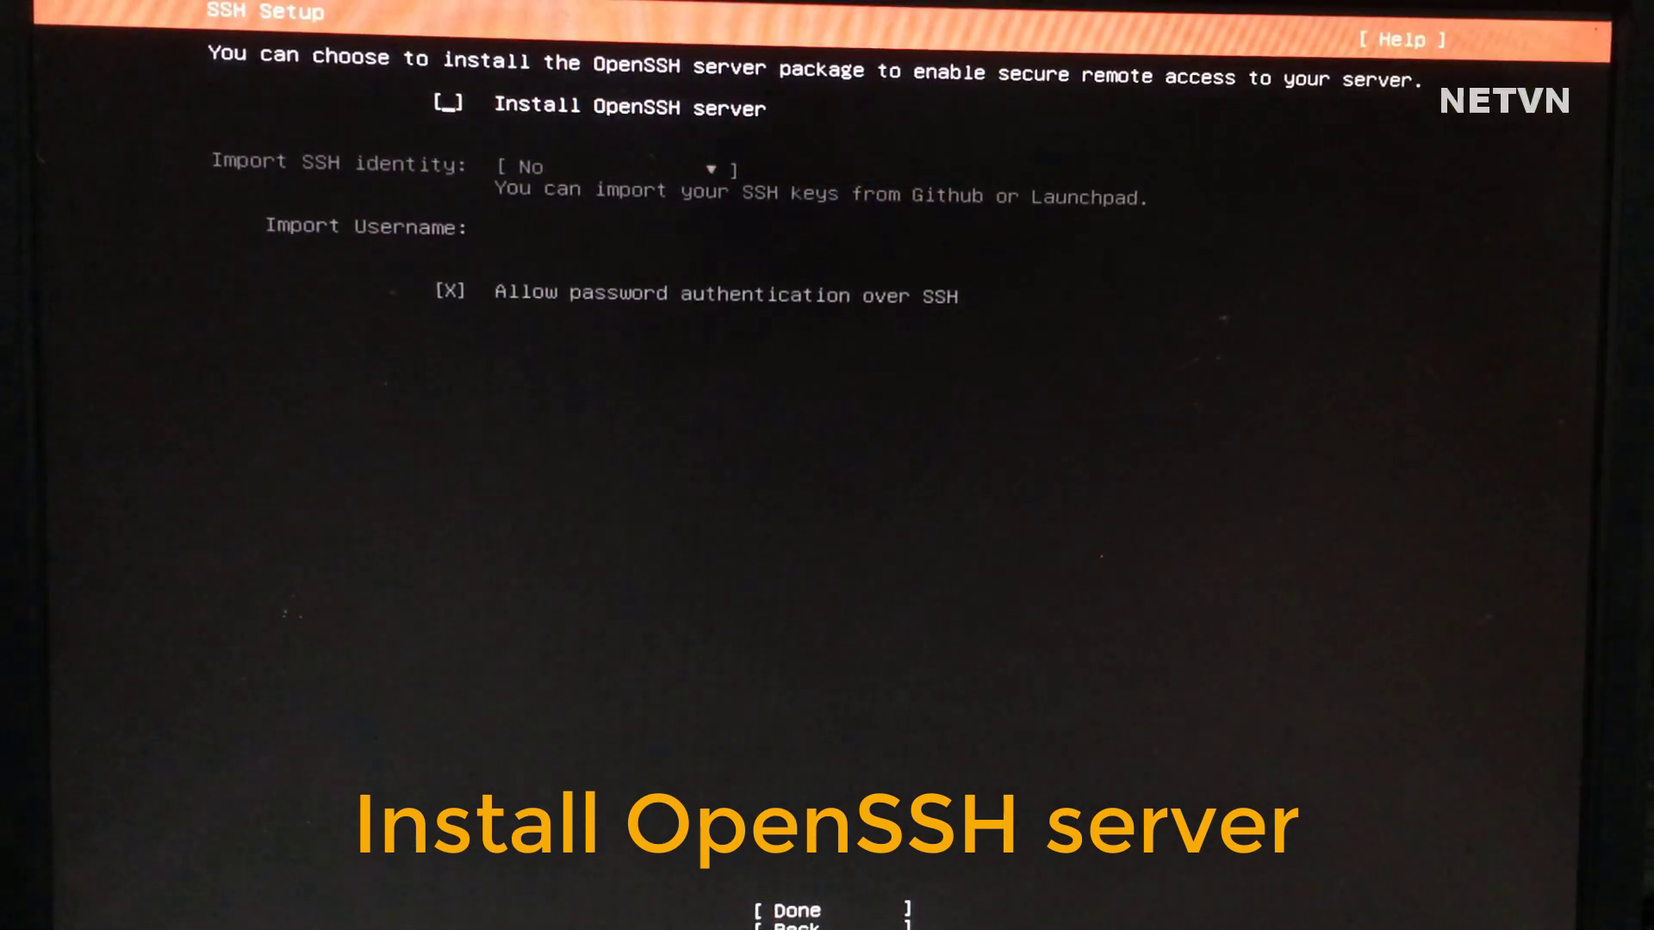
Include the OpenSSH server, skip the featured snaps, finish installing and reboot
left_click(448, 107)
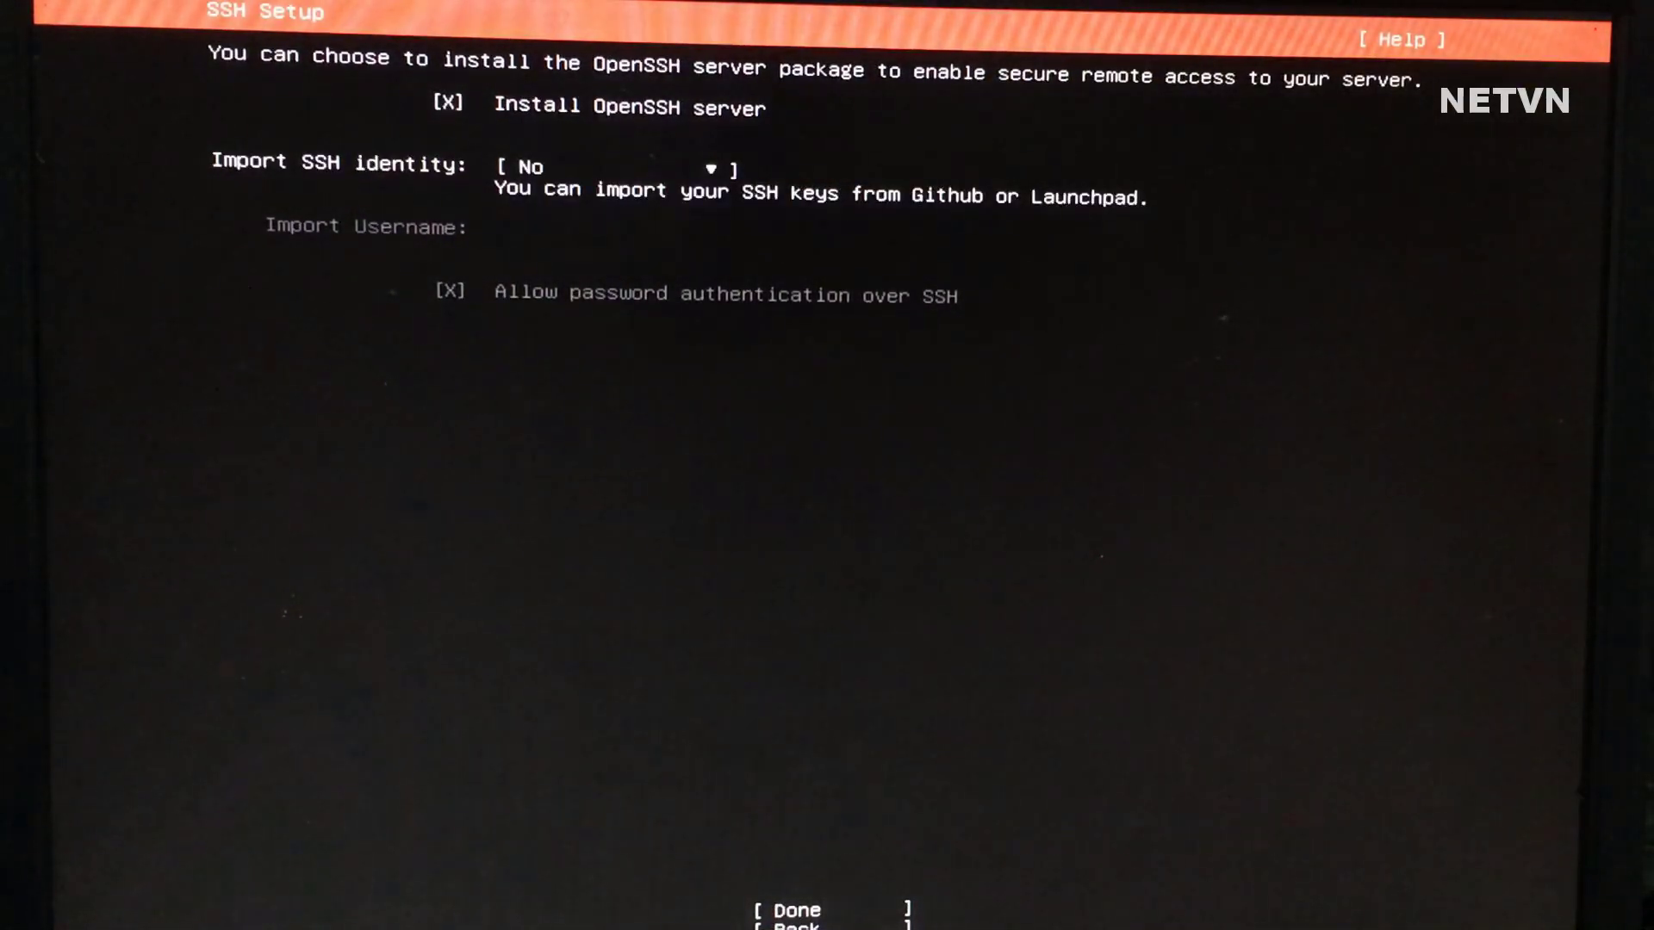
left_click(611, 167)
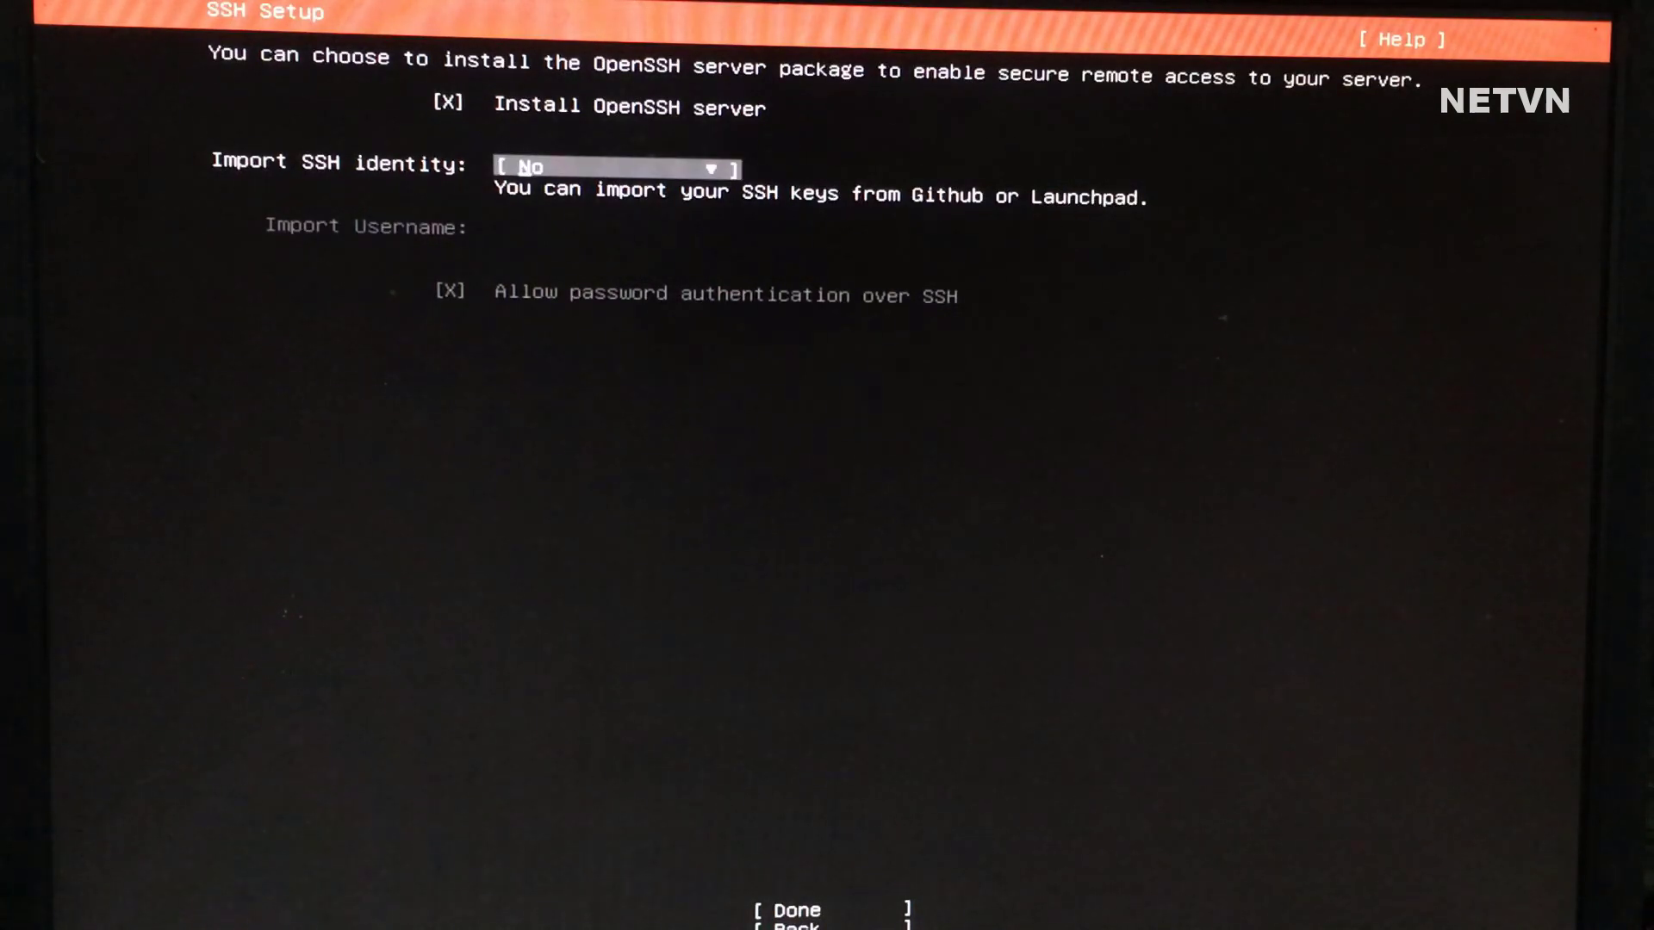
left_click(796, 910)
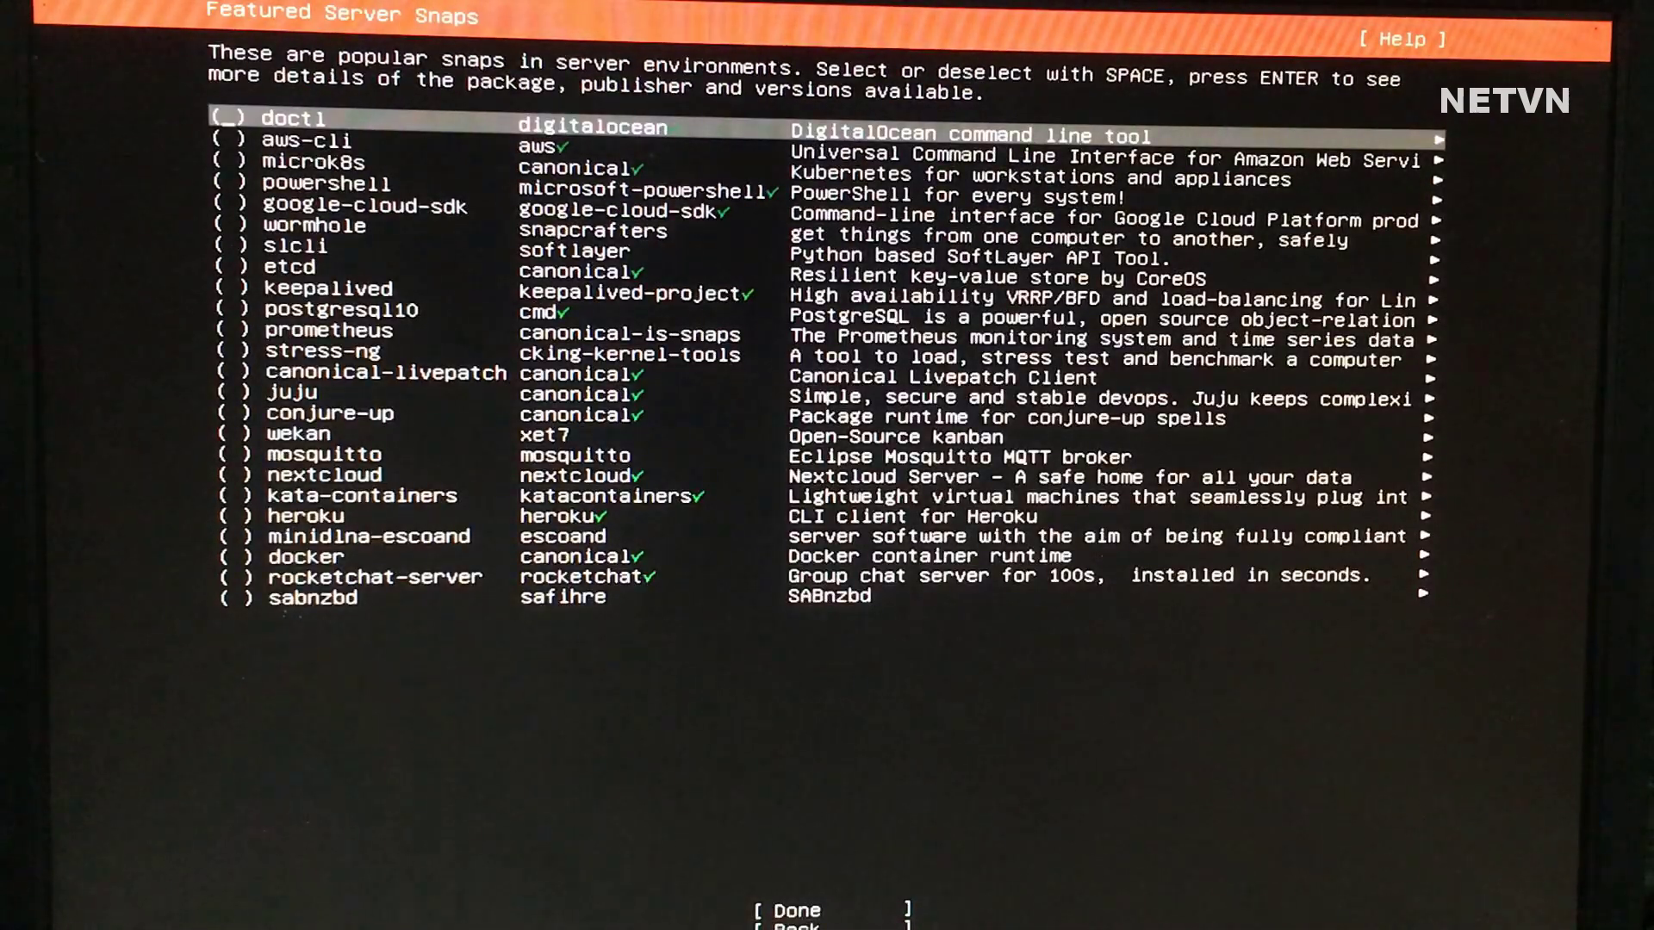
key("Tab")
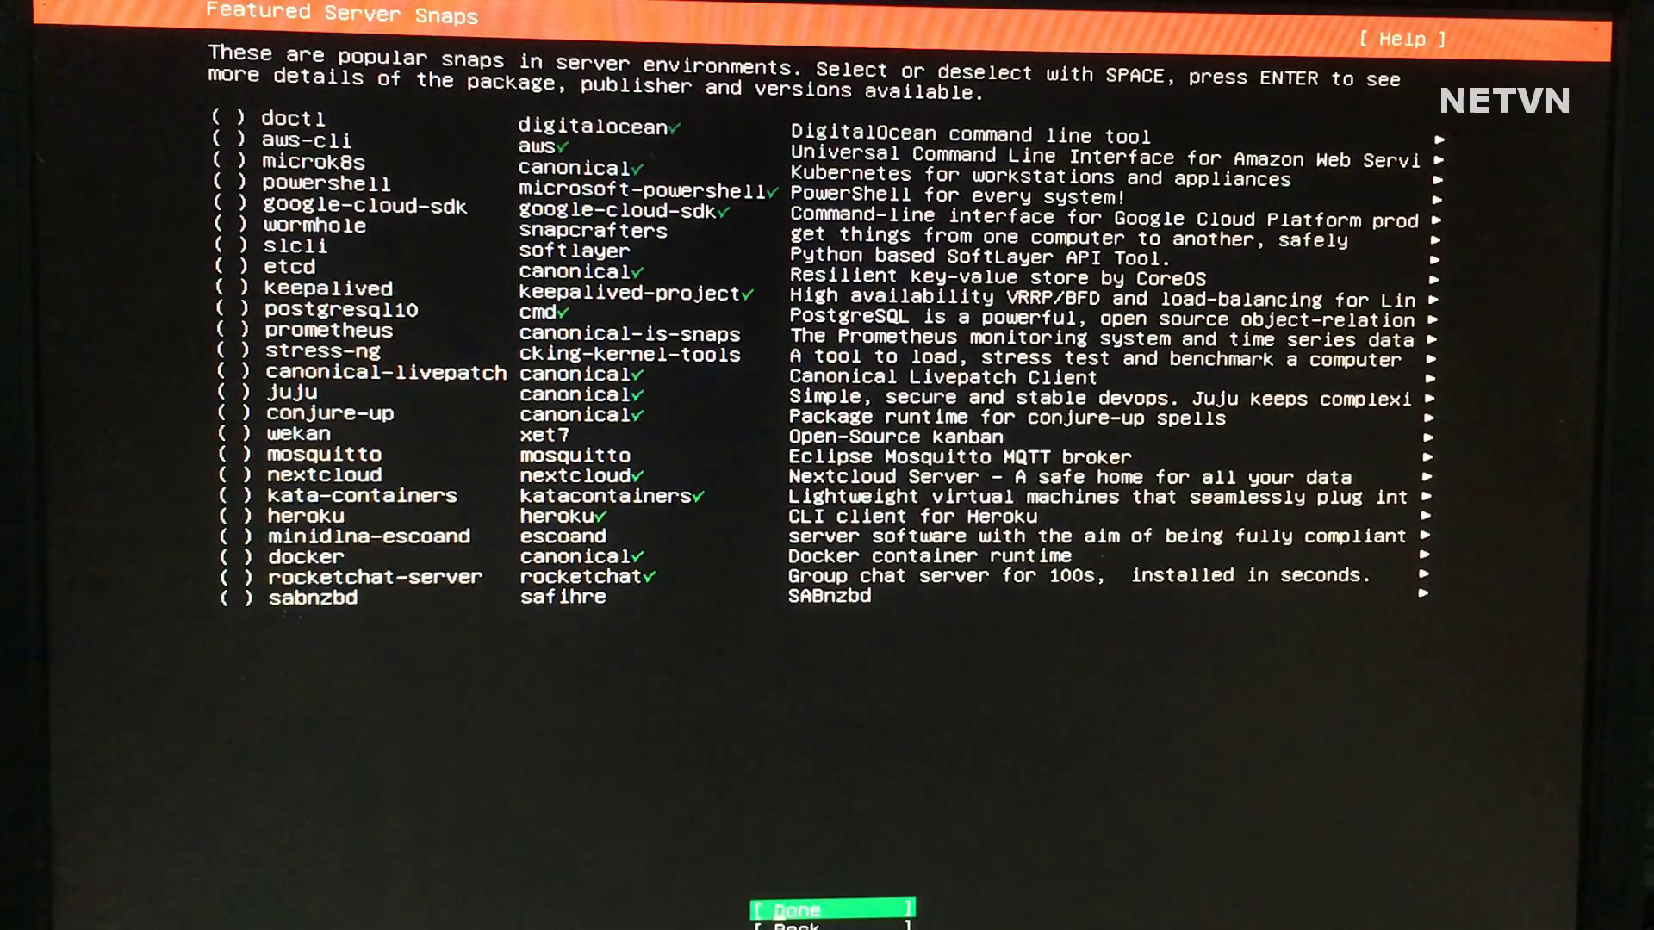
left_click(830, 910)
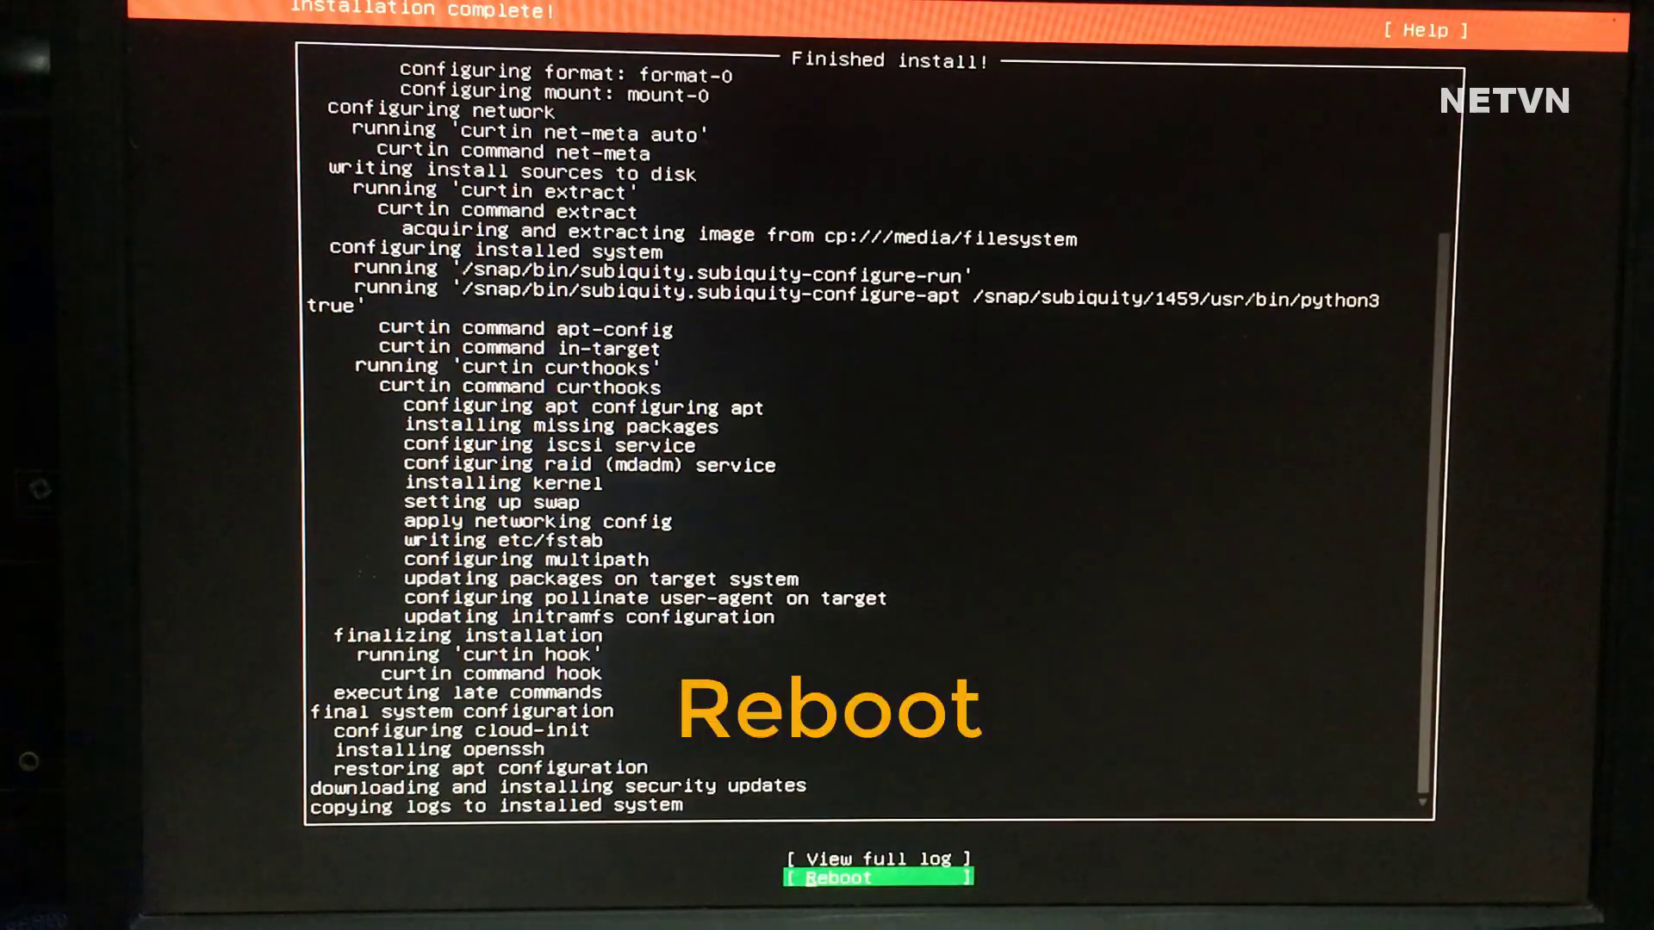
left_click(833, 880)
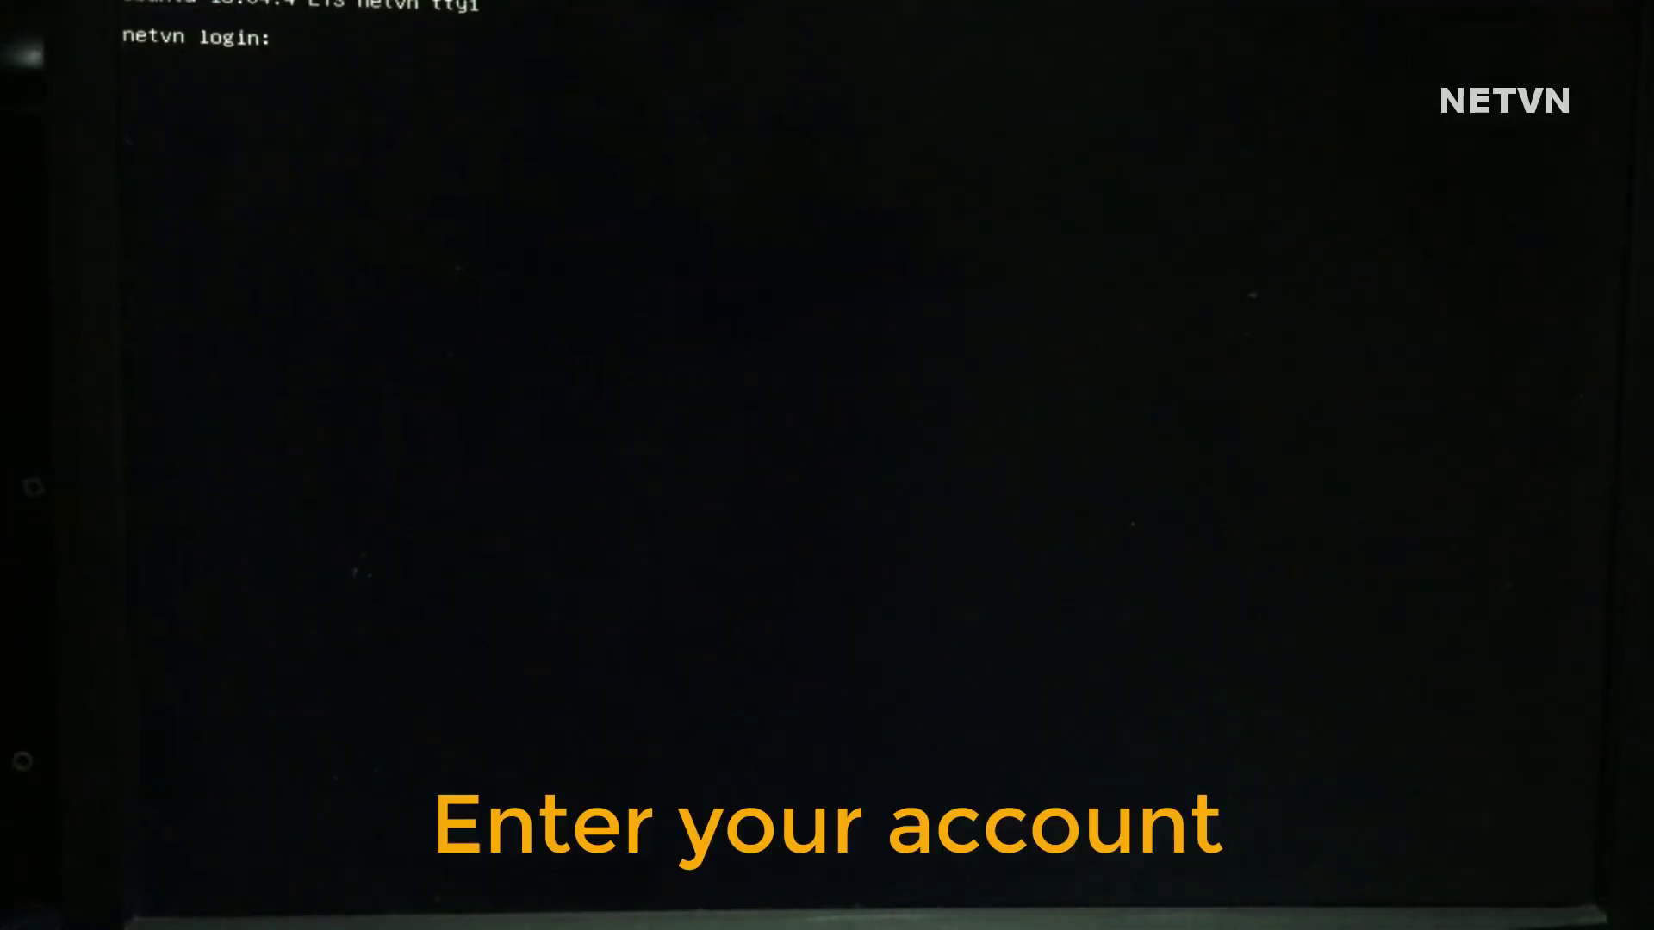
Log in at the server console as netvn
type("netvn")
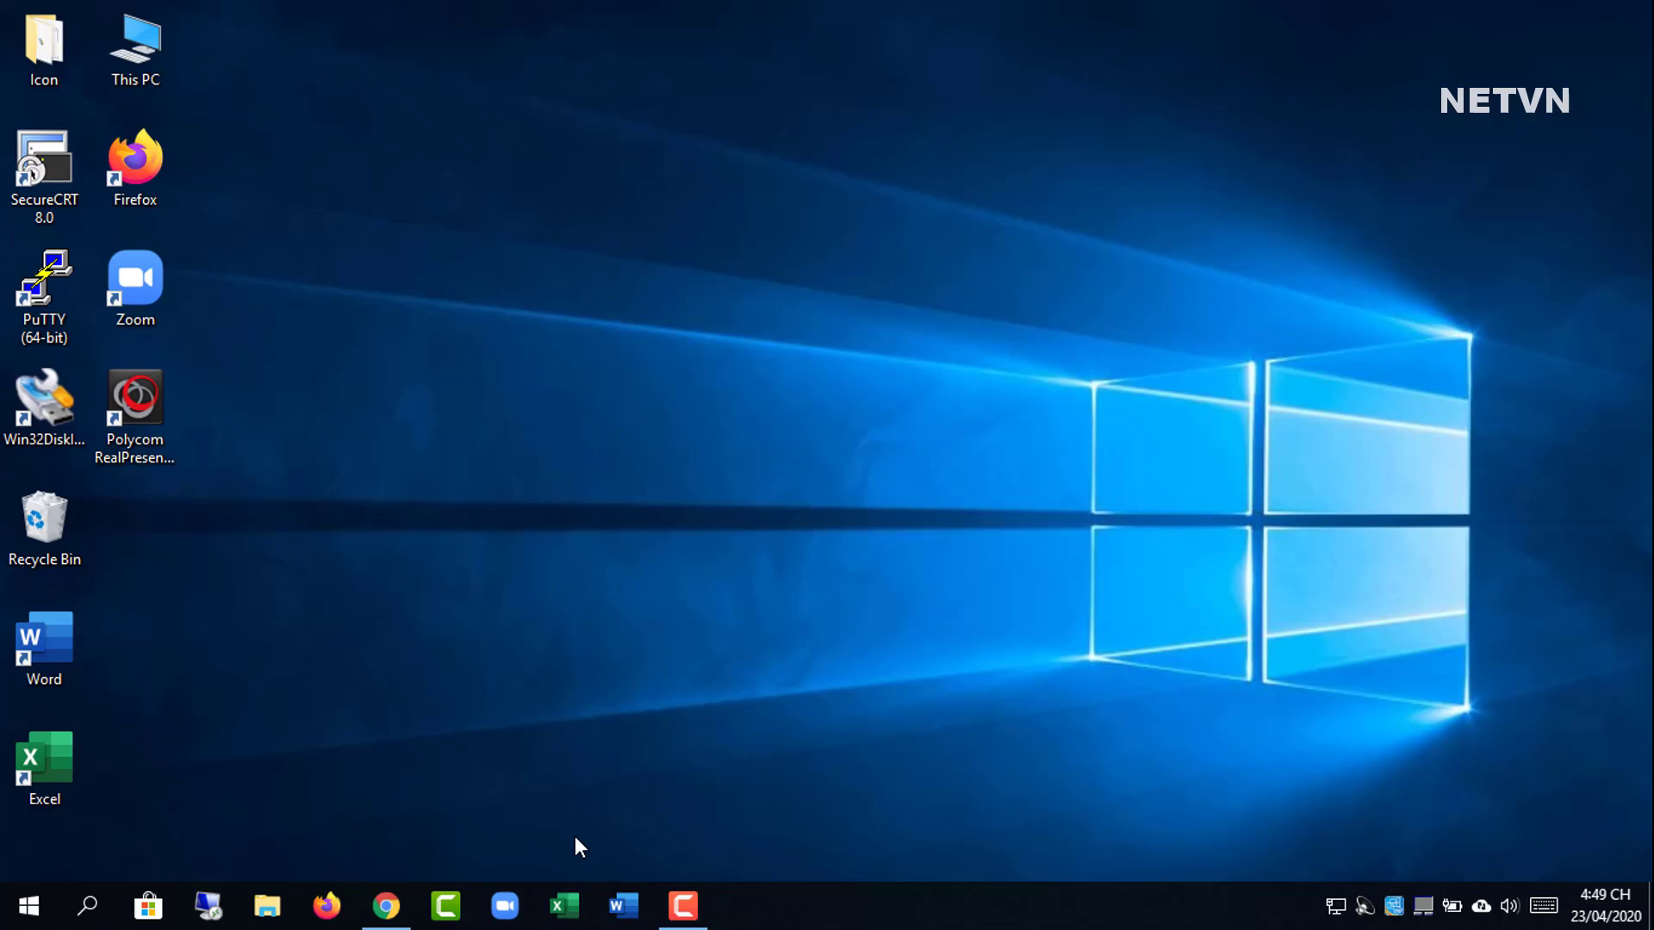
Download putty-64bit-0.73-installer.msi from putty.org and return to the desktop
left_click(384, 906)
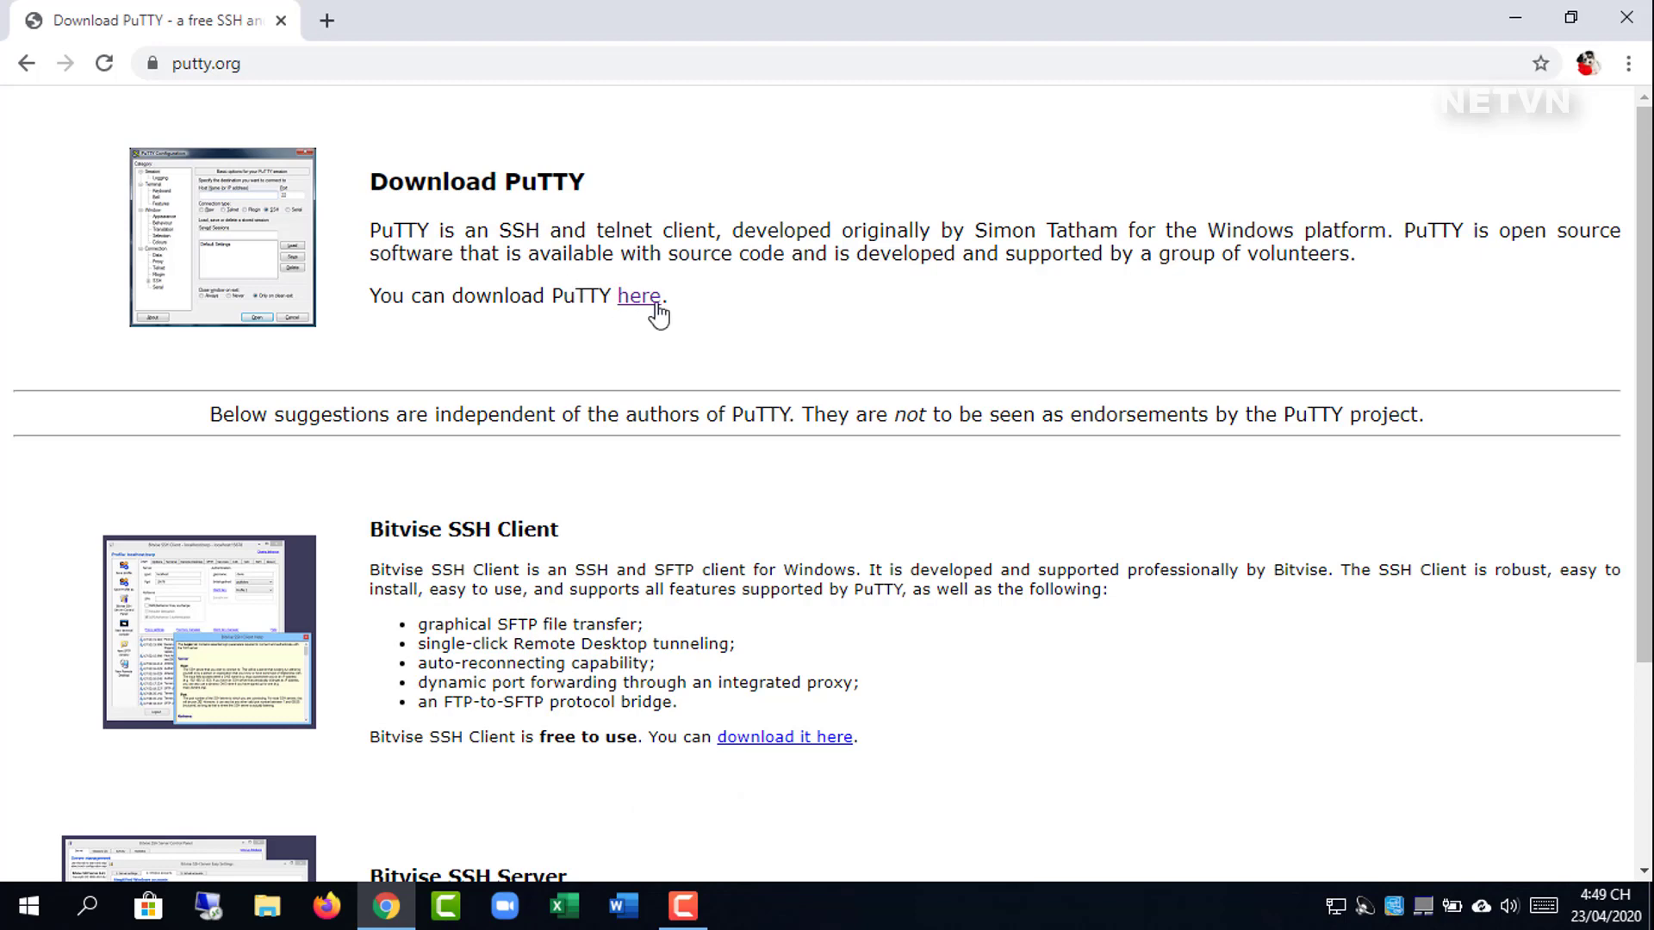
left_click(638, 294)
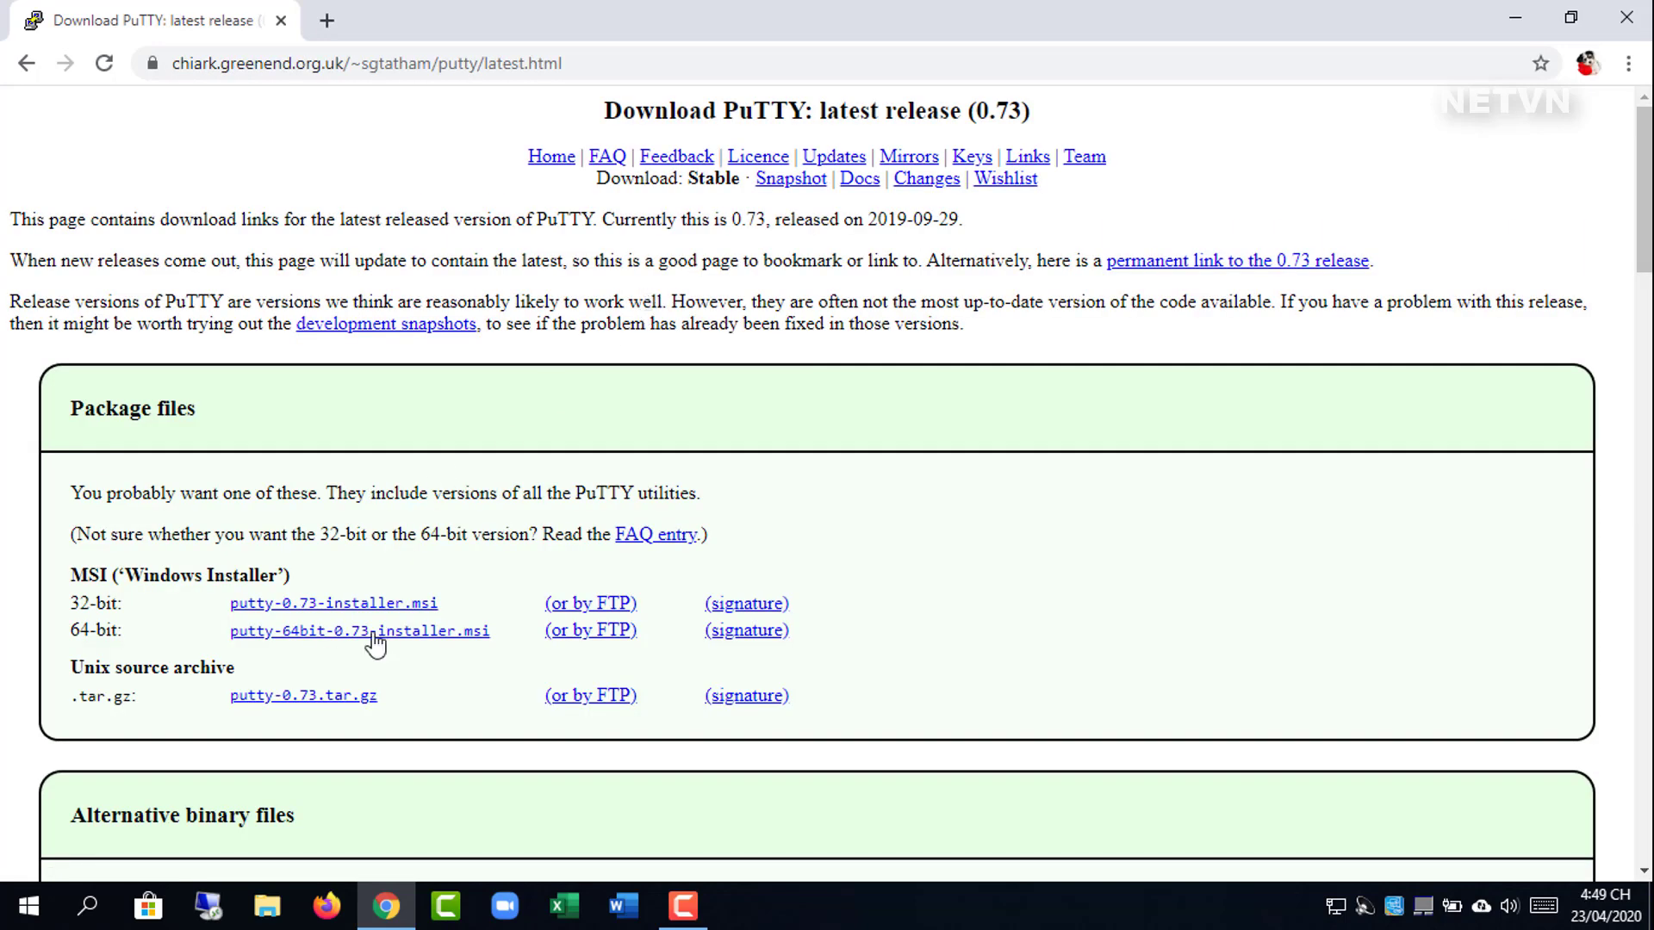
left_click(358, 630)
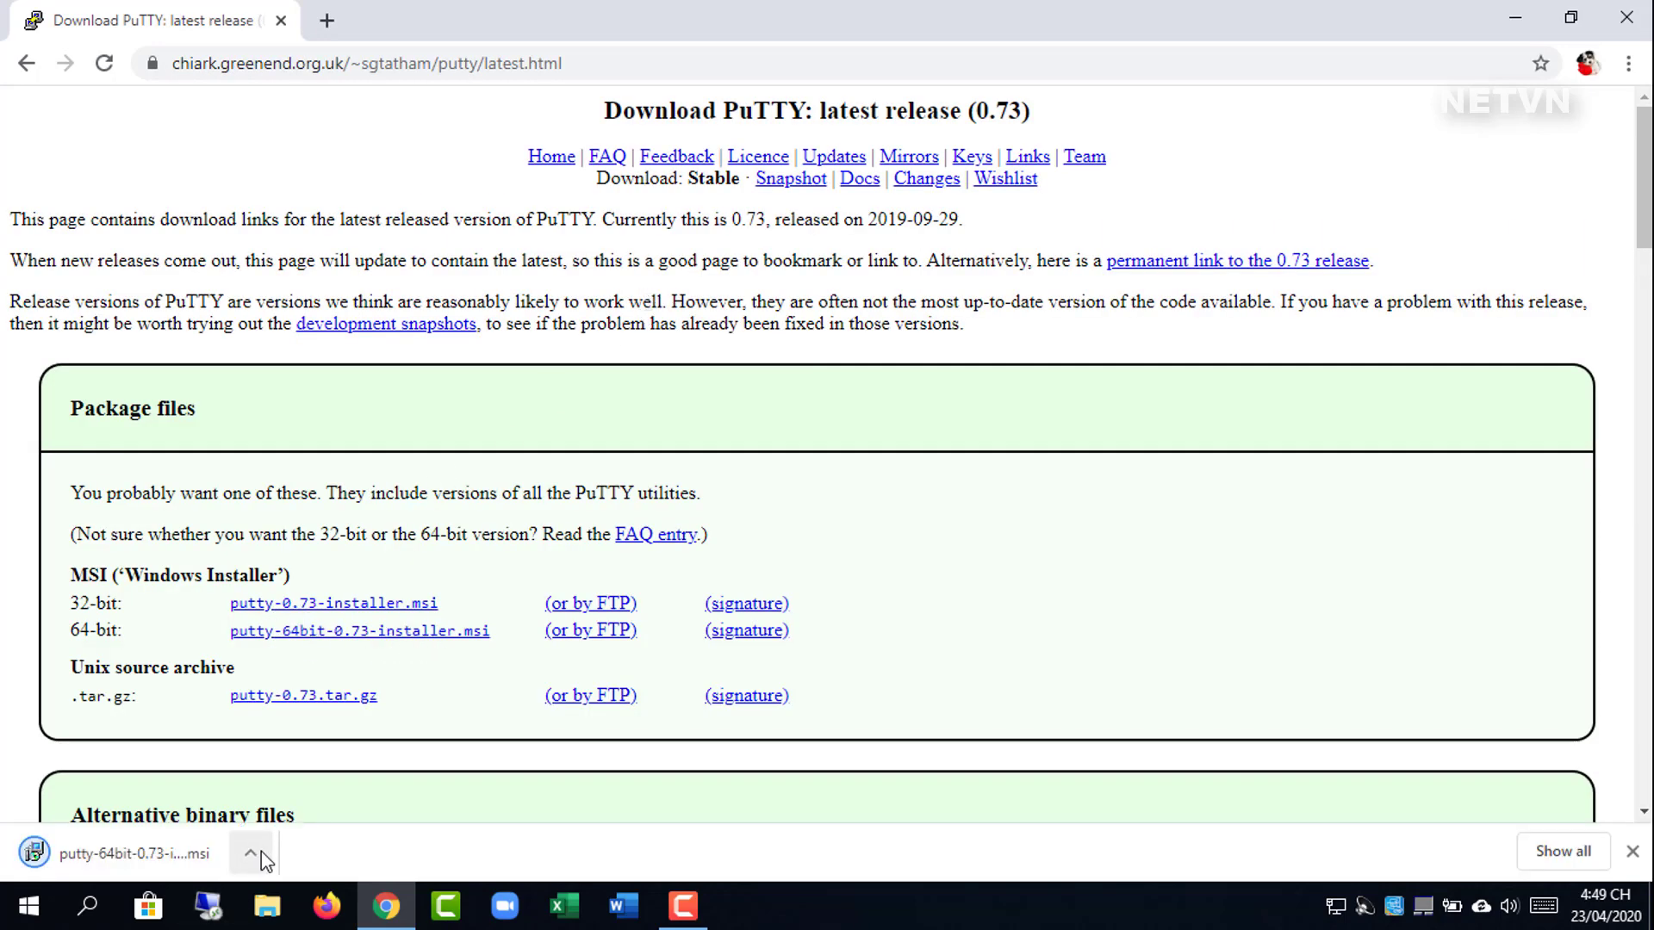
left_click(265, 906)
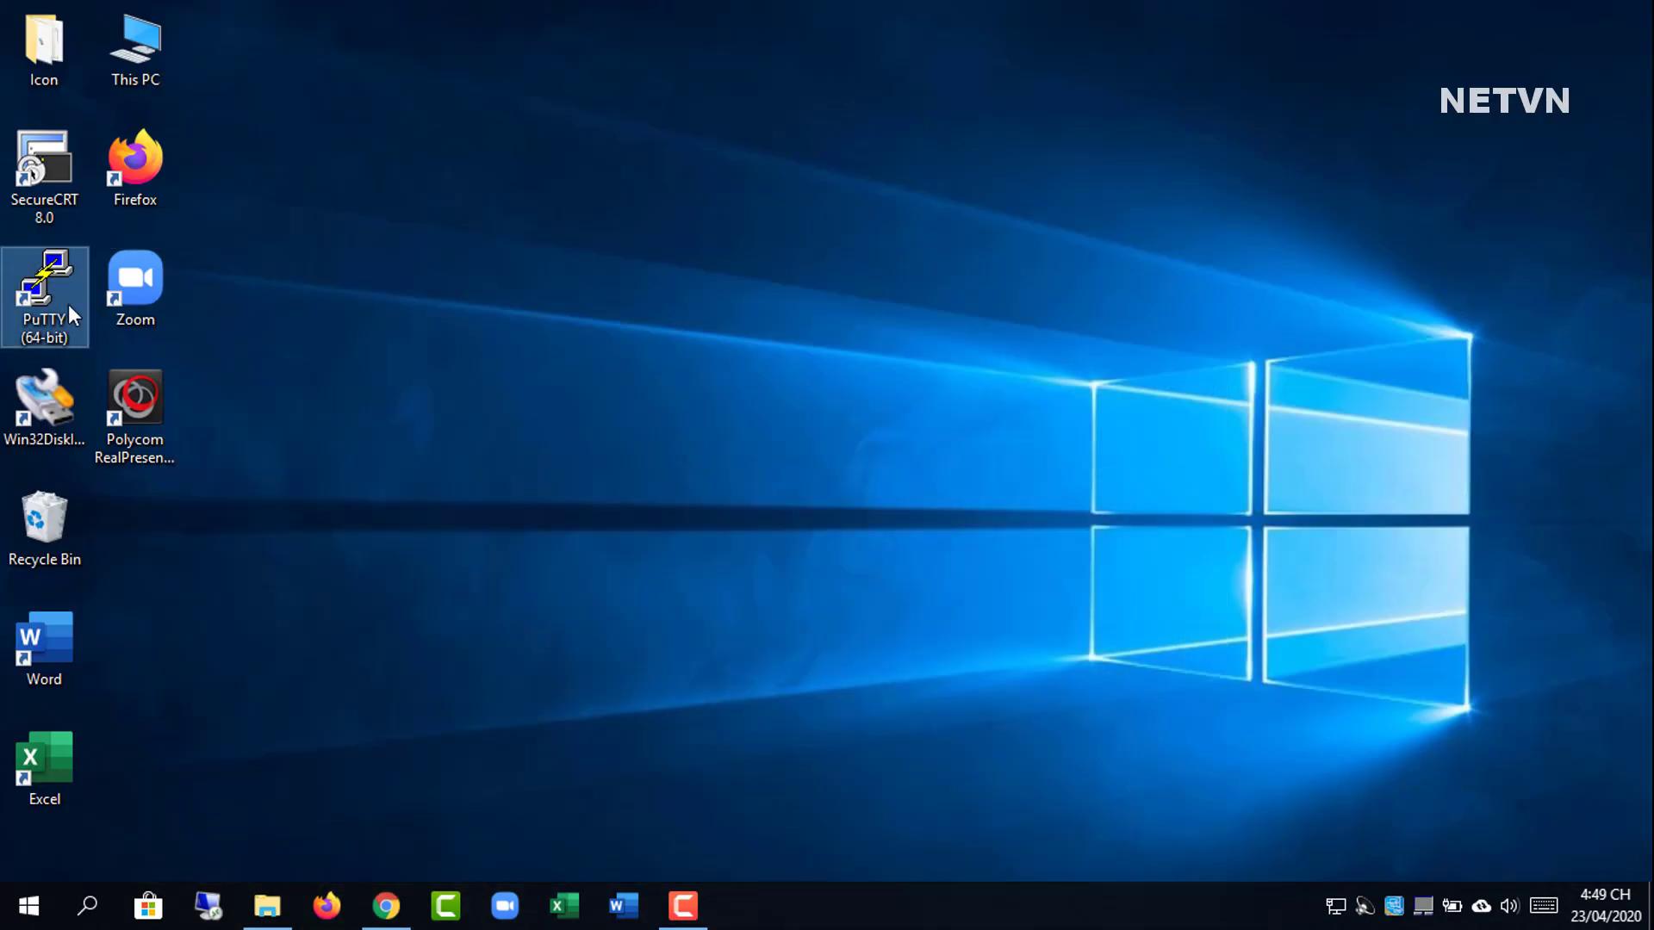
Start PuTTY and open an SSH session to 10.11.32.93 on port 22
double_click(44, 290)
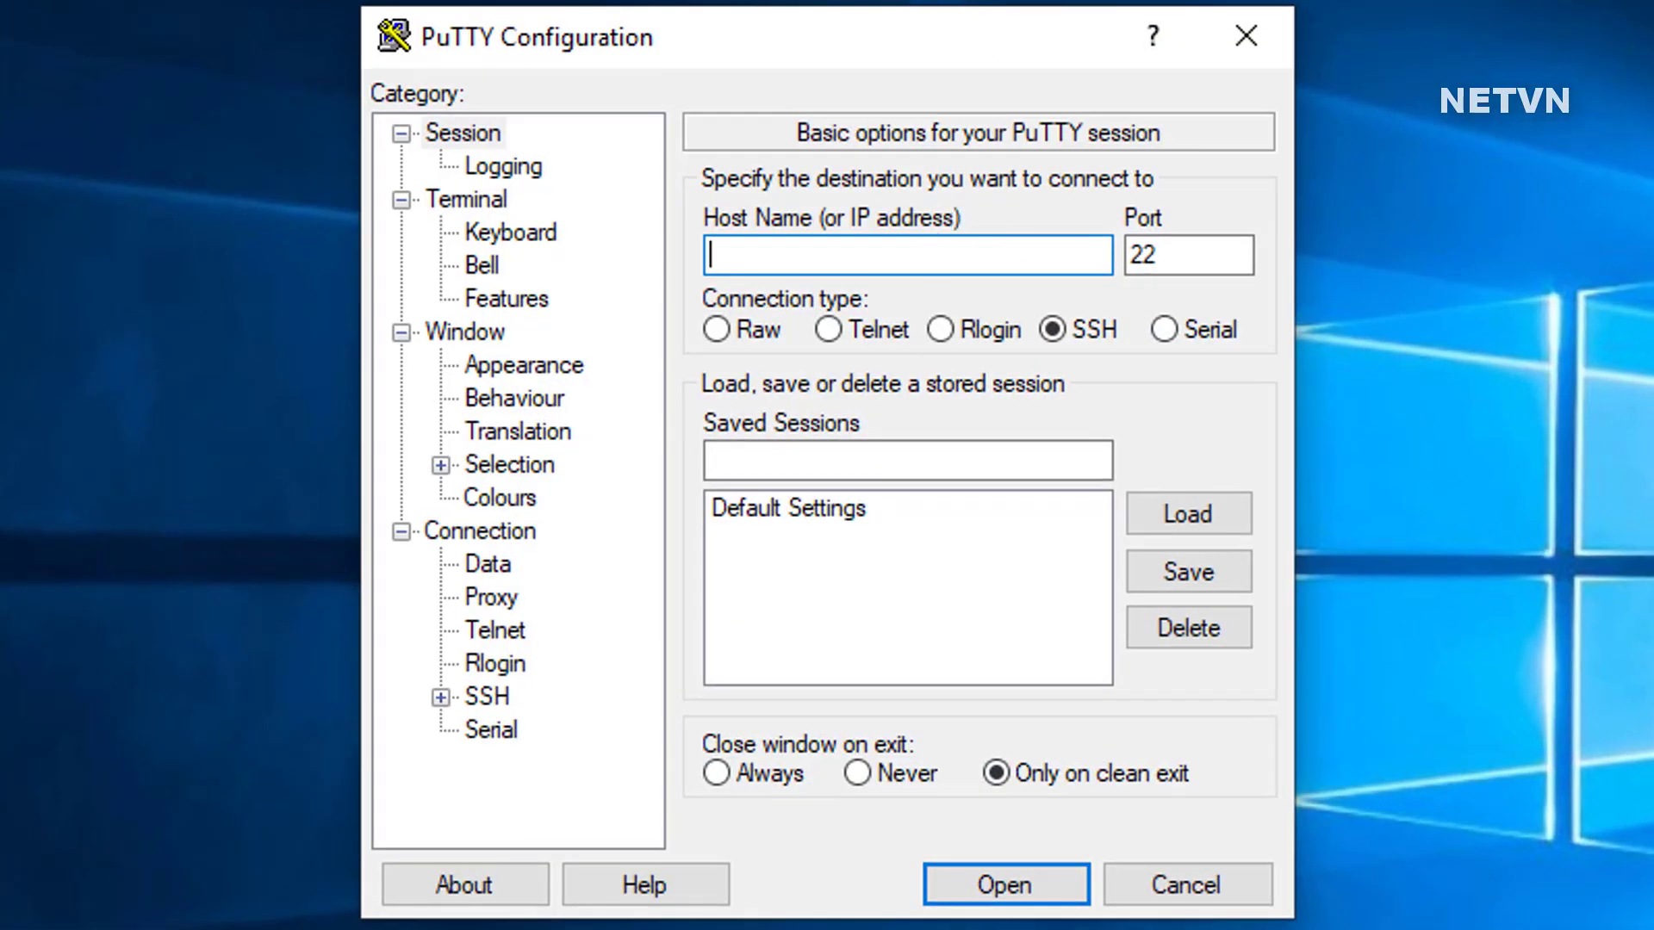
type("10.11.32.93")
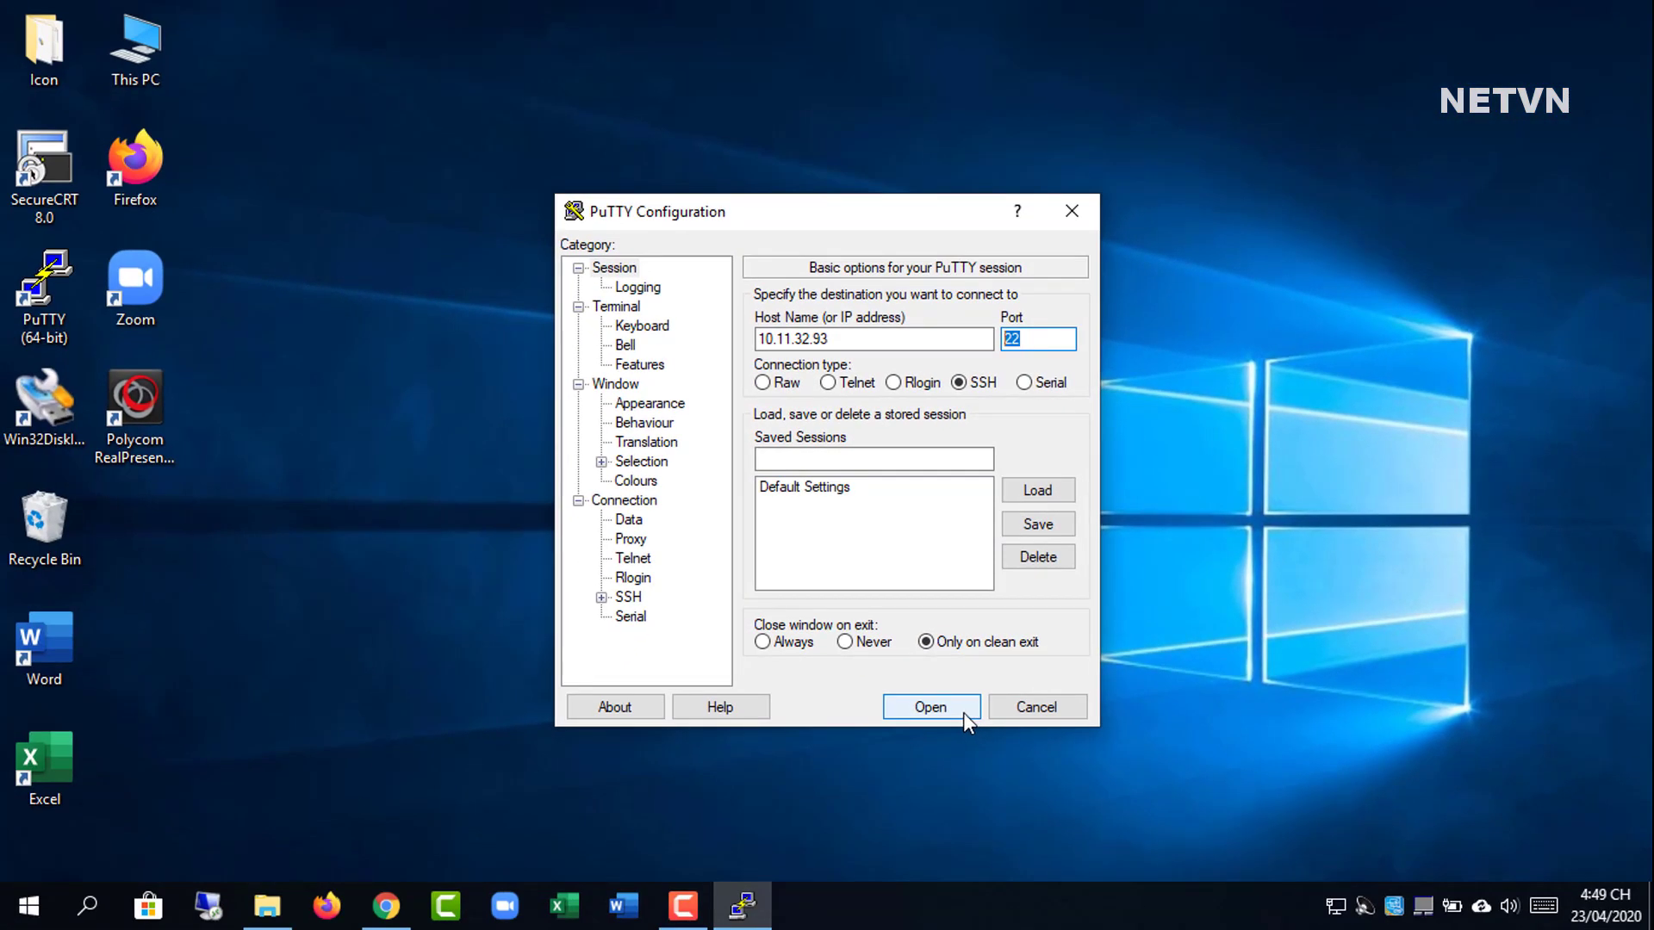
left_click(928, 706)
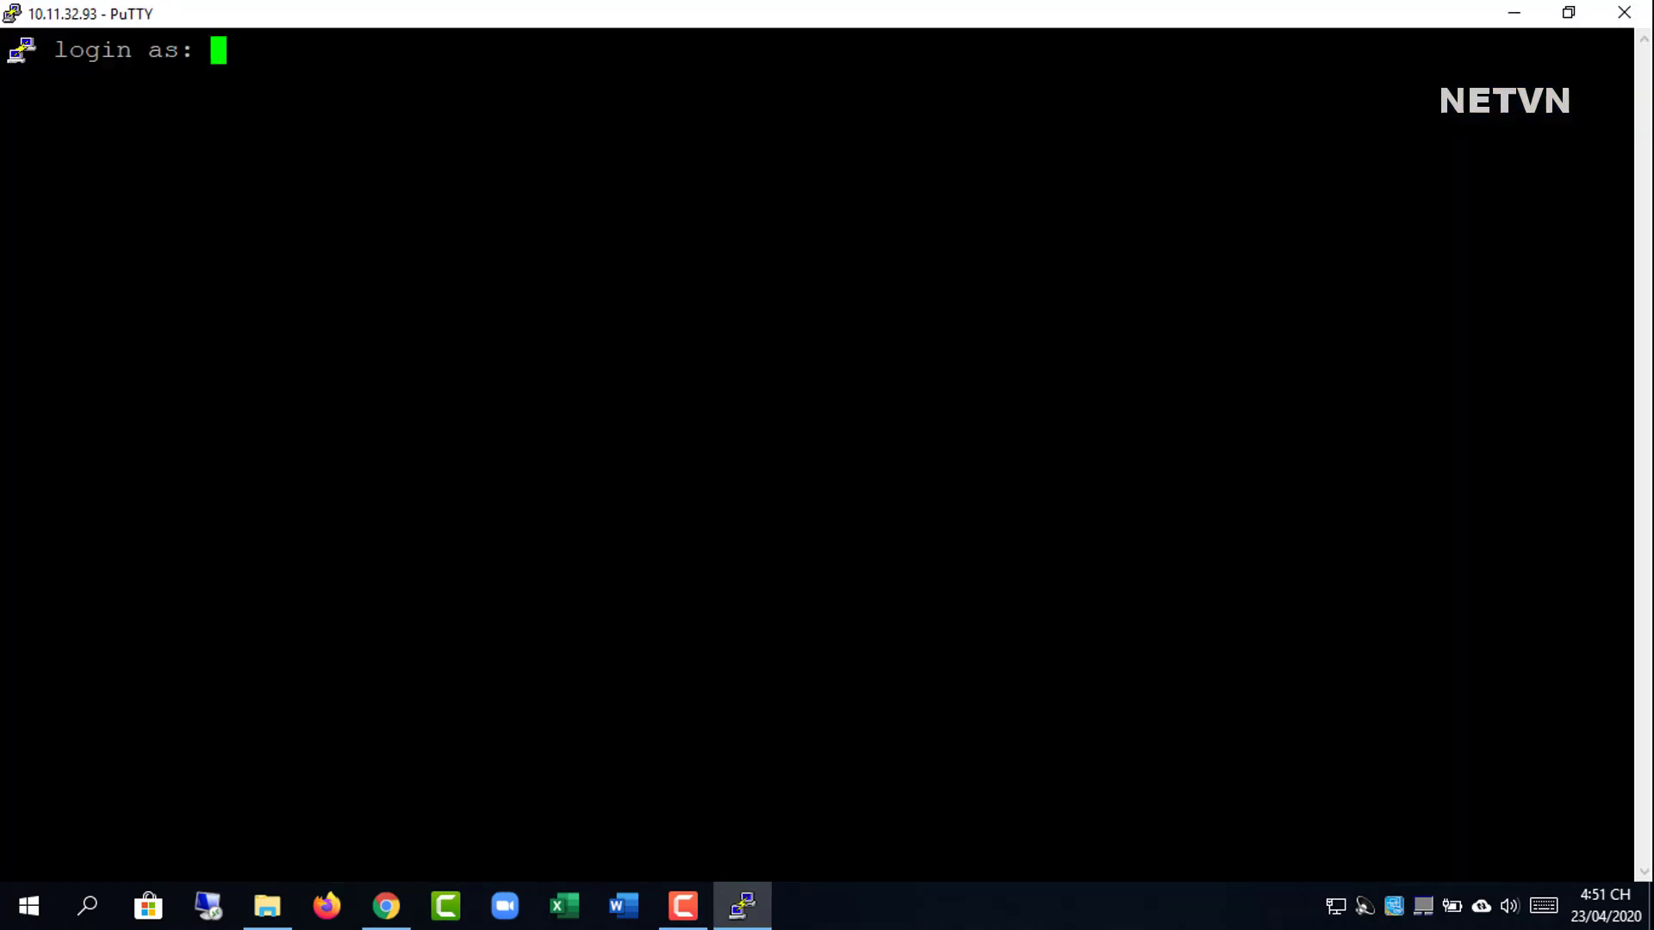
Log in as netvn, set a root password with sudo passwd root, and become root with su
type("netvn")
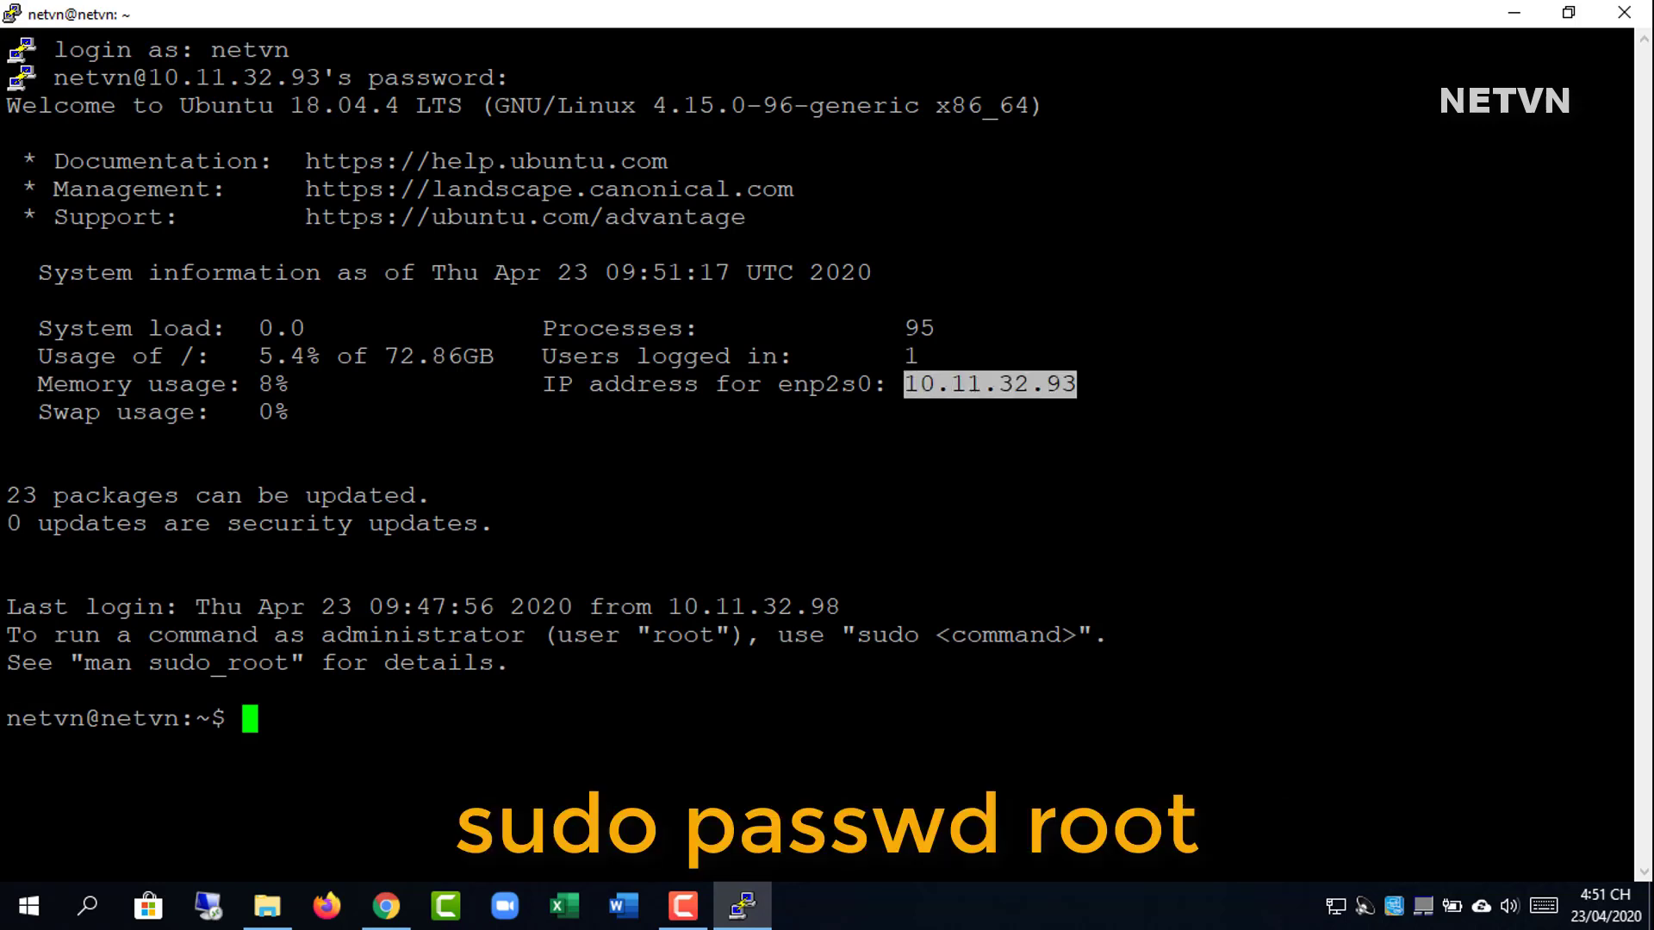
type("sudo passwd root")
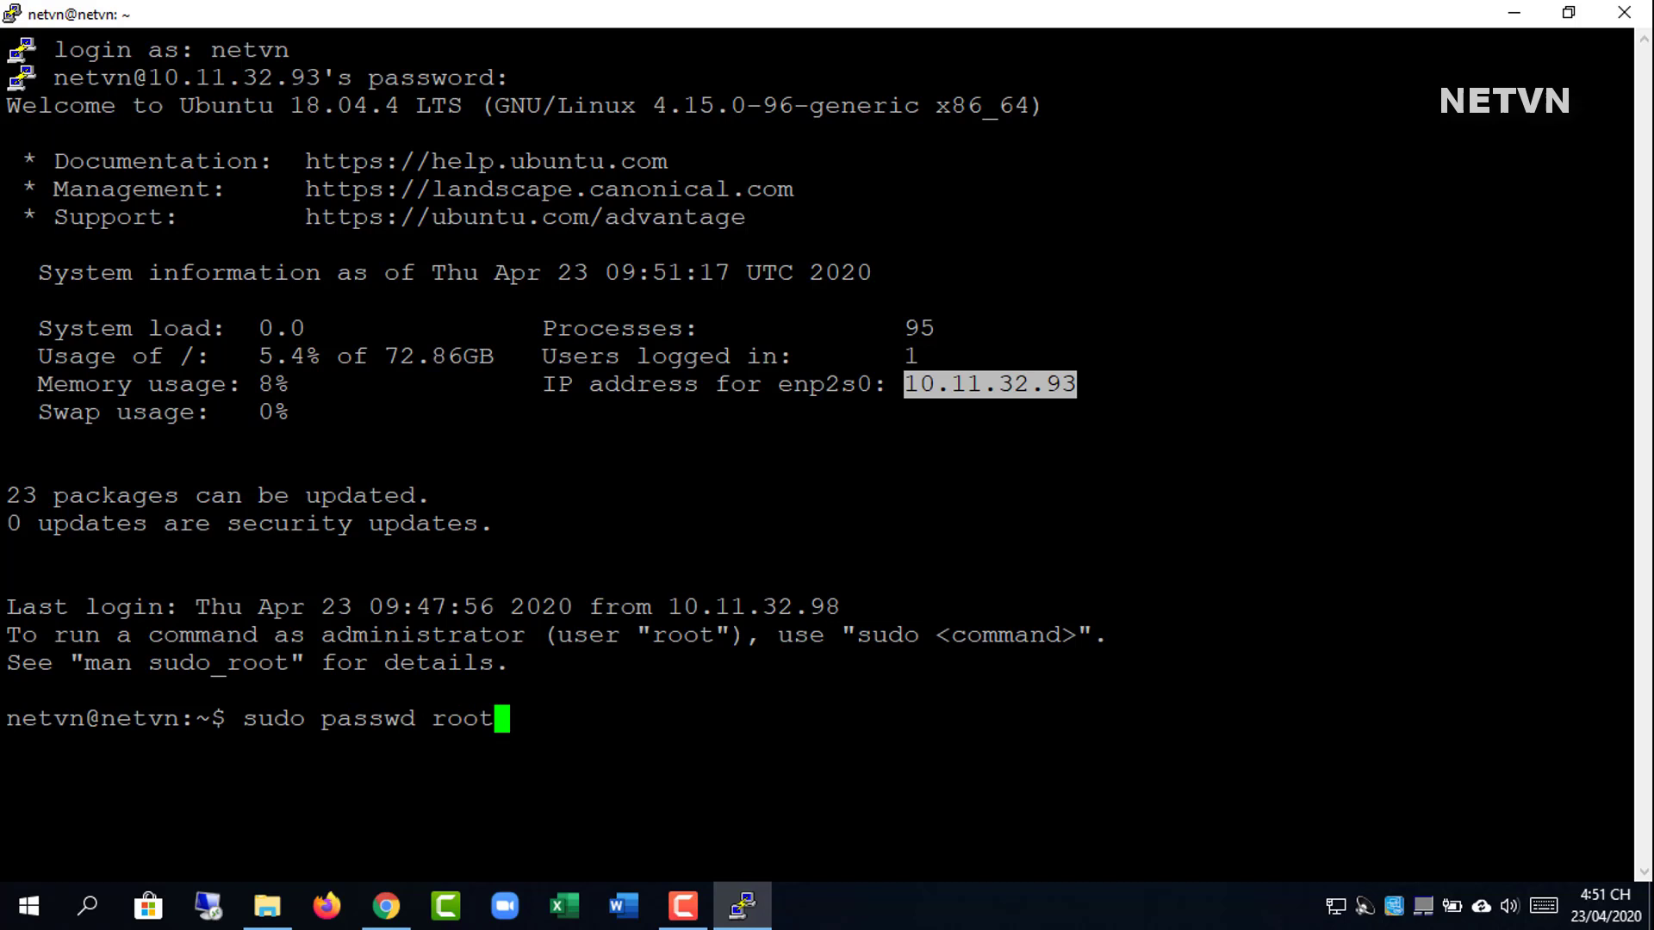
key("enter")
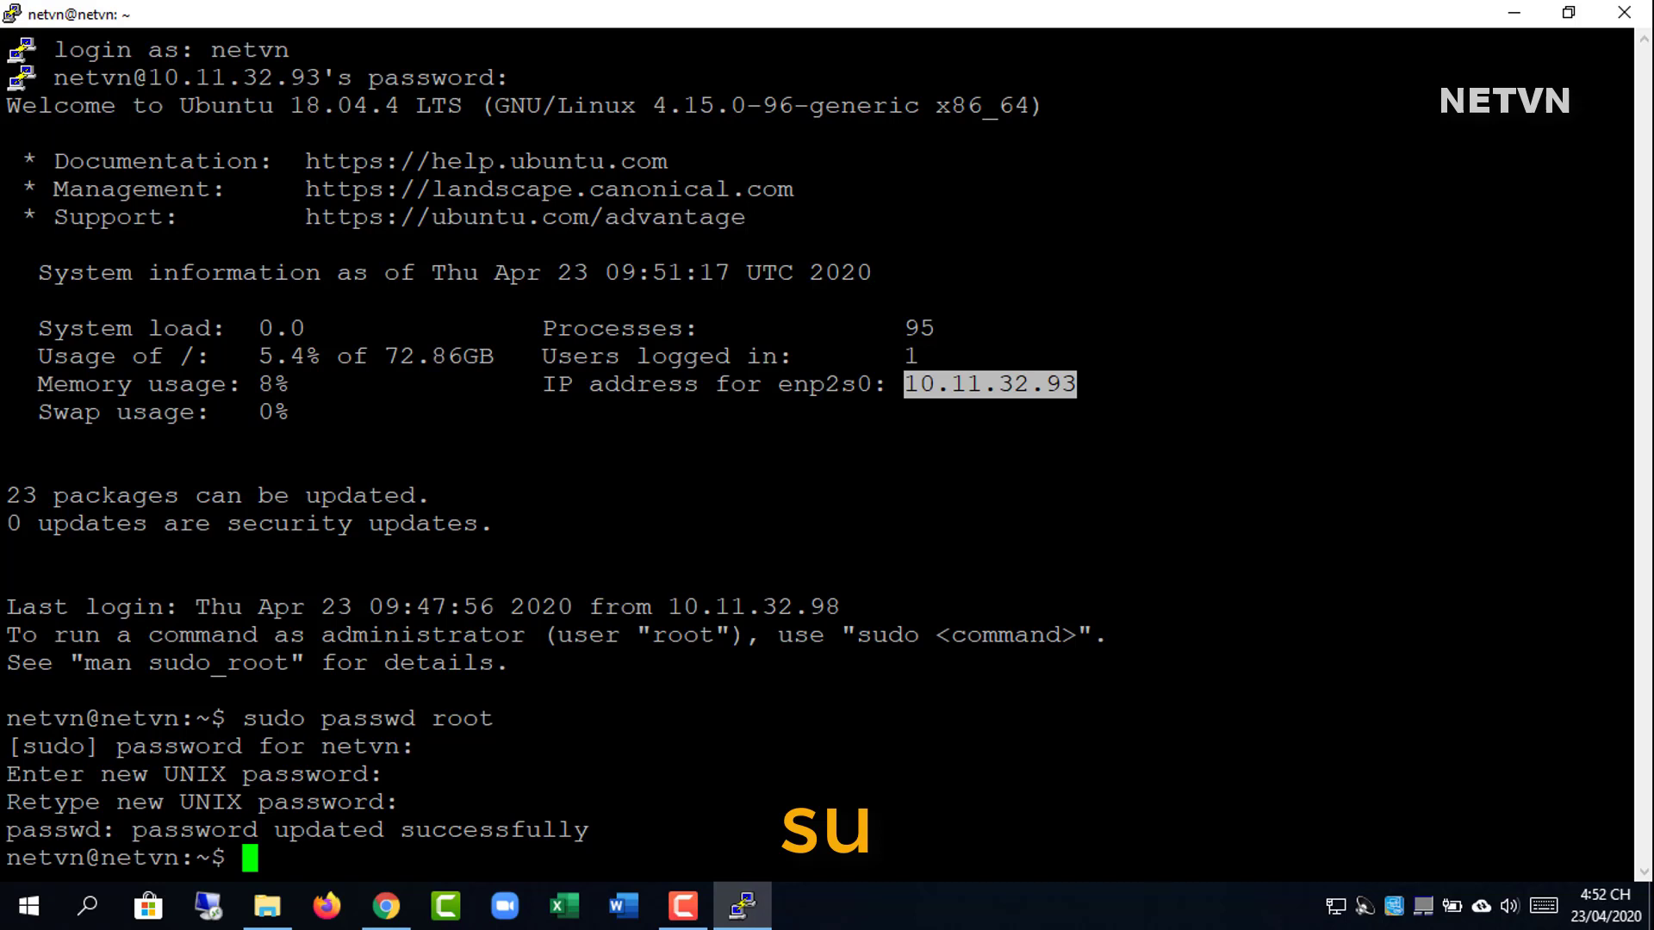
type("su")
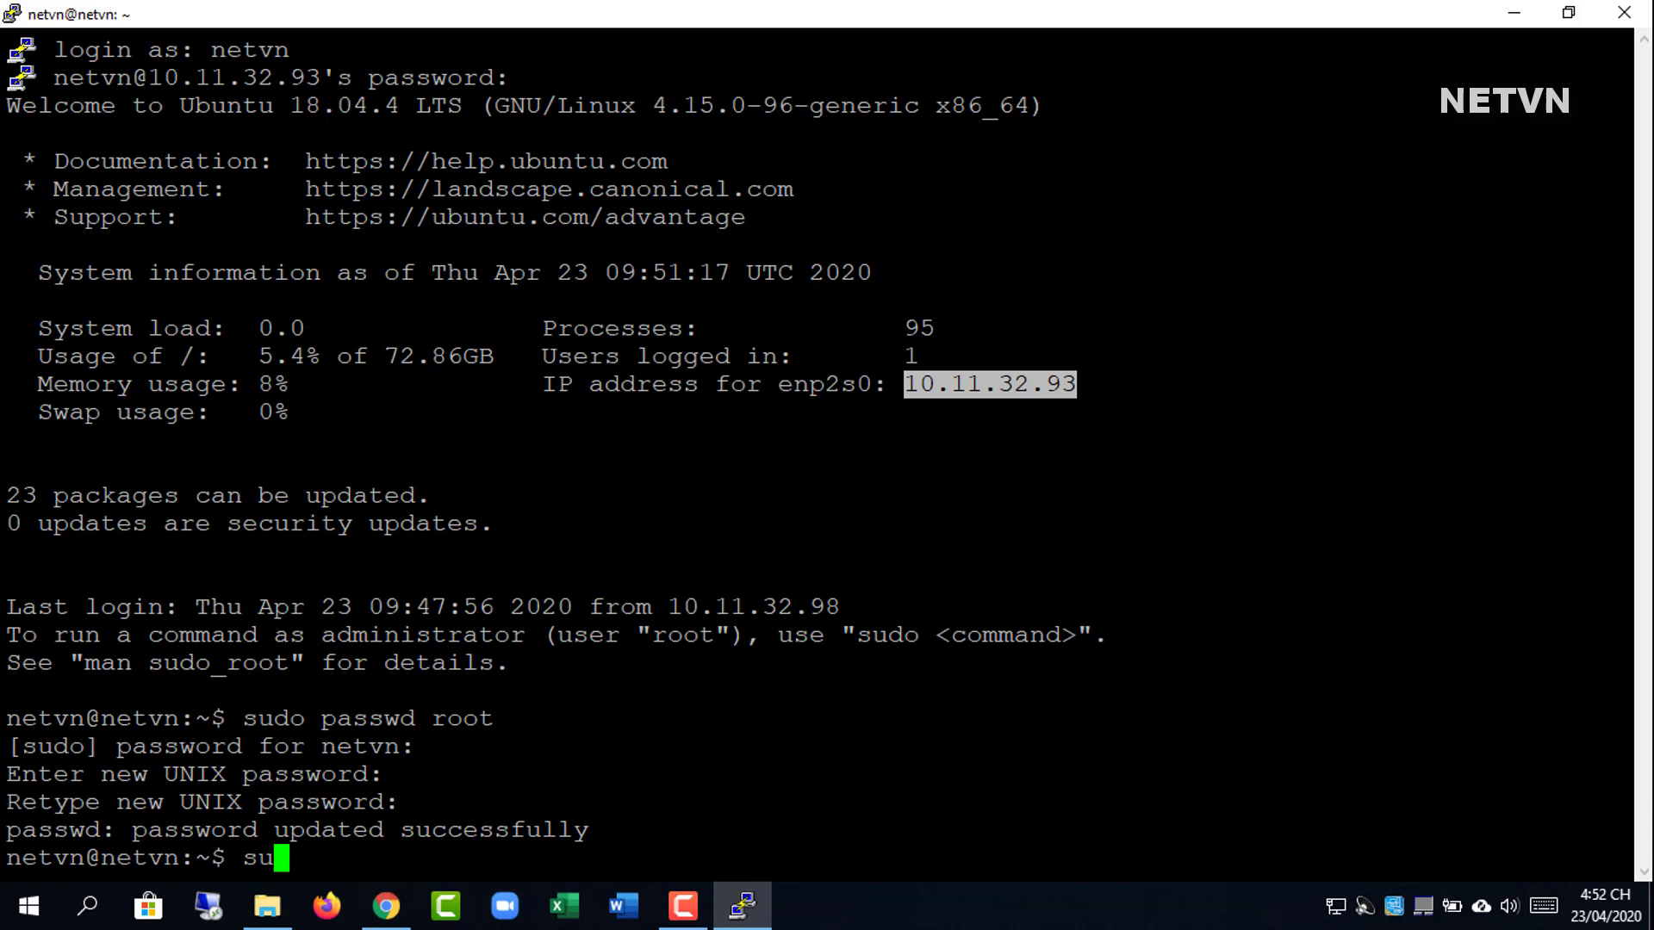
key("Return")
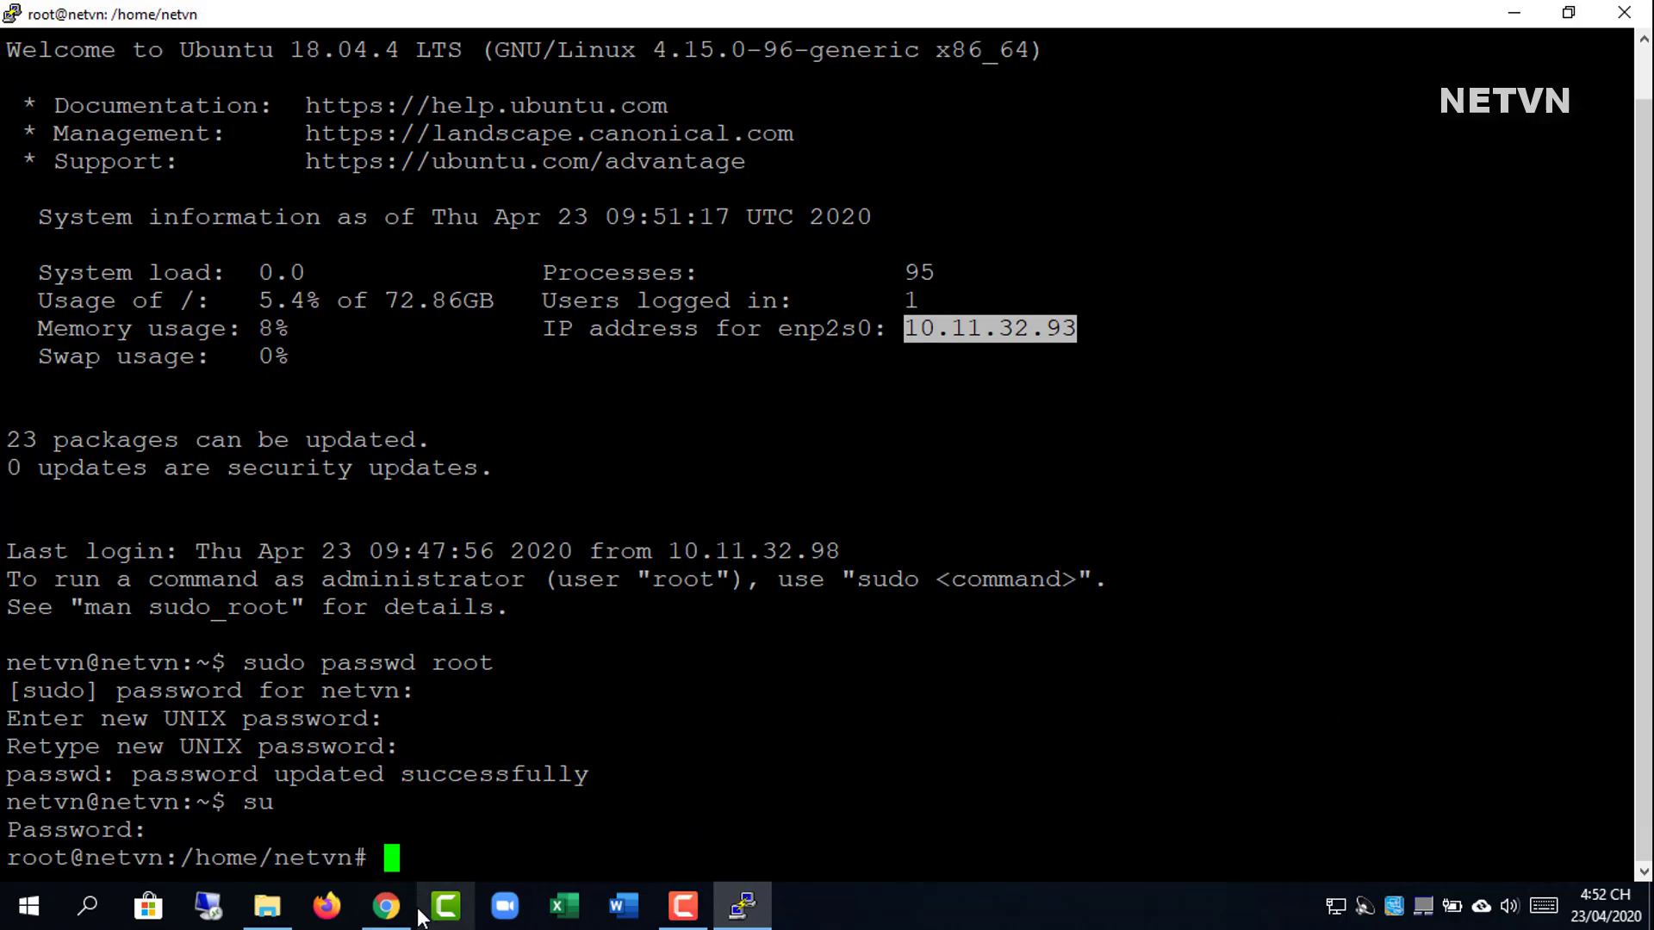
Navigate dnssafety.diladele.com to the Dns Safety Ubuntu 18 install article
left_click(384, 905)
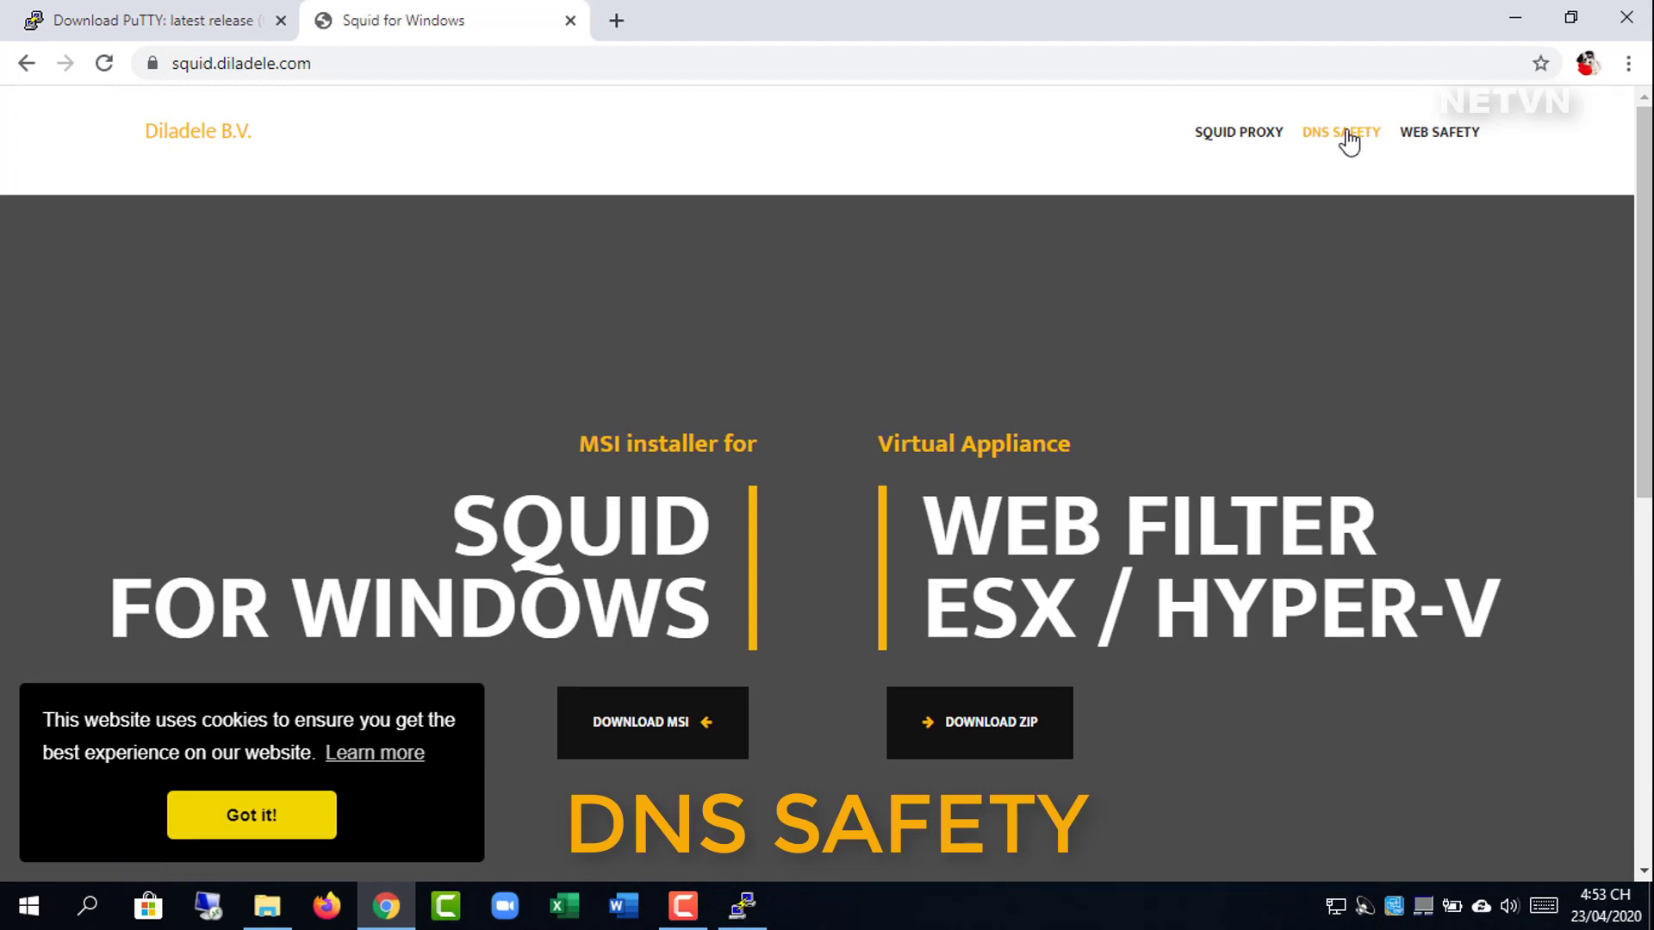
left_click(1342, 132)
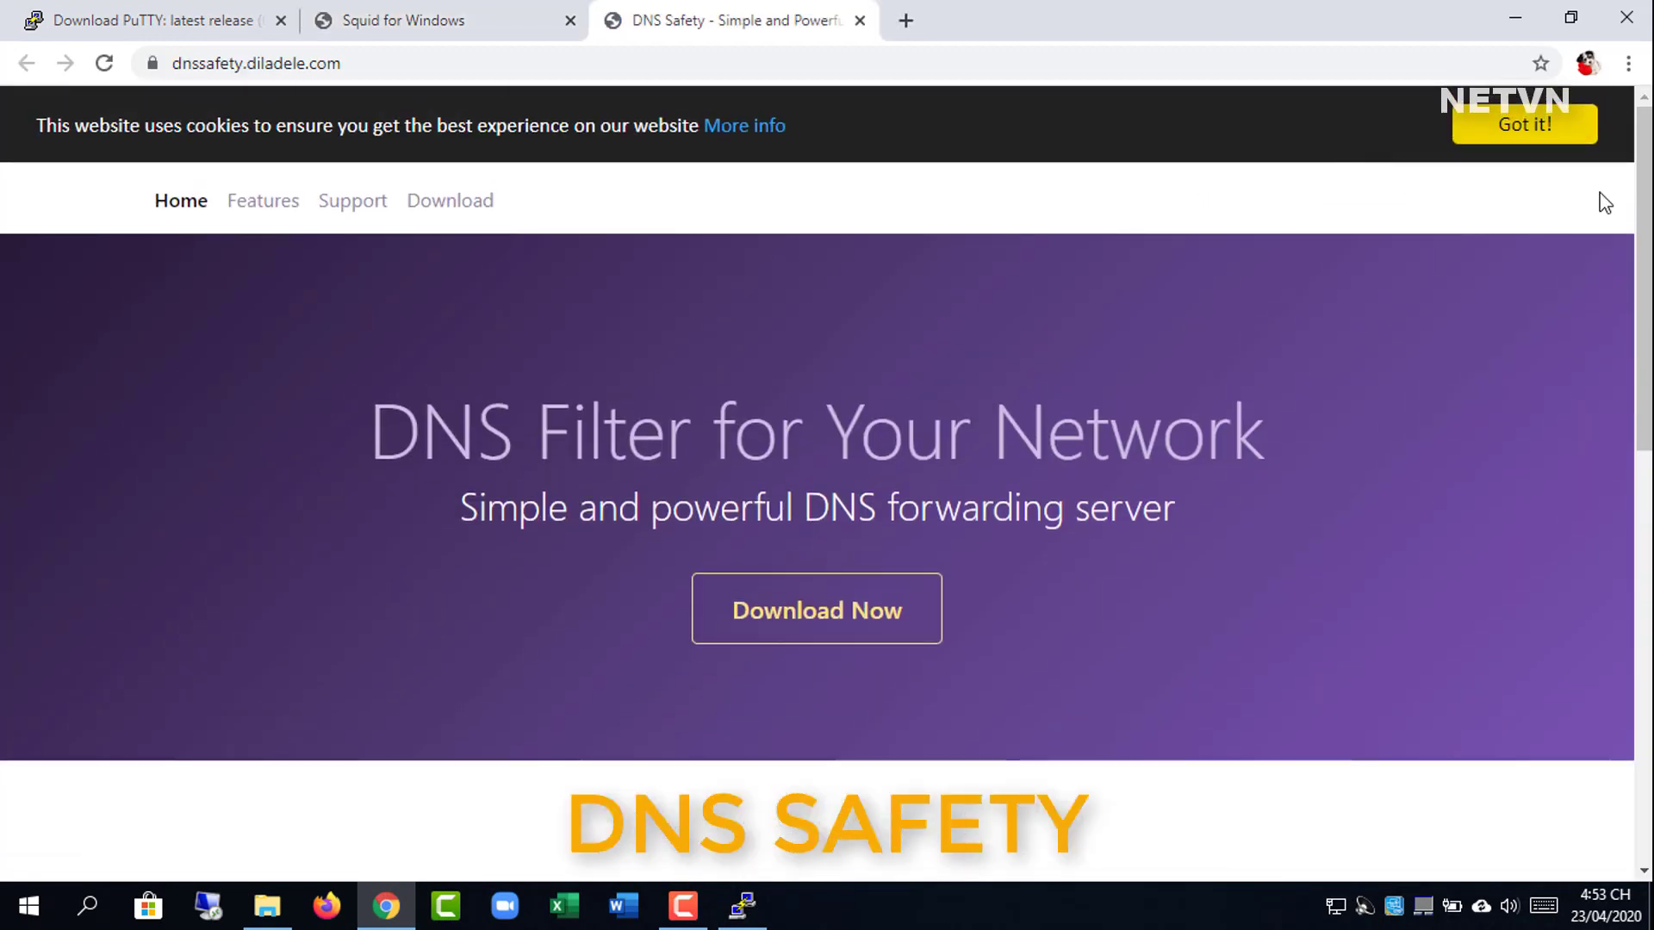
scroll("down", 3)
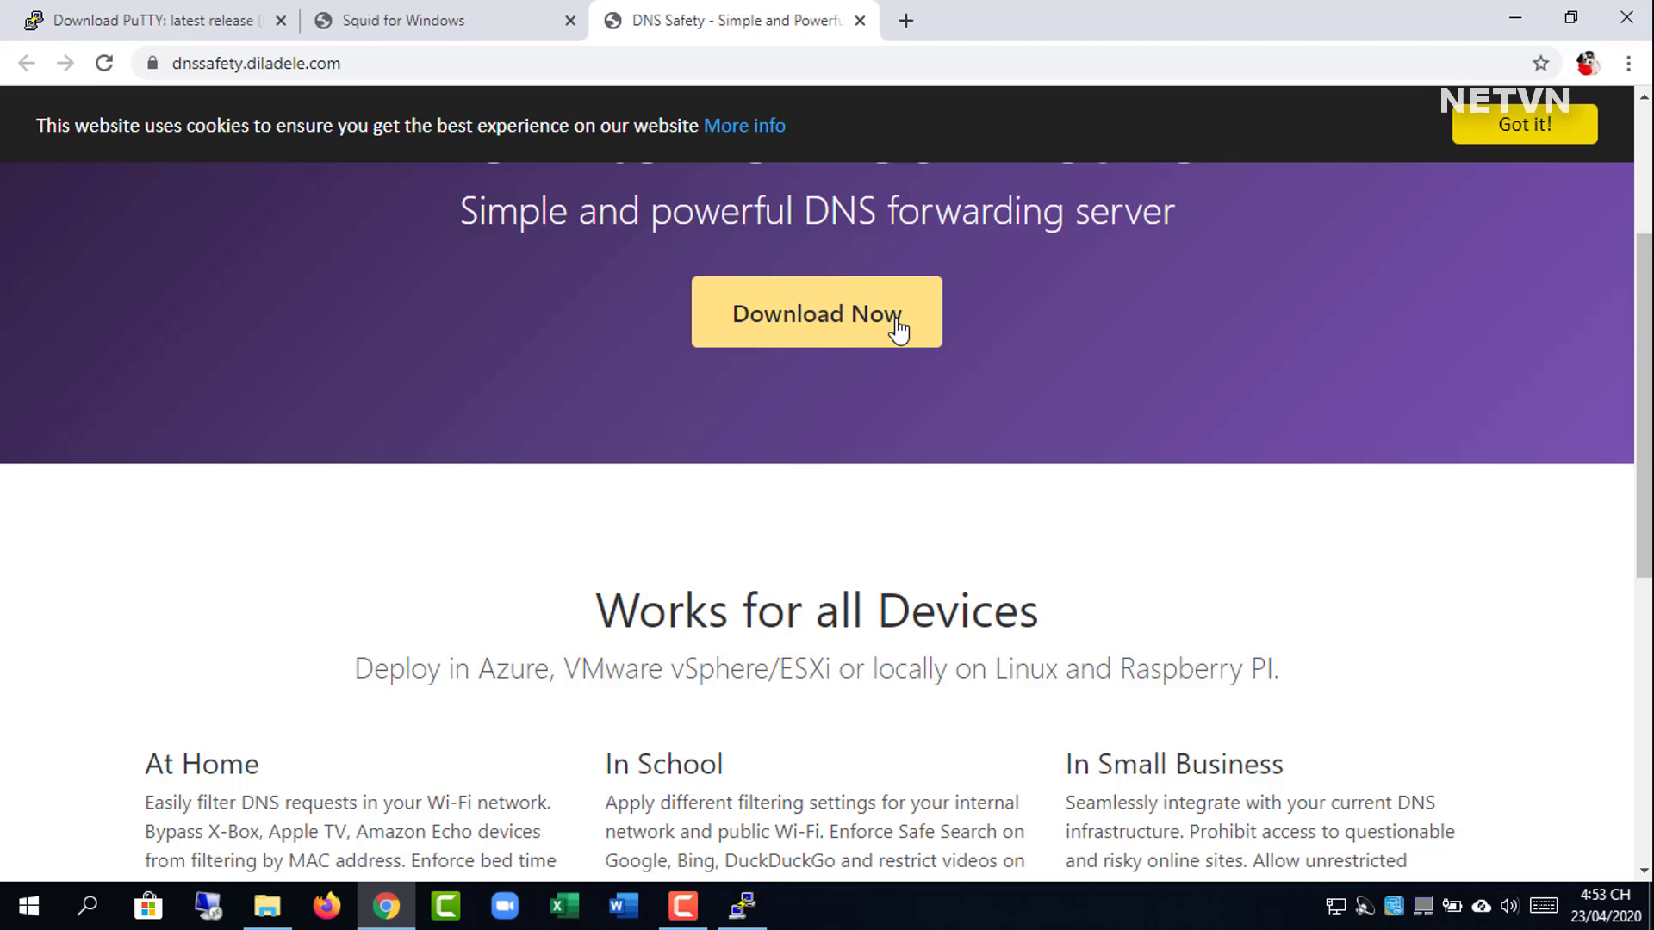
left_click(815, 314)
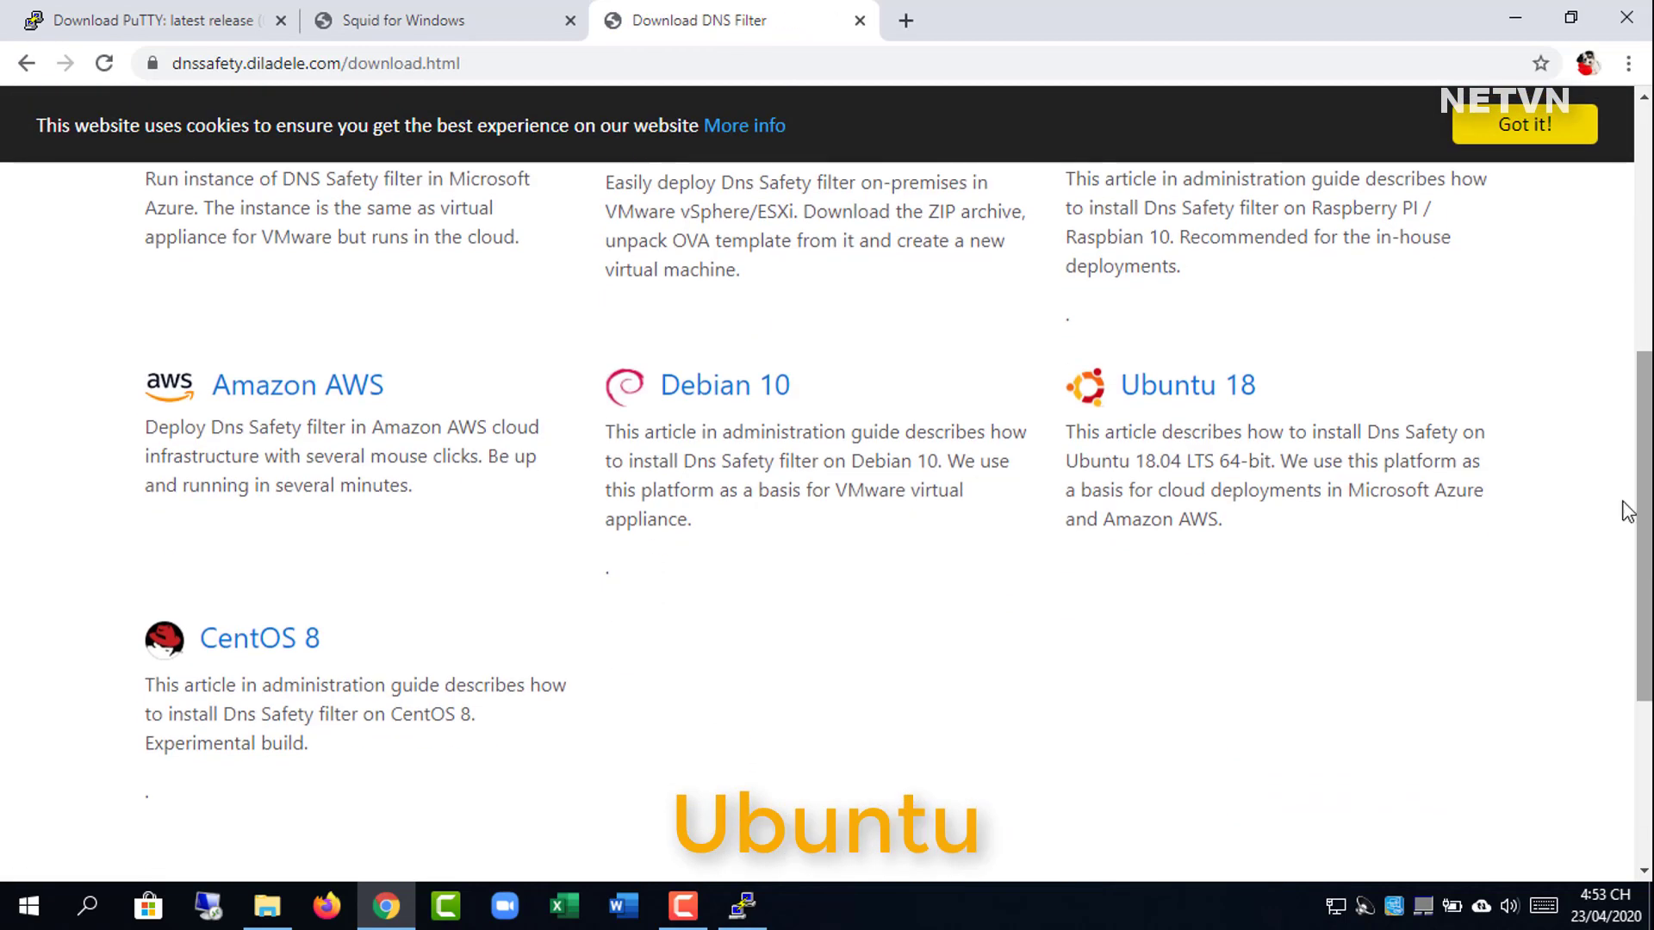
left_click(1186, 384)
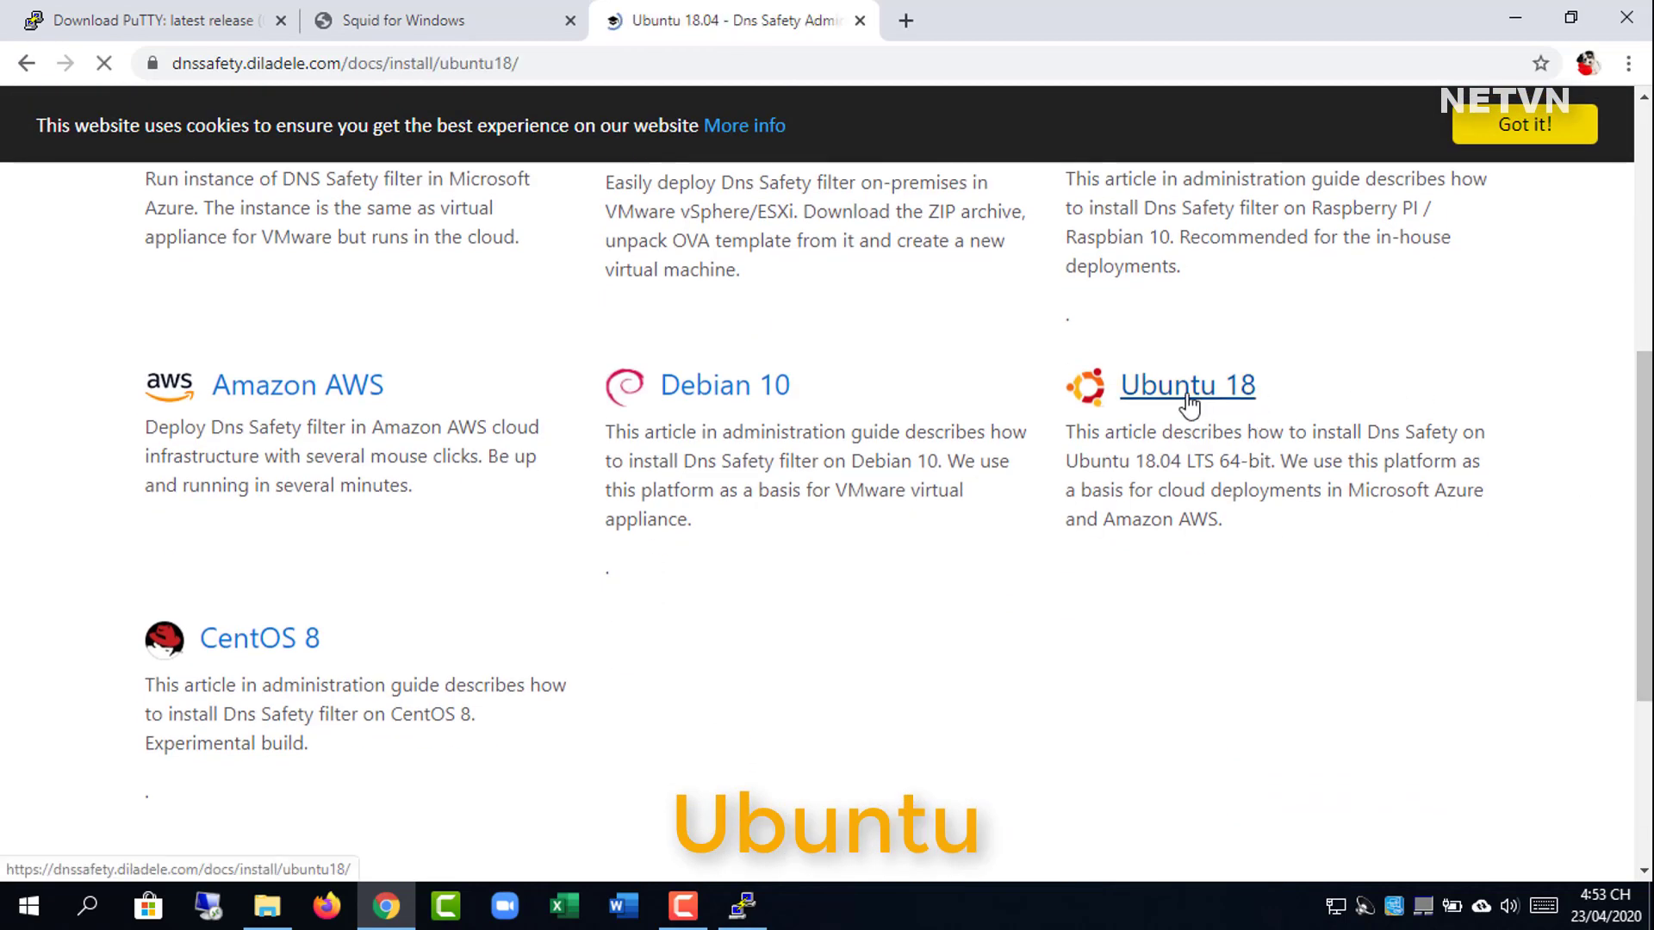
left_click(1185, 384)
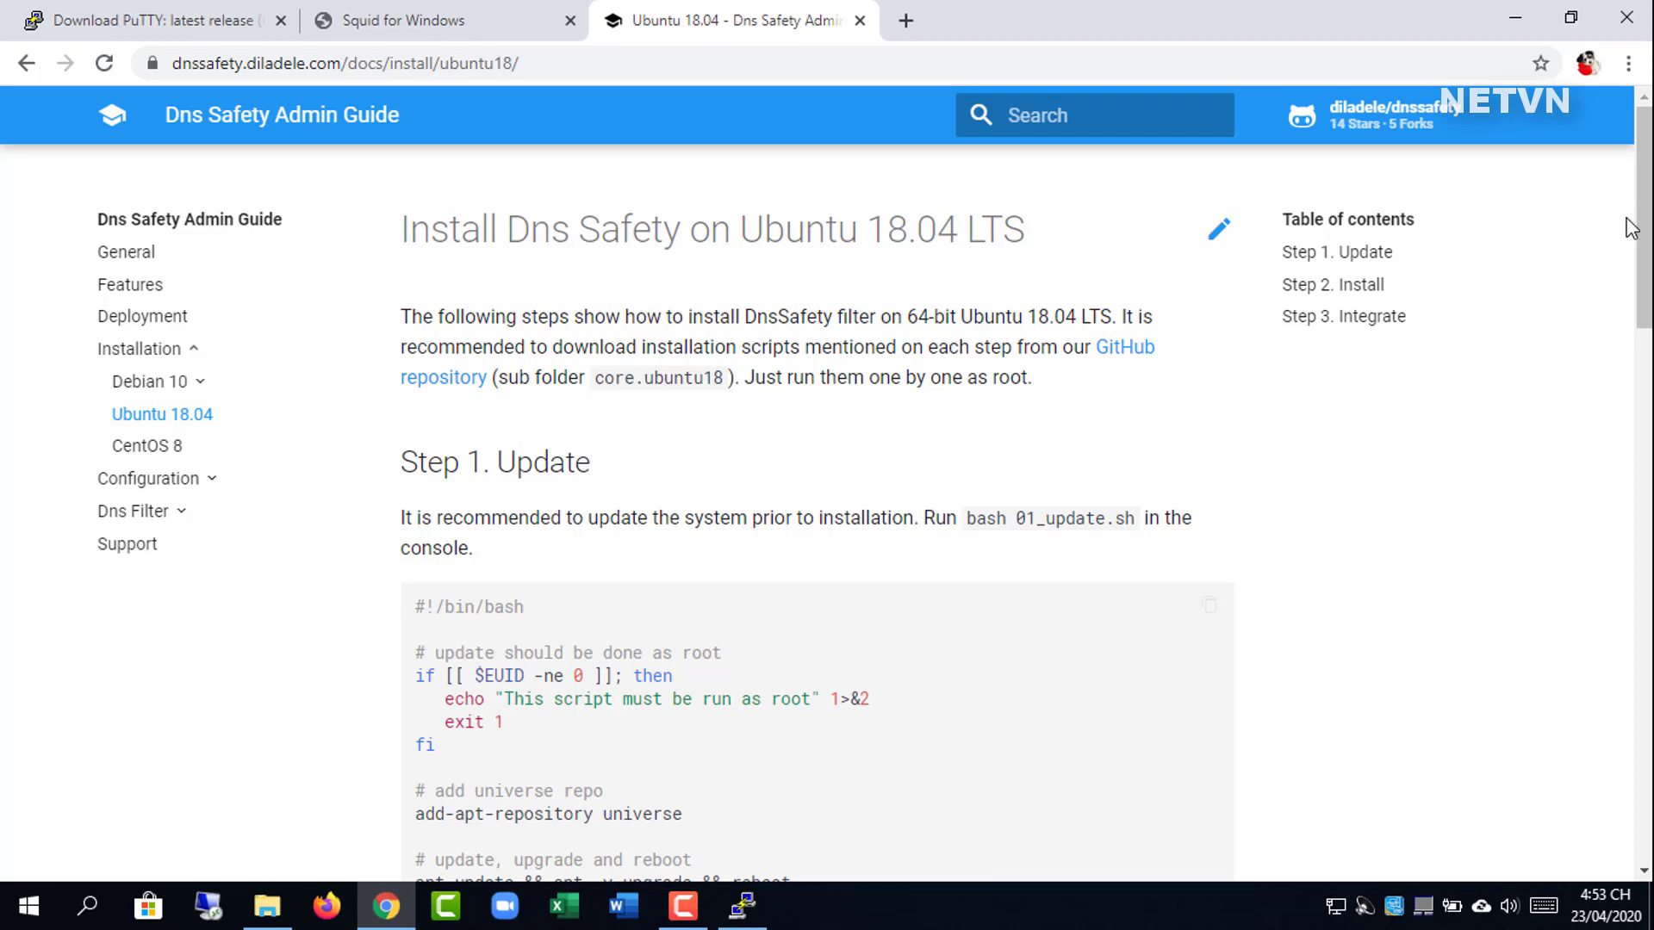
scroll("down", 3)
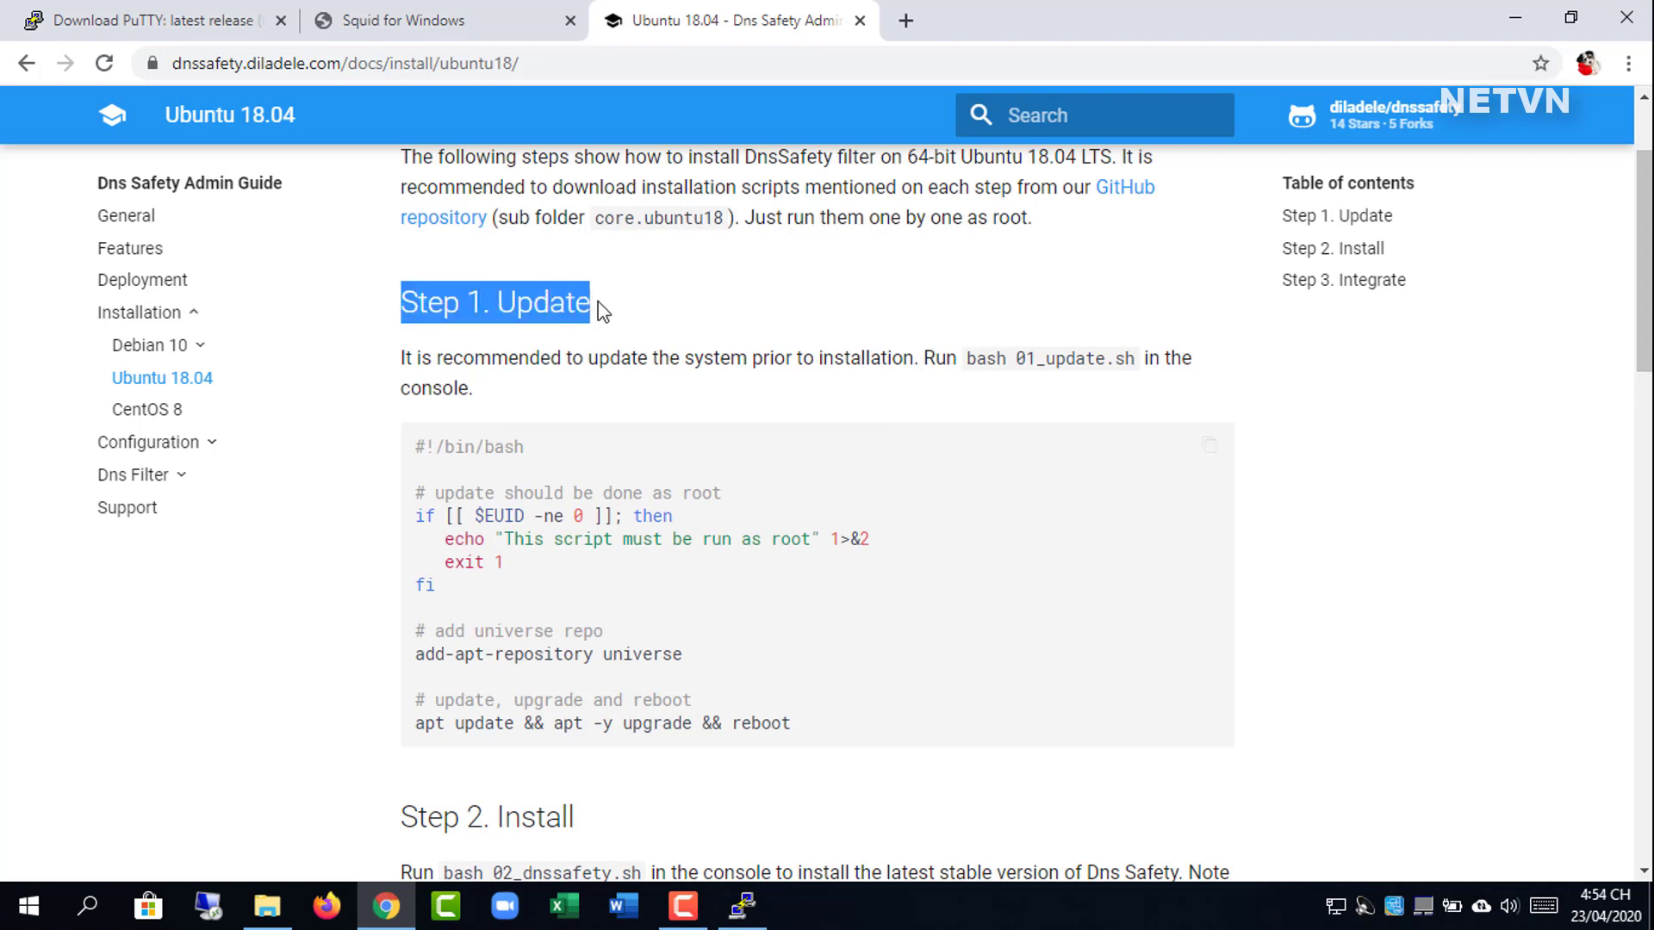
mouse_move(1159, 458)
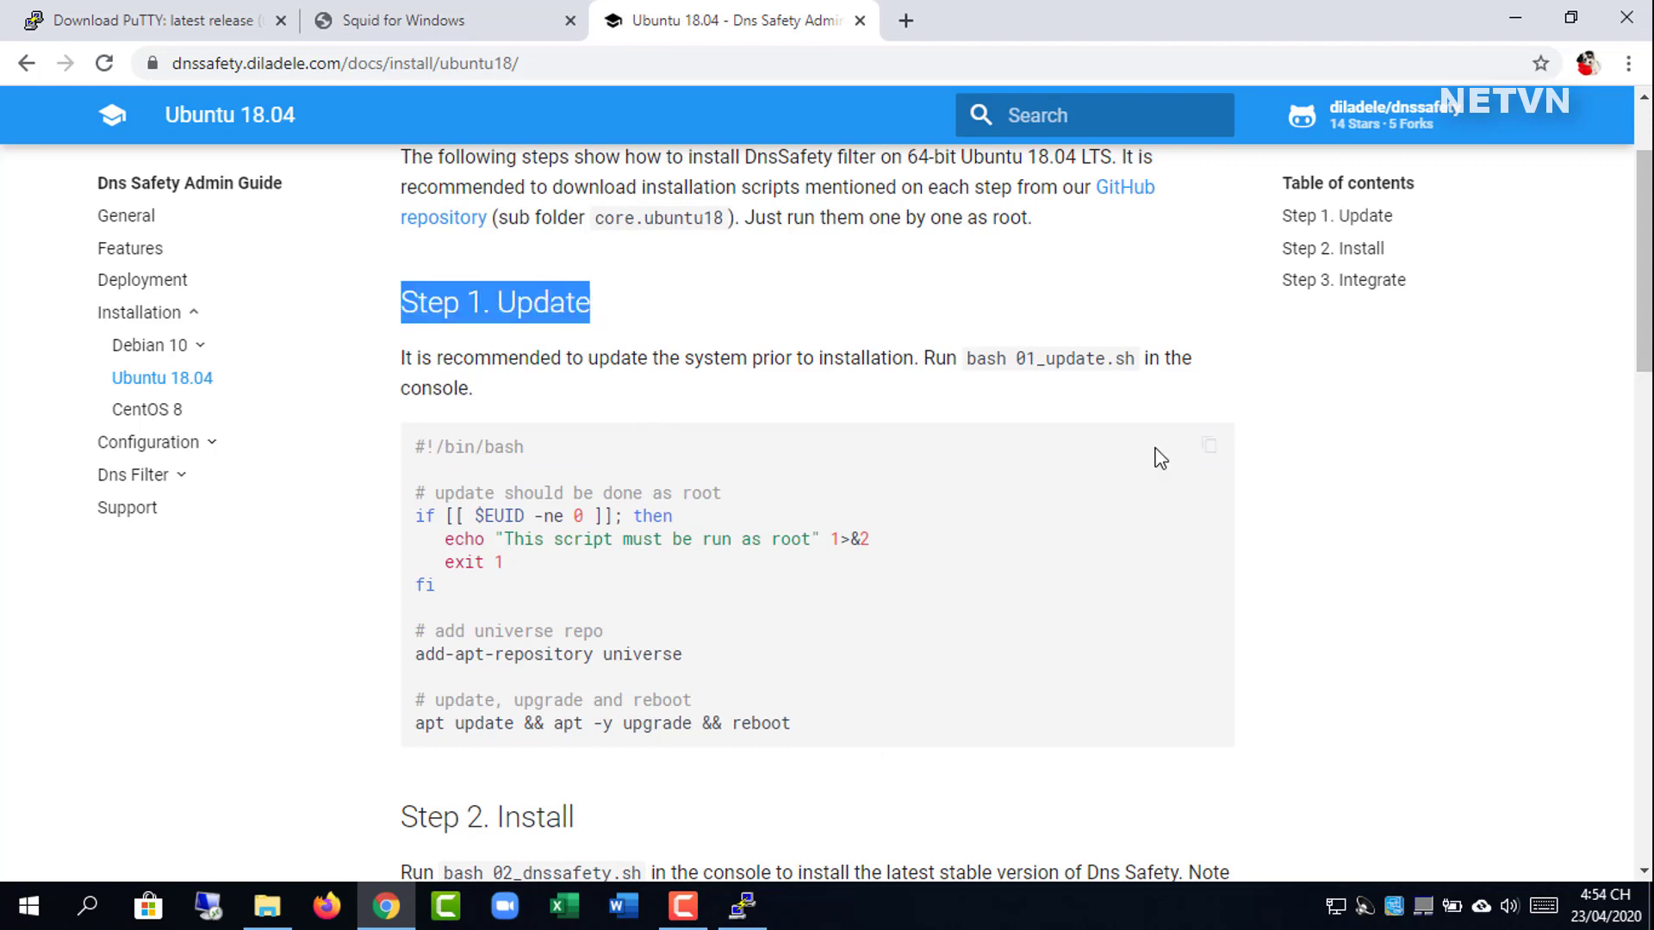
Run the guide's Step 1 update script on the server and dismiss the closed-connection error after reboot
left_click(1209, 444)
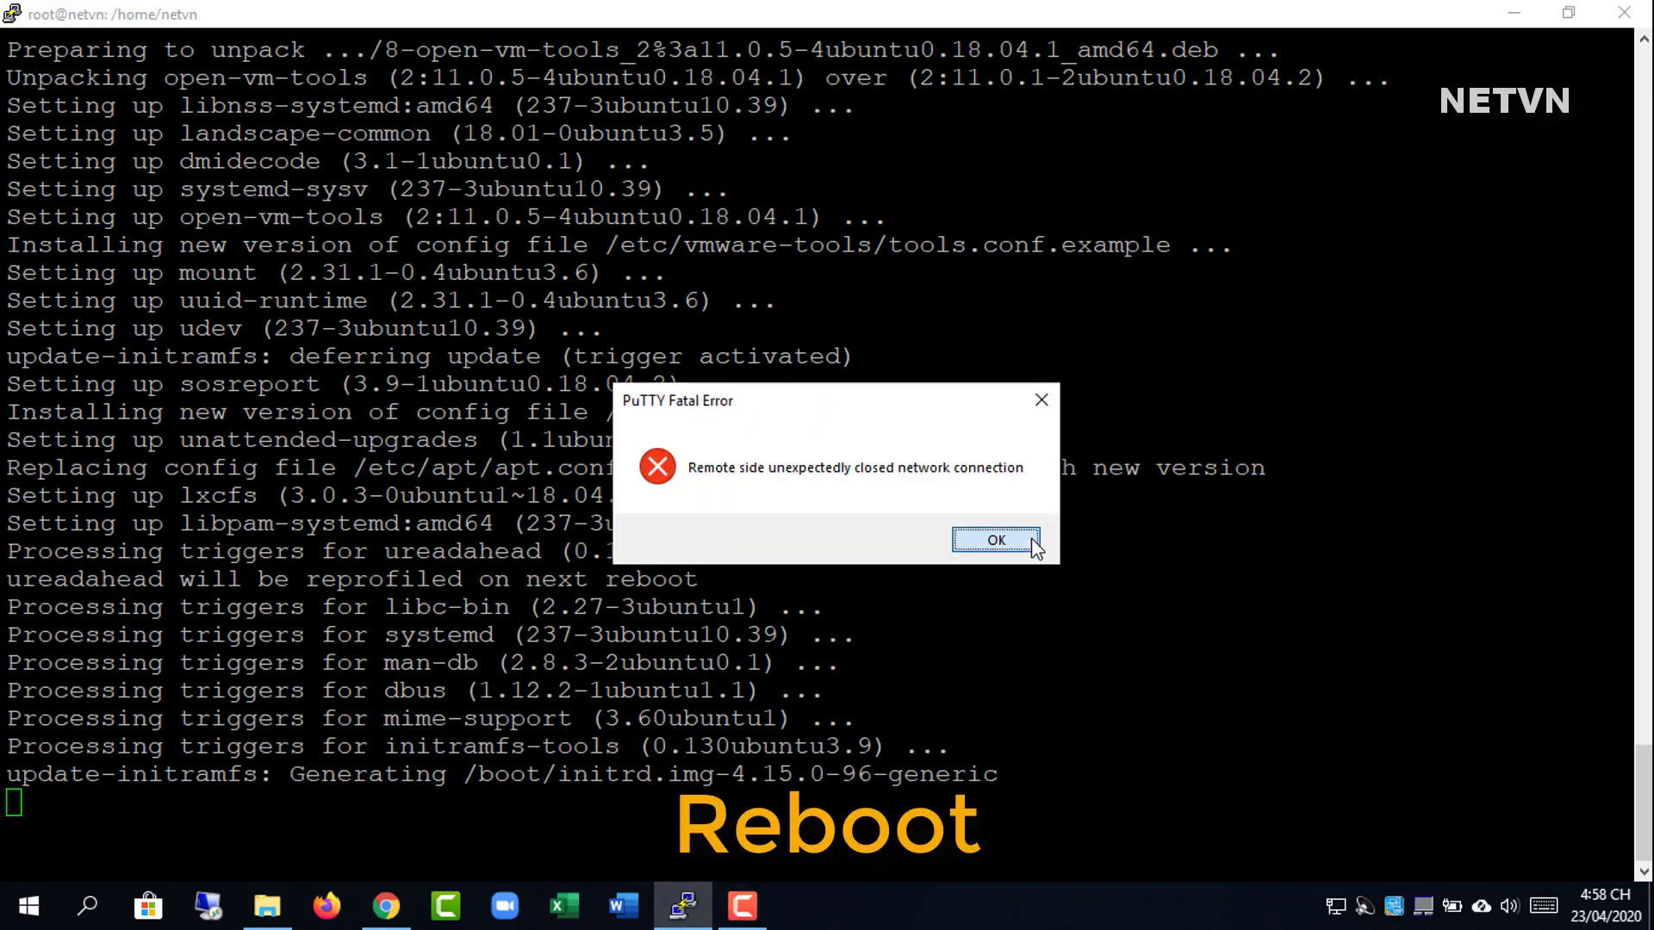
left_click(994, 540)
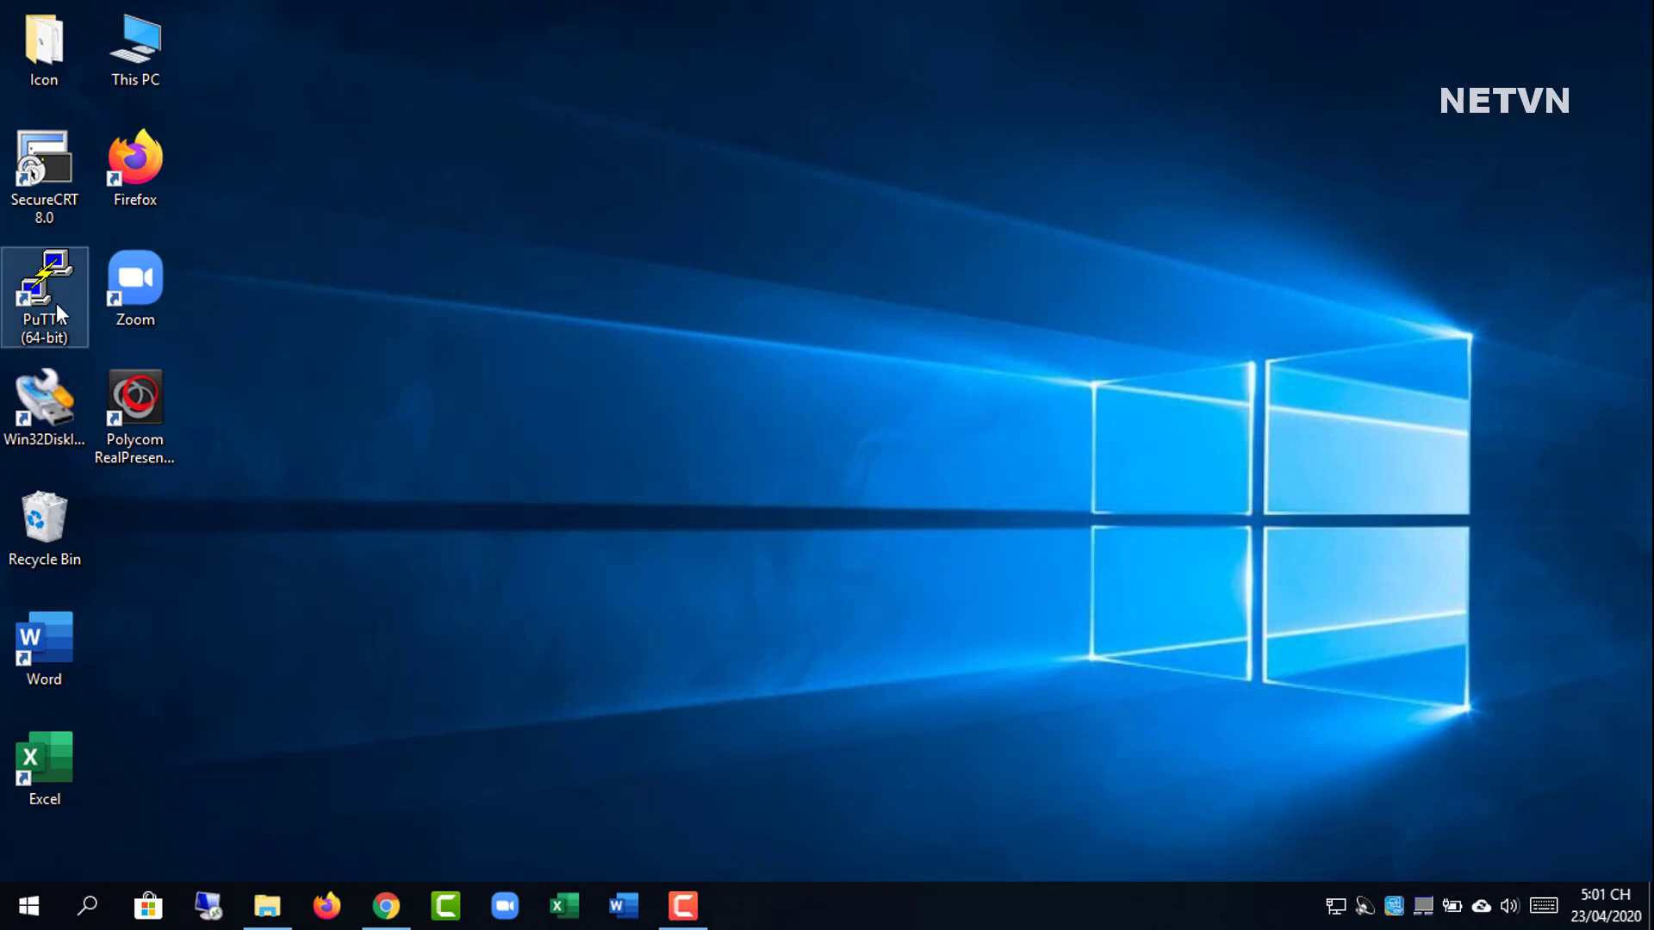
Reconnect PuTTY to 10.11.32.93 as netvn, become root with su, and return to the guide
double_click(43, 298)
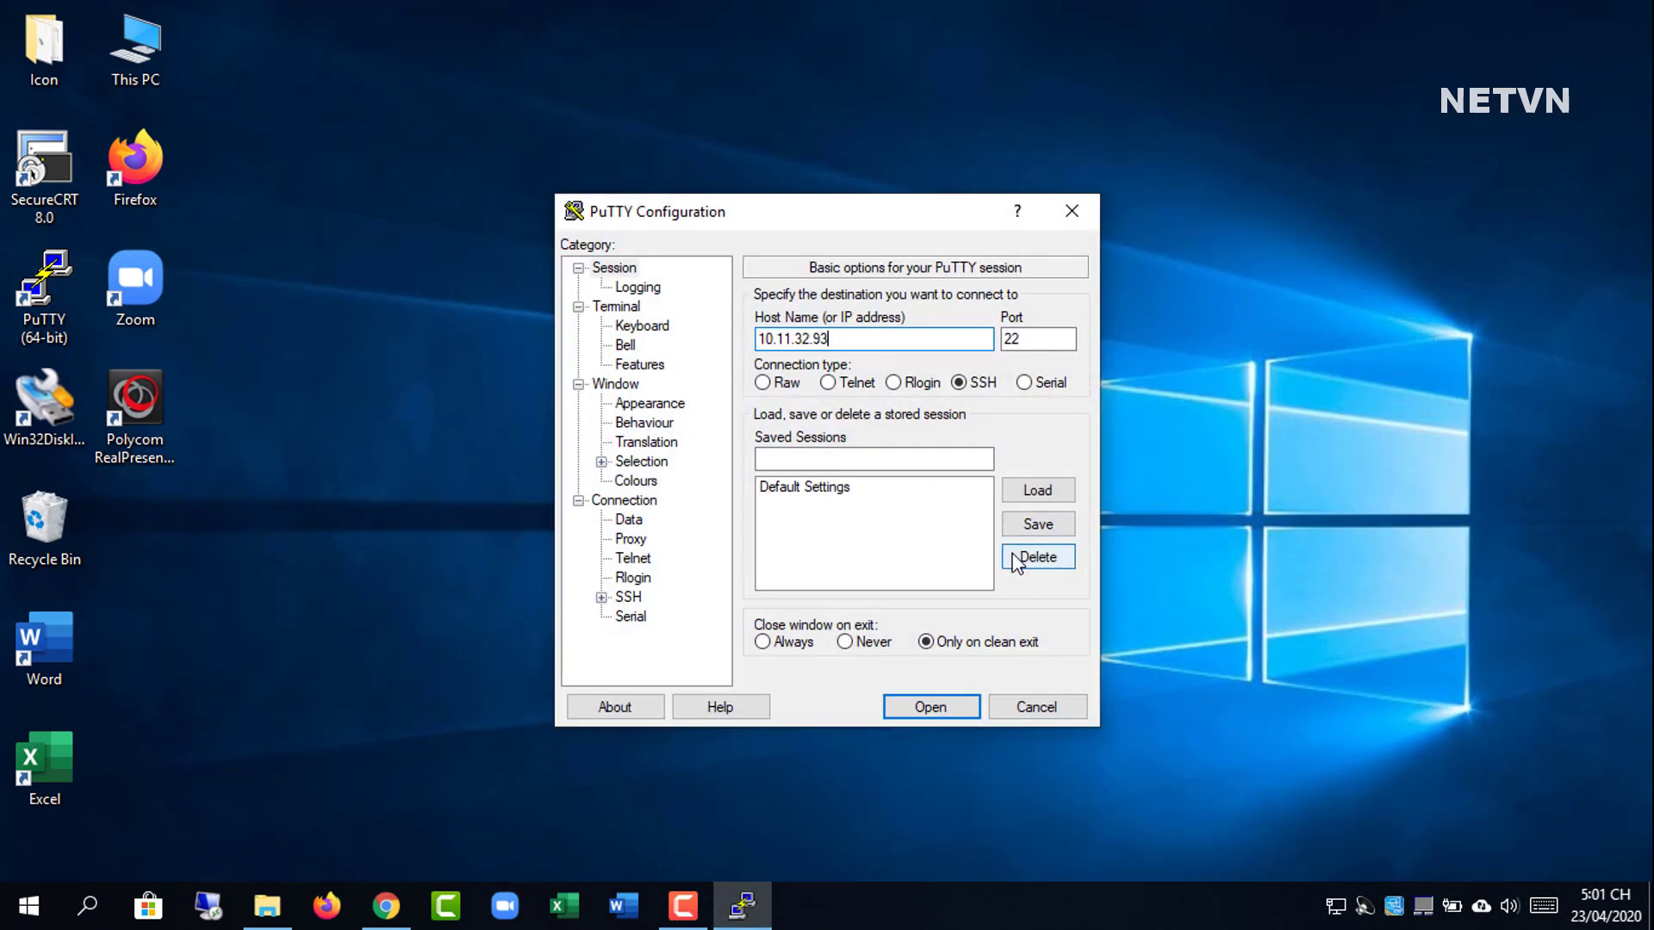
left_click(928, 706)
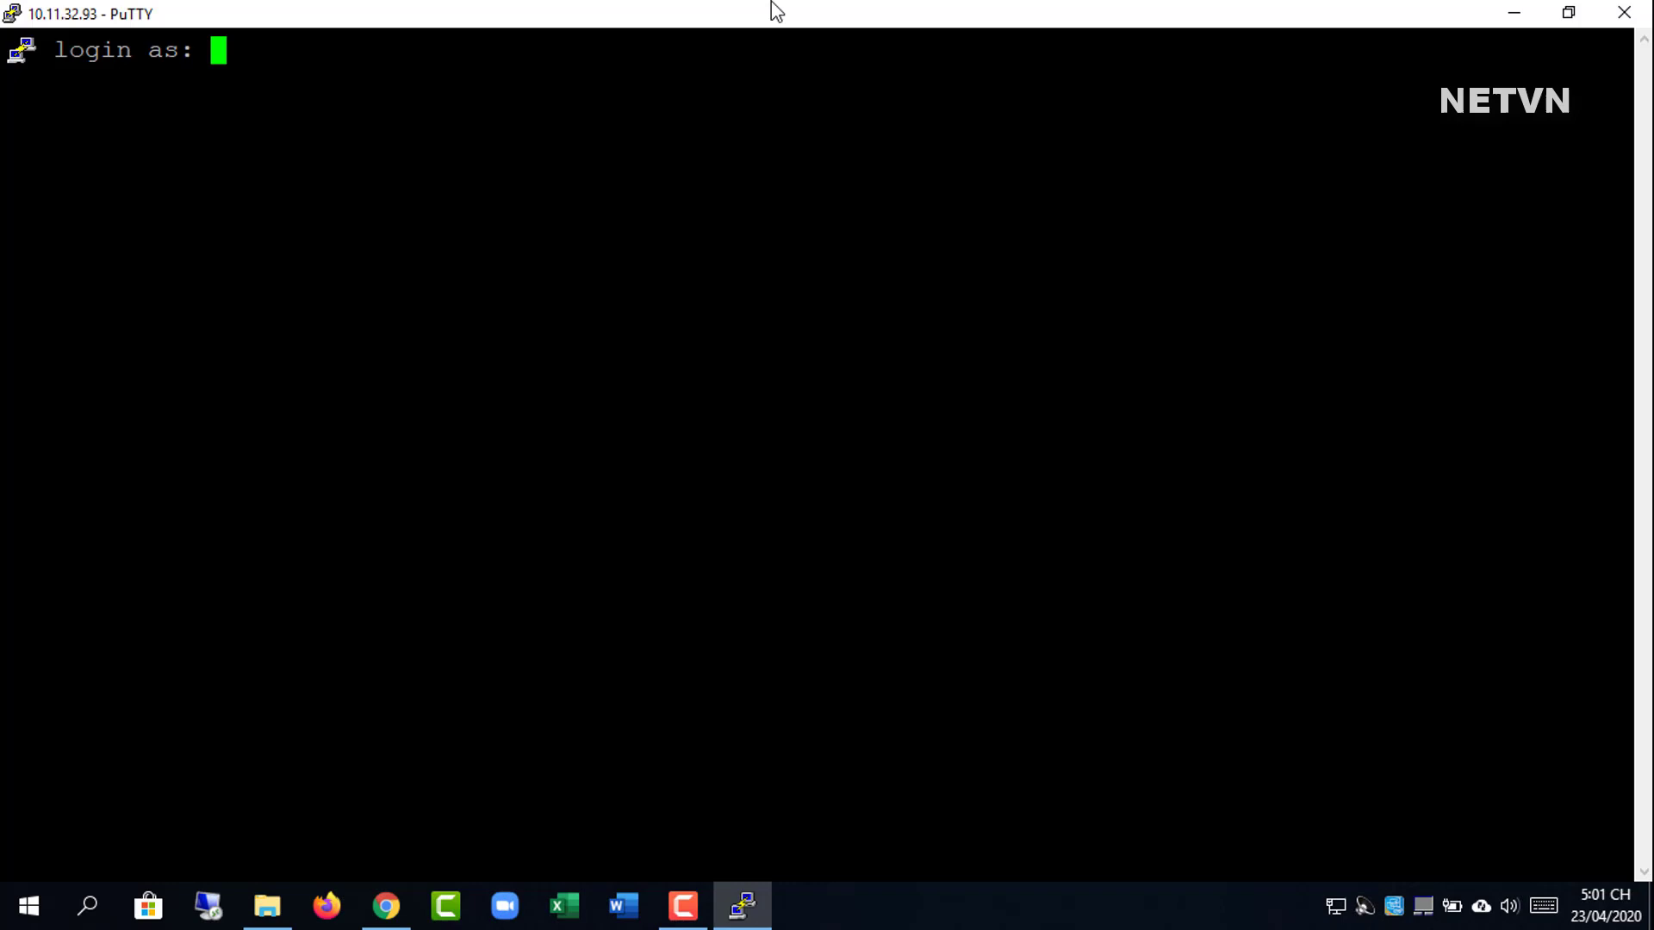
type("netvn")
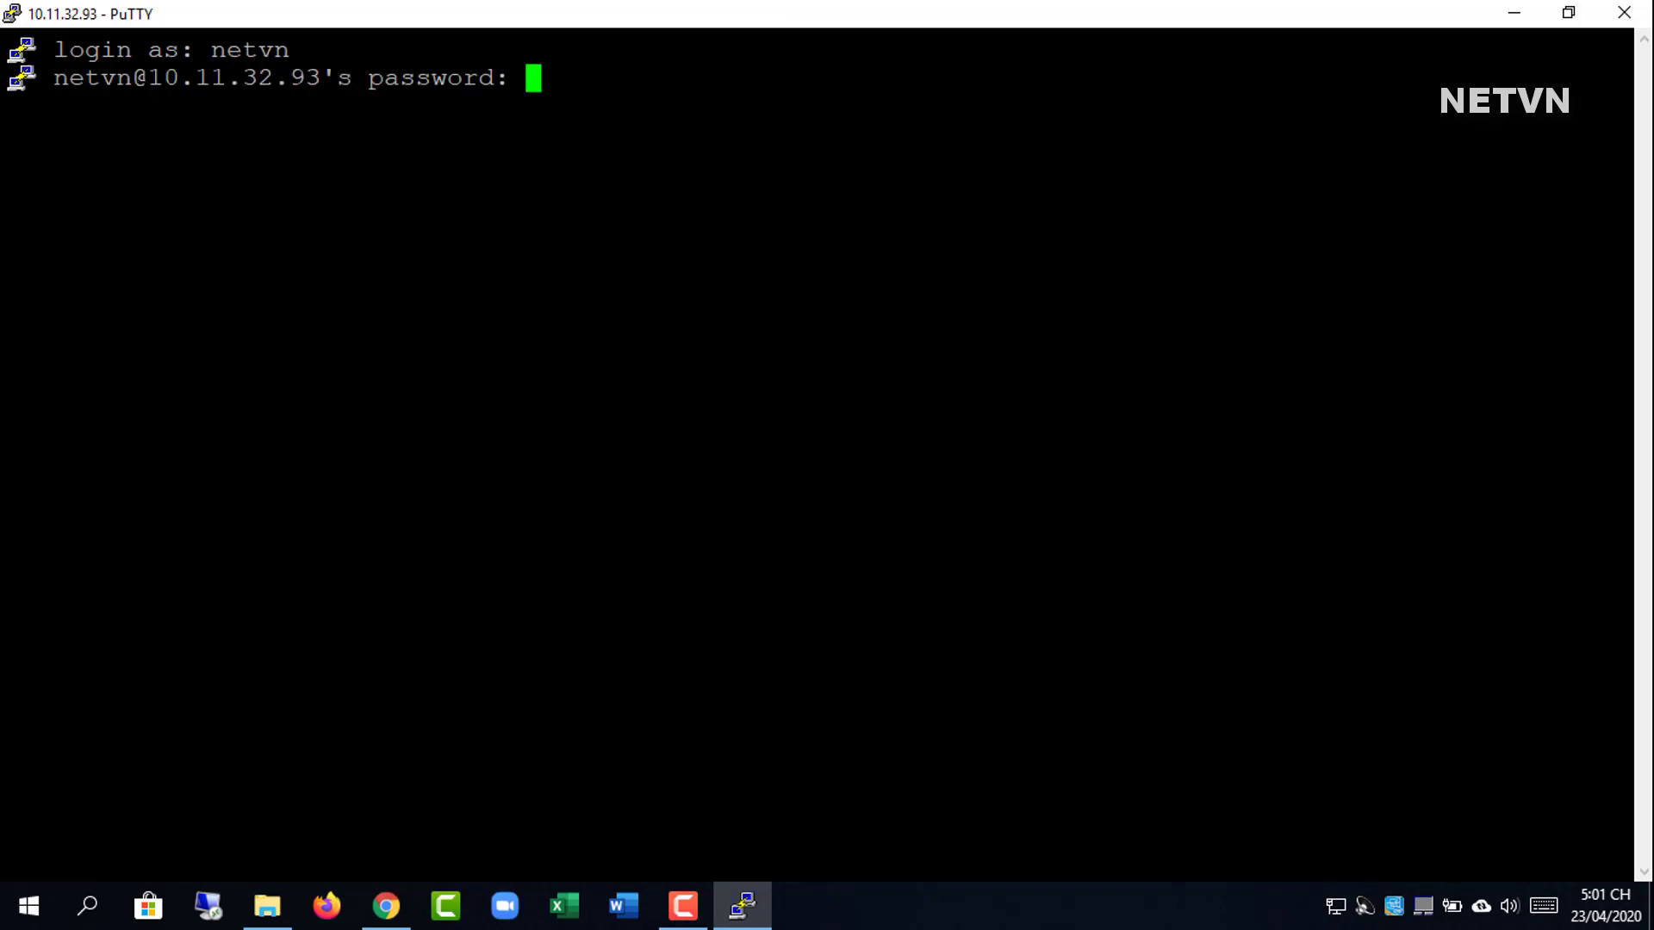
type("su")
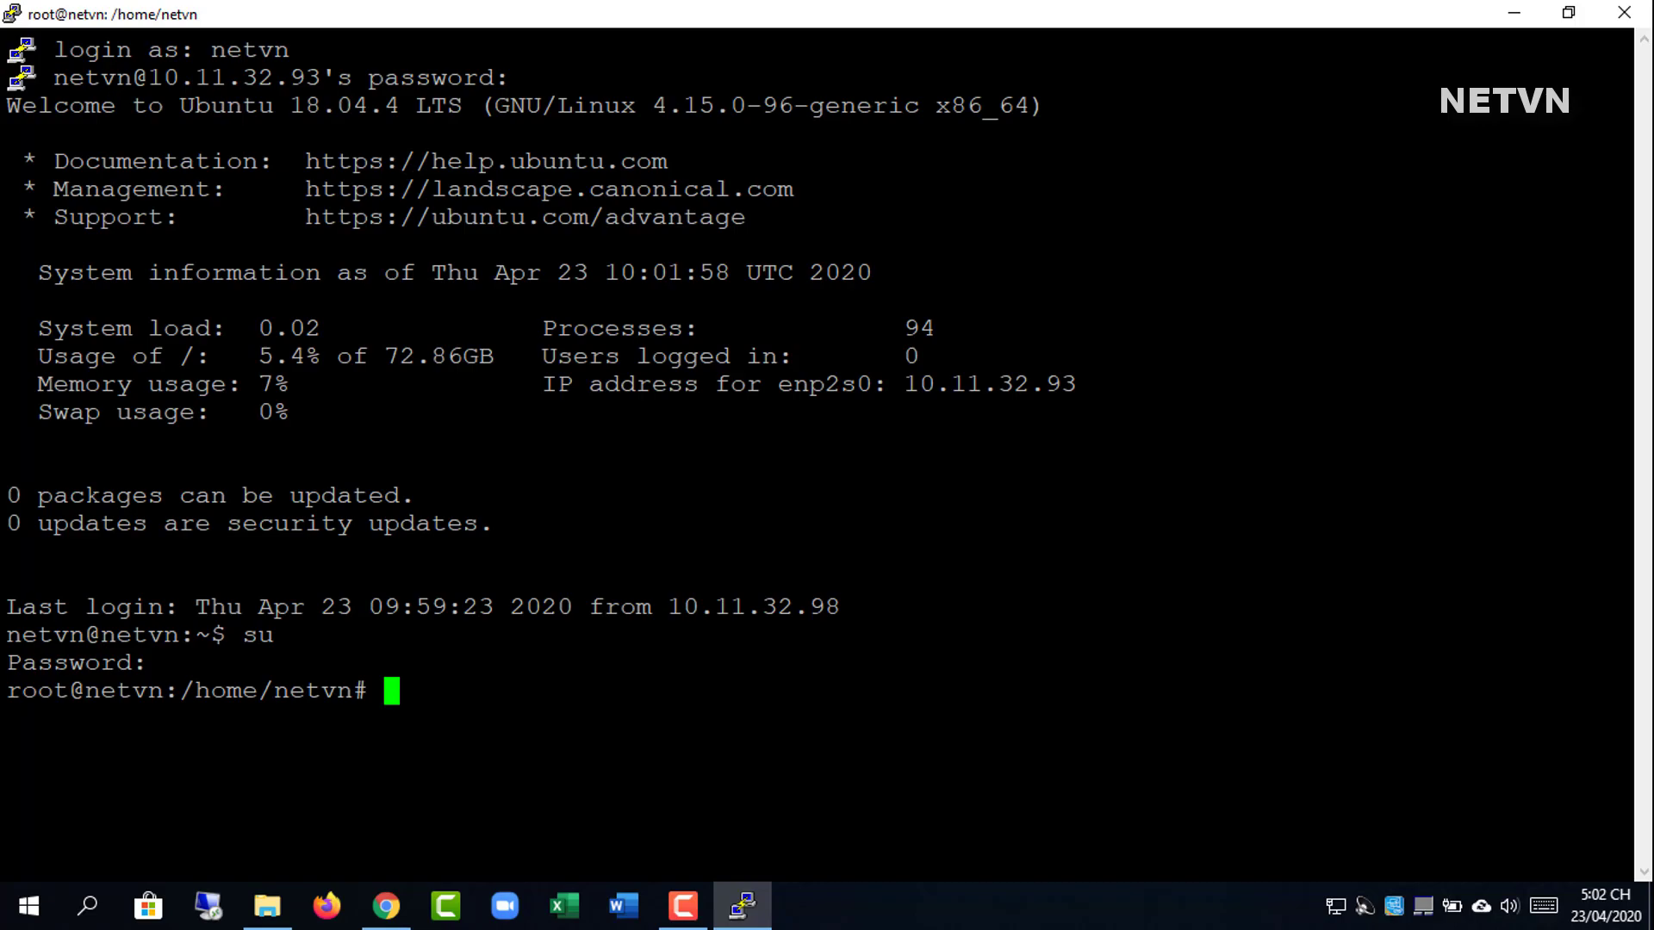
left_click(385, 906)
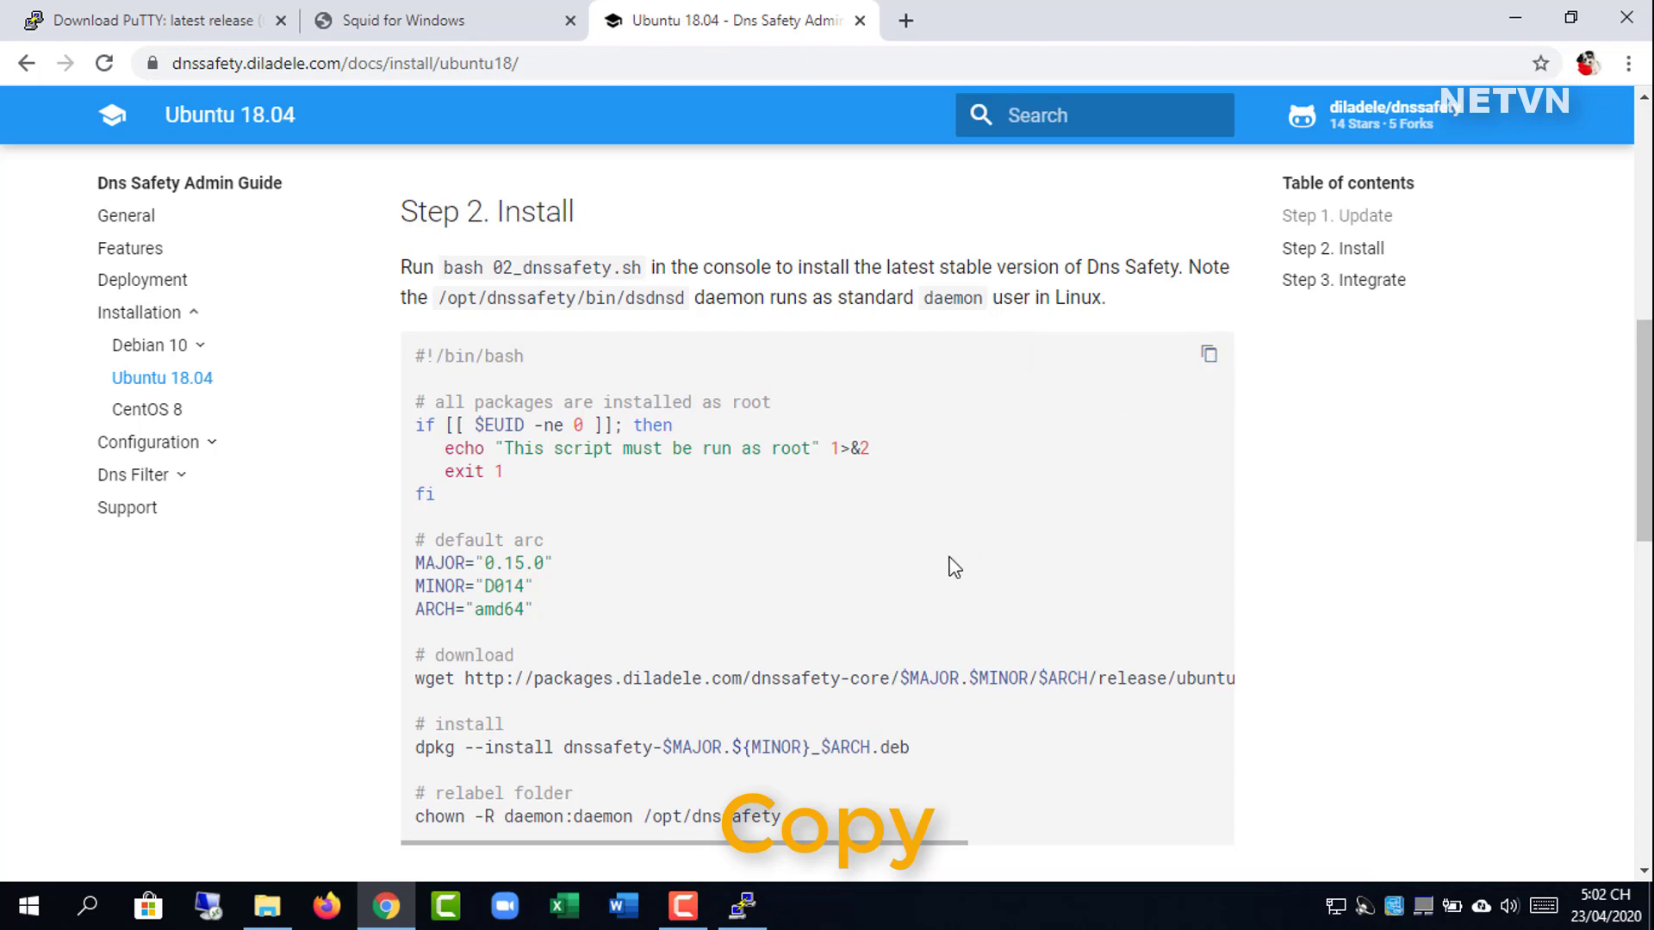
Run the Step 2 install script for Dns Safety 0.15.0 and copy the Step 3 integrate script from the guide
left_click(741, 904)
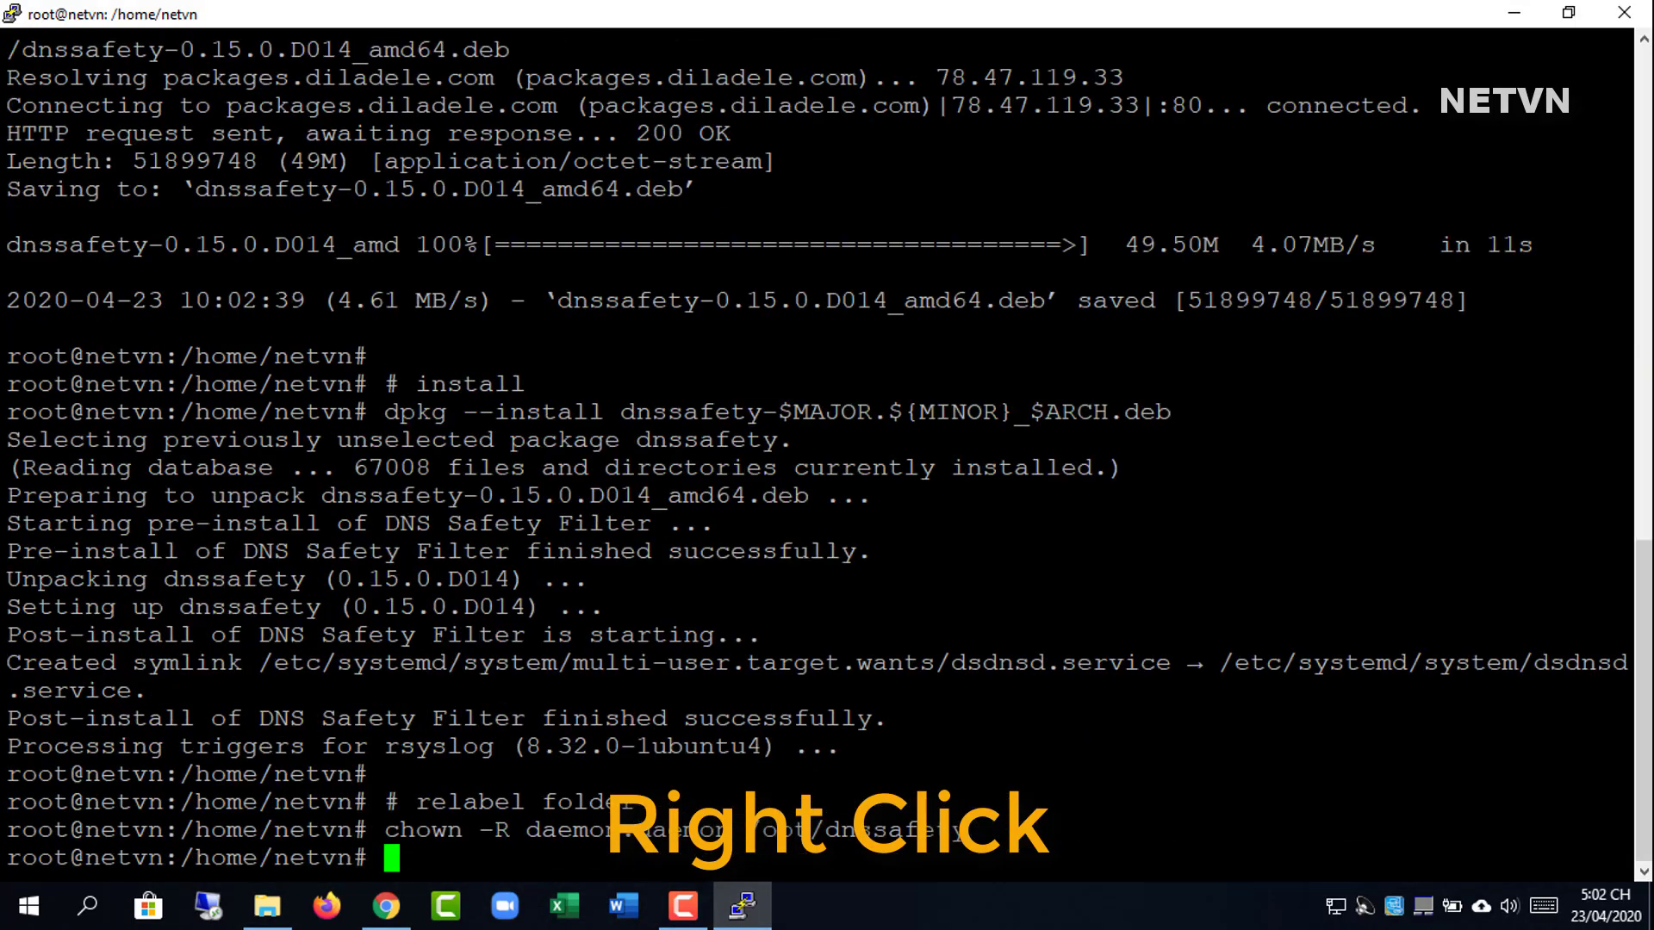
left_click(384, 904)
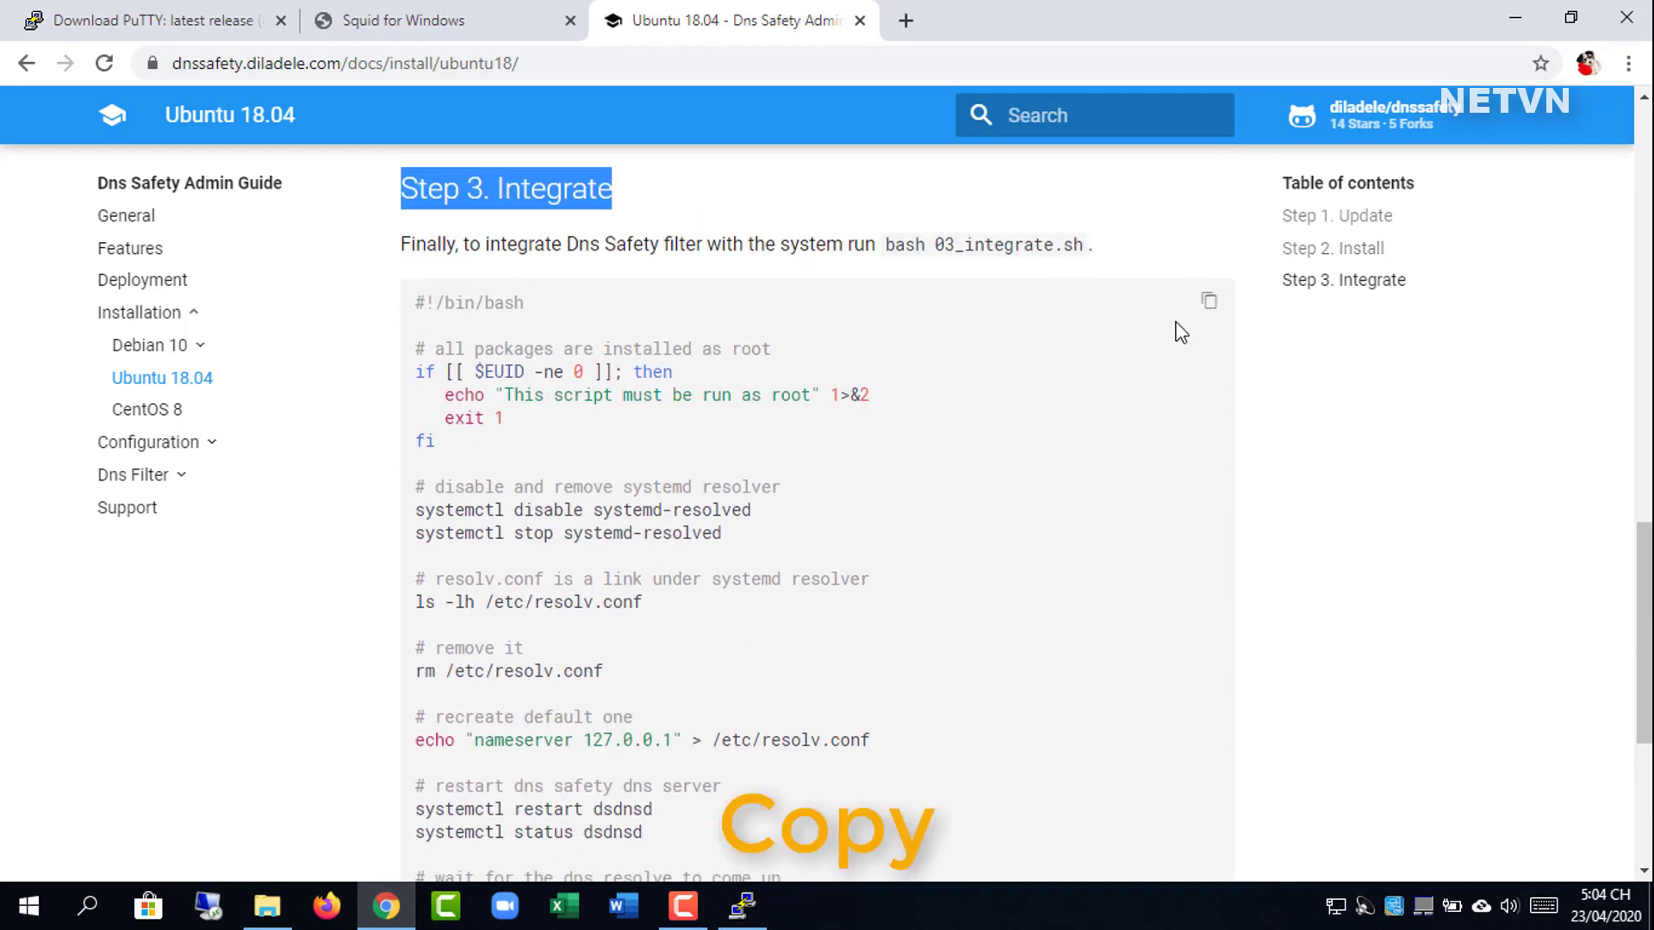
left_click(1209, 301)
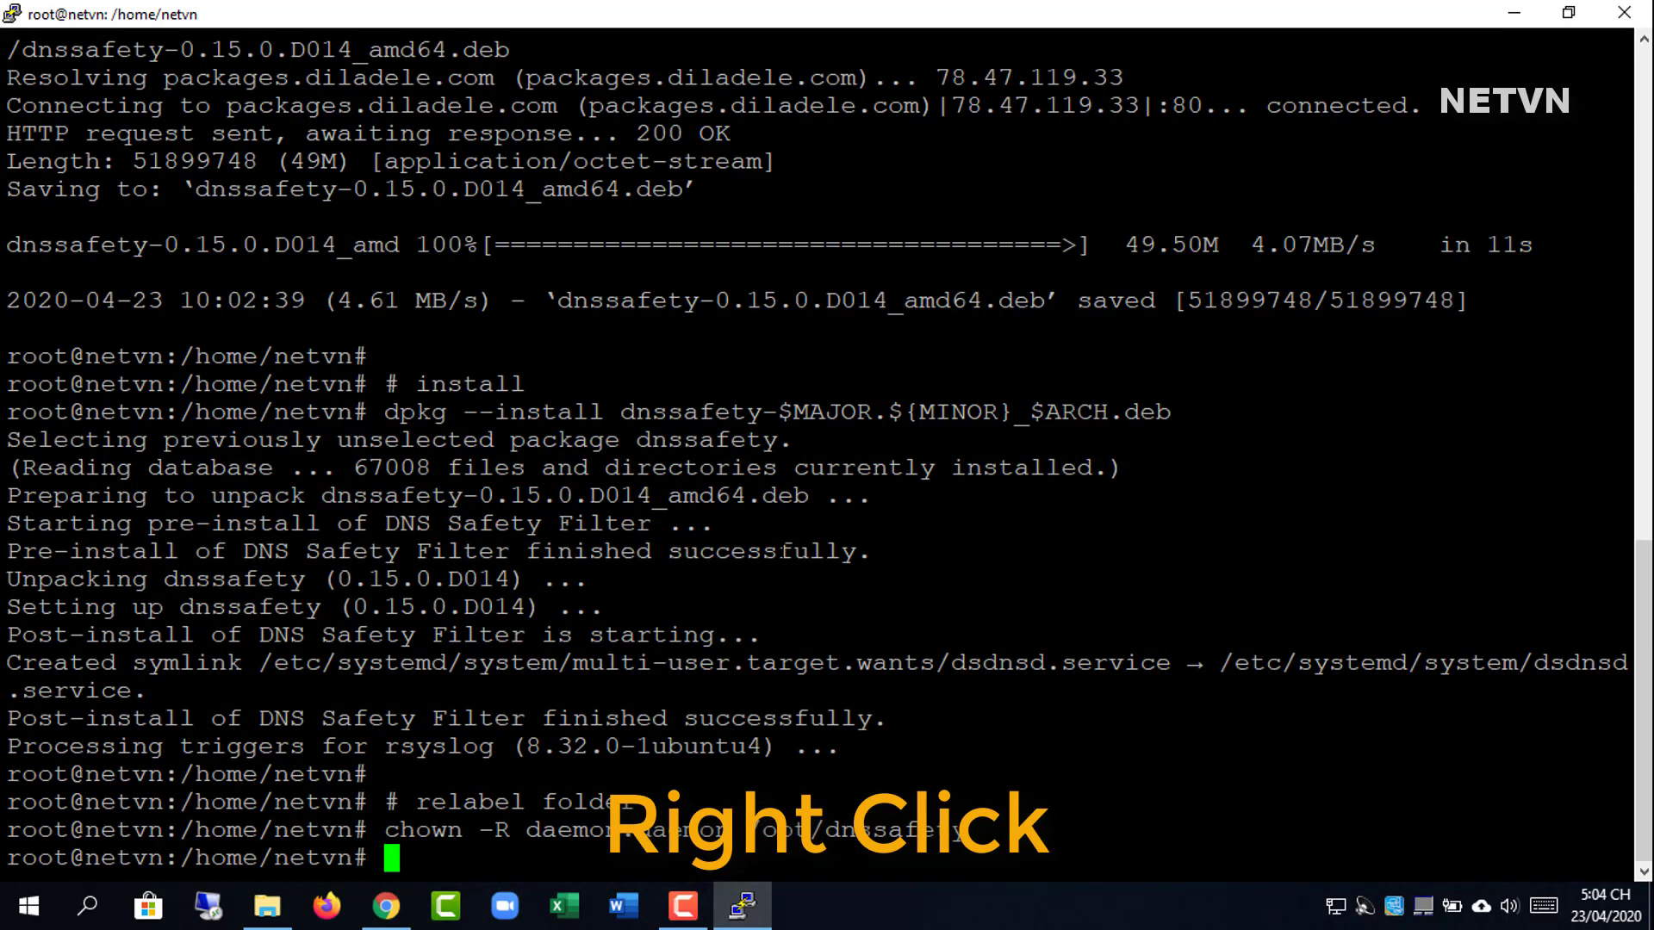
left_click(384, 904)
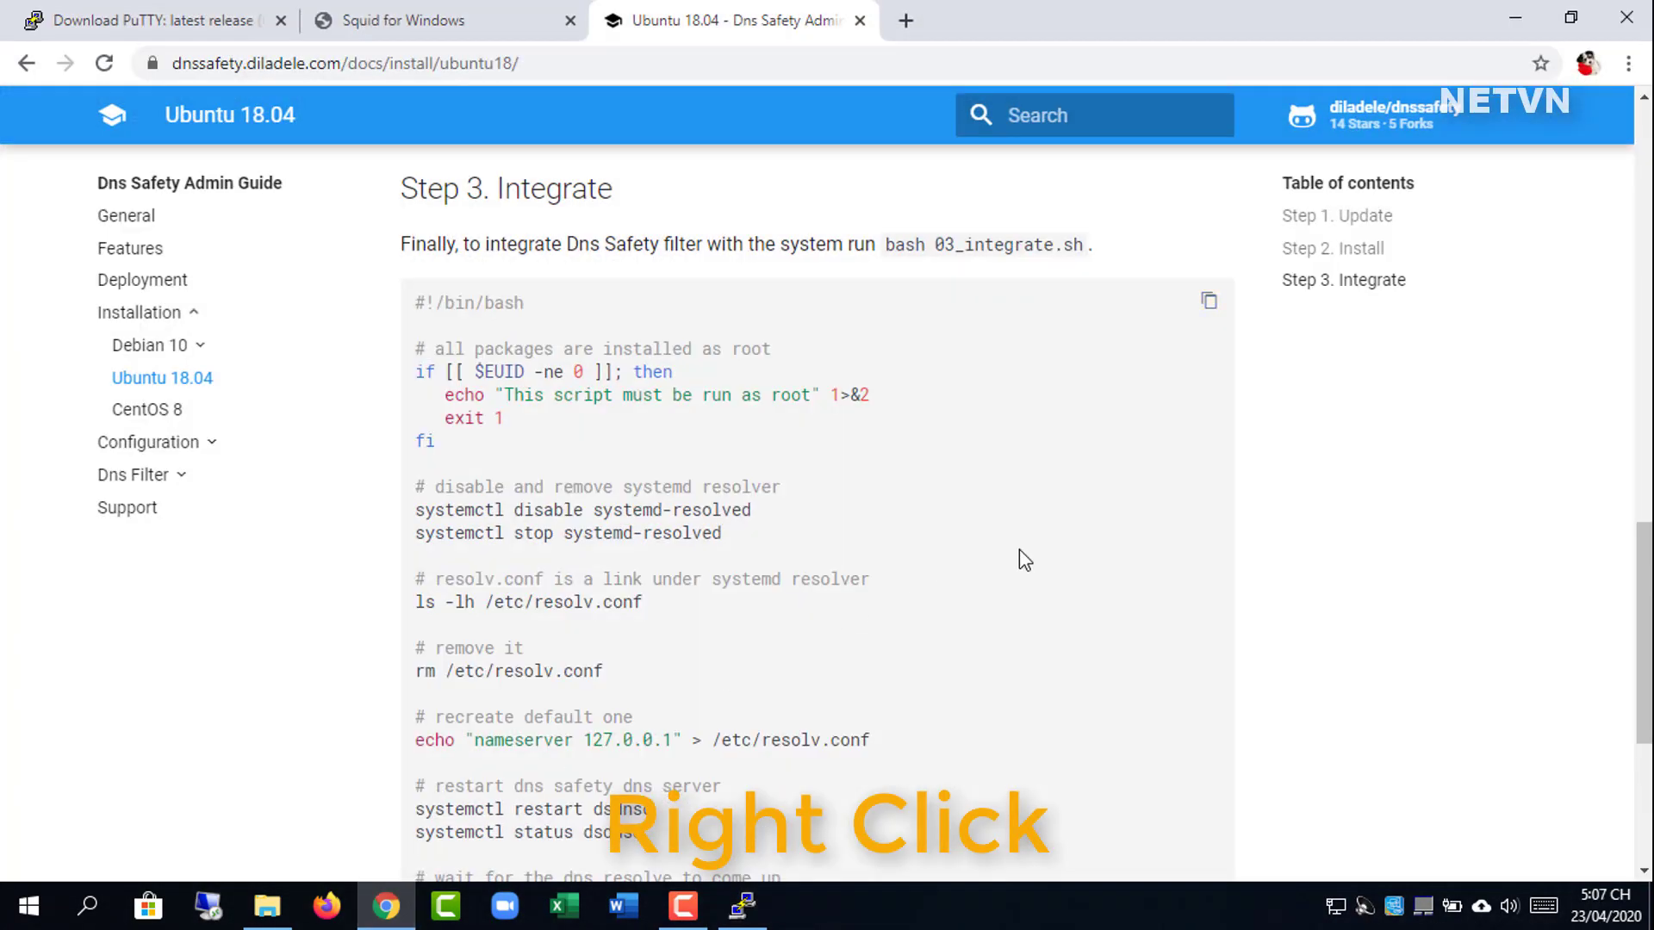
scroll("down", 3)
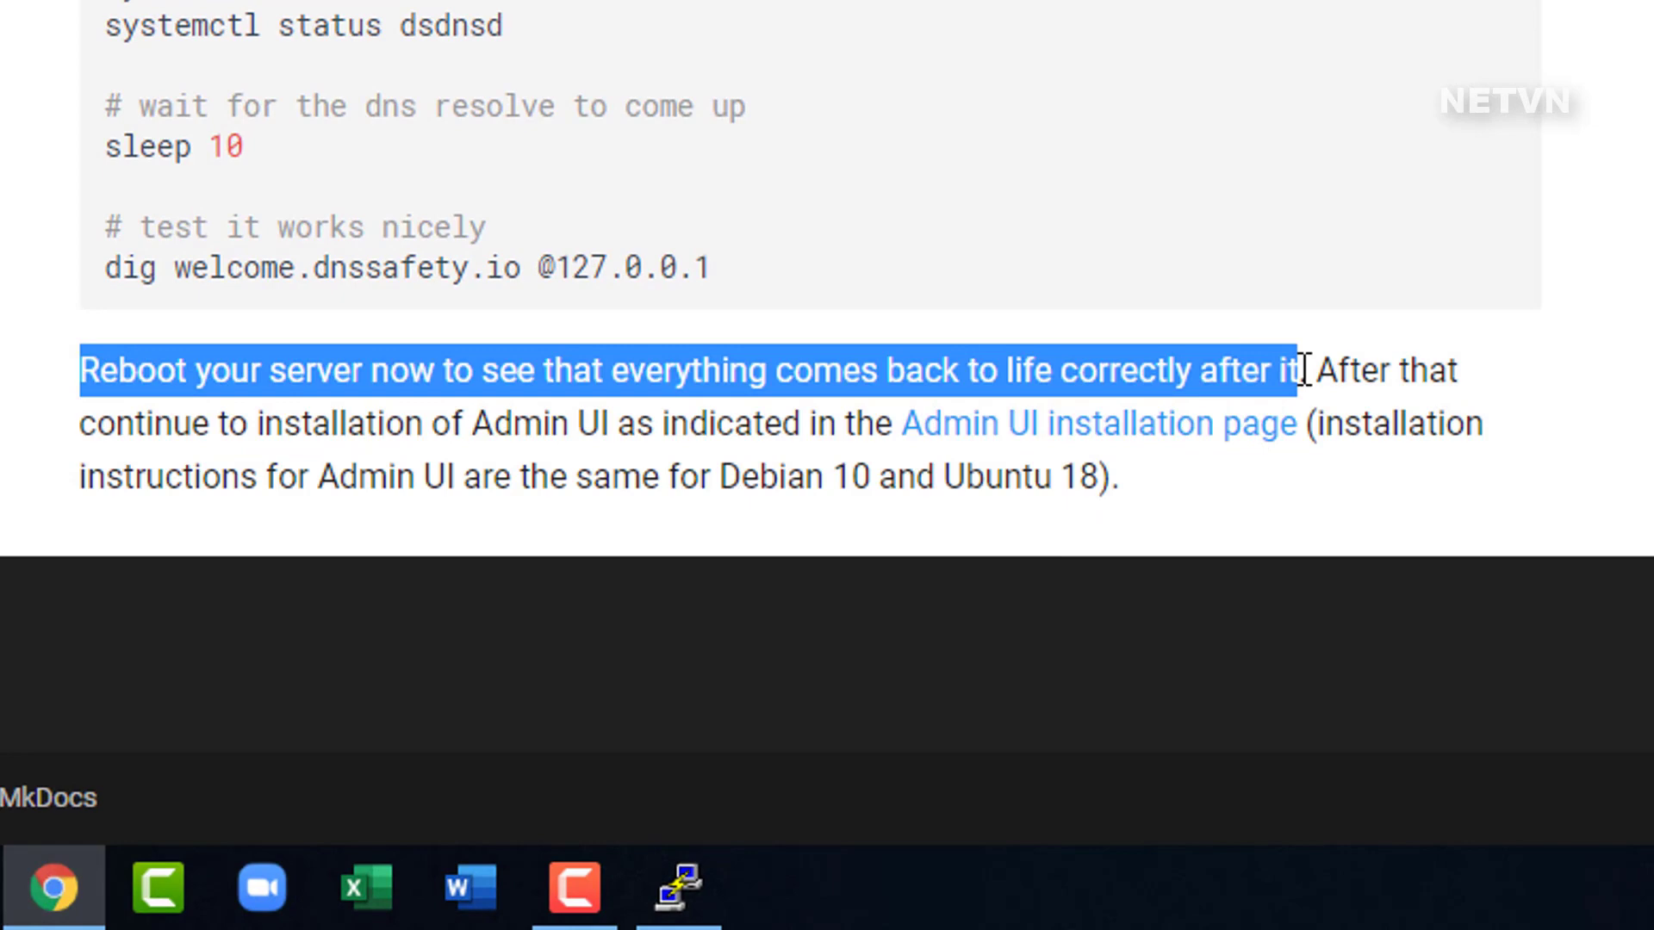
Run the integrate script so the dsdnsd service is running, then exit root and reboot the server
left_click(741, 904)
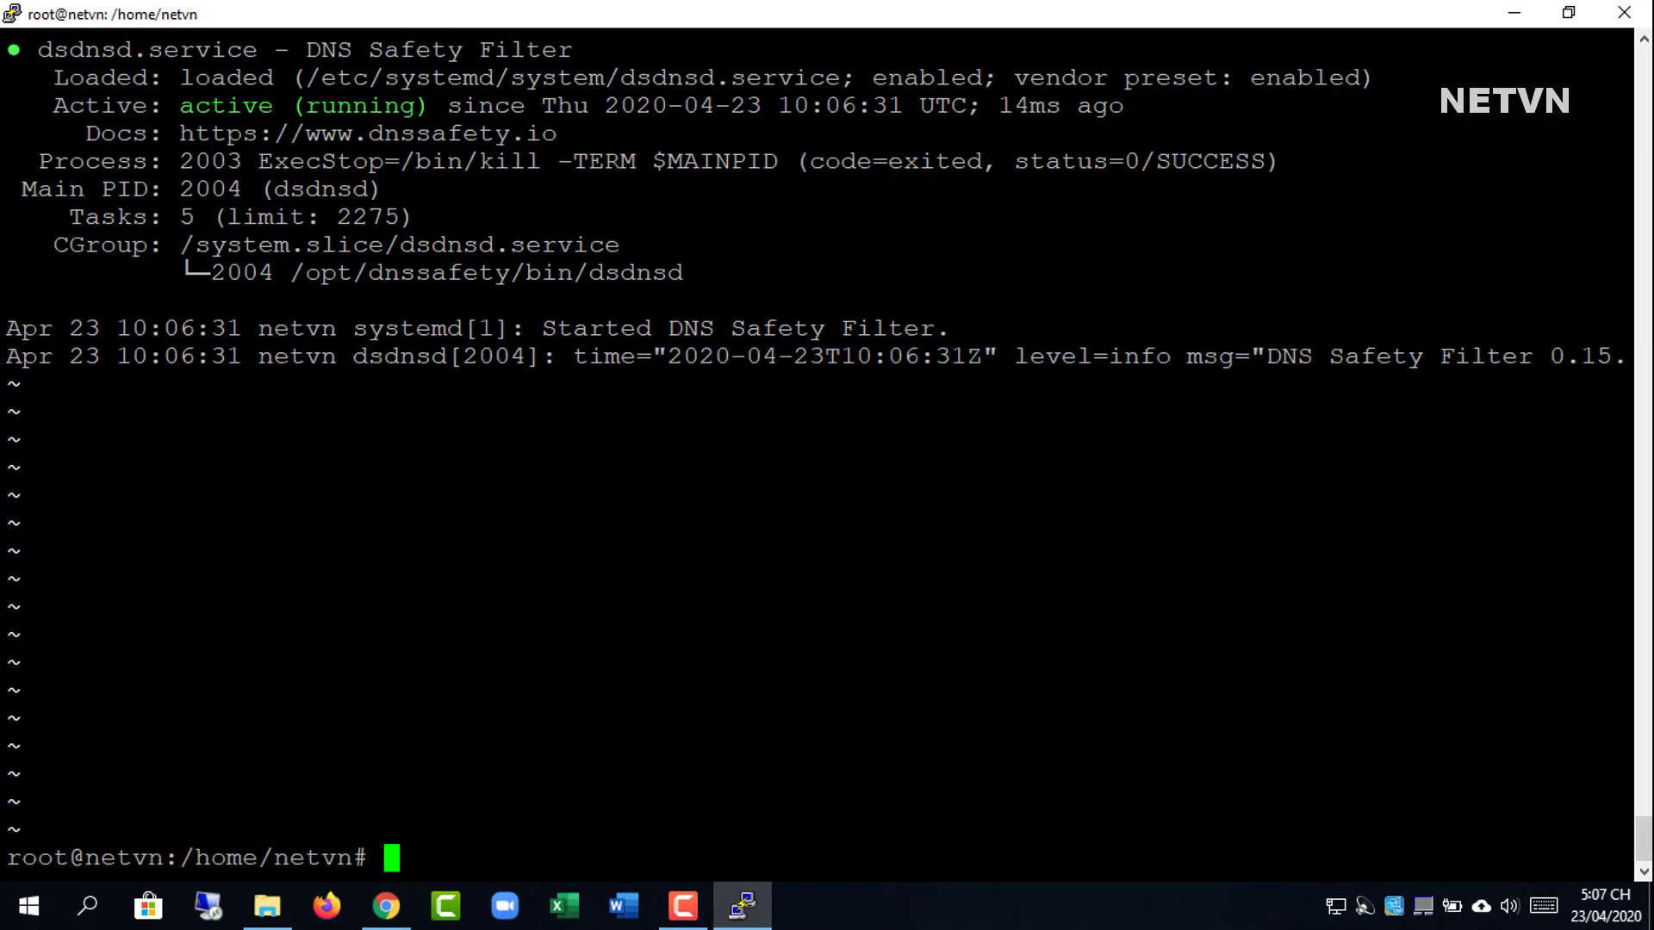
type("exit")
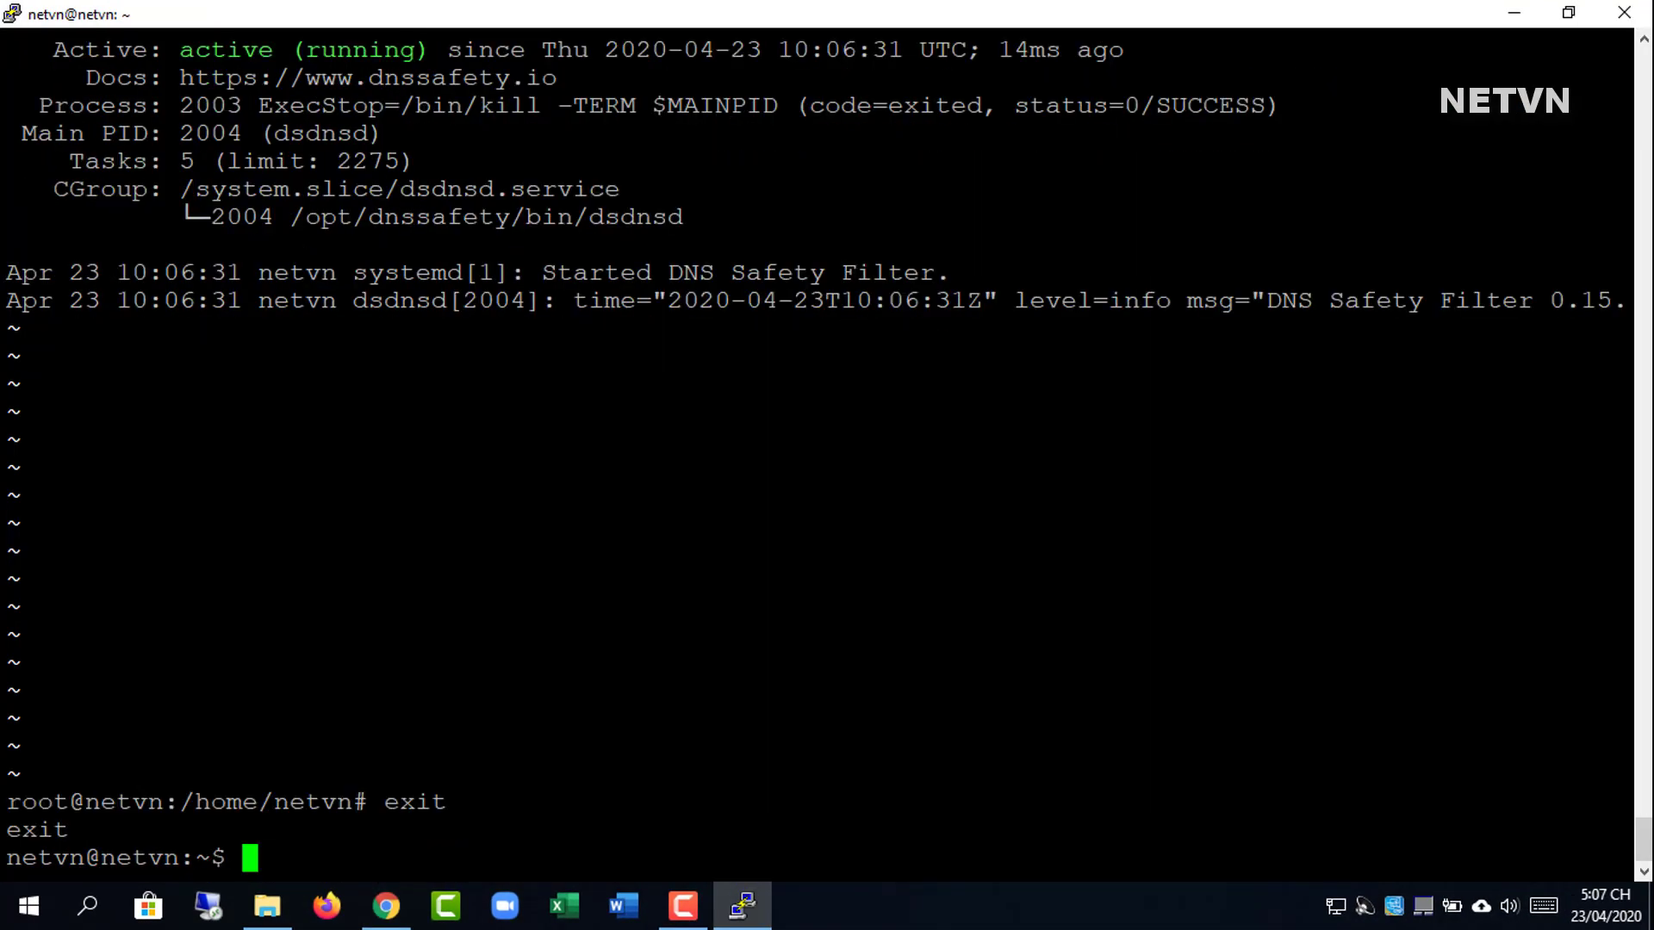
type("reboot")
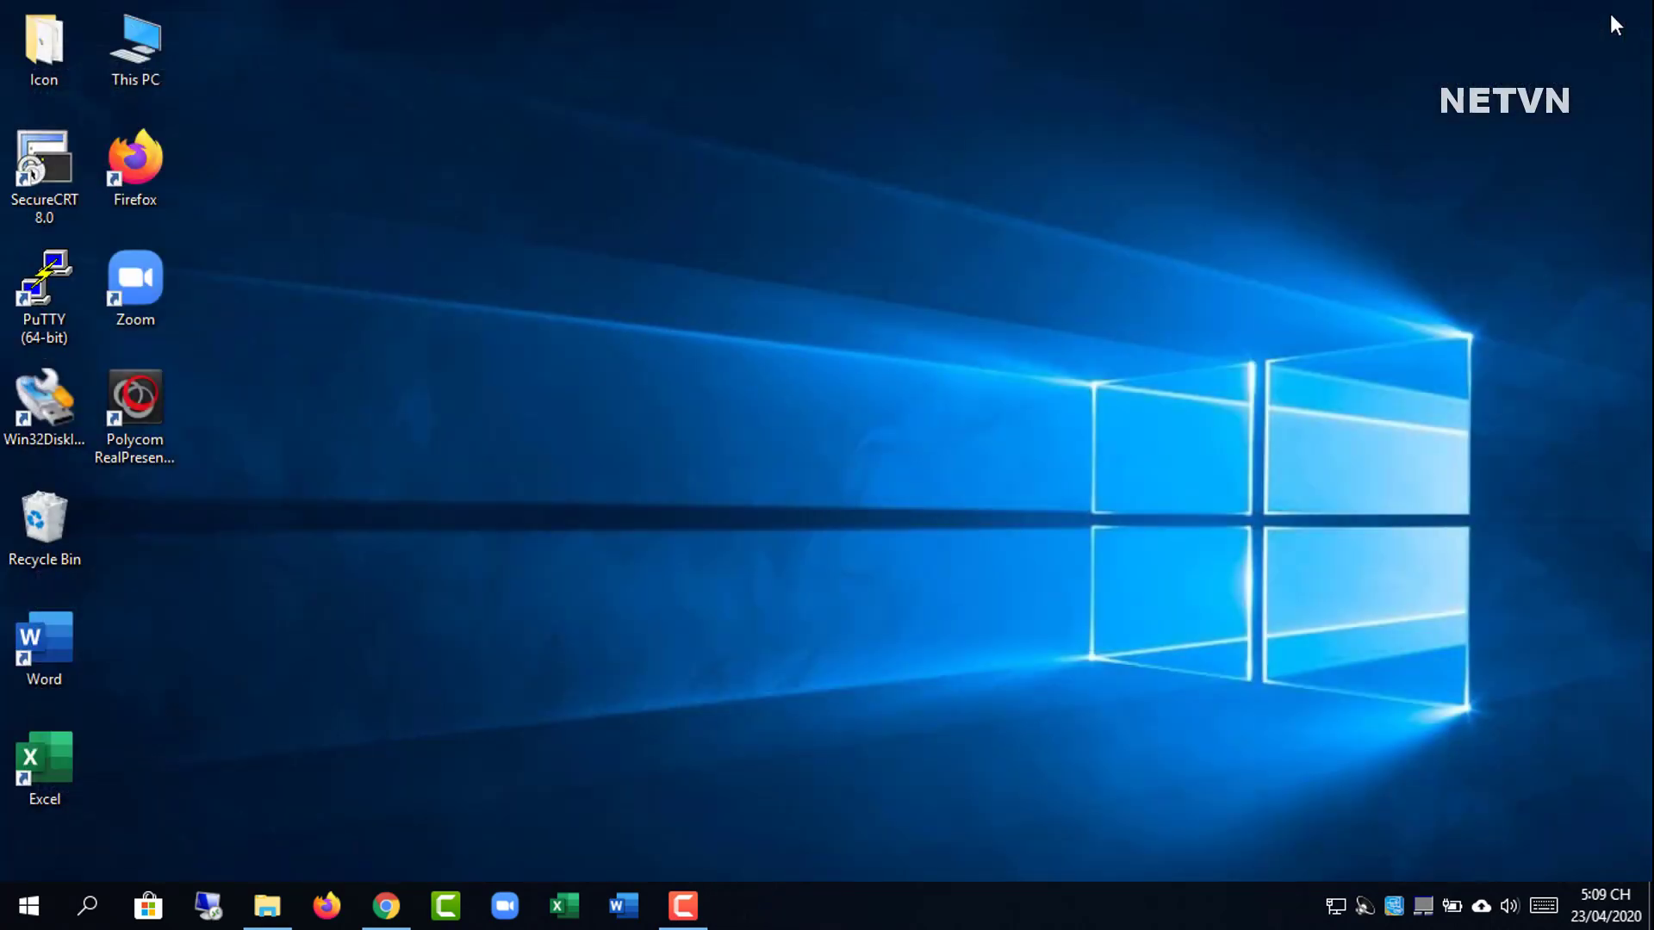
Reconnect PuTTY to 10.11.32.93 after the reboot and bring up the guide's Admin UI installation link in Chrome
double_click(45, 283)
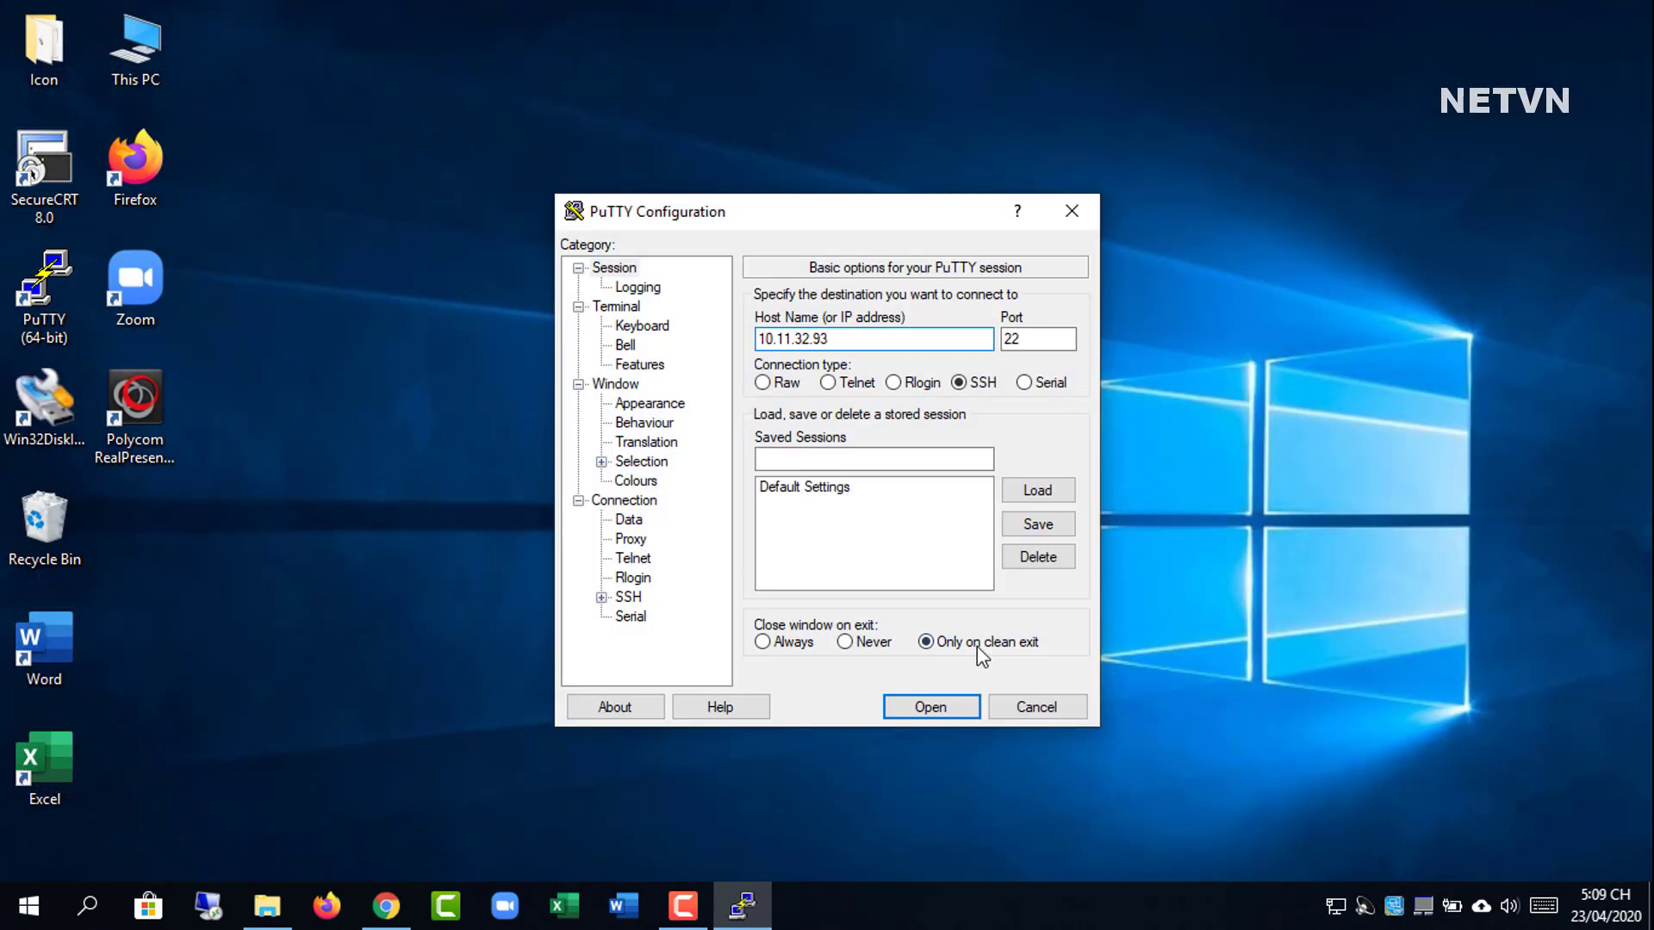
left_click(929, 706)
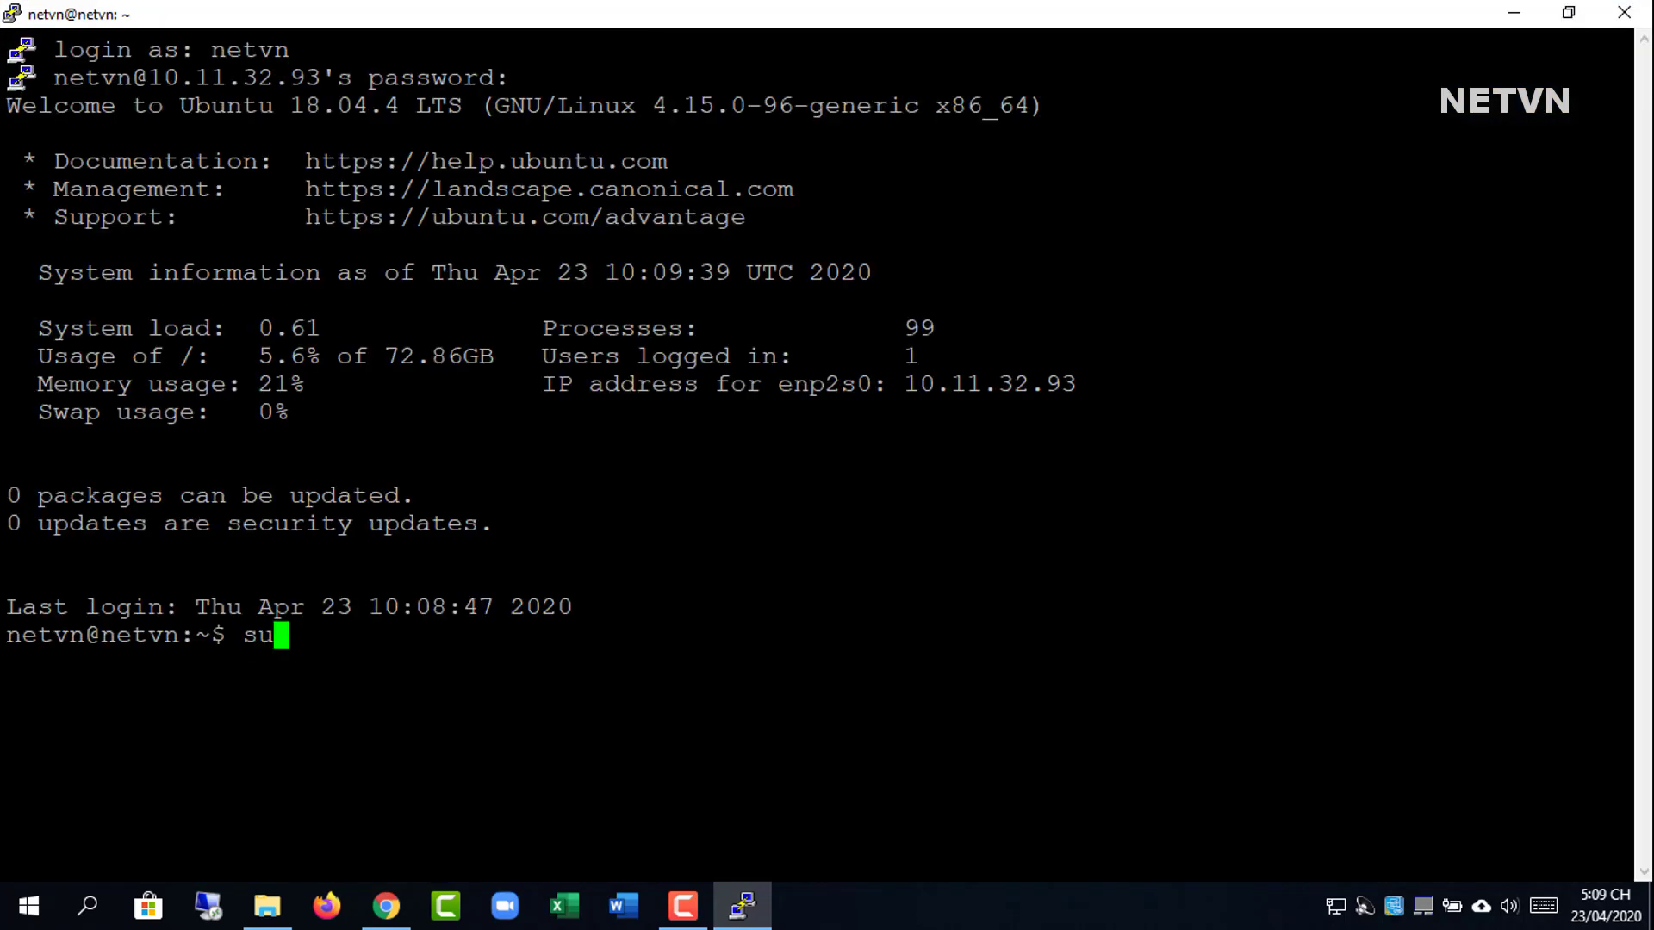
left_click(384, 904)
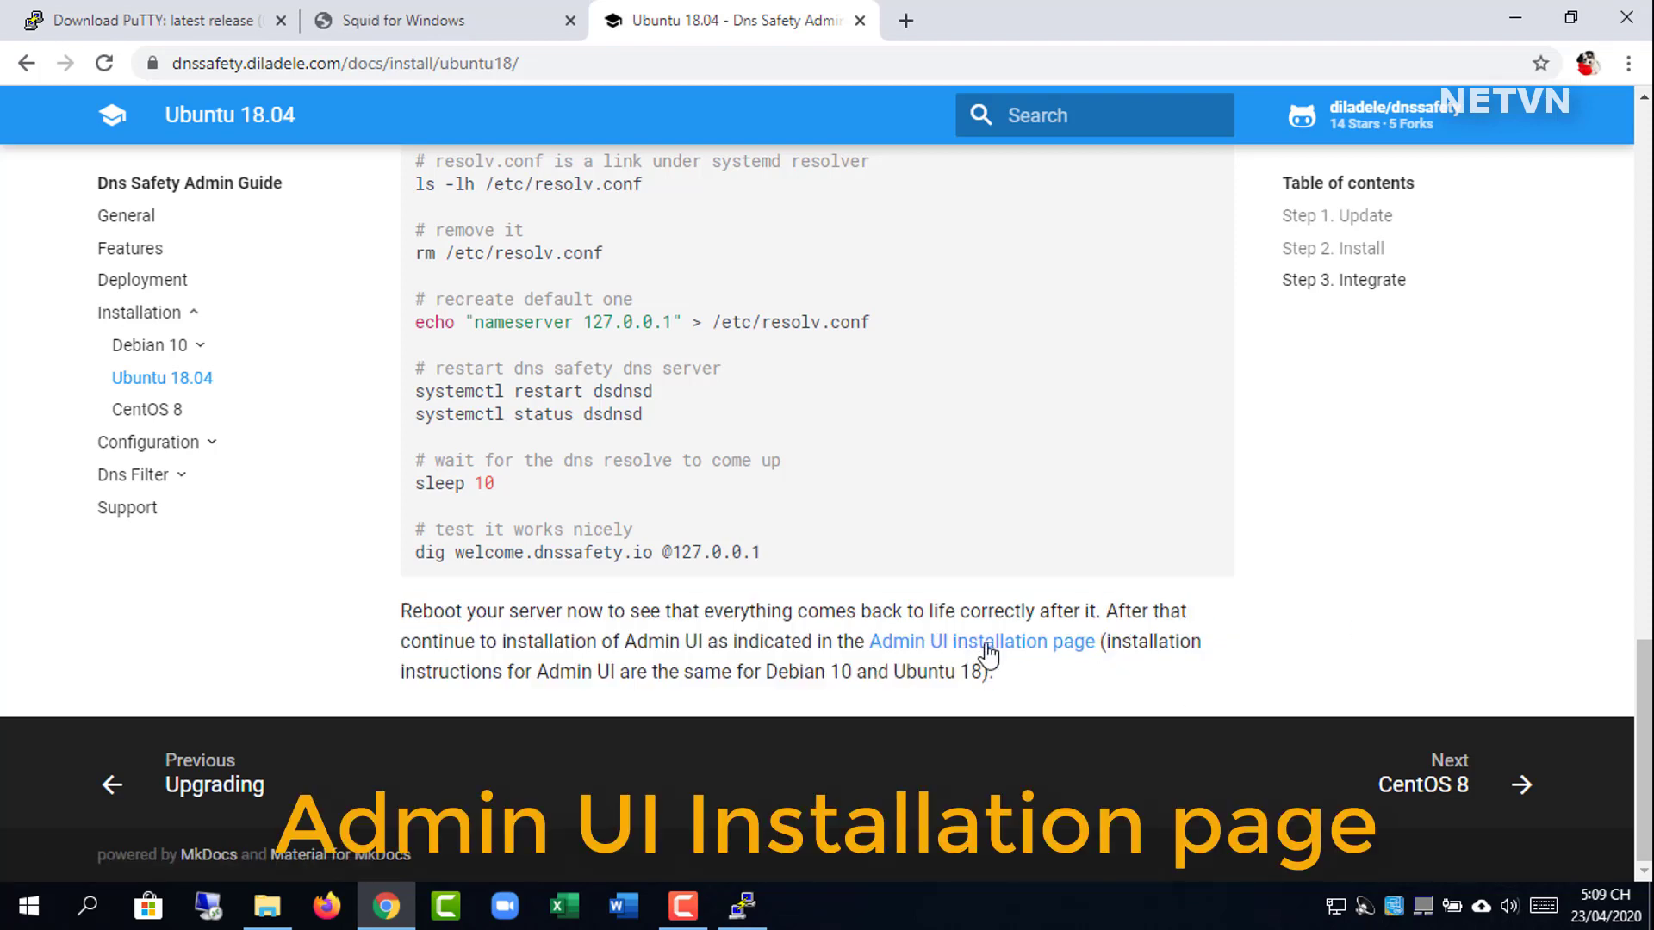
Bring up the Admin UI installation guide and run its Install Apache script on the server
left_click(980, 641)
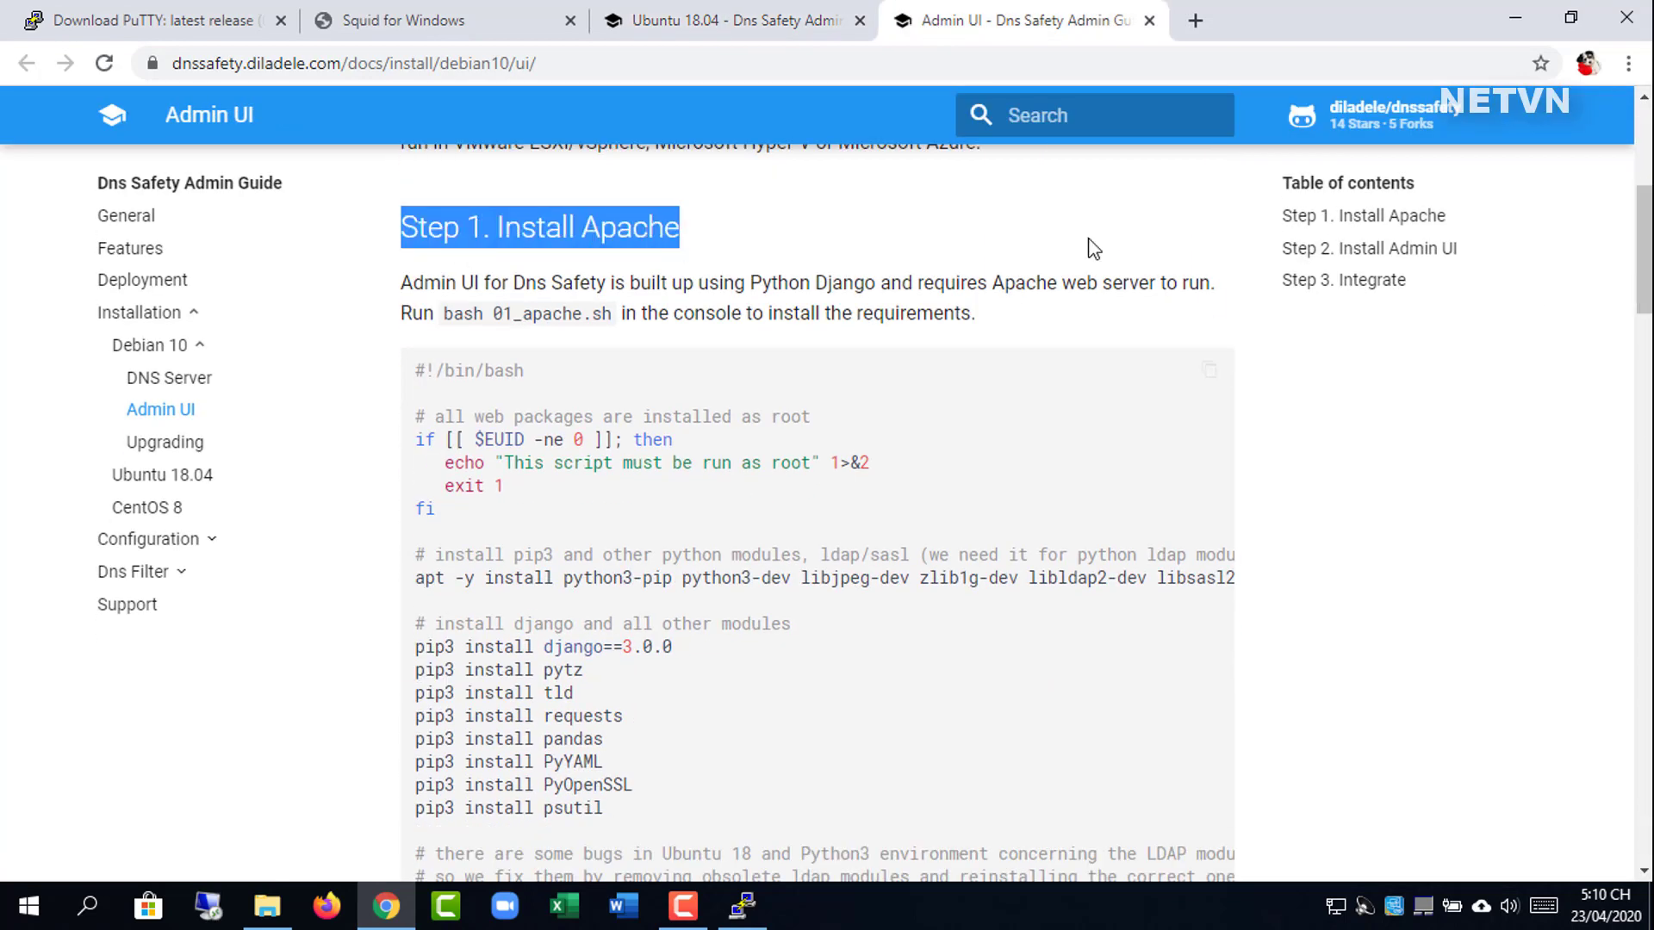
scroll("down", 3)
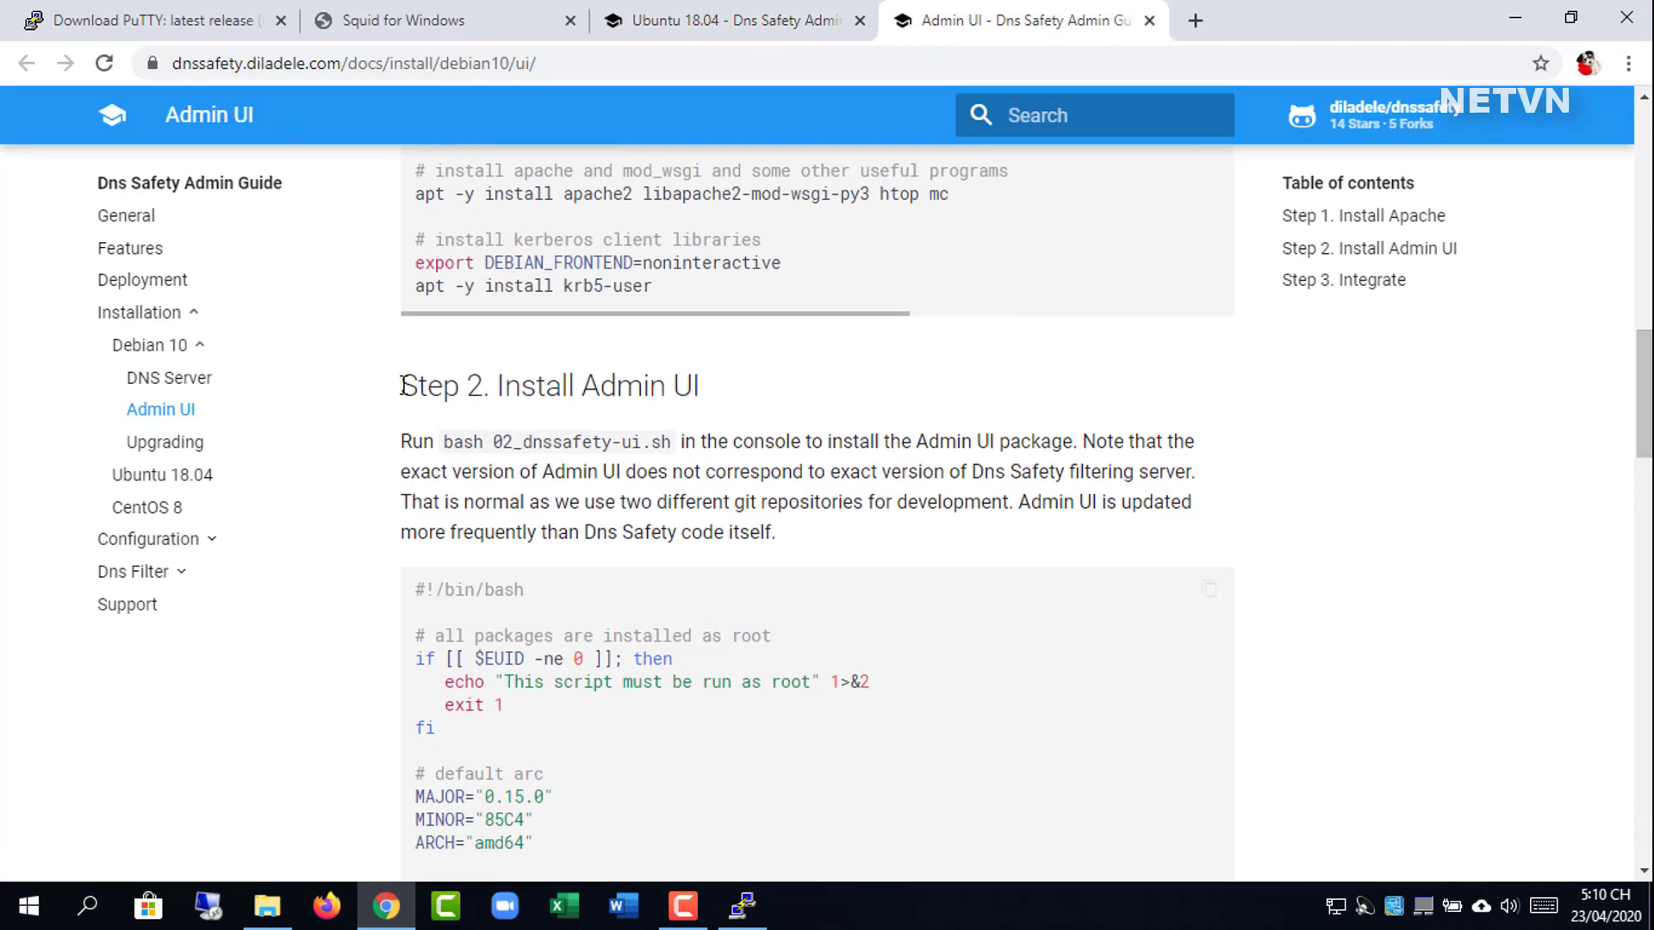
scroll("down", 3)
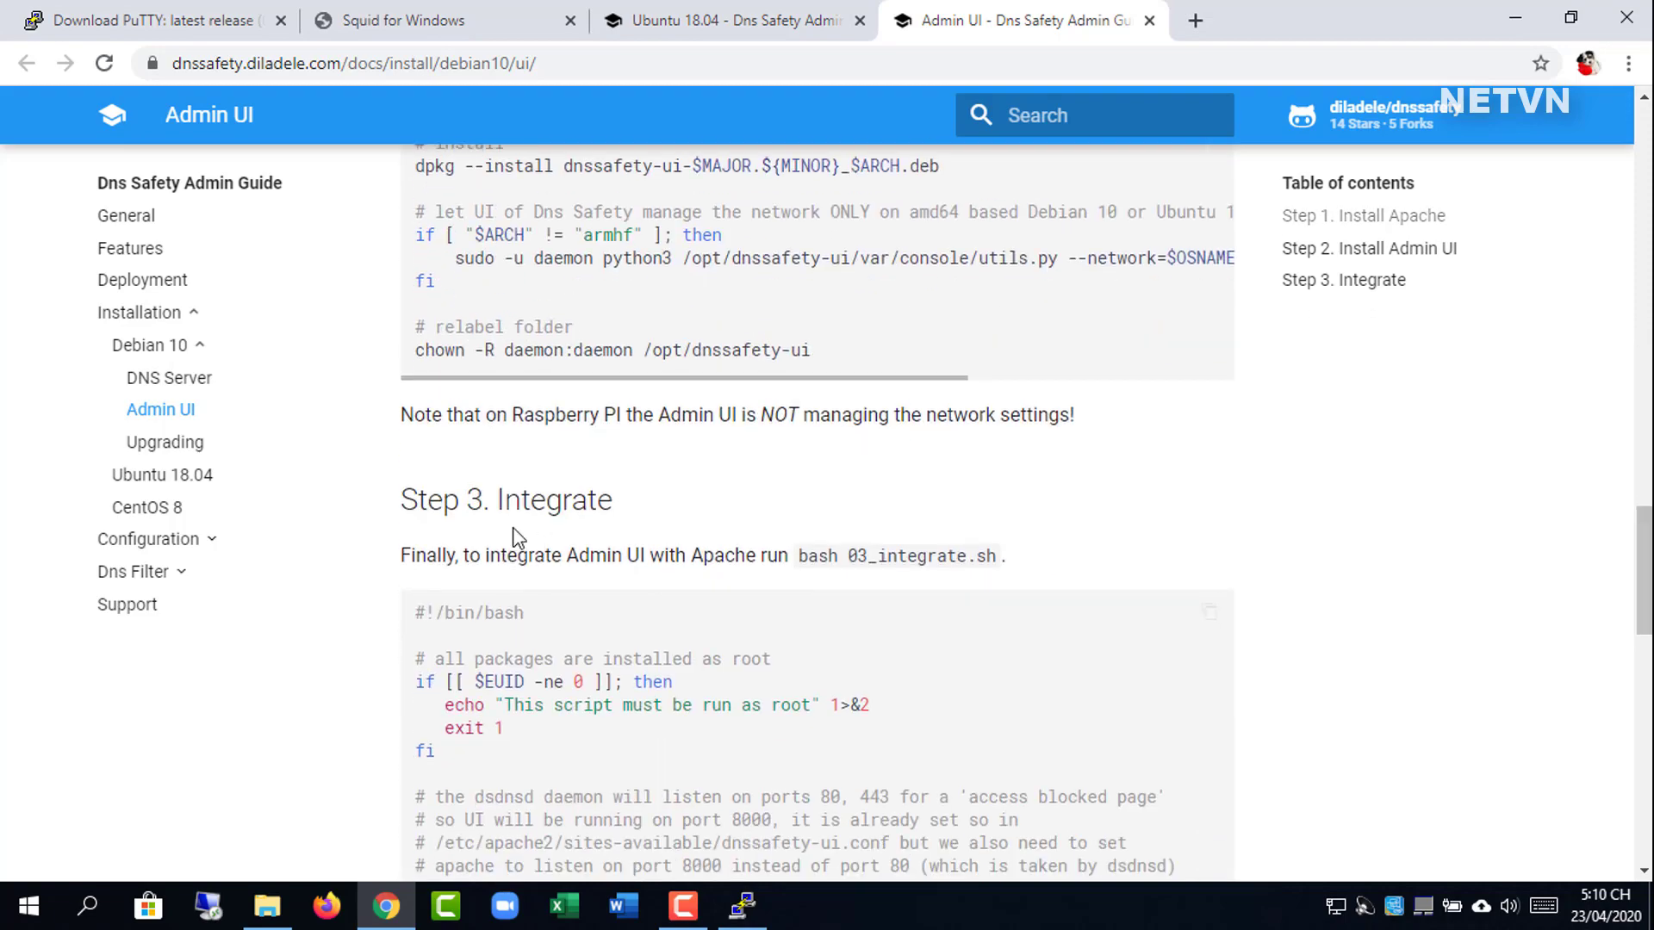
scroll("down", 3)
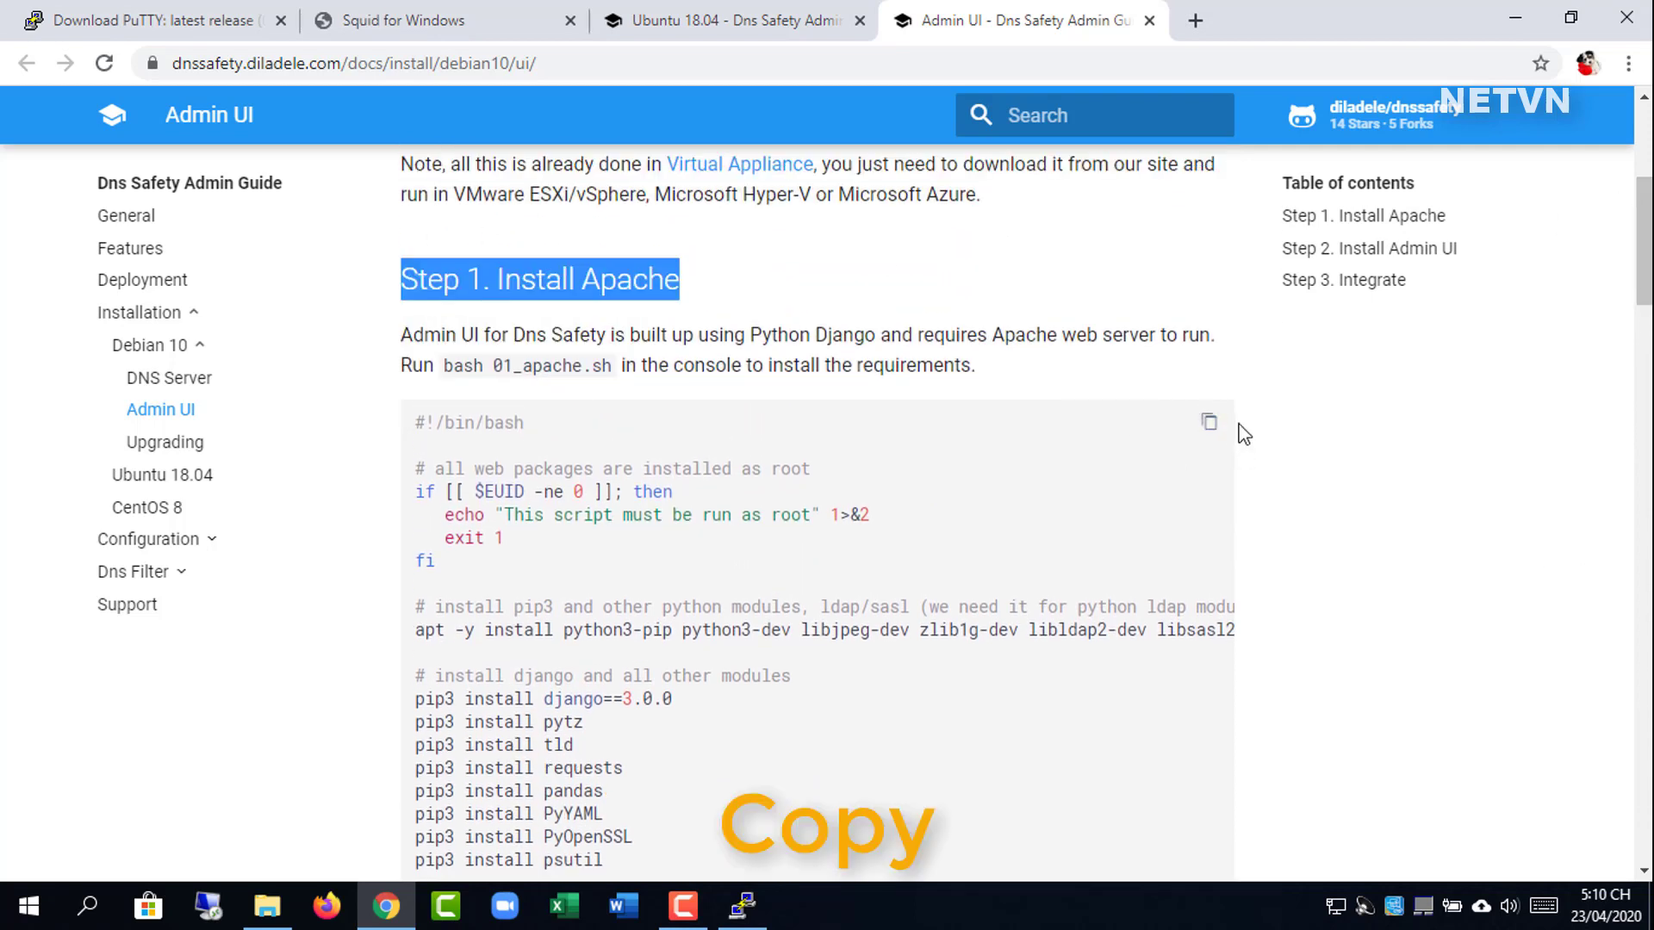
left_click(1207, 422)
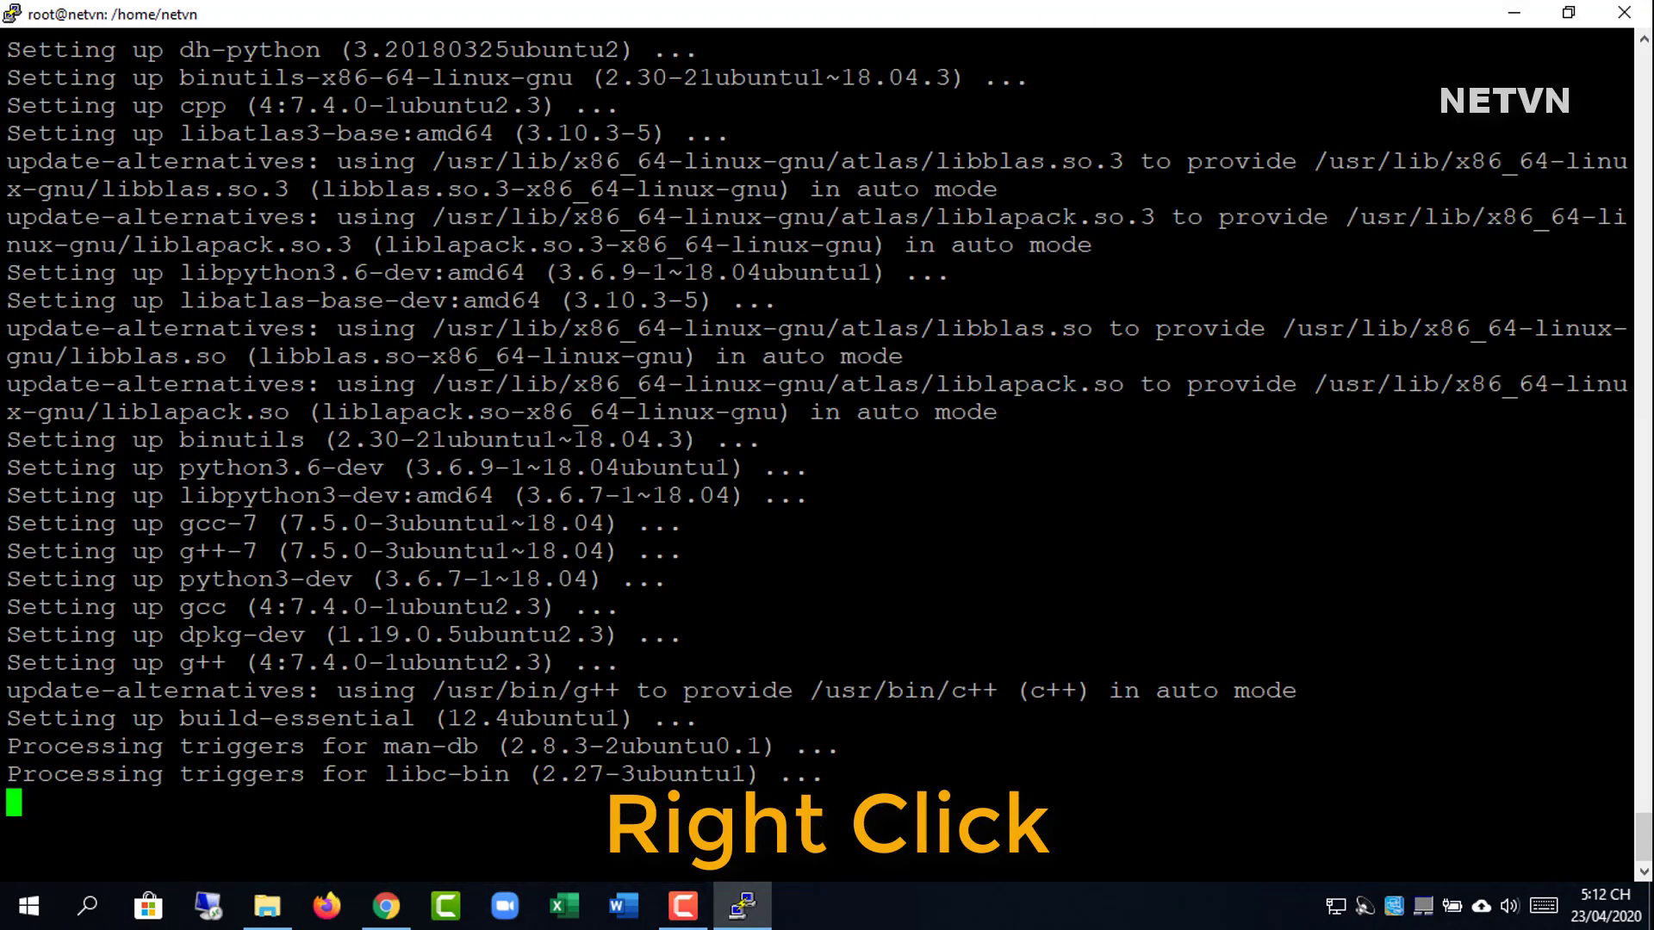
left_click(384, 904)
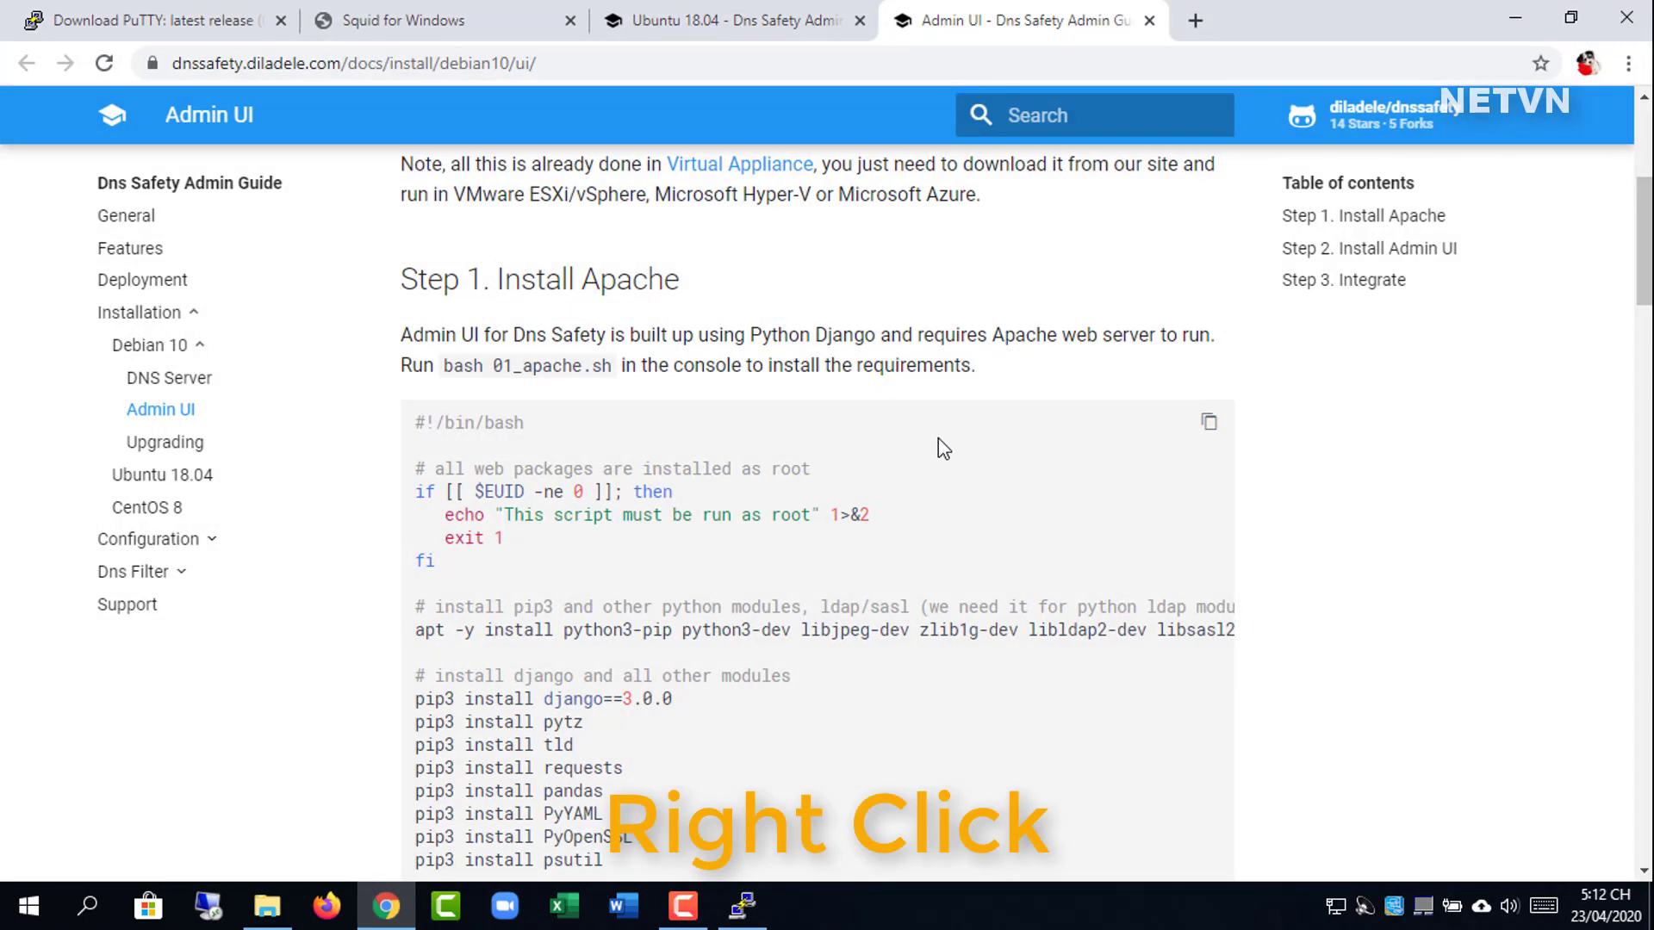
Run the Admin UI install script on the server and scroll the guide to the Step 3 integrate script
scroll("down", 3)
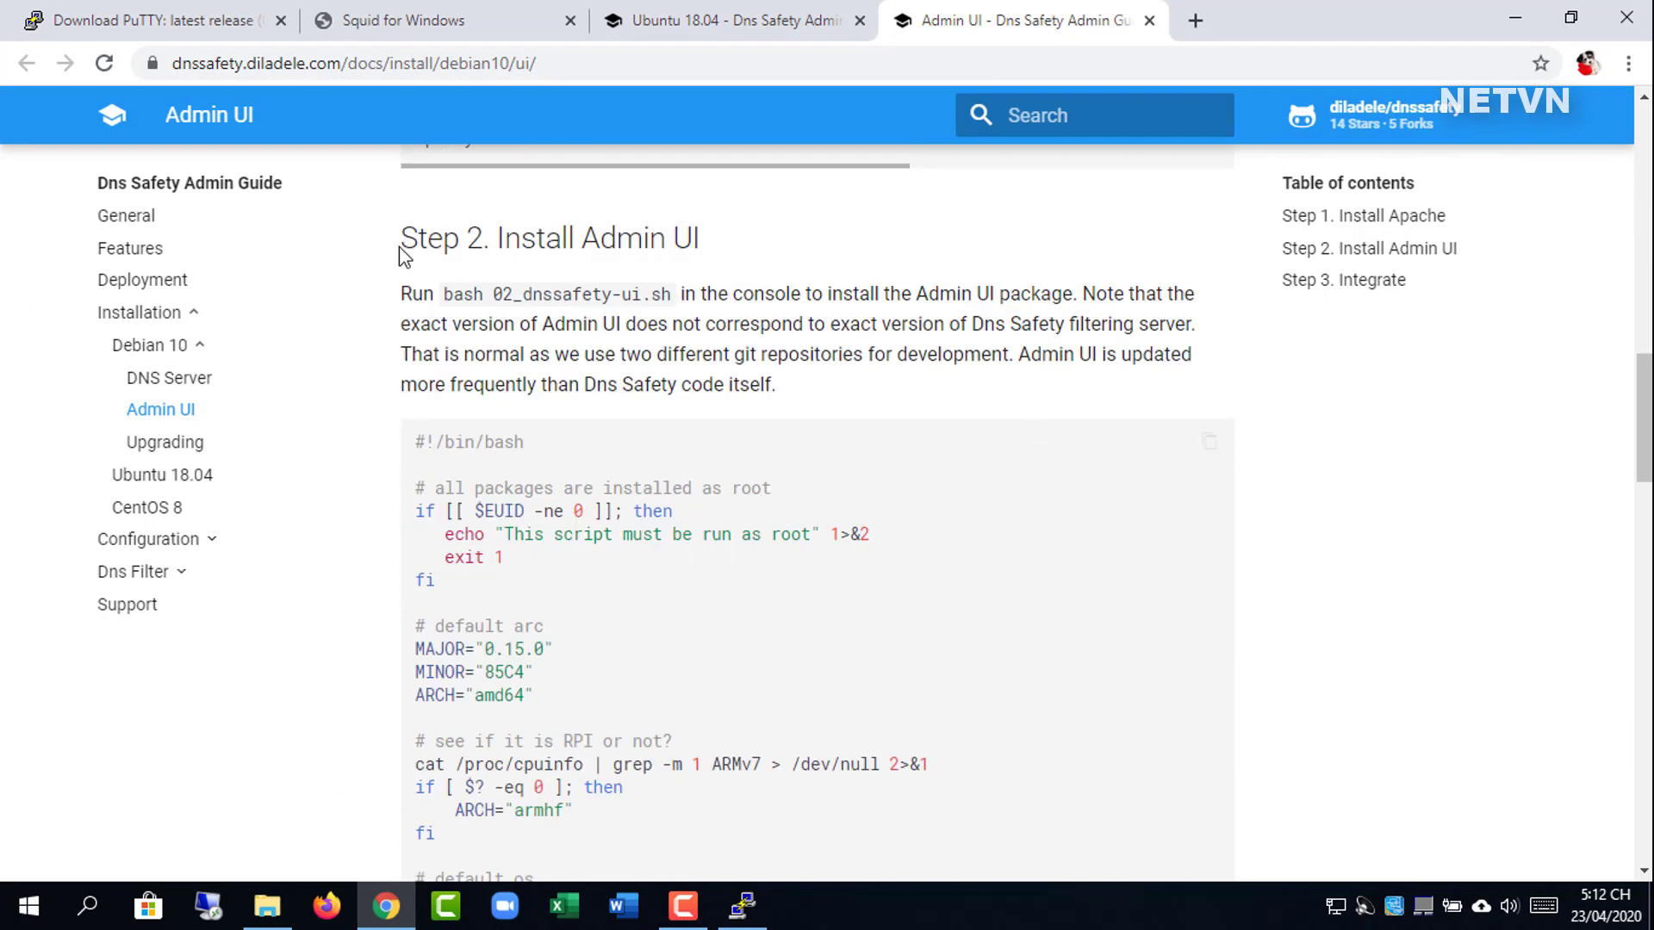
double_click(548, 238)
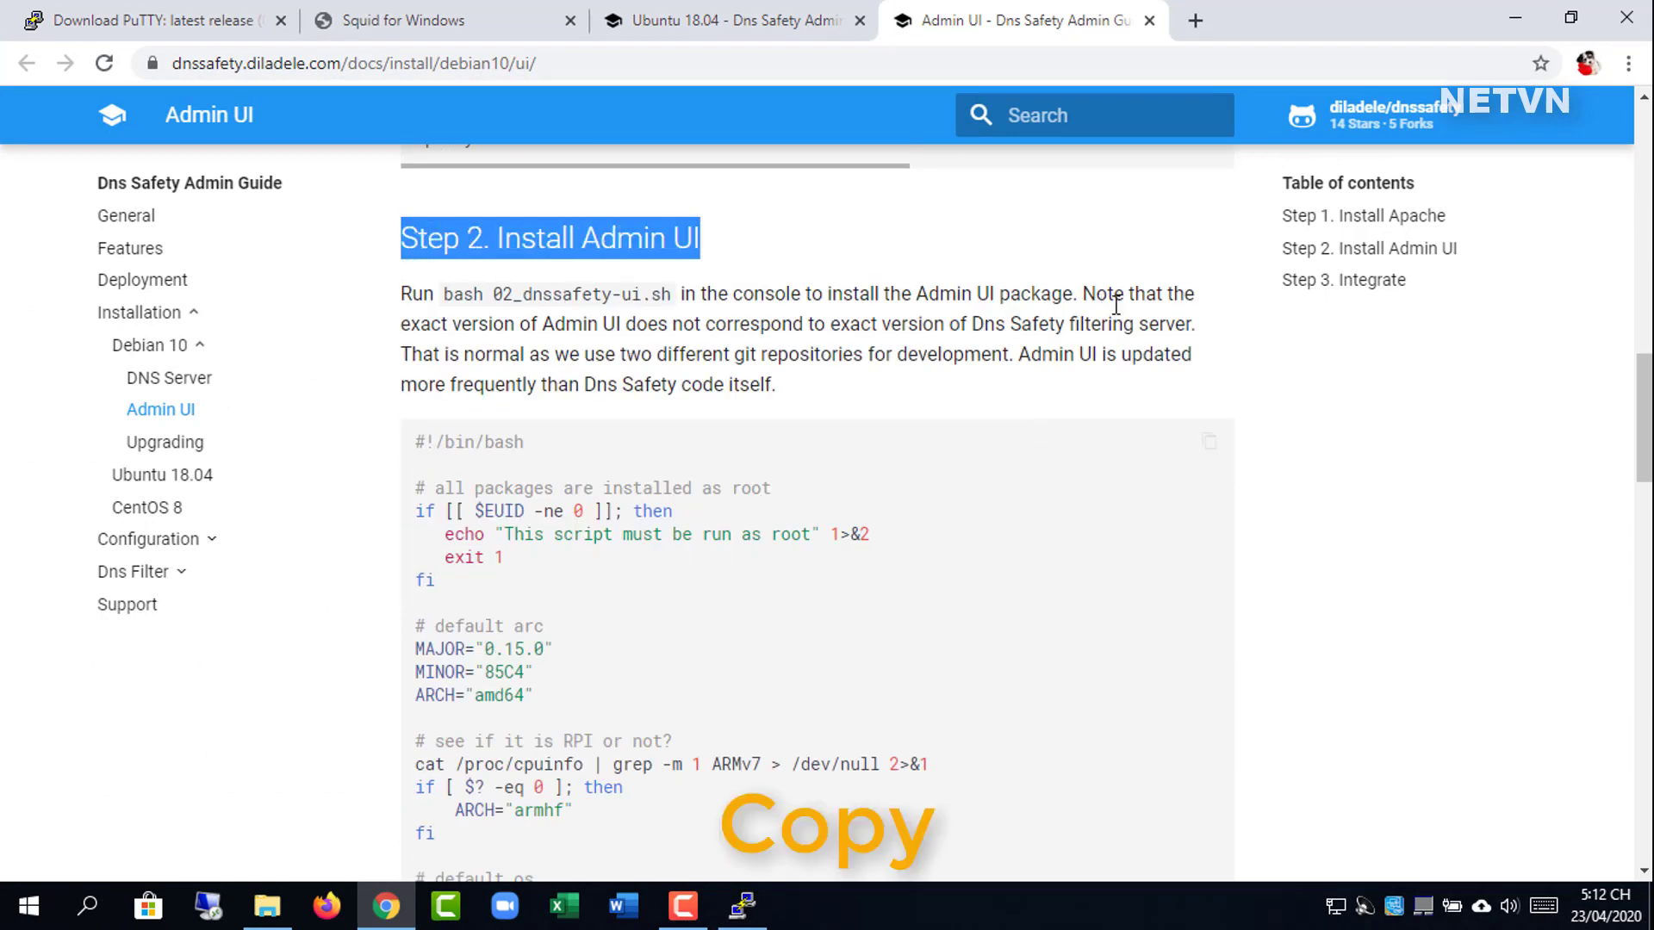
scroll("down", 3)
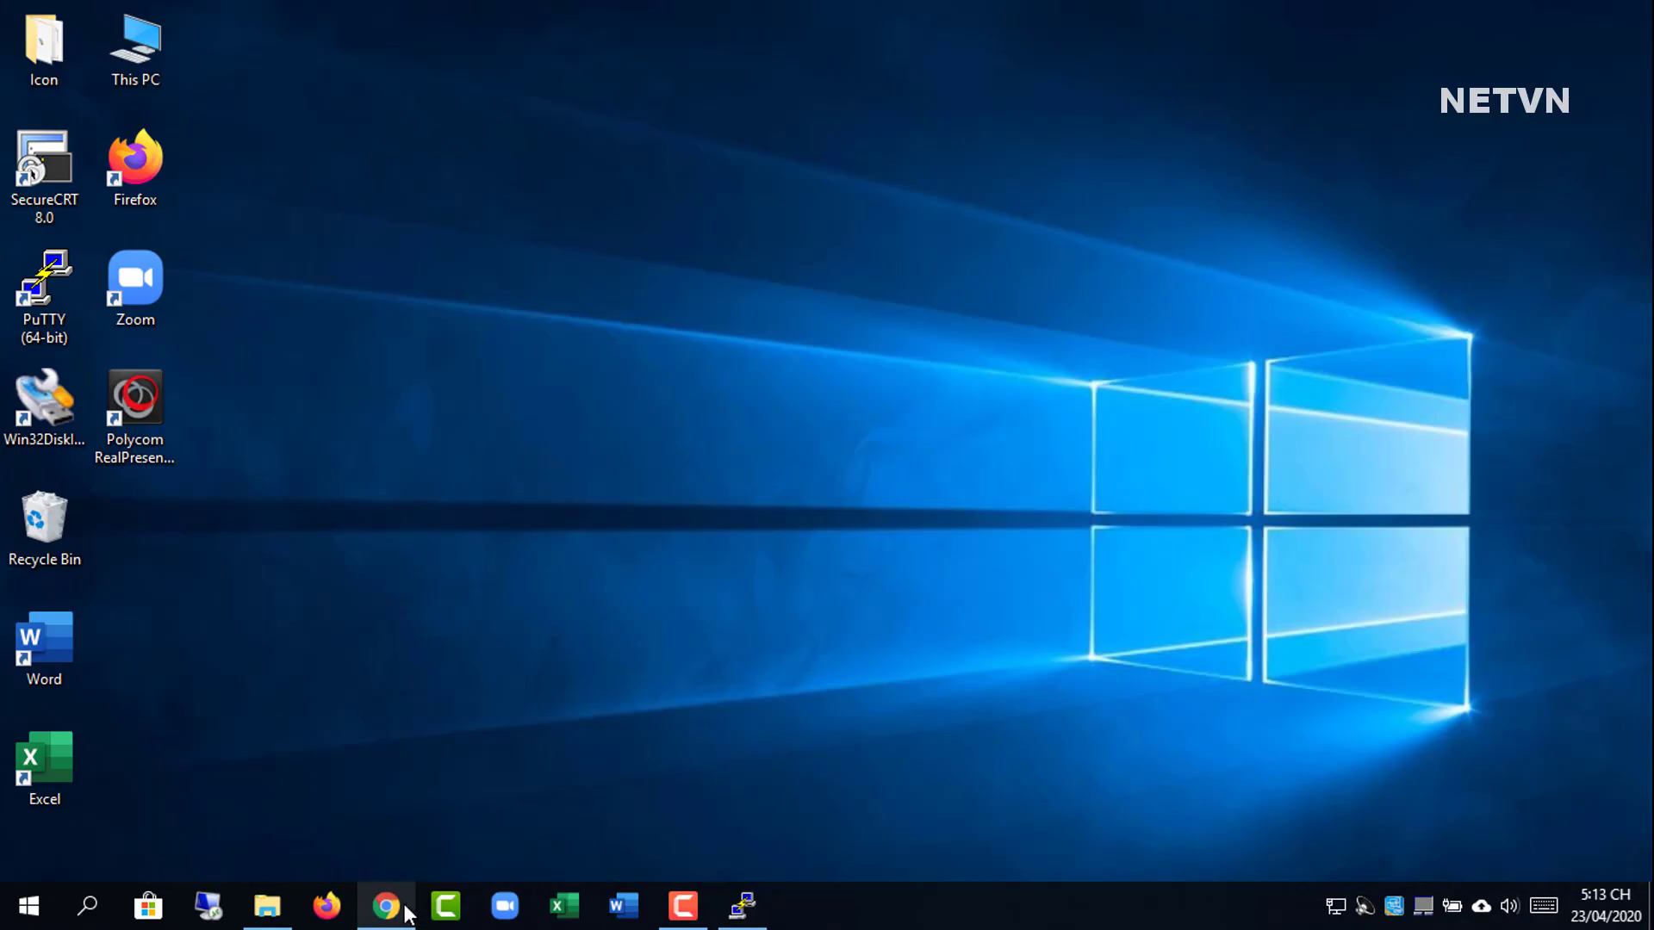
left_click(384, 906)
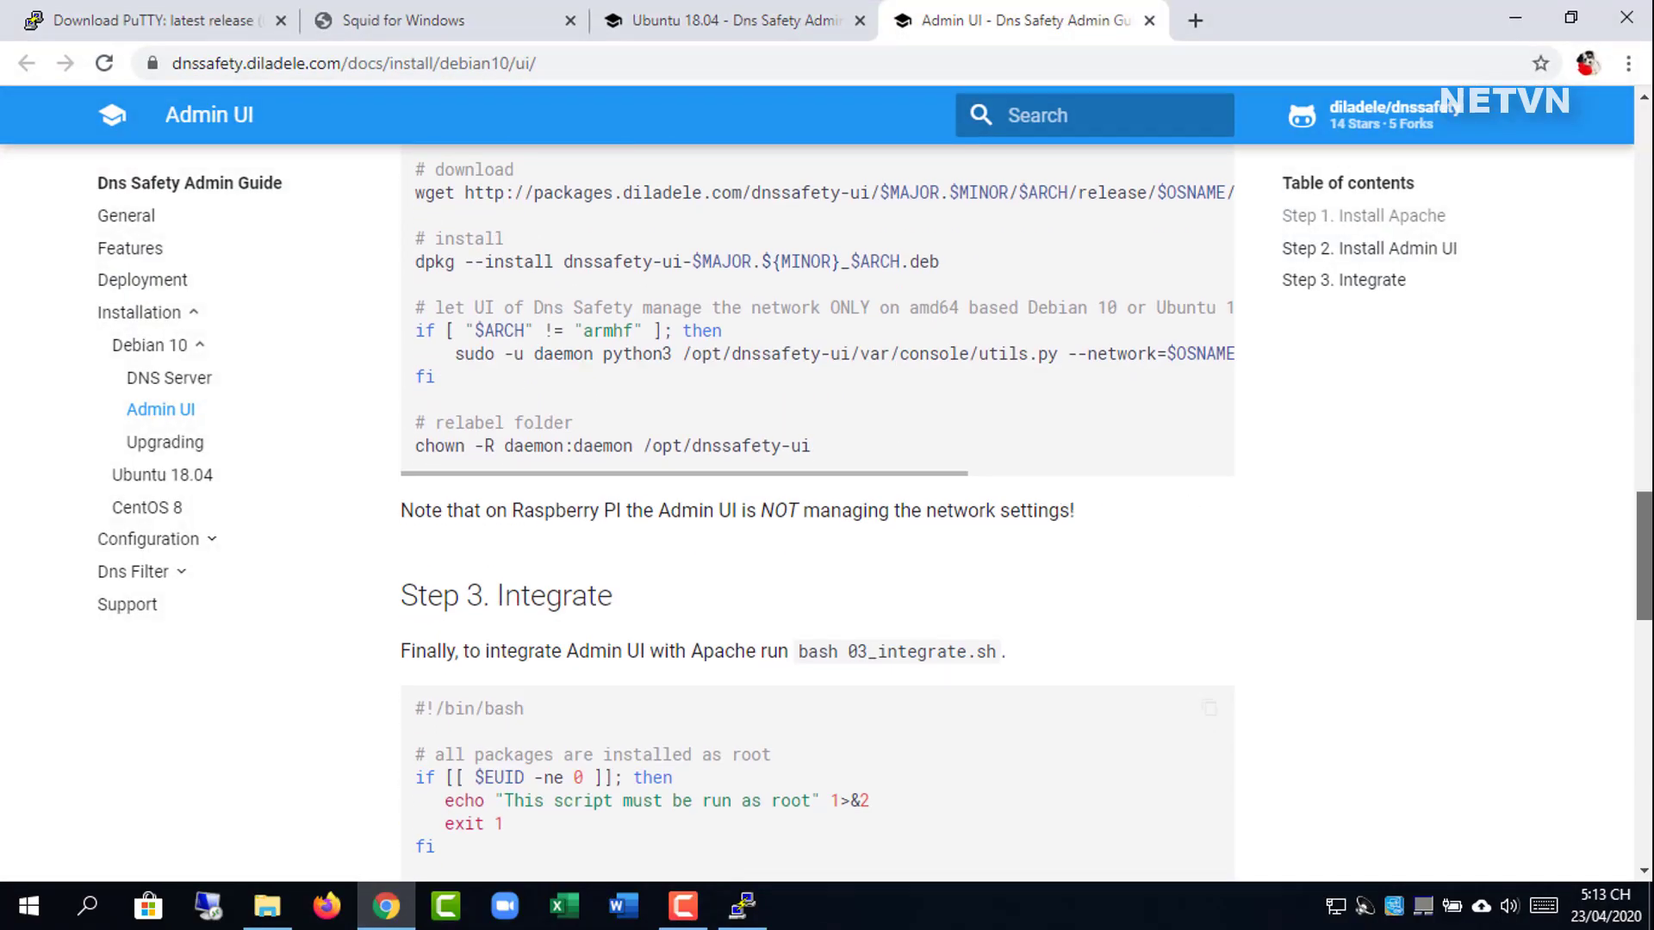
scroll("down", 3)
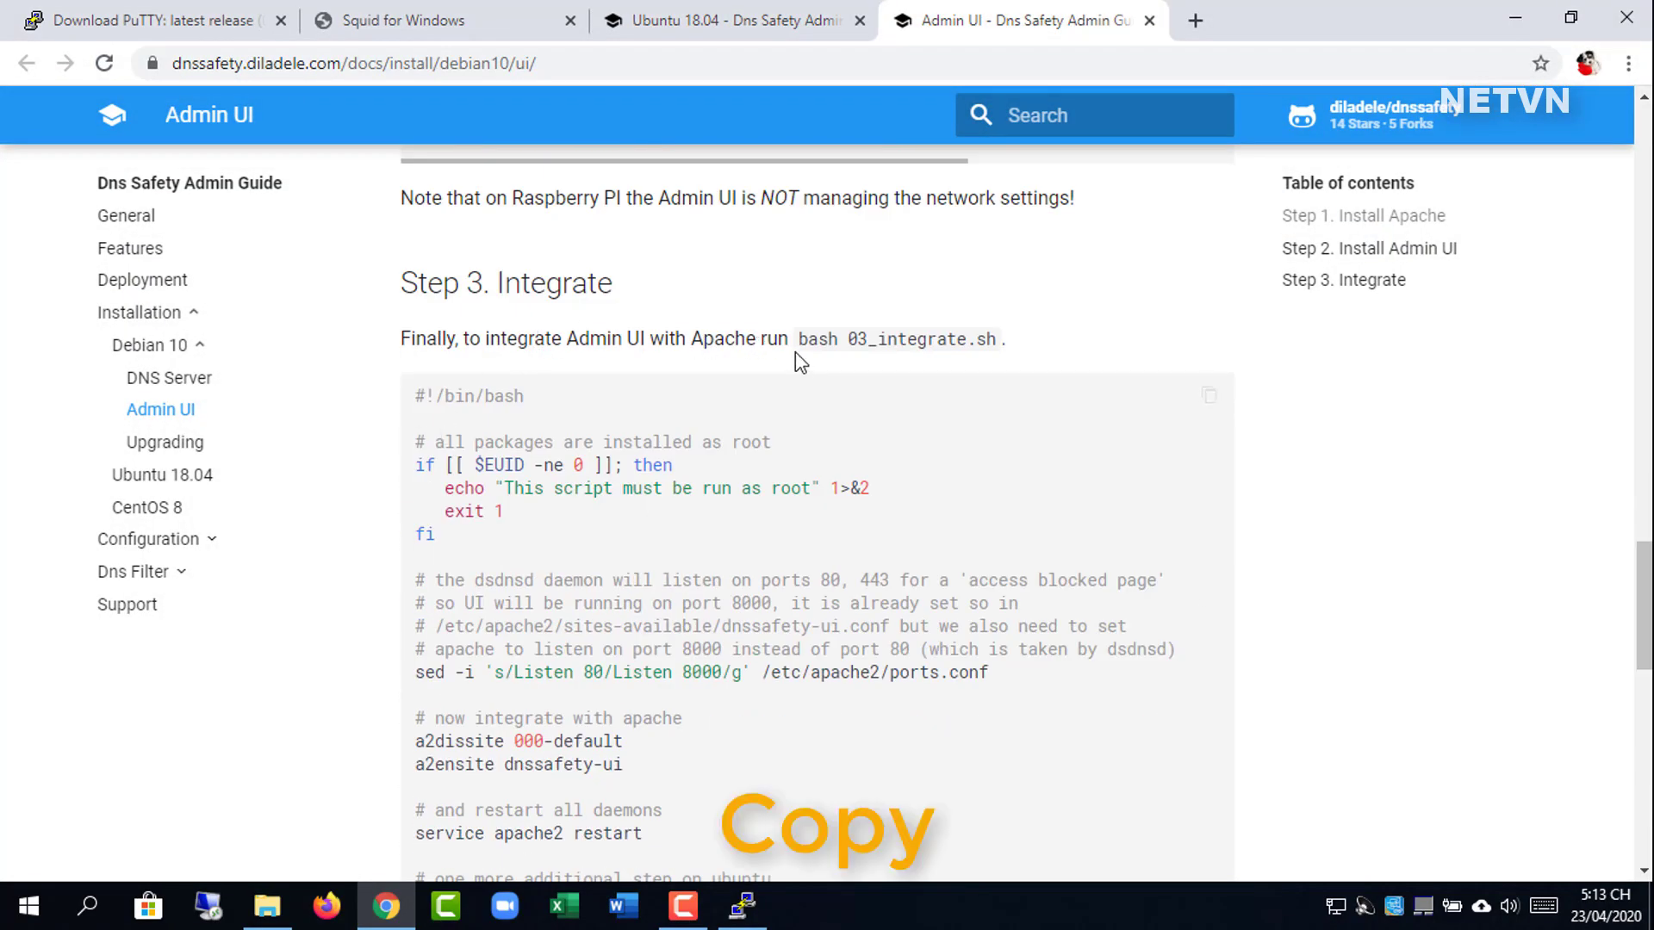
mouse_move(1209, 397)
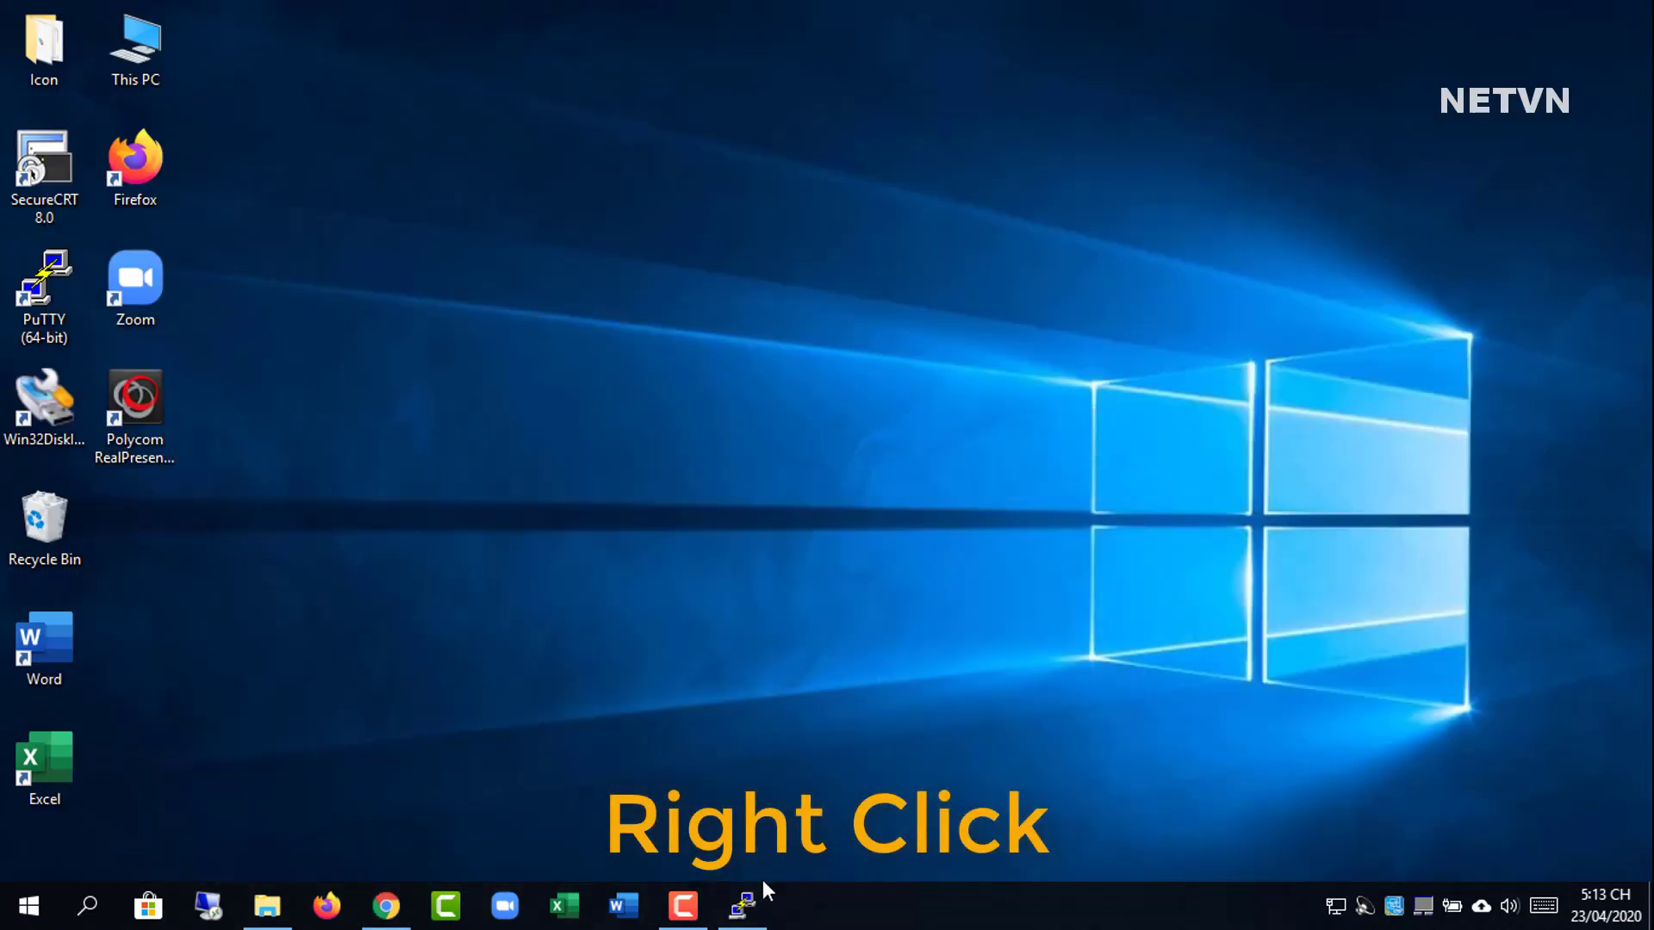
Run the integrate script, reboot the server and dismiss the PuTTY closed-connection error
left_click(741, 904)
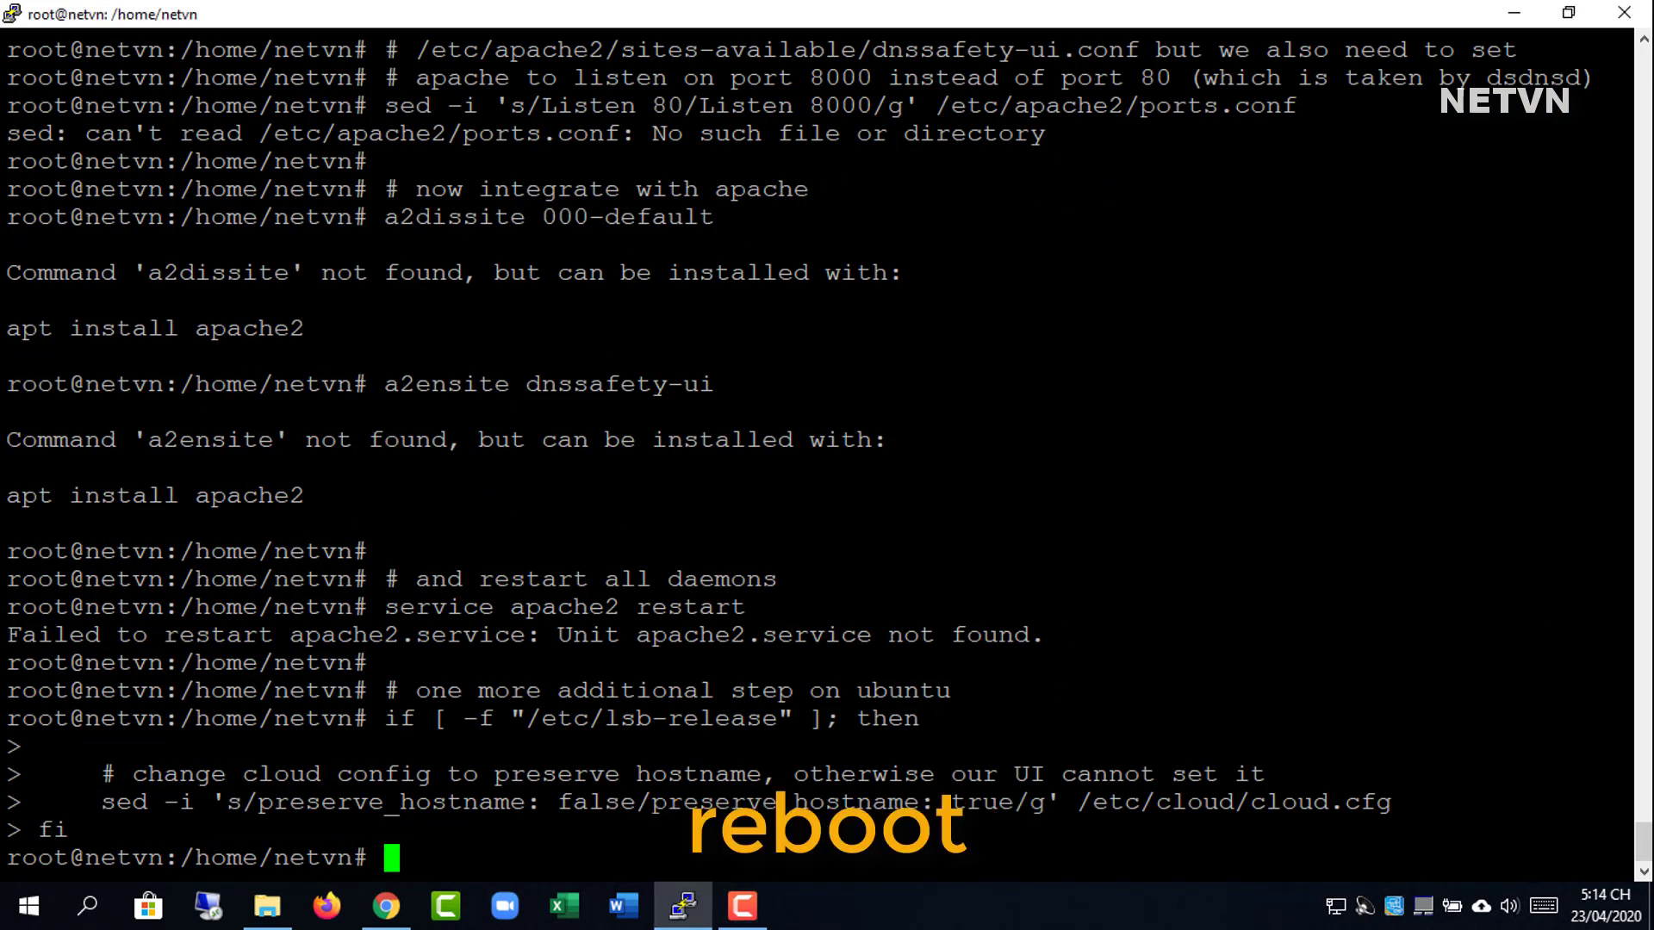
type("reboot")
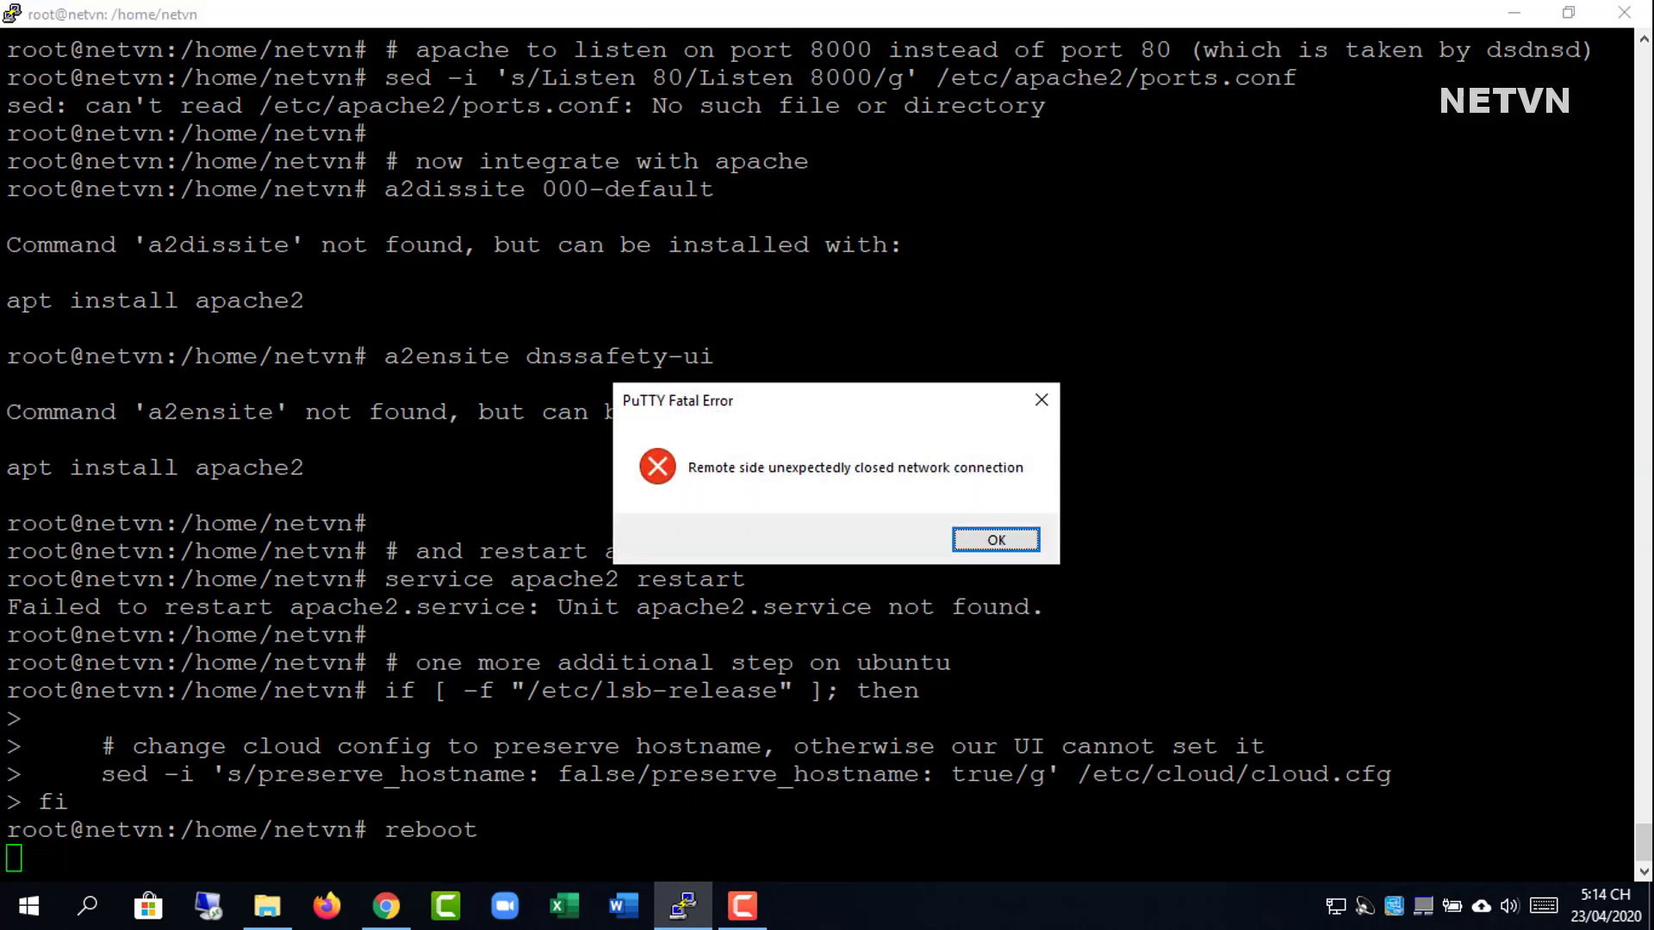
left_click(993, 540)
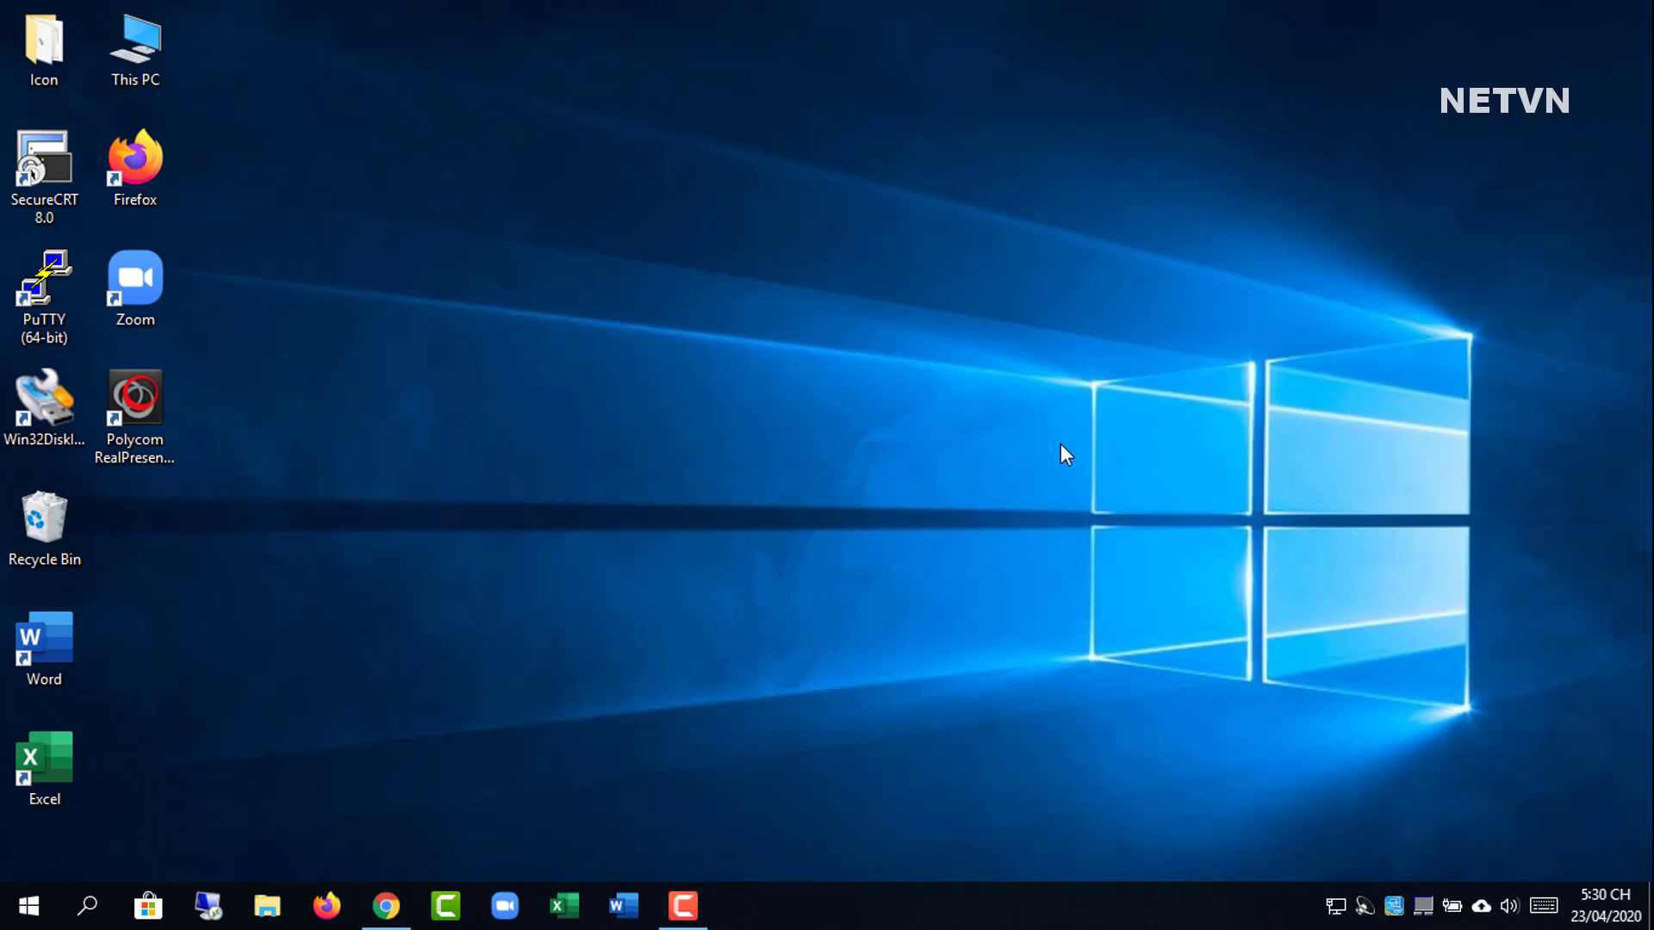
left_click(384, 906)
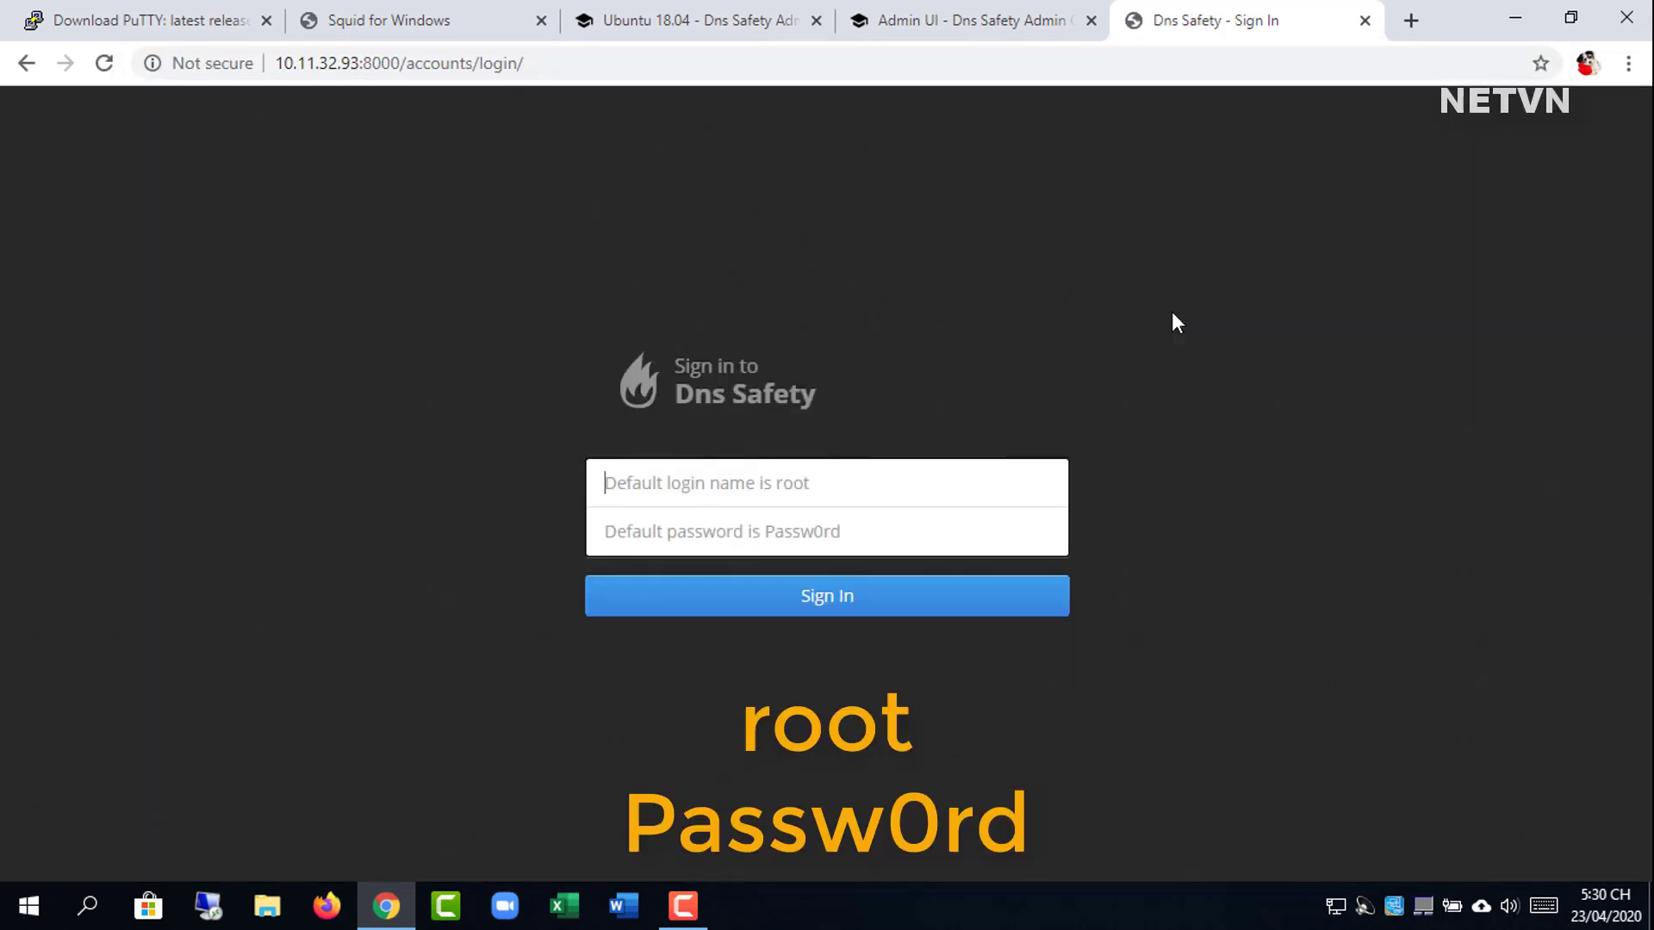
type("r")
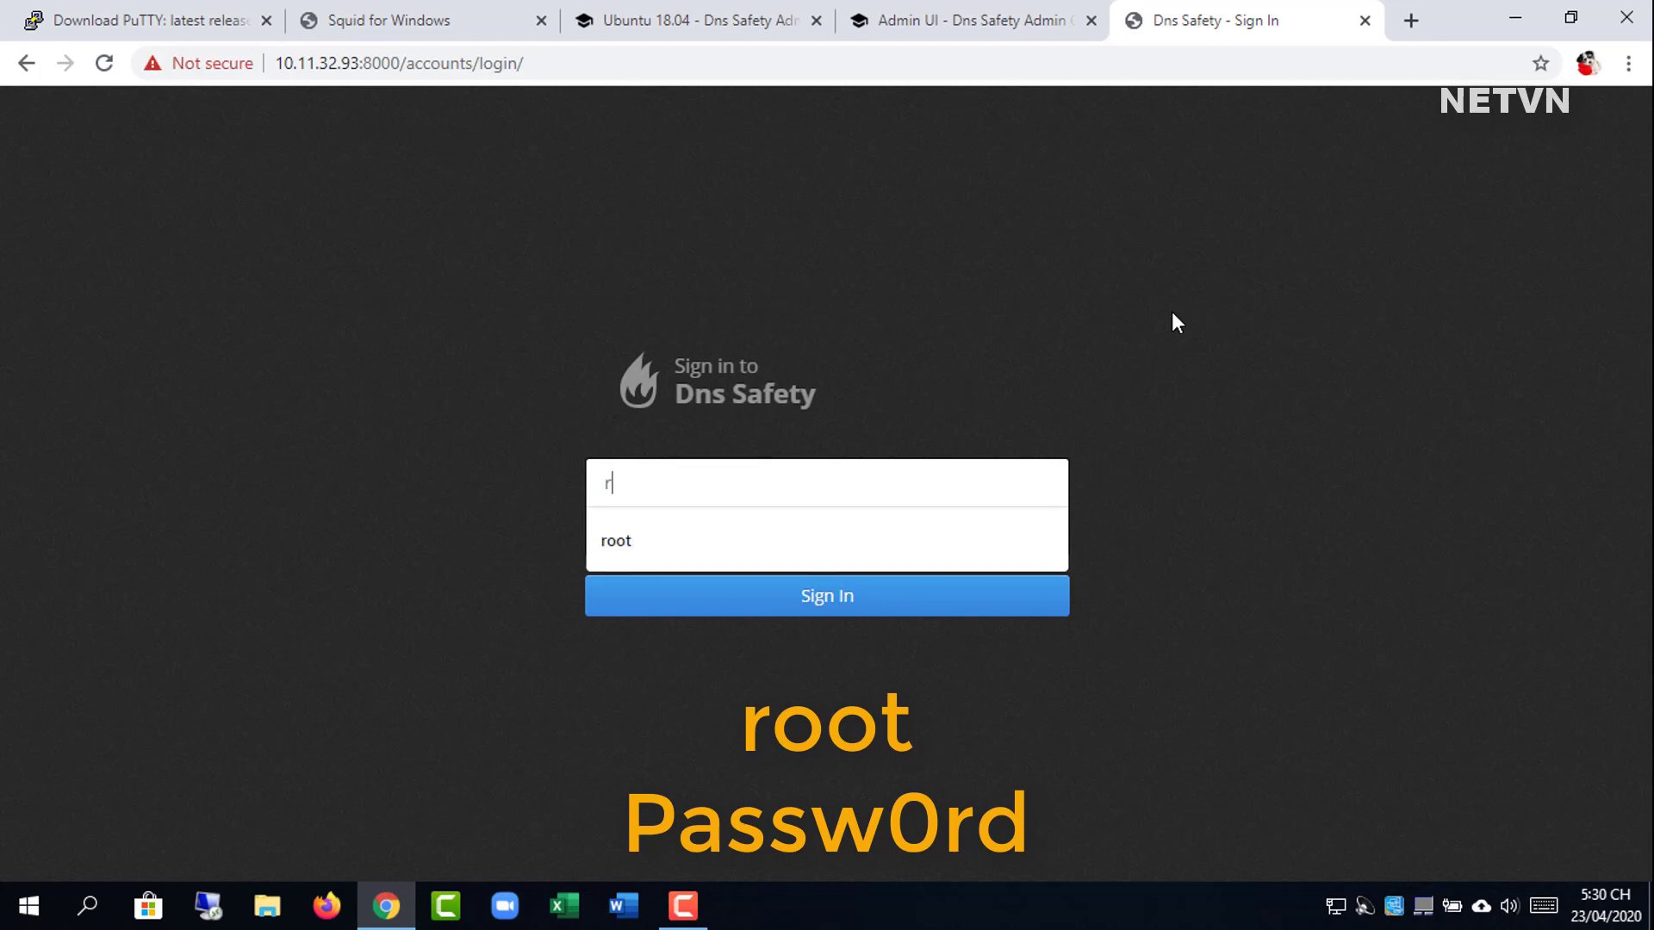
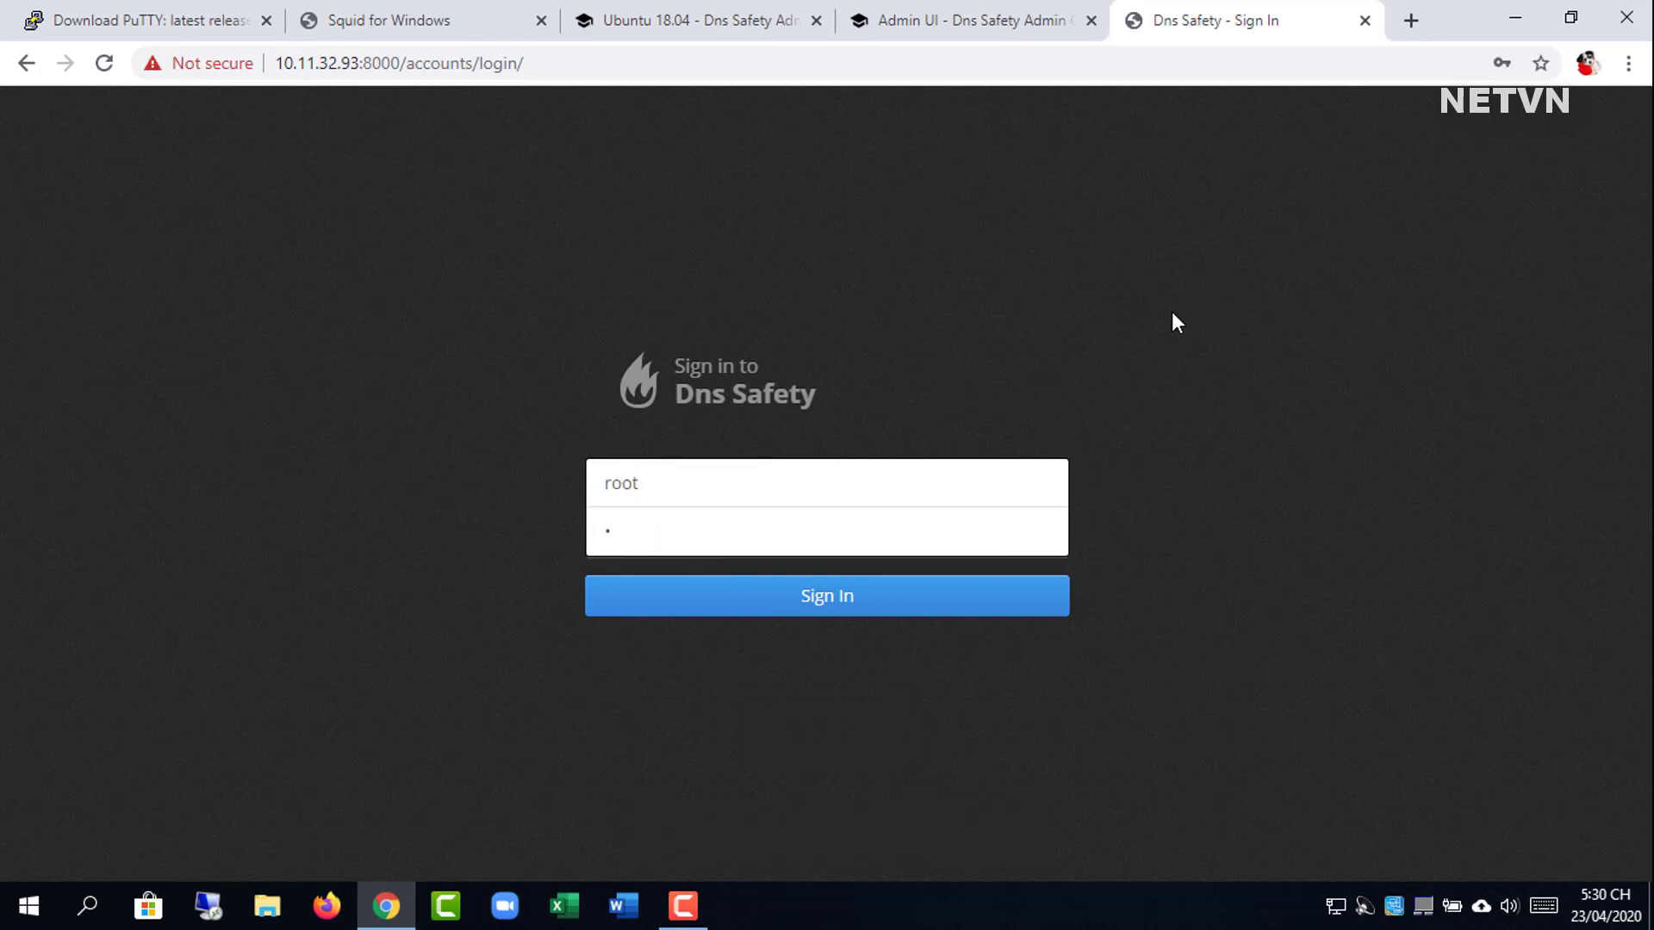
type("password")
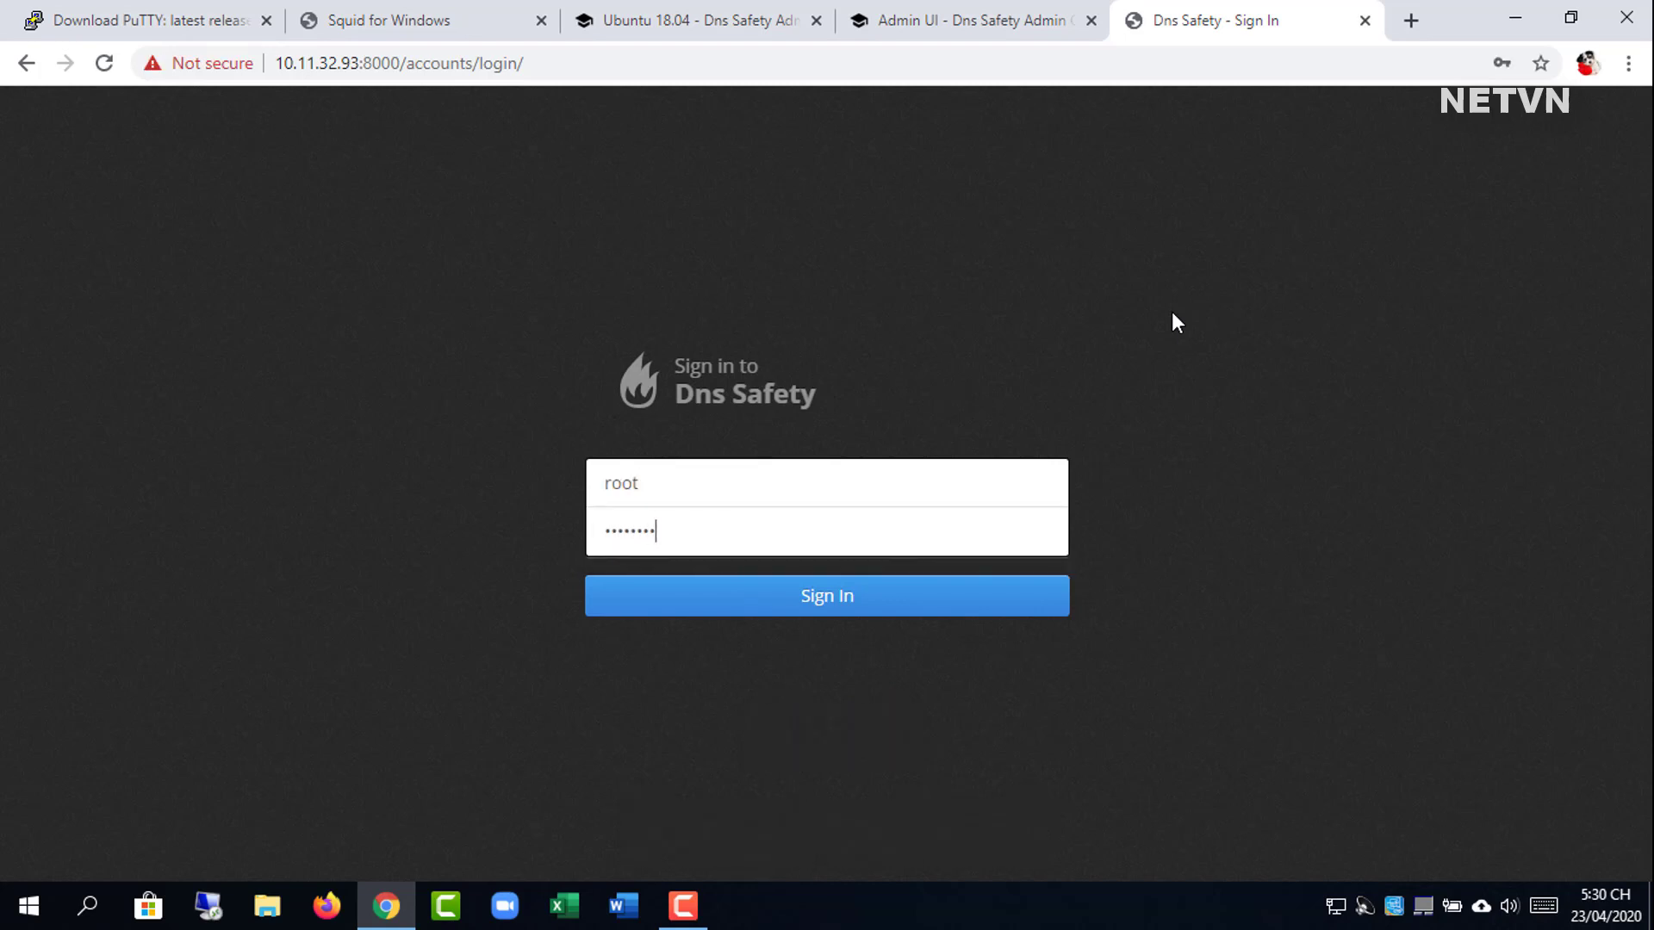
left_click(826, 594)
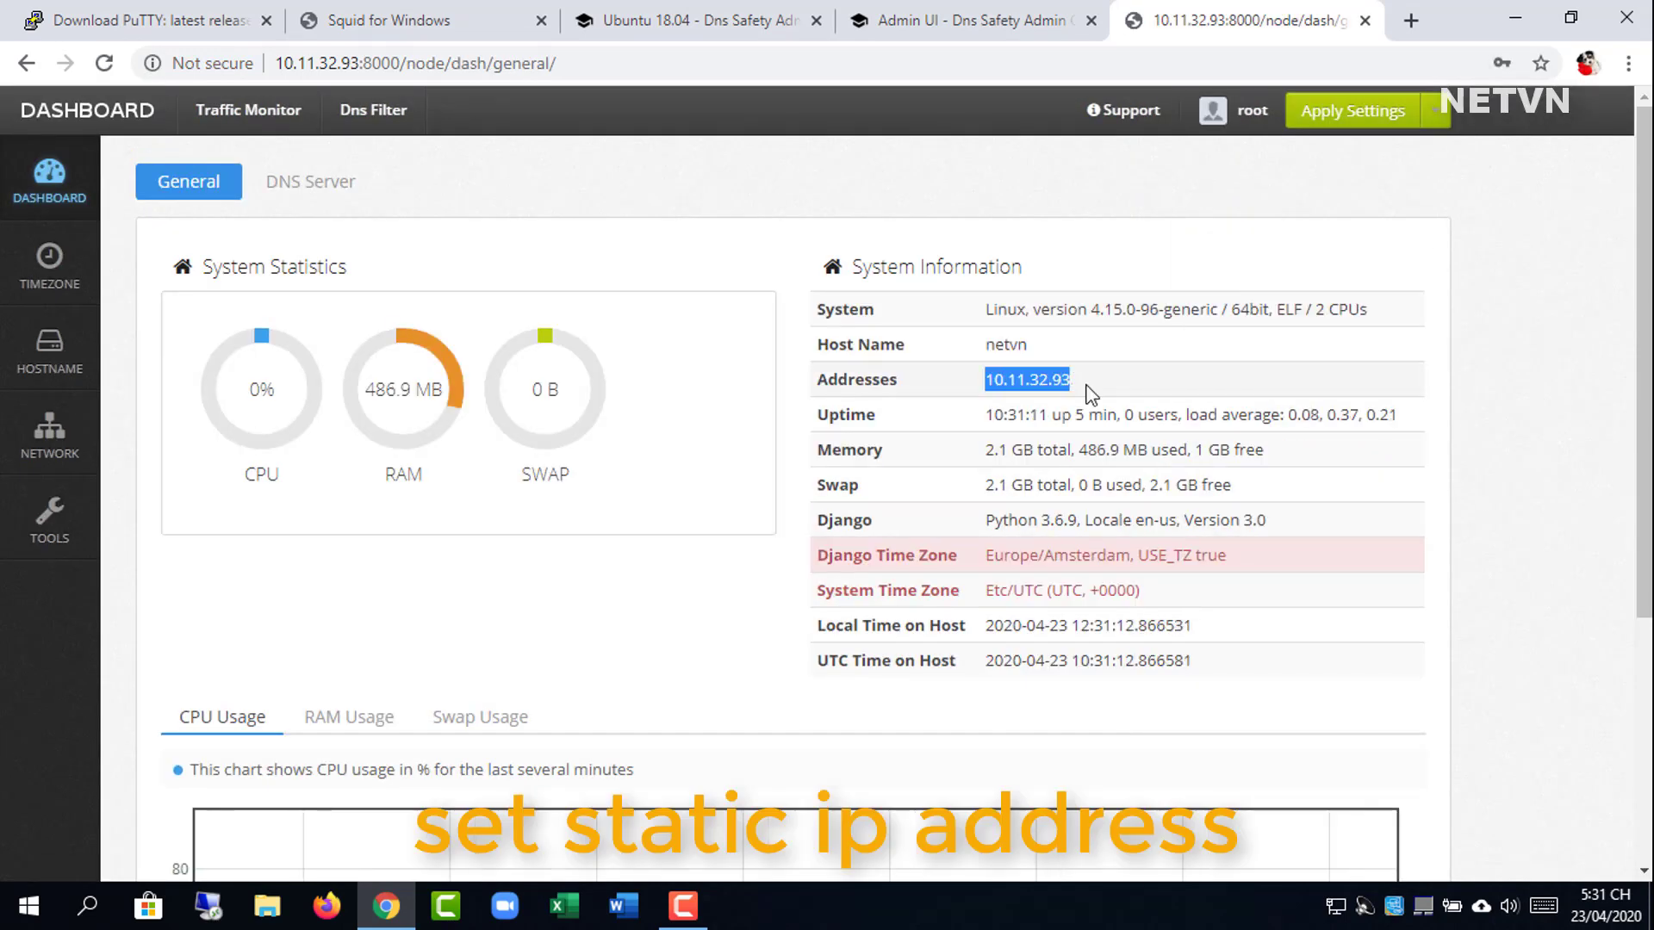
Set static IP 10.11.32.93, mask 255.255.255.0, gateway 10.11.32.140, DNS 8.8.8.8 and 8.8.4.4, then save and apply
left_click(50, 433)
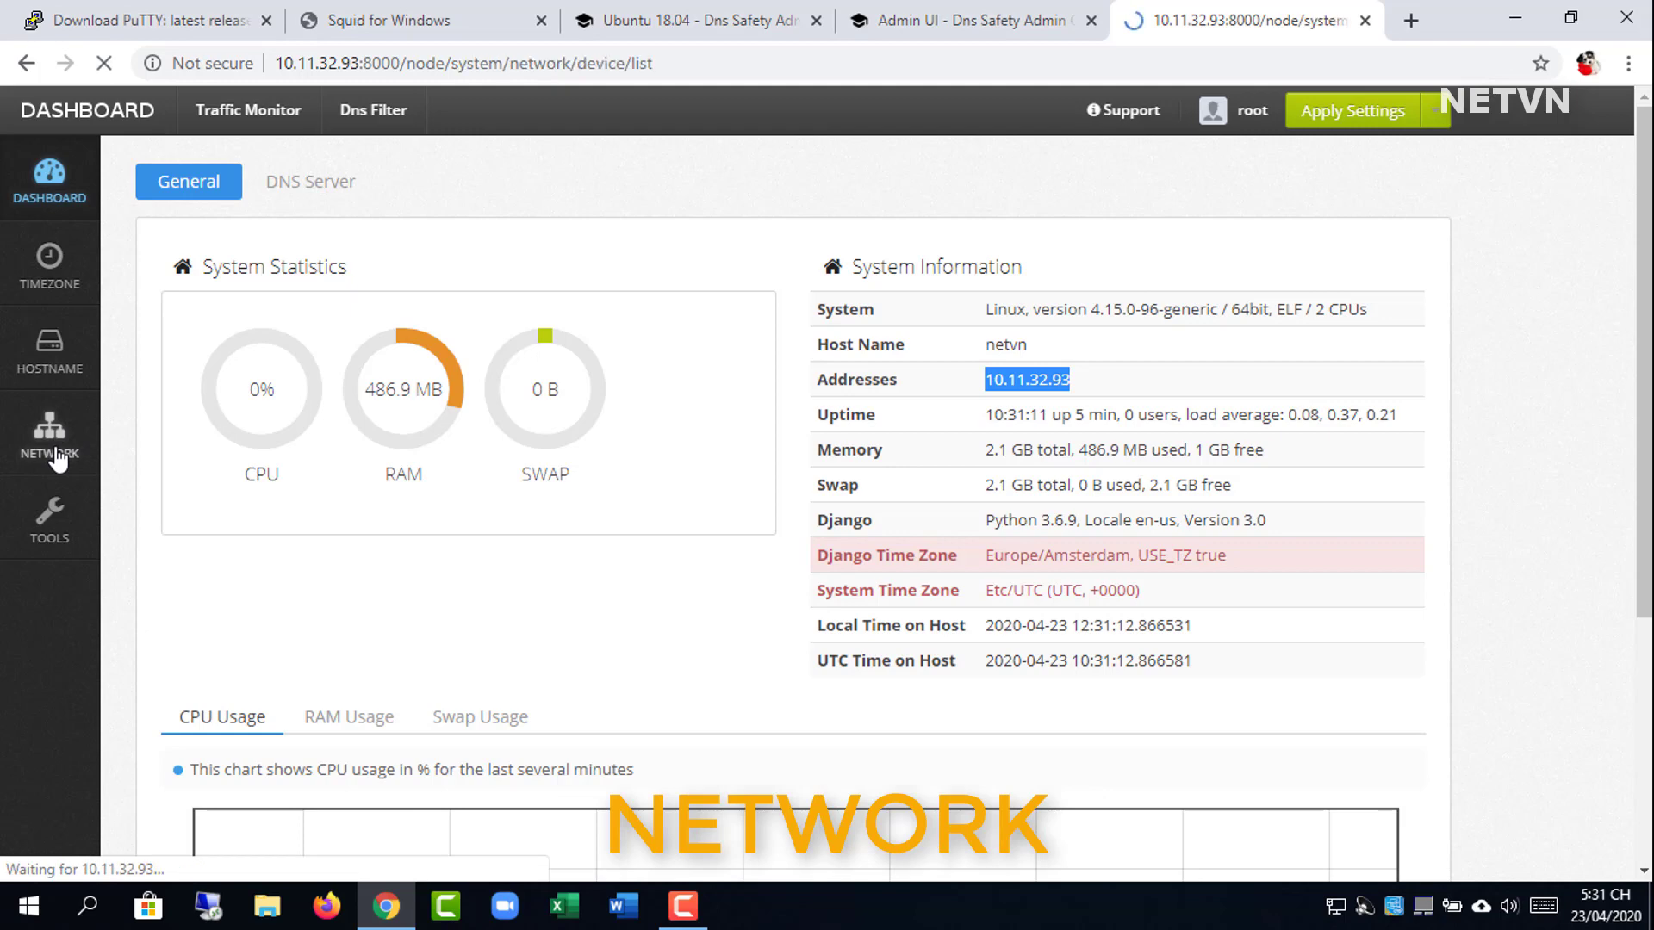
left_click(50, 432)
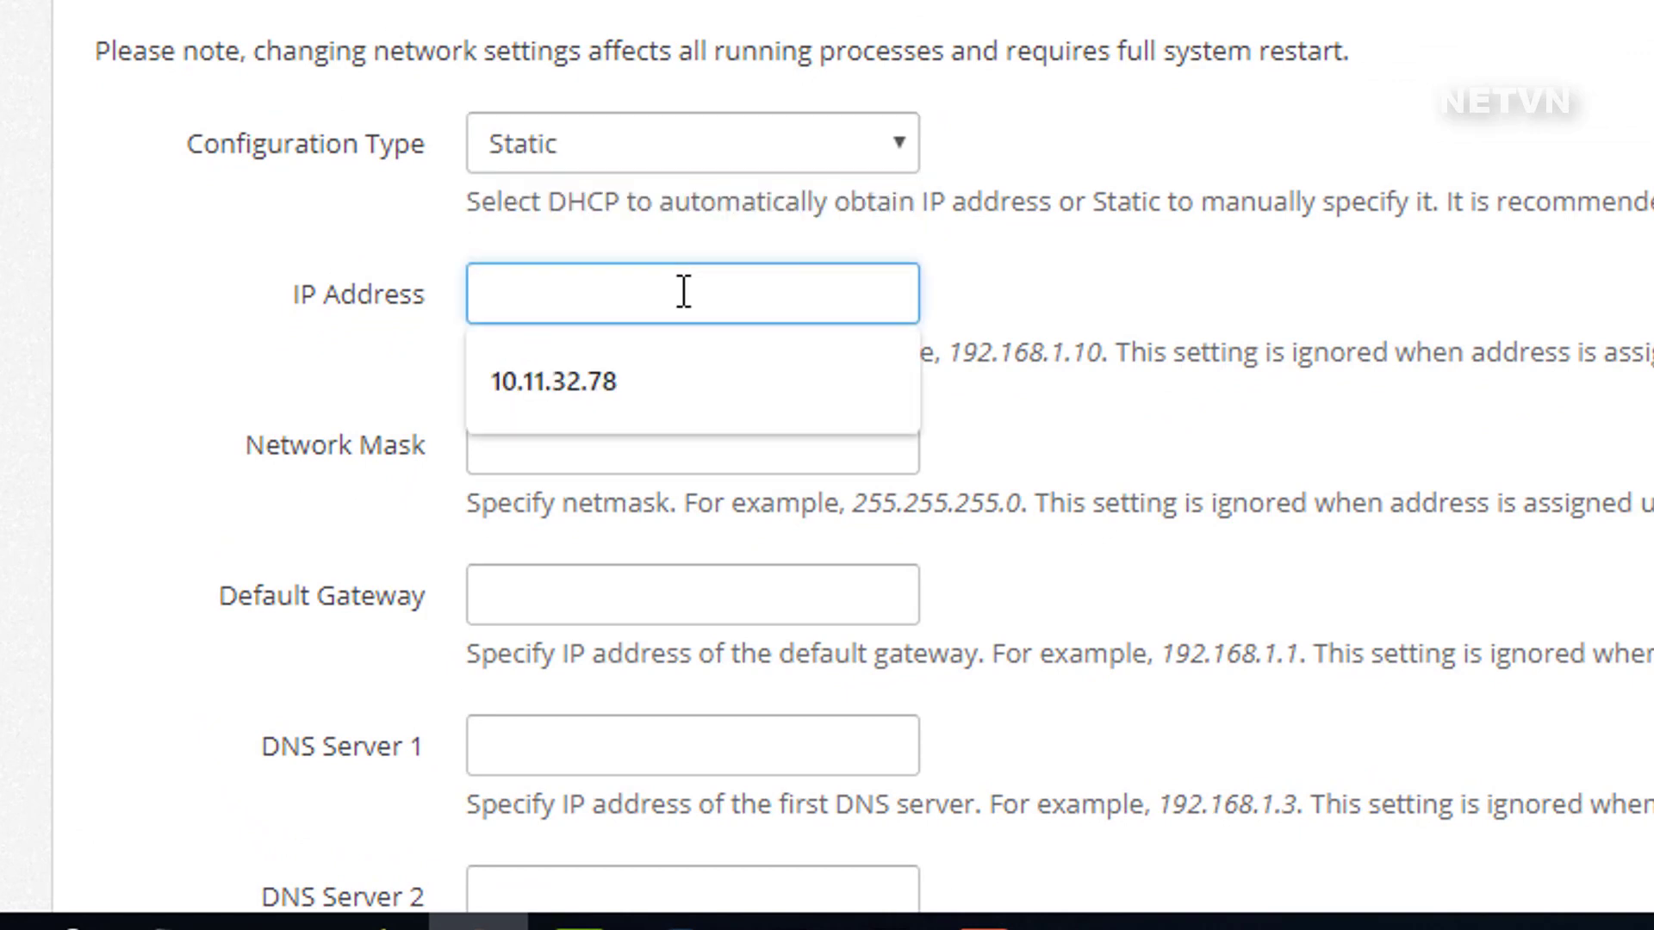
type("10.11.32.93")
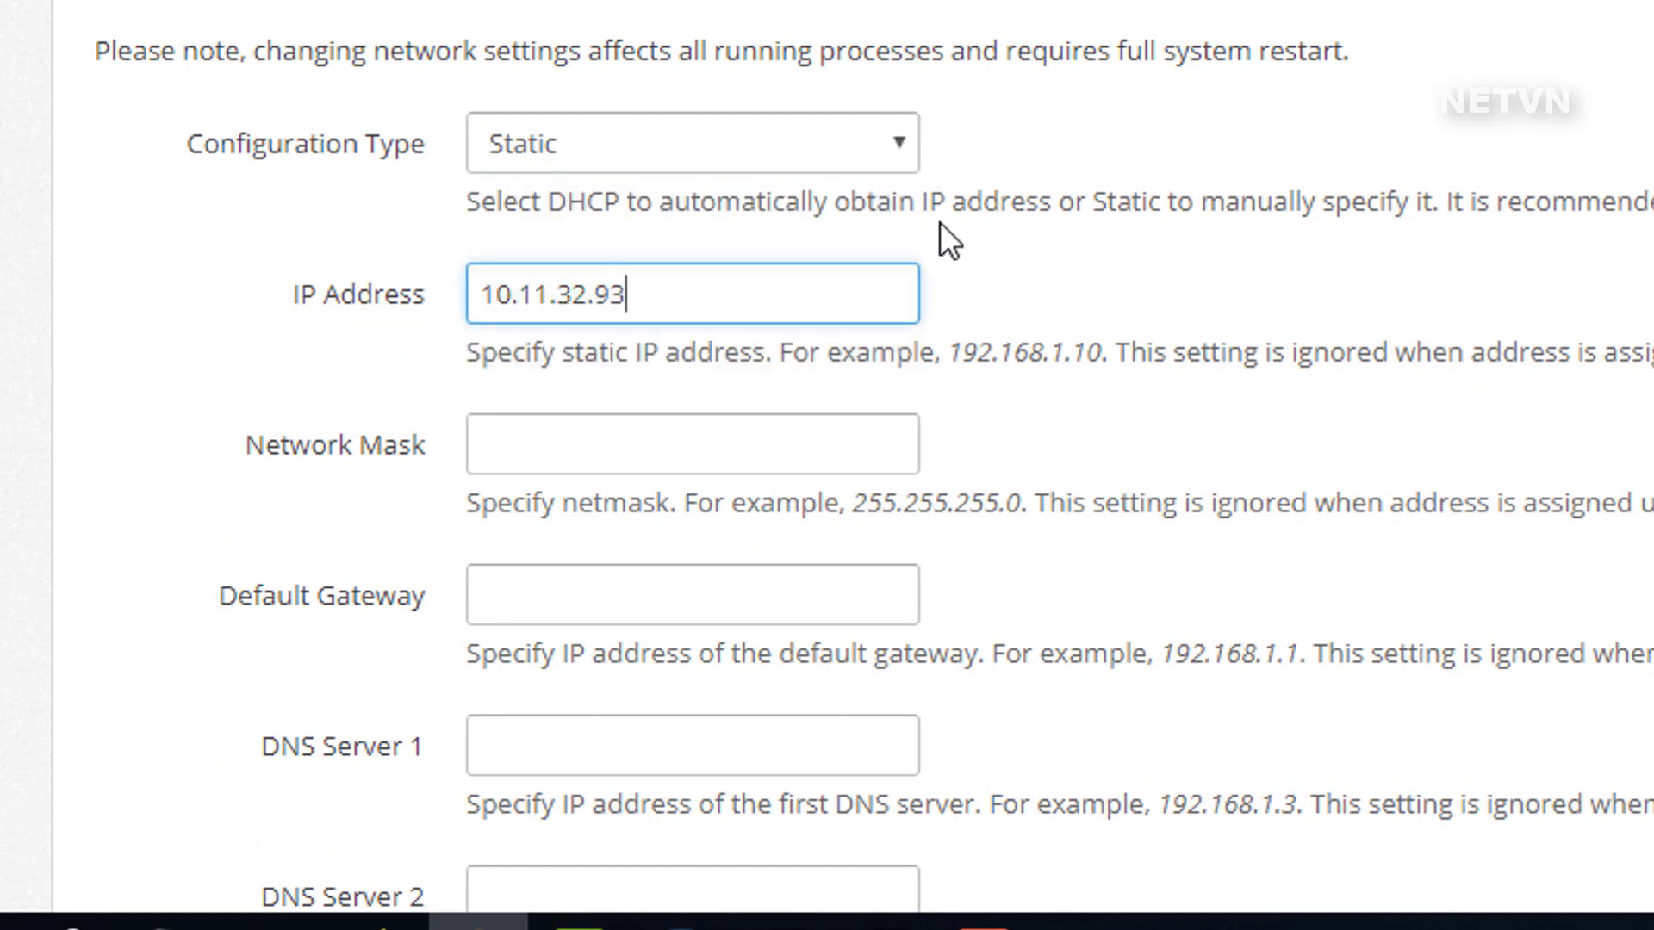
left_click(690, 593)
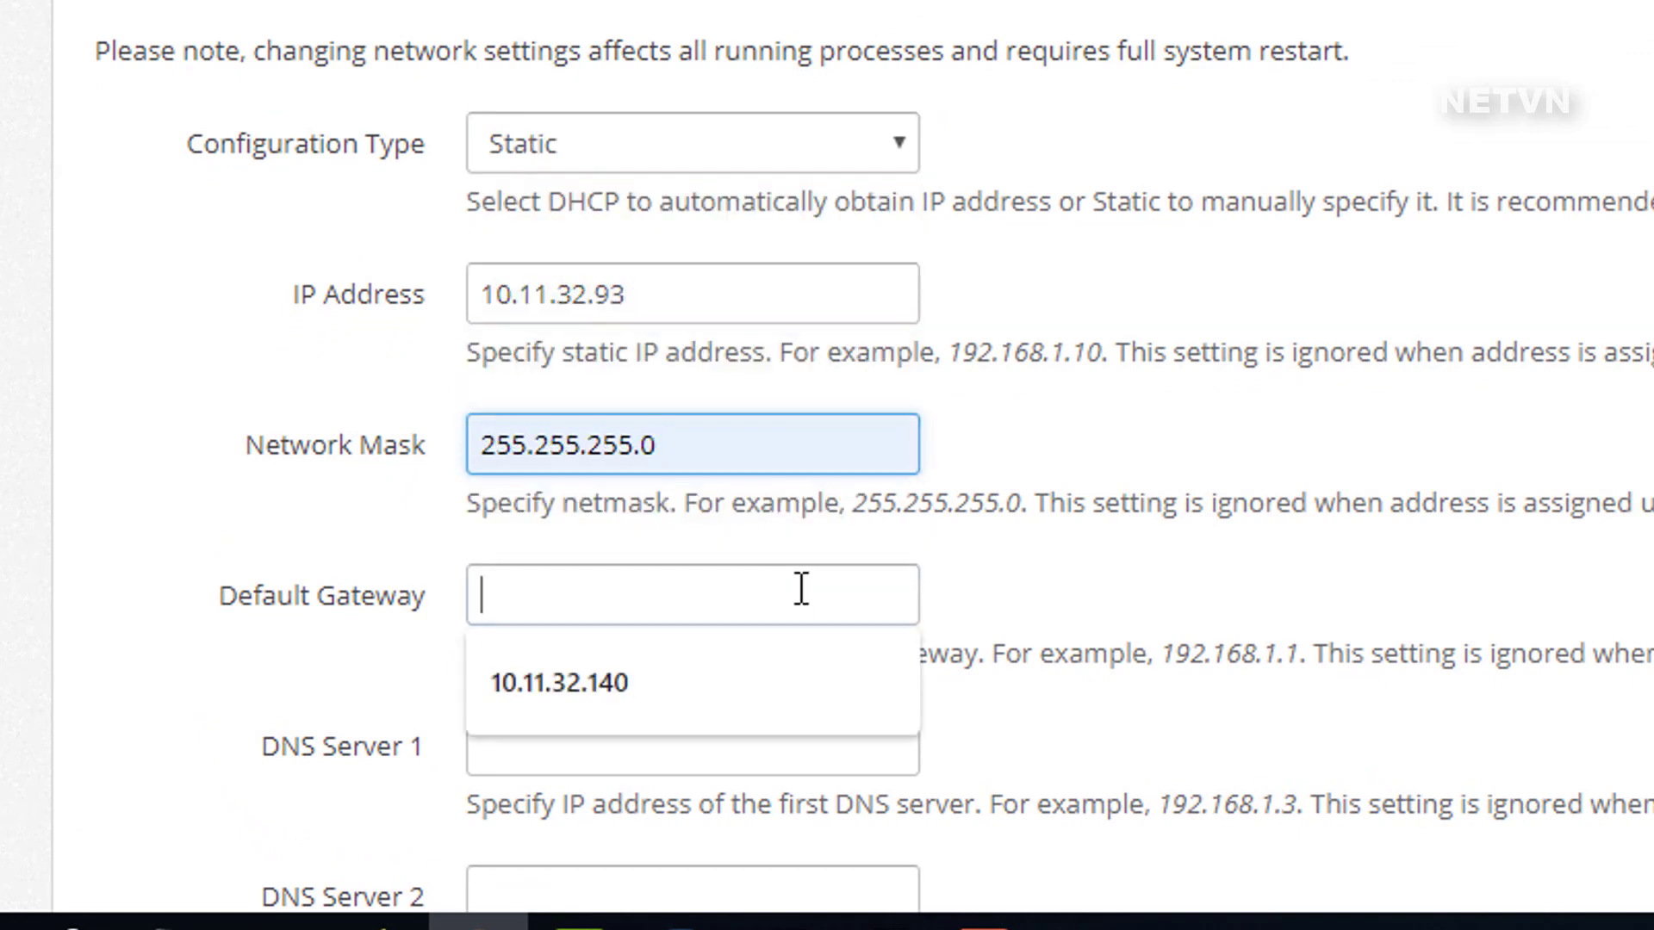
left_click(558, 682)
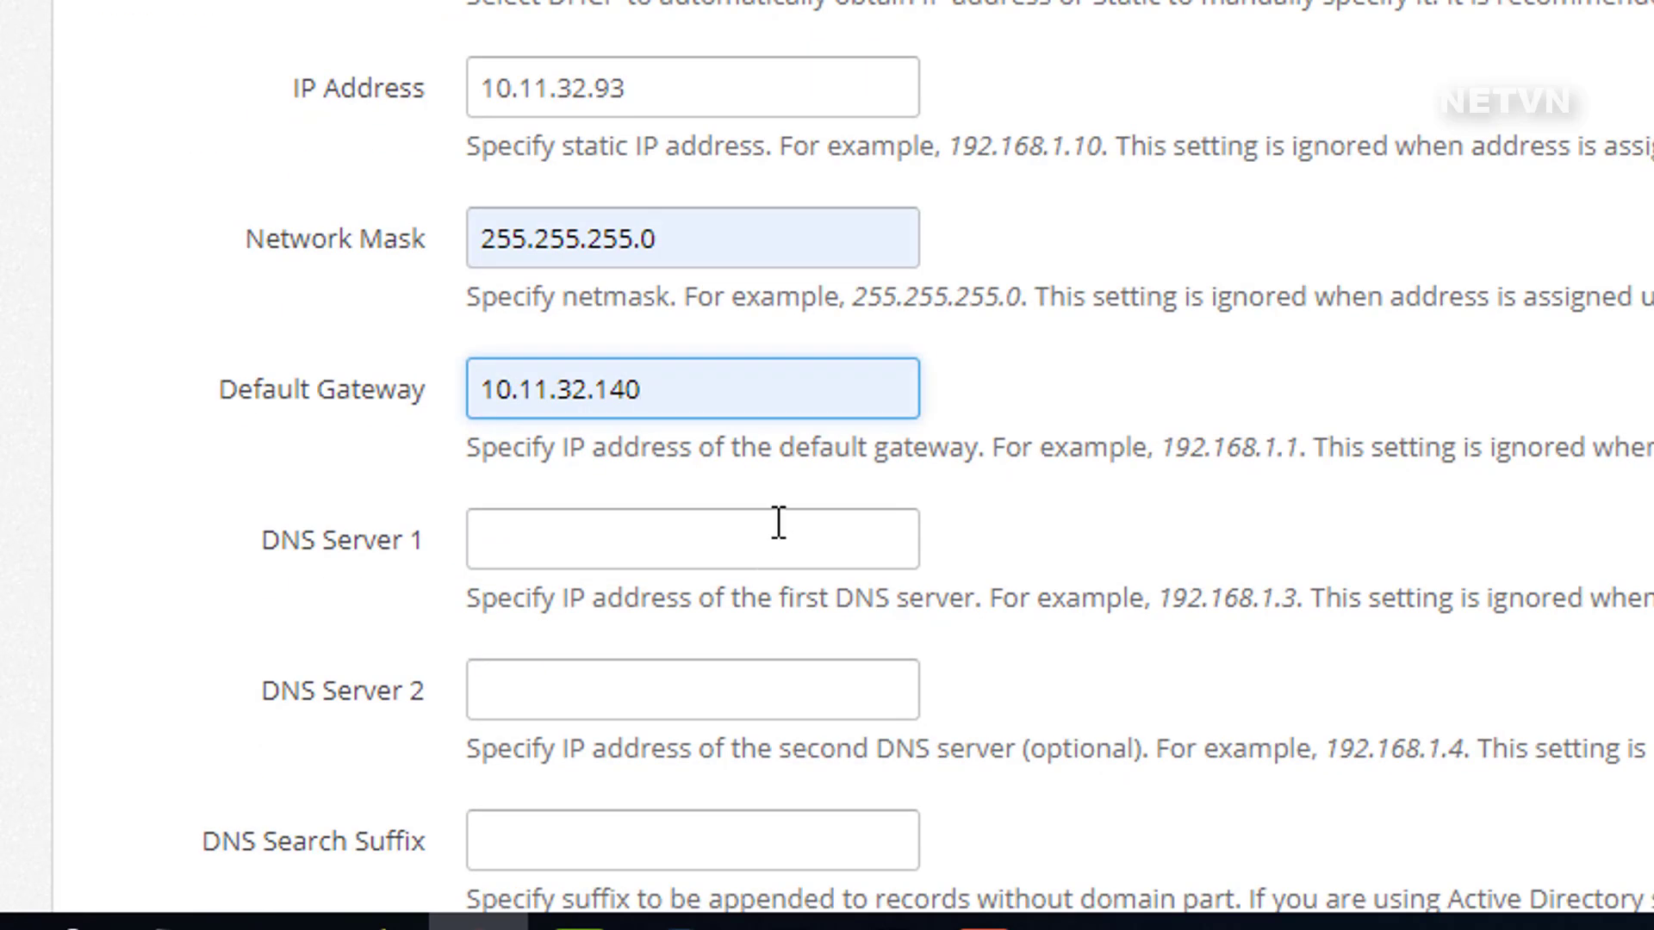
type("8.8.4.4")
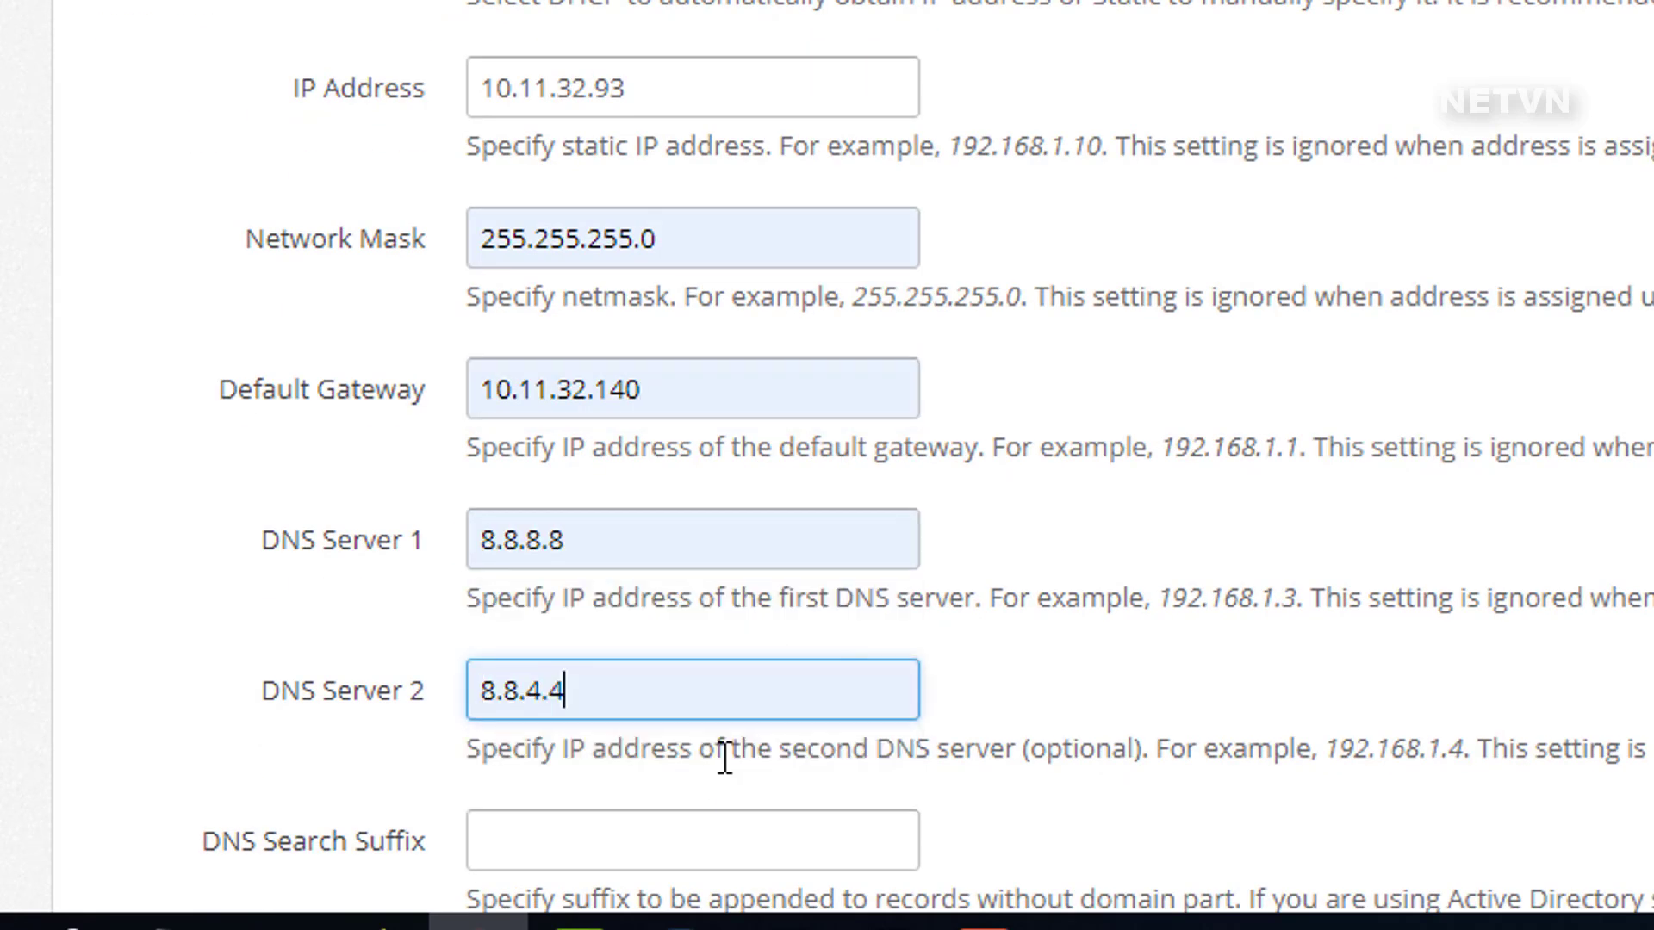
mouse_move(1071, 496)
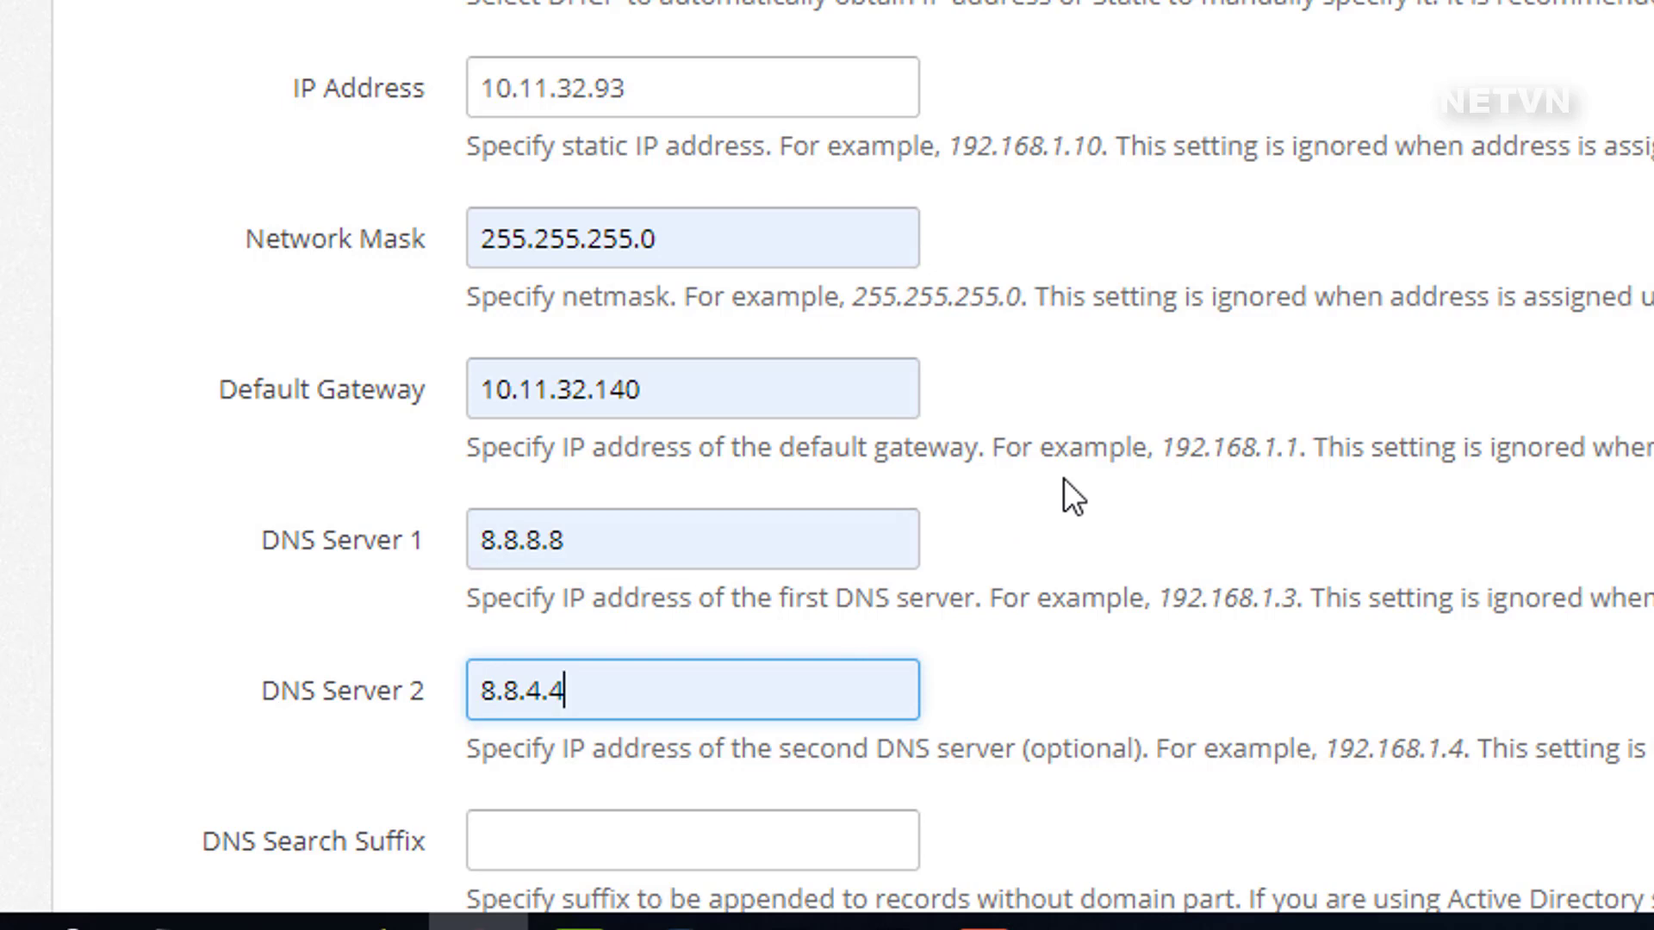
scroll("down", 3)
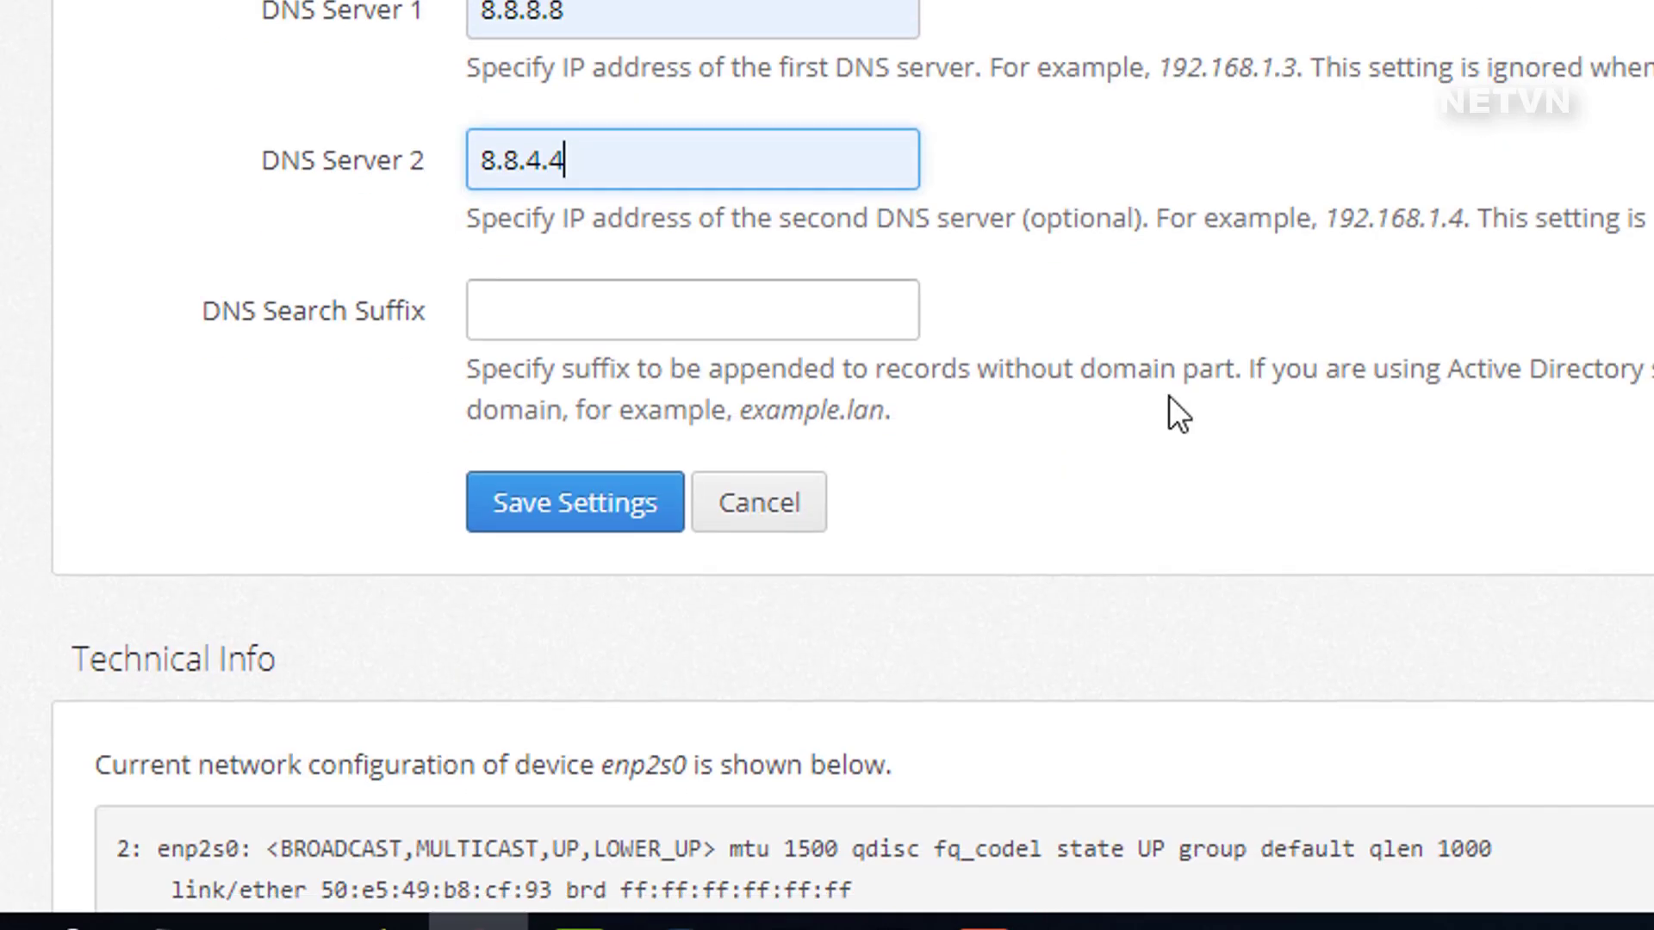
left_click(574, 502)
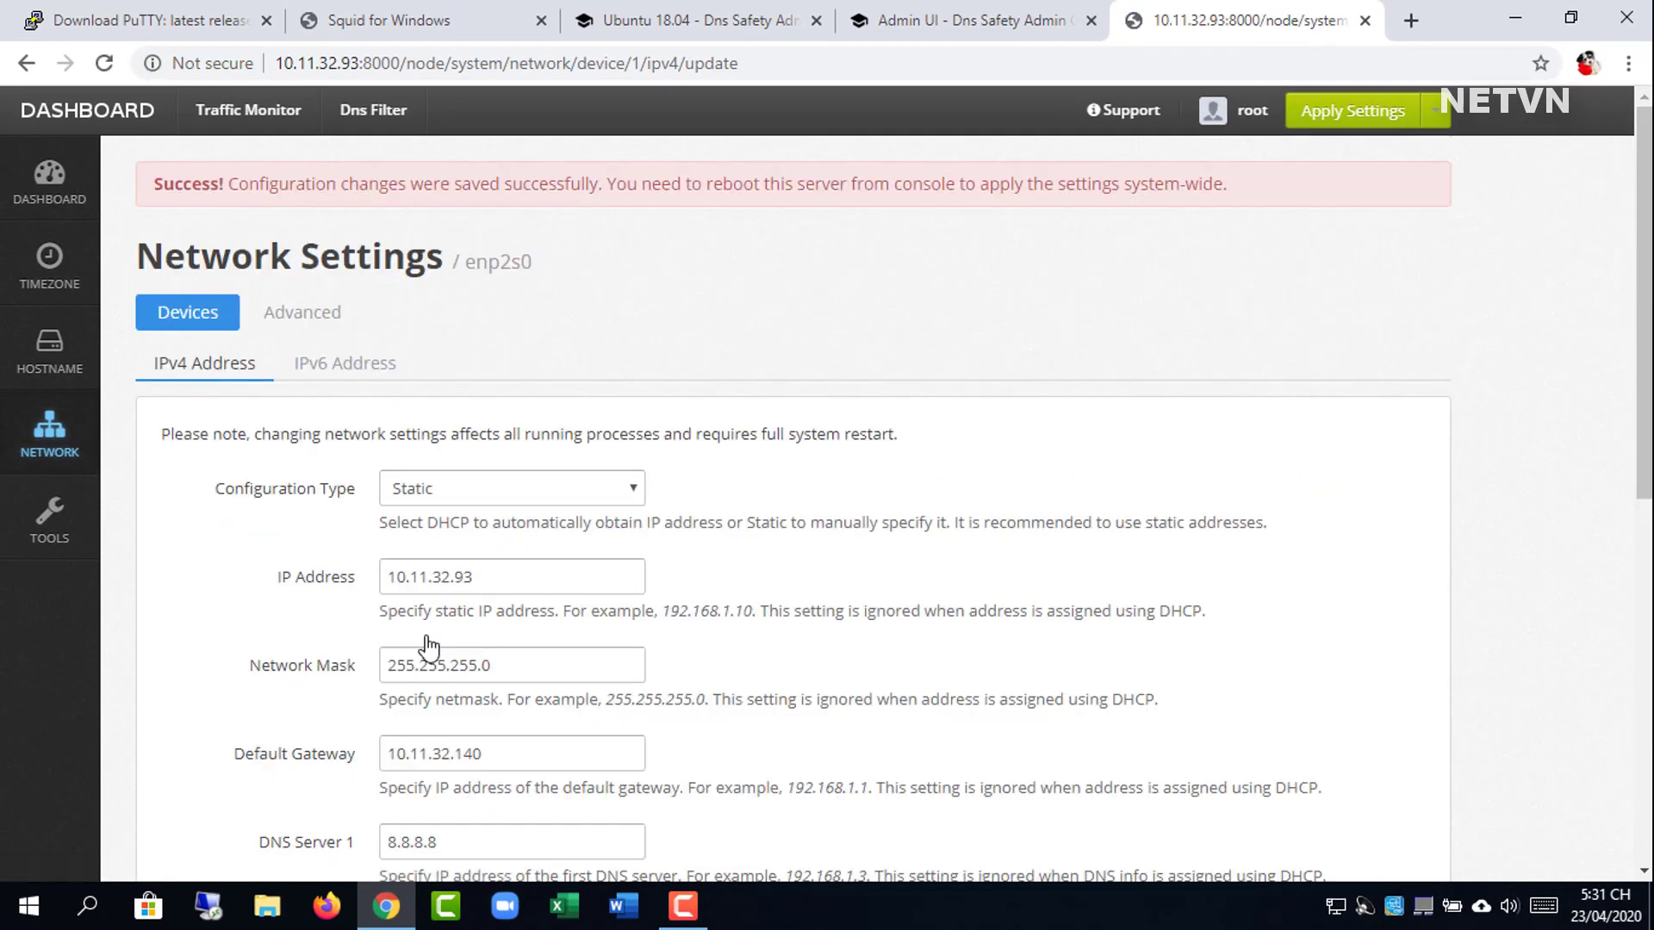
left_click_drag(686, 184, 855, 184)
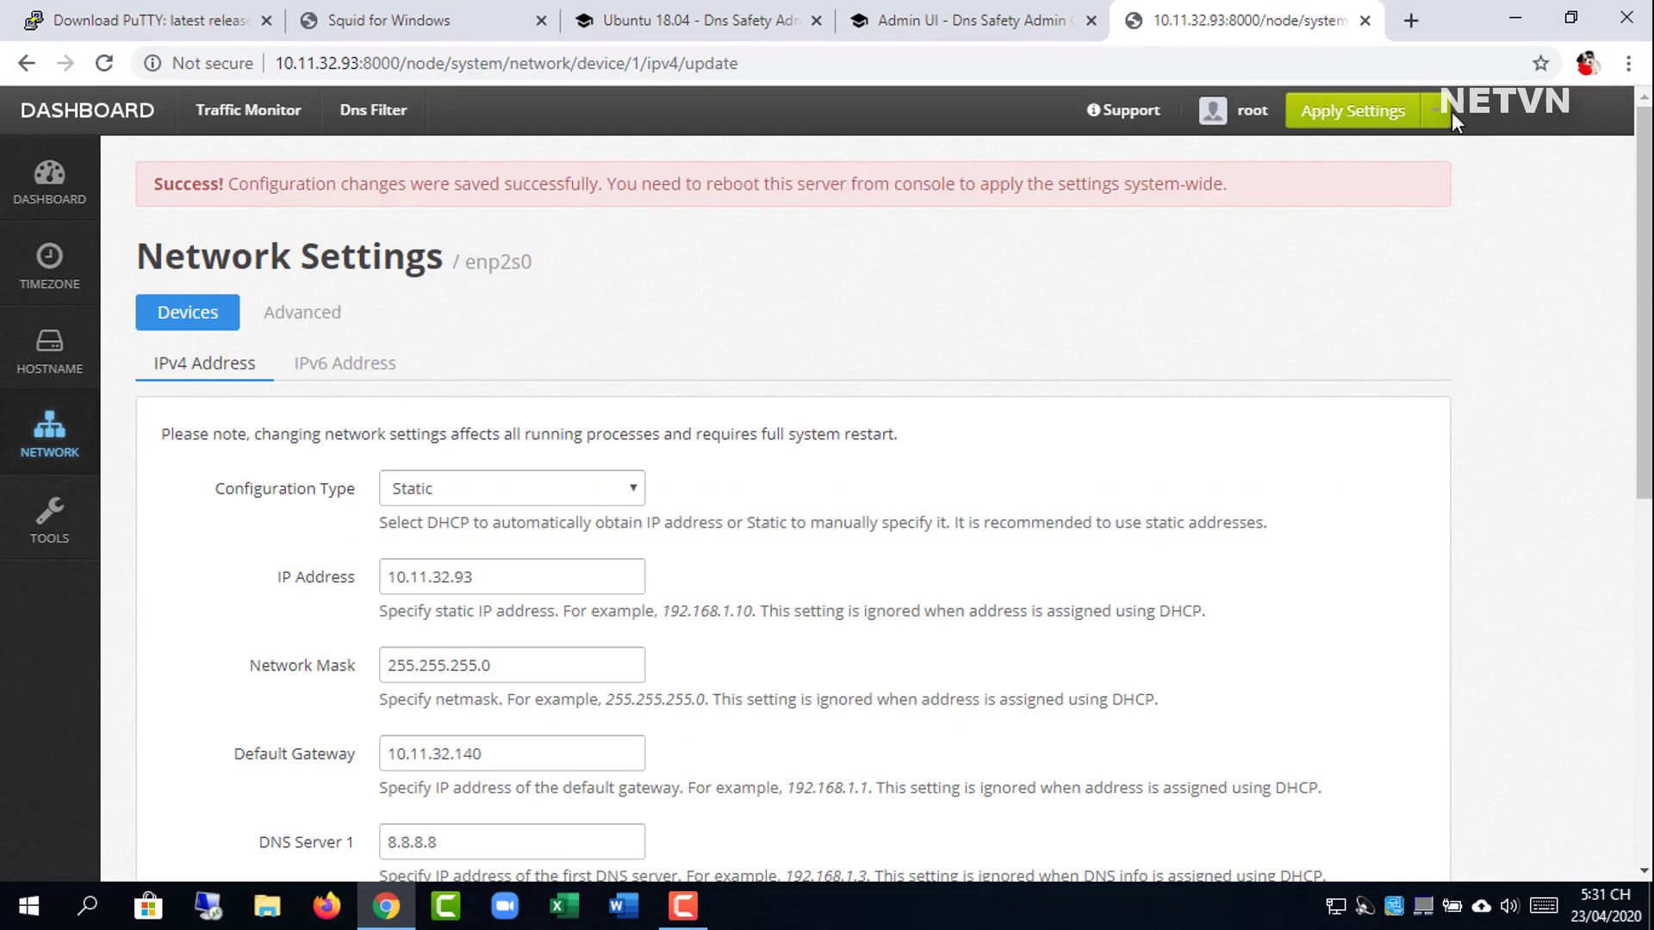
left_click(1350, 110)
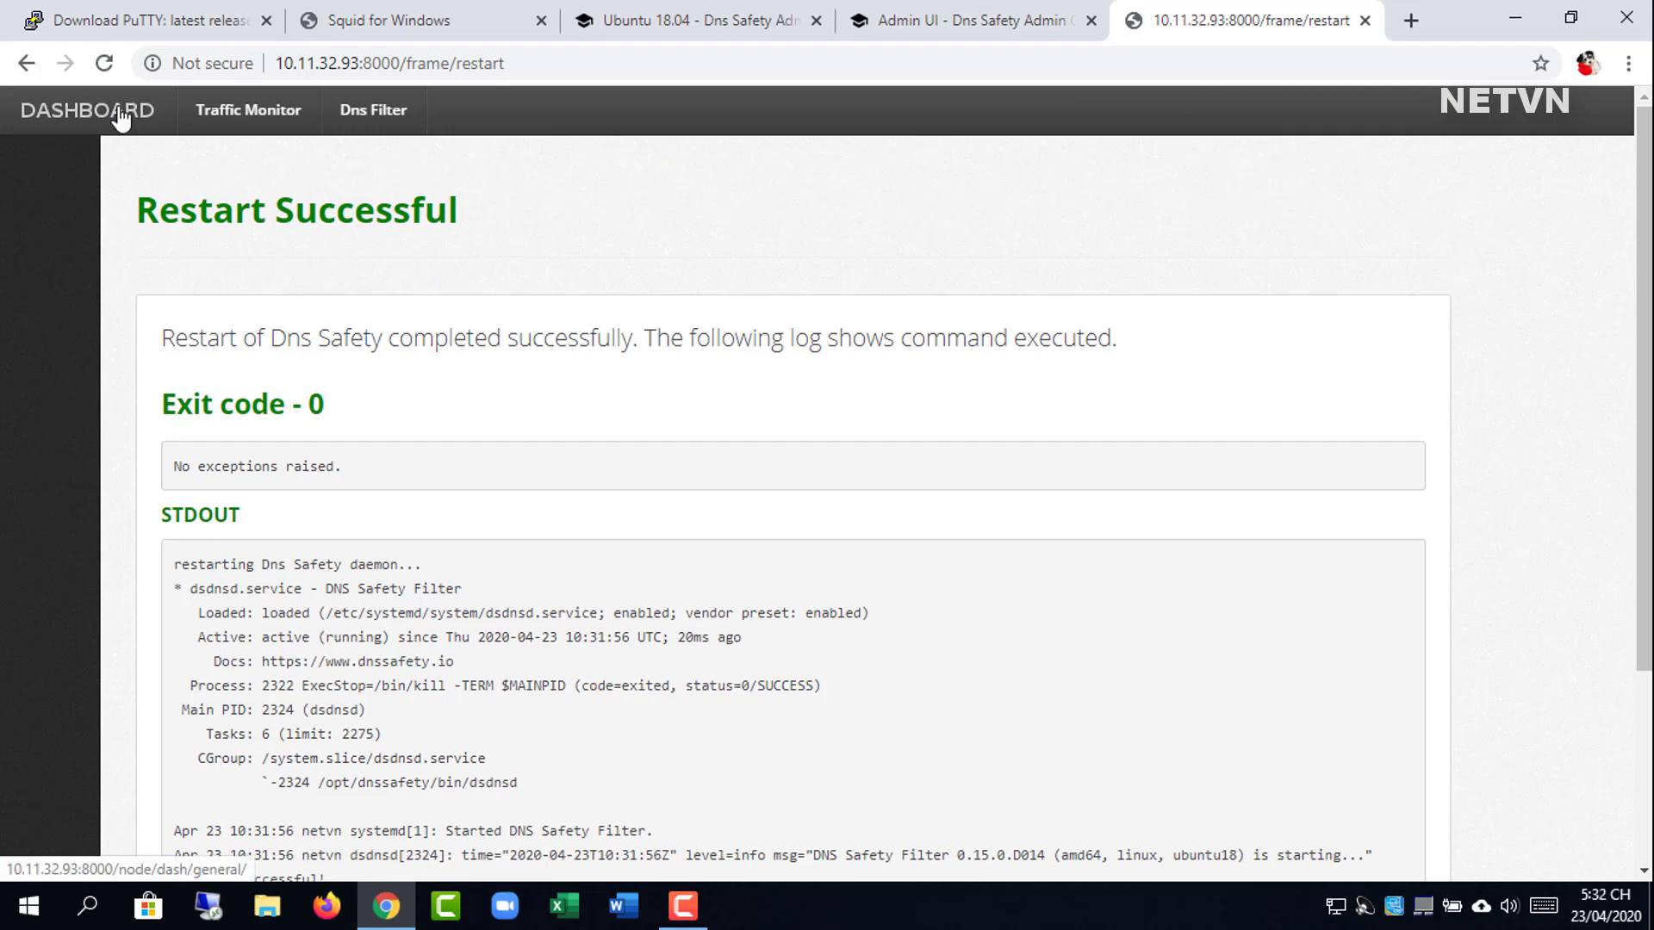
From the dashboard go to Dns Filter and bring up the Strict policy's blocked site categories
left_click(88, 110)
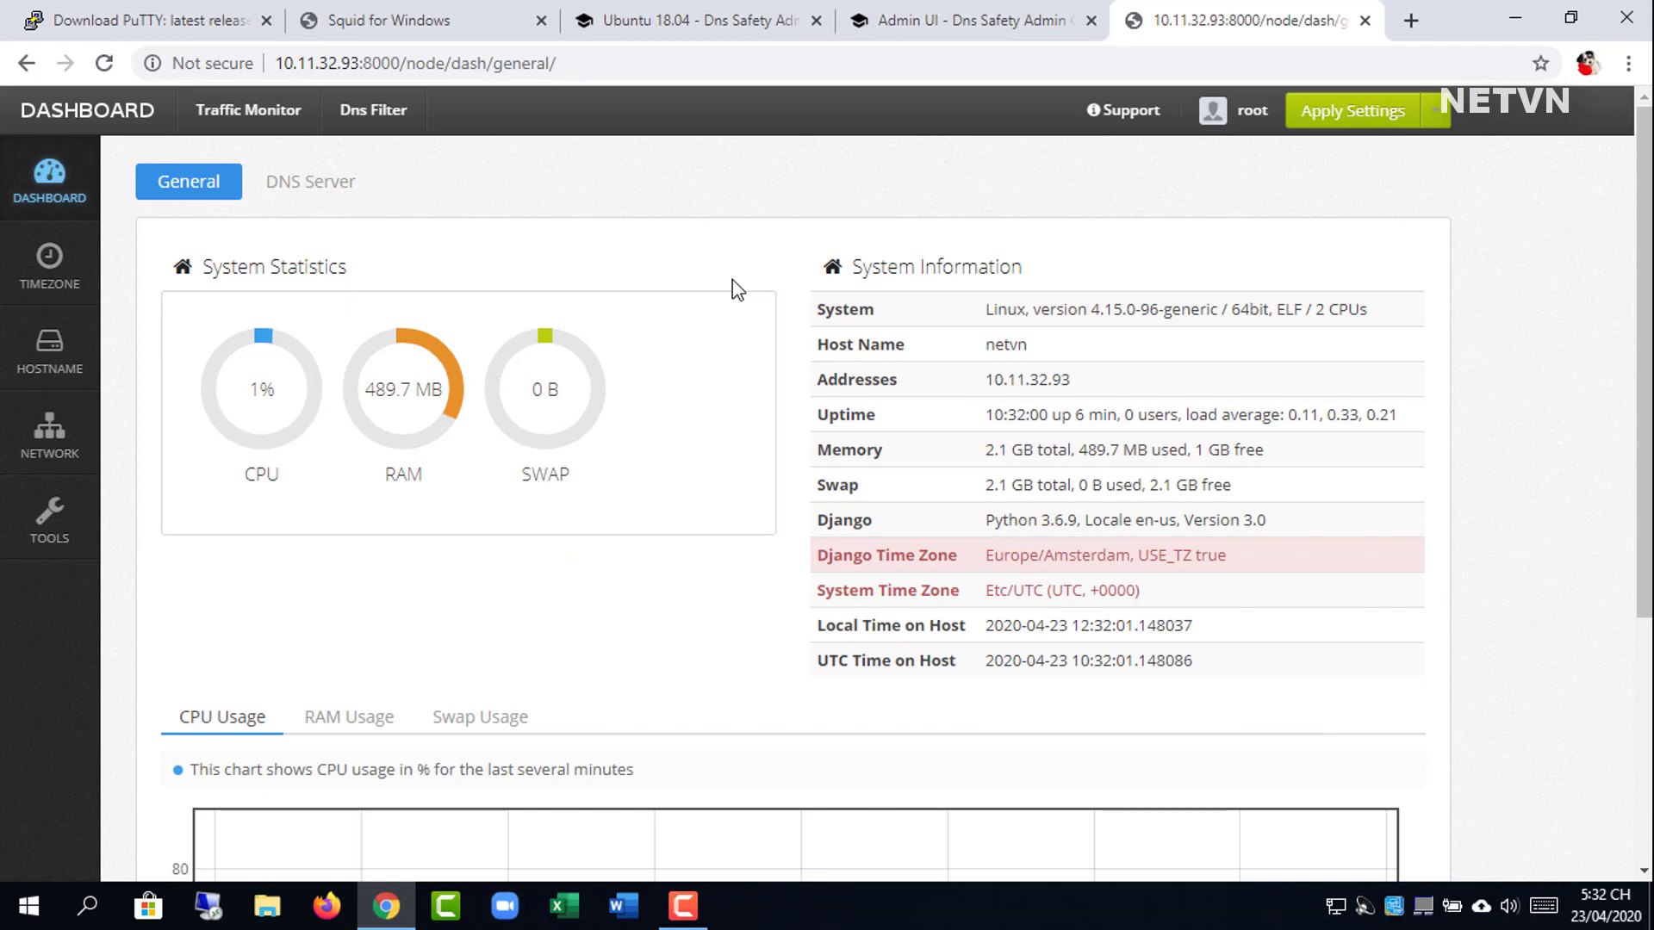
mouse_move(248, 110)
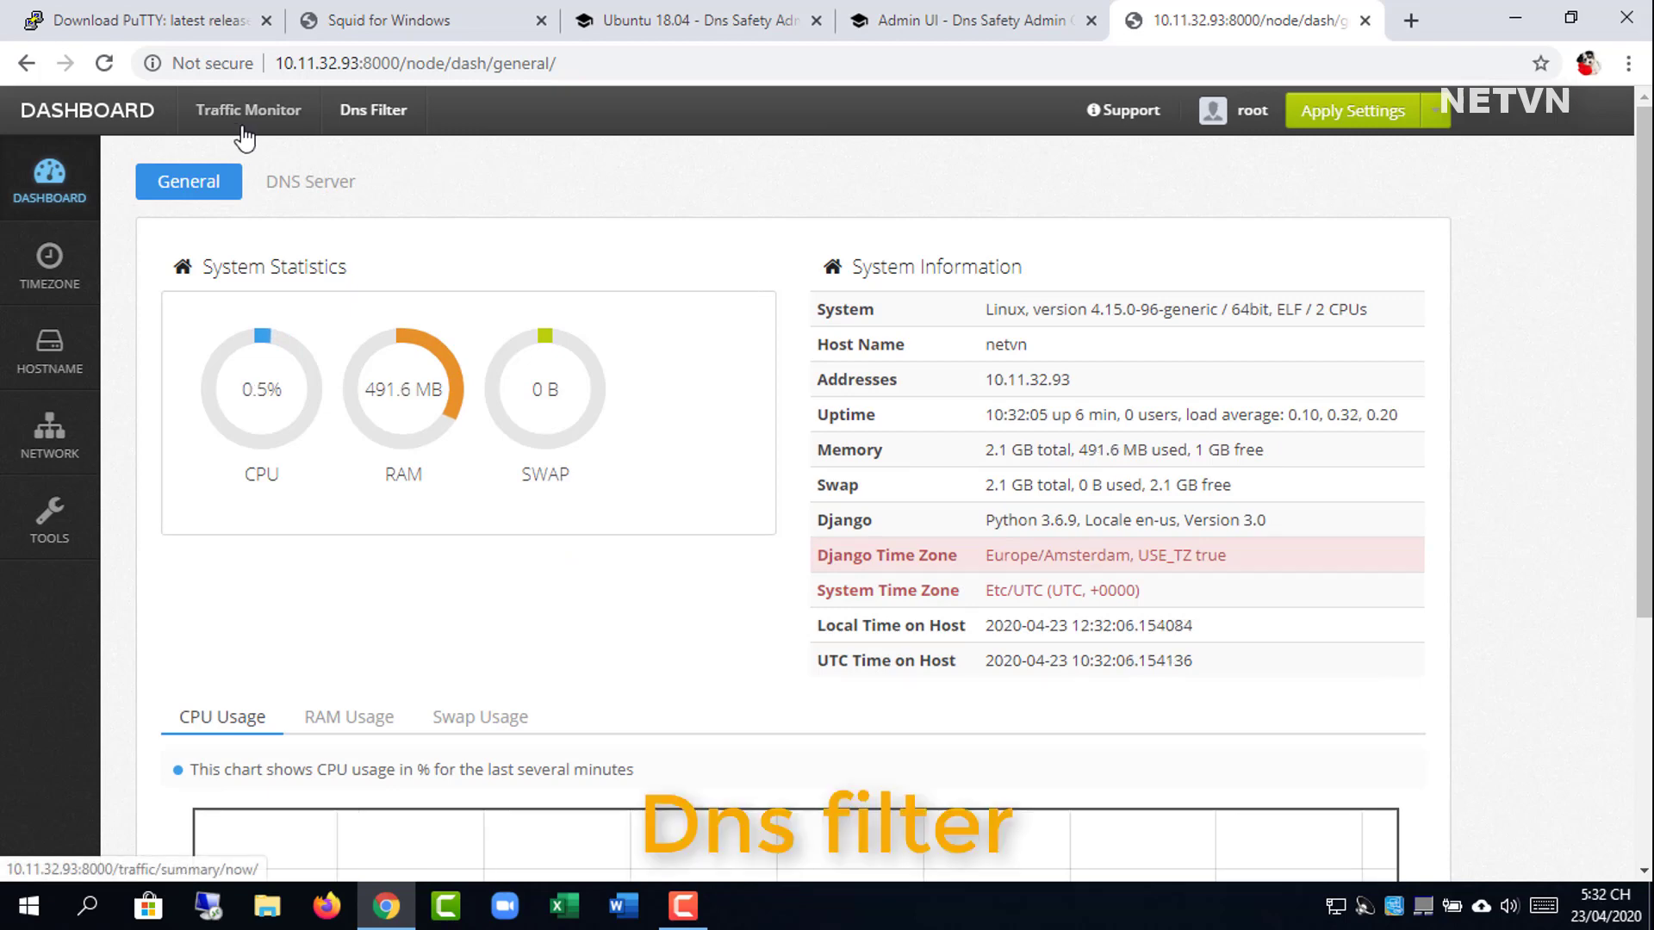
left_click(372, 110)
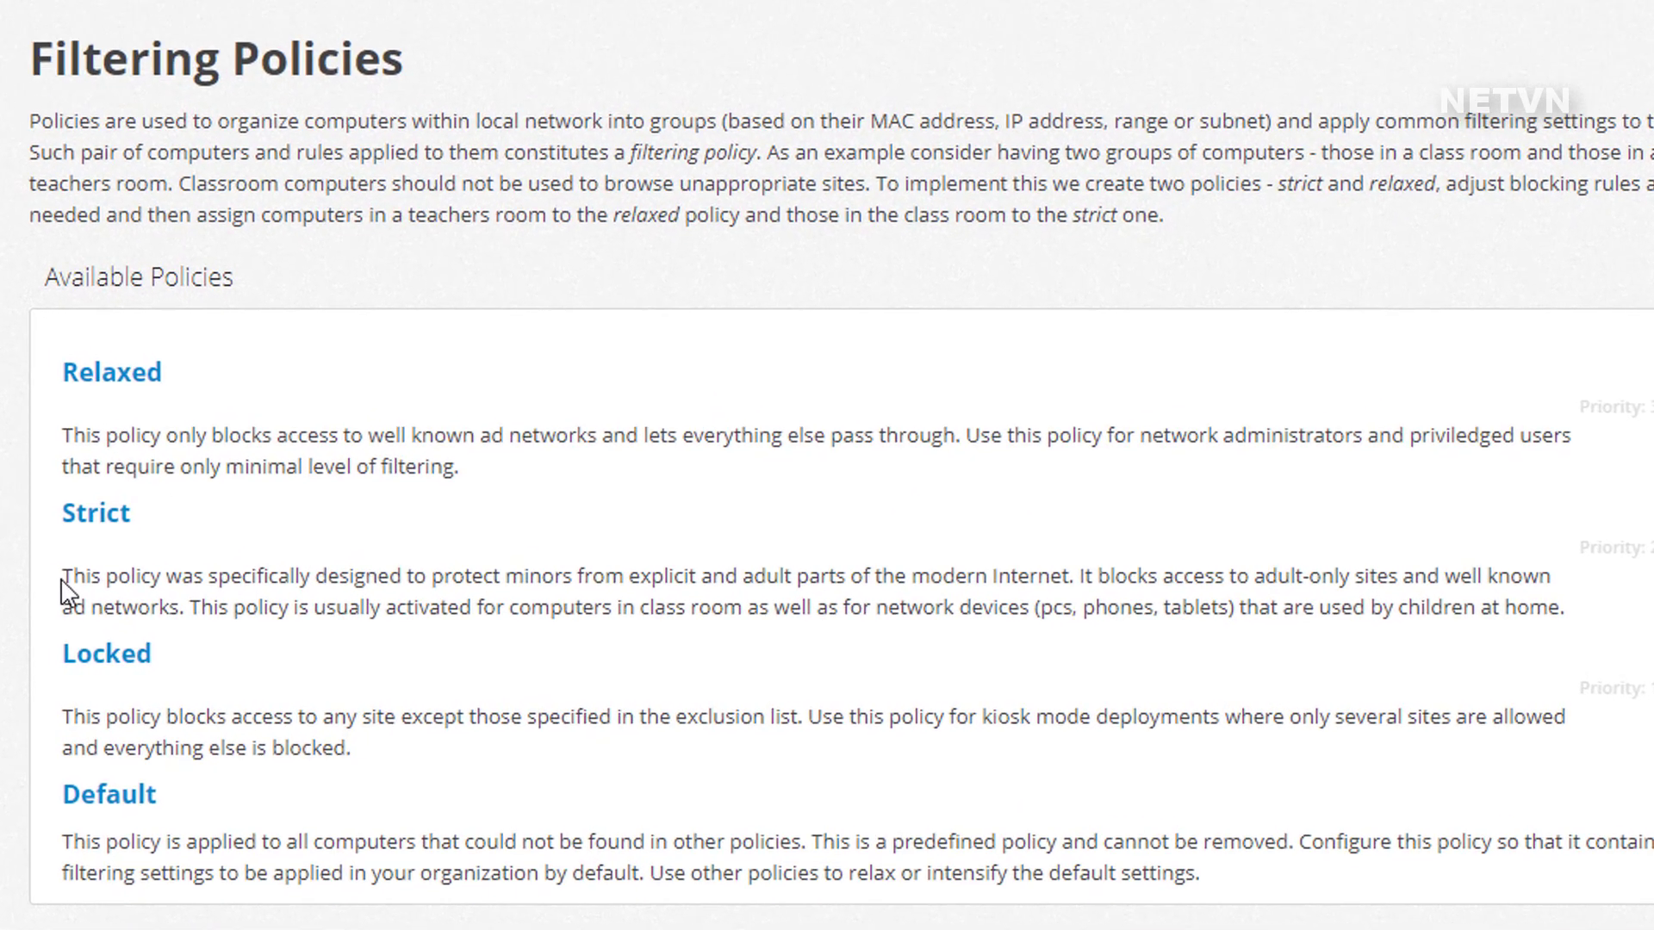
left_click_drag(62, 575, 1580, 608)
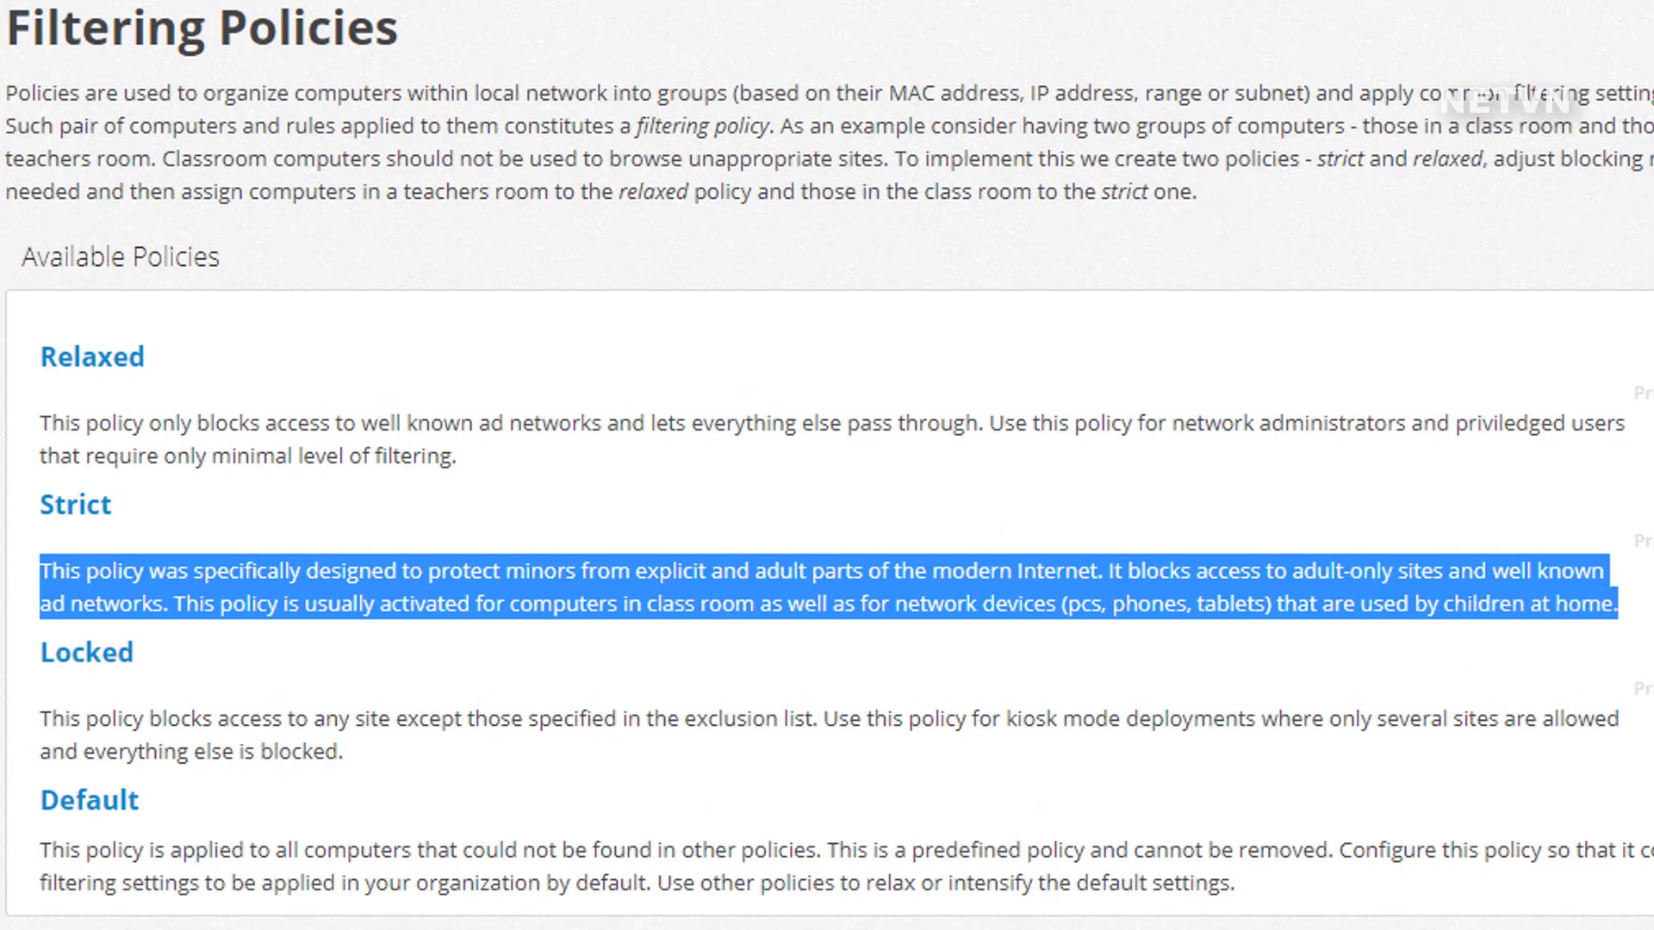
scroll("down", 3)
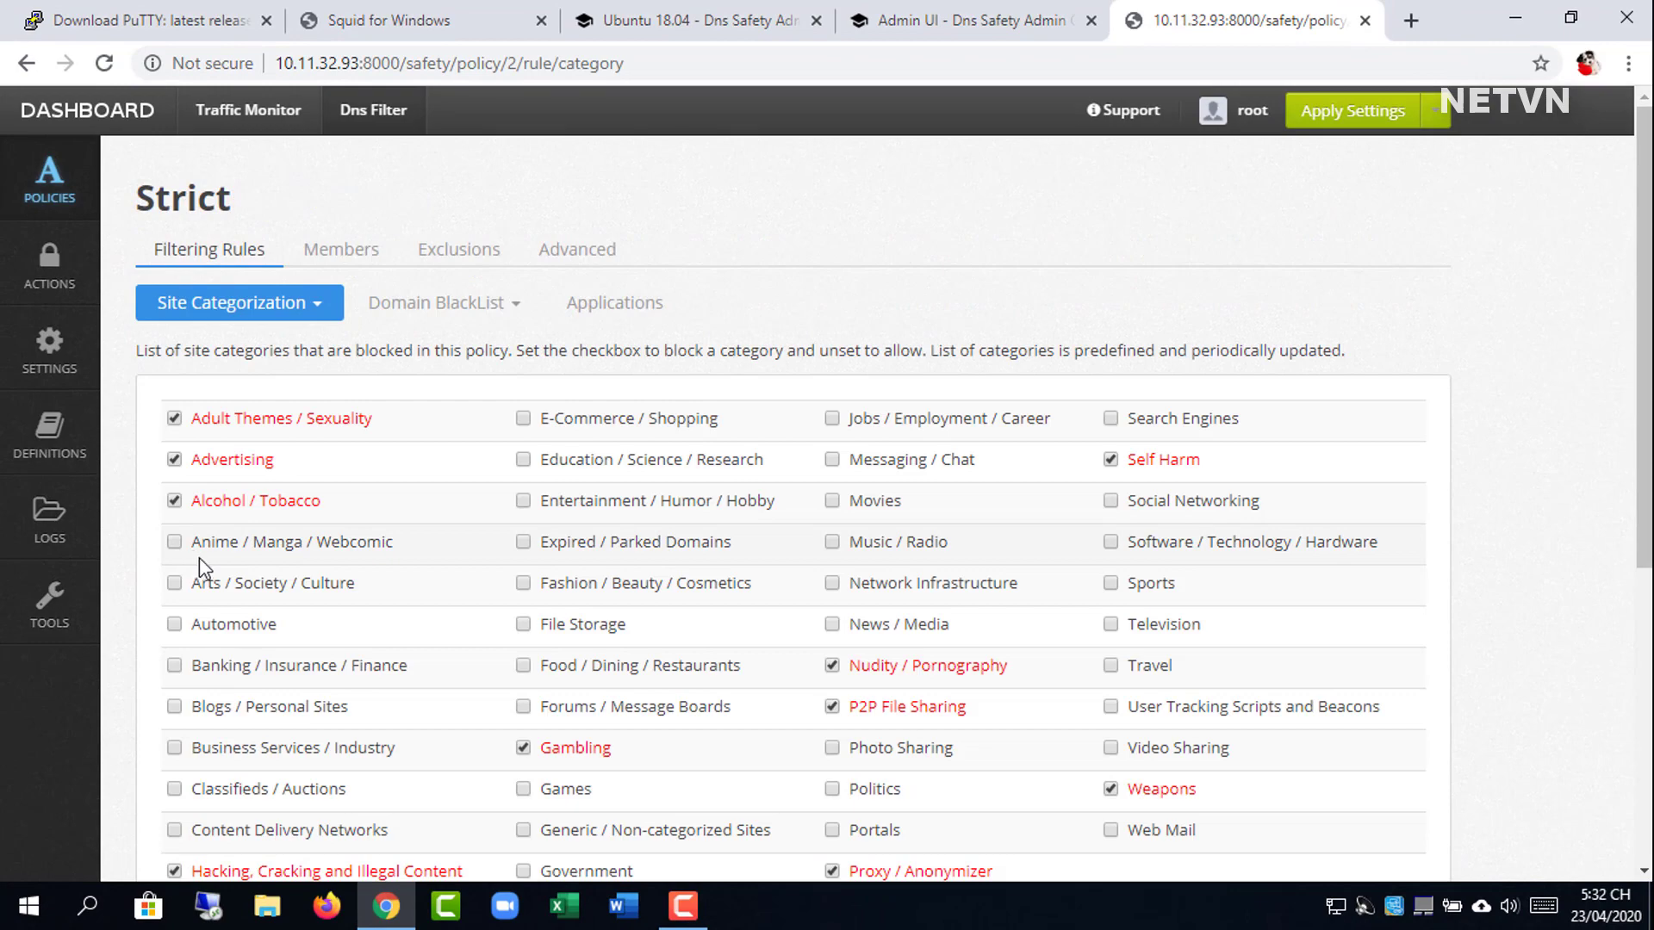
scroll("down", 3)
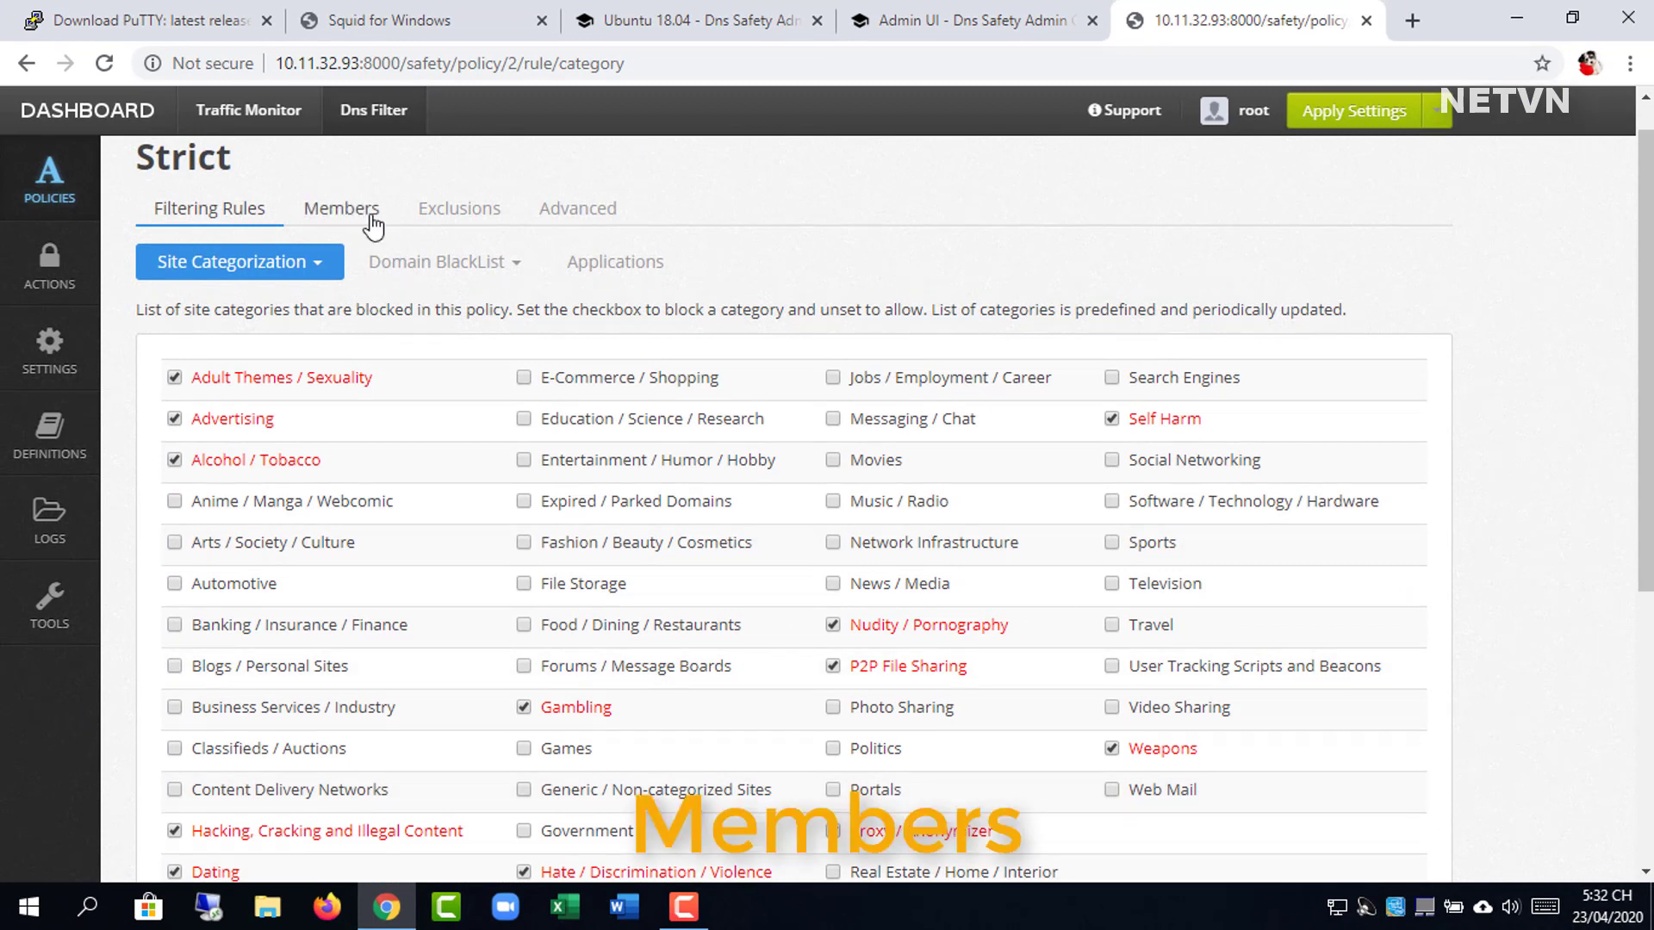
Add IP range member 10.11.32.10-10.11.32.111 with comment WebFilter to the Strict policy and save it
left_click(341, 209)
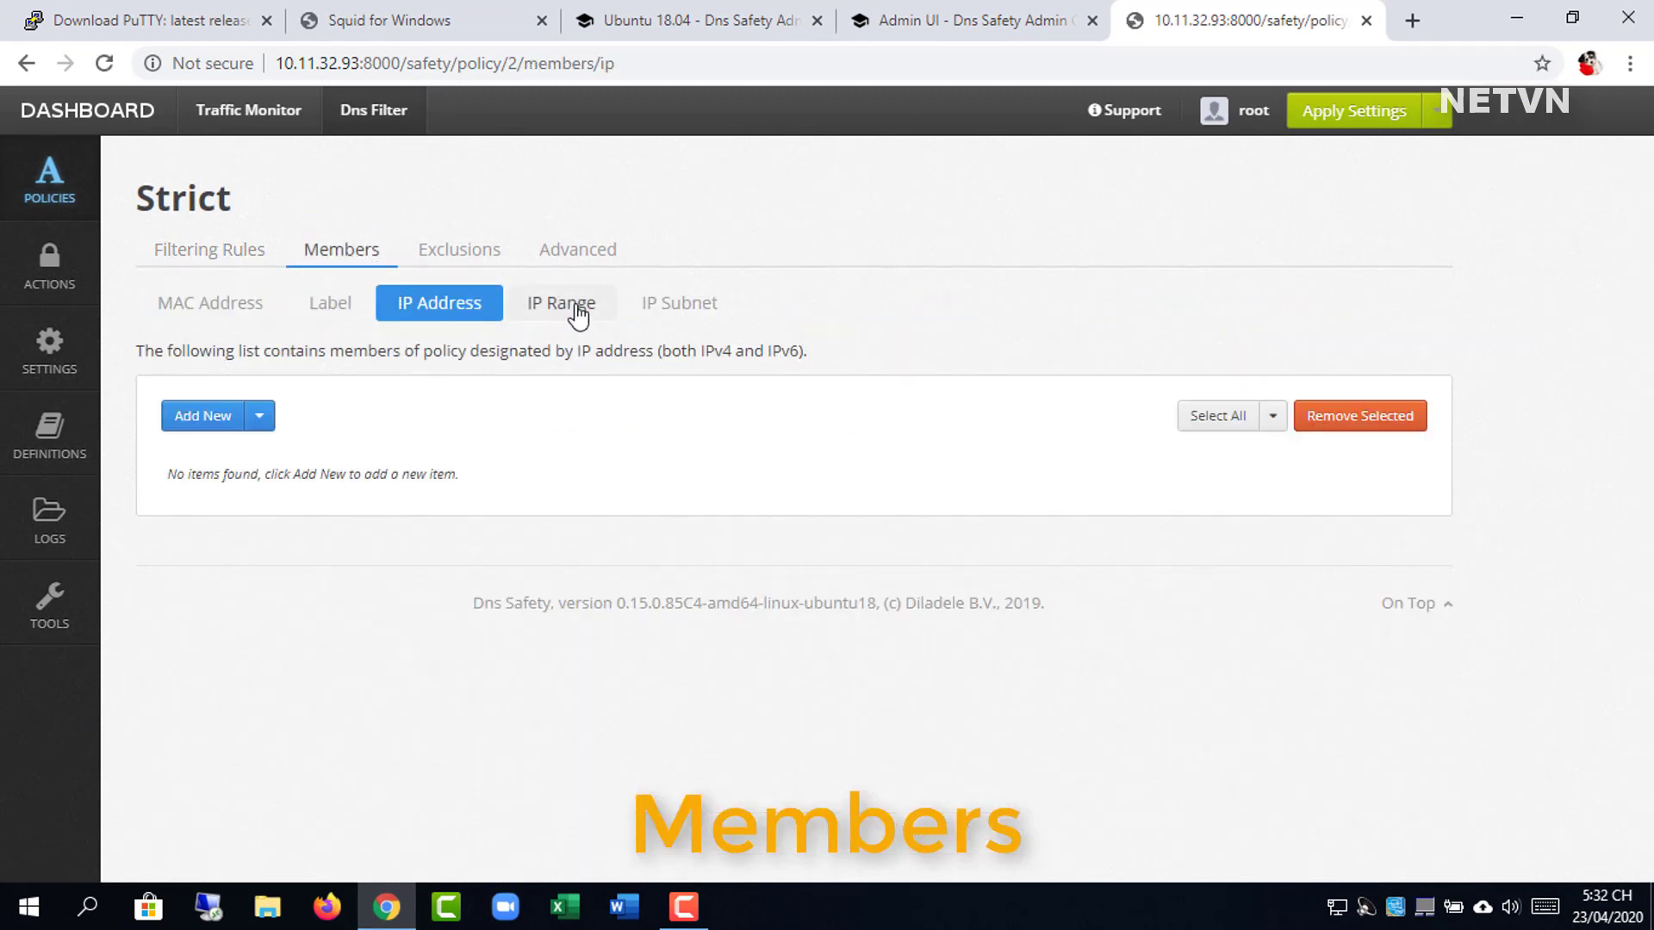
left_click(560, 303)
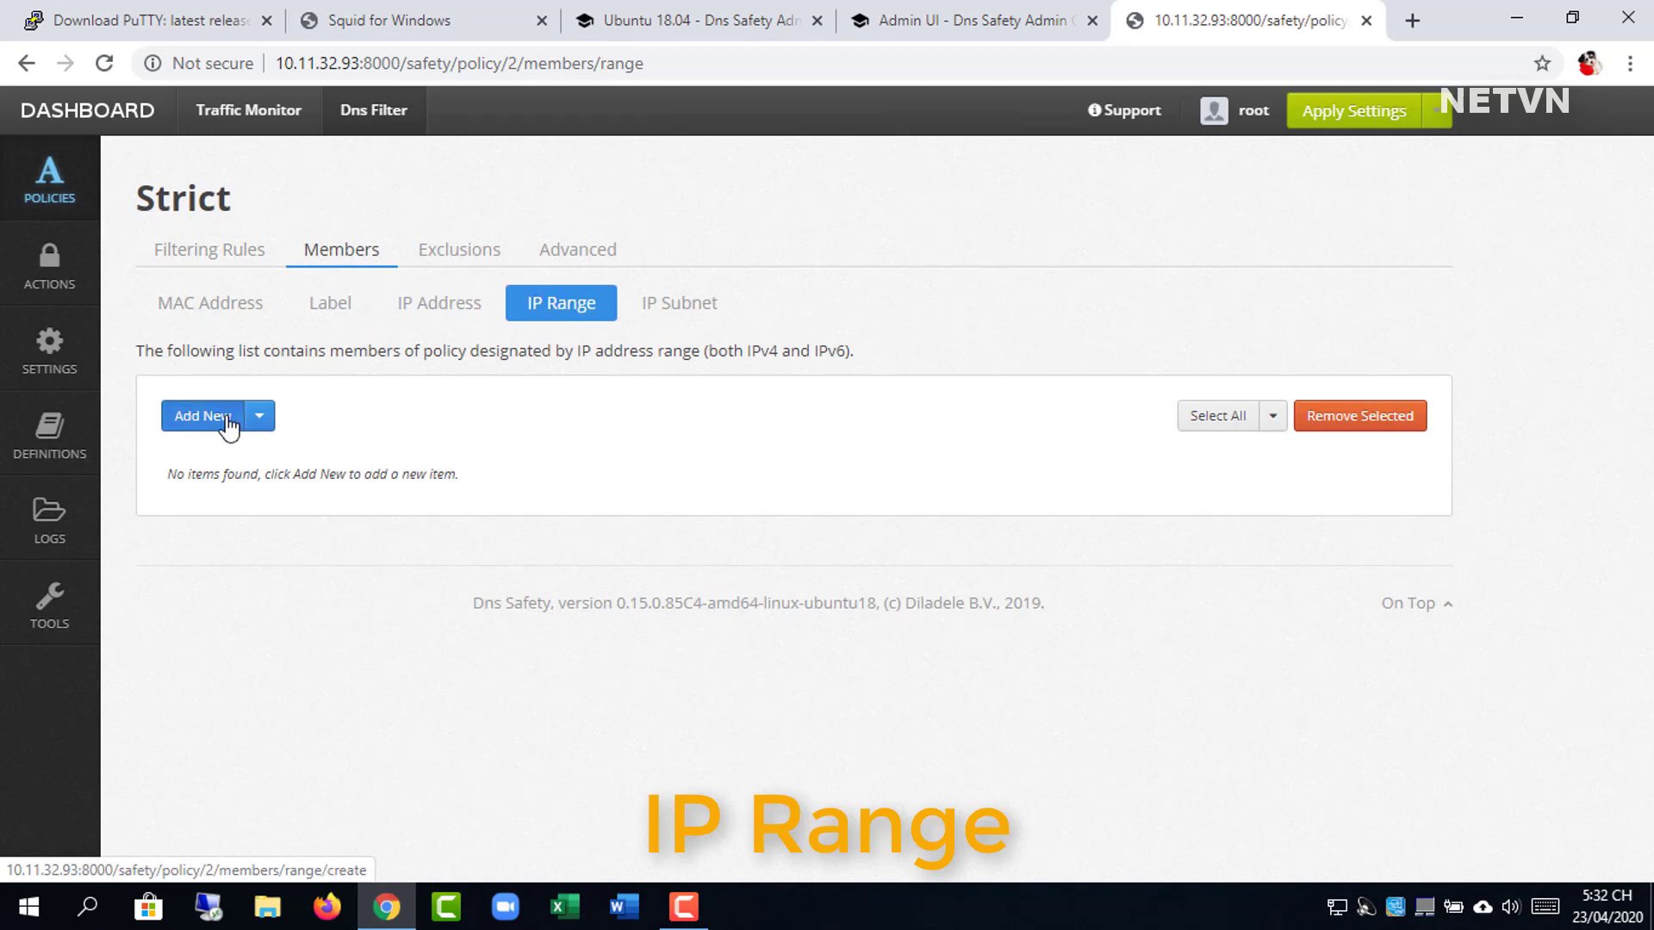
left_click(200, 415)
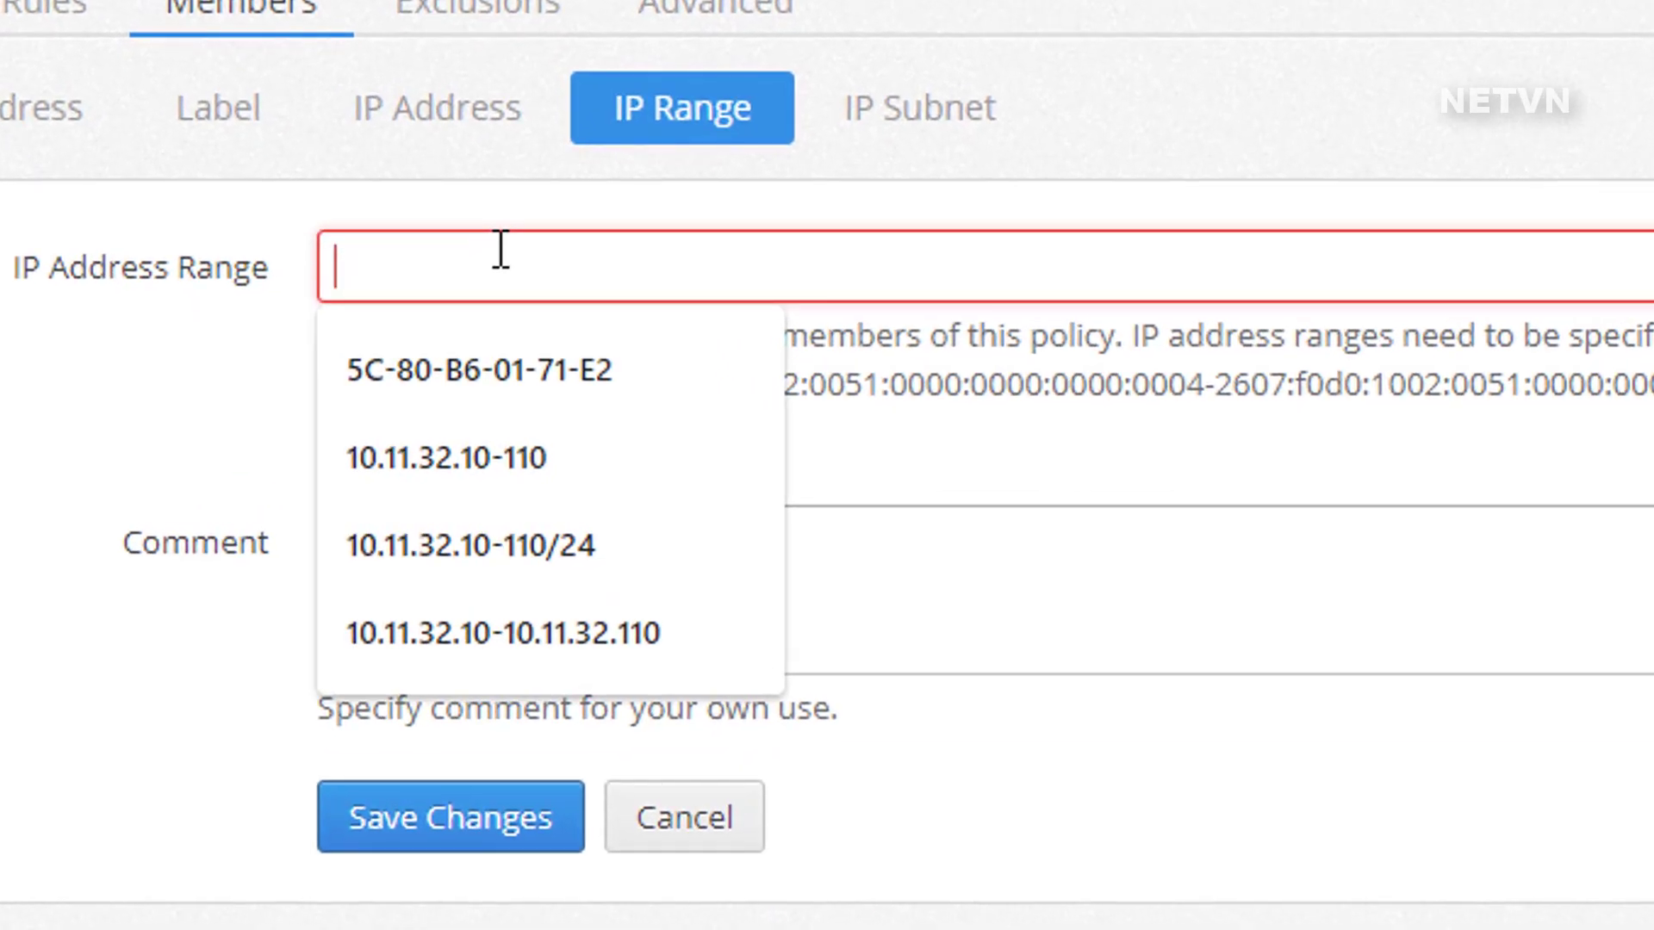
type("10.11.32.")
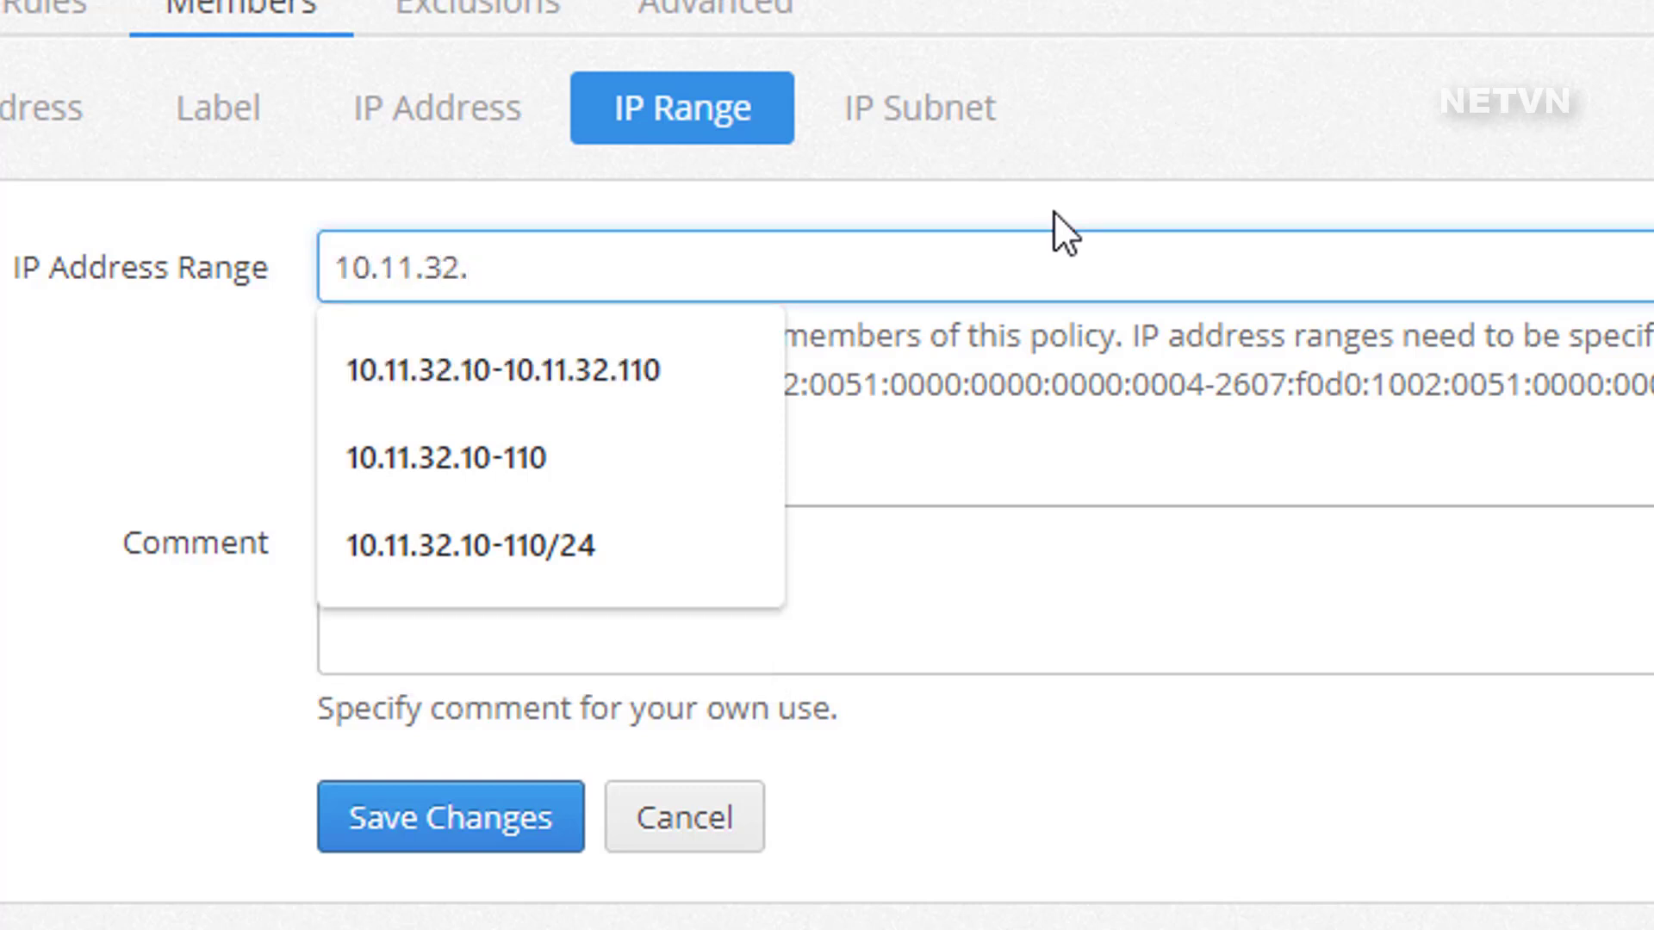
type("10")
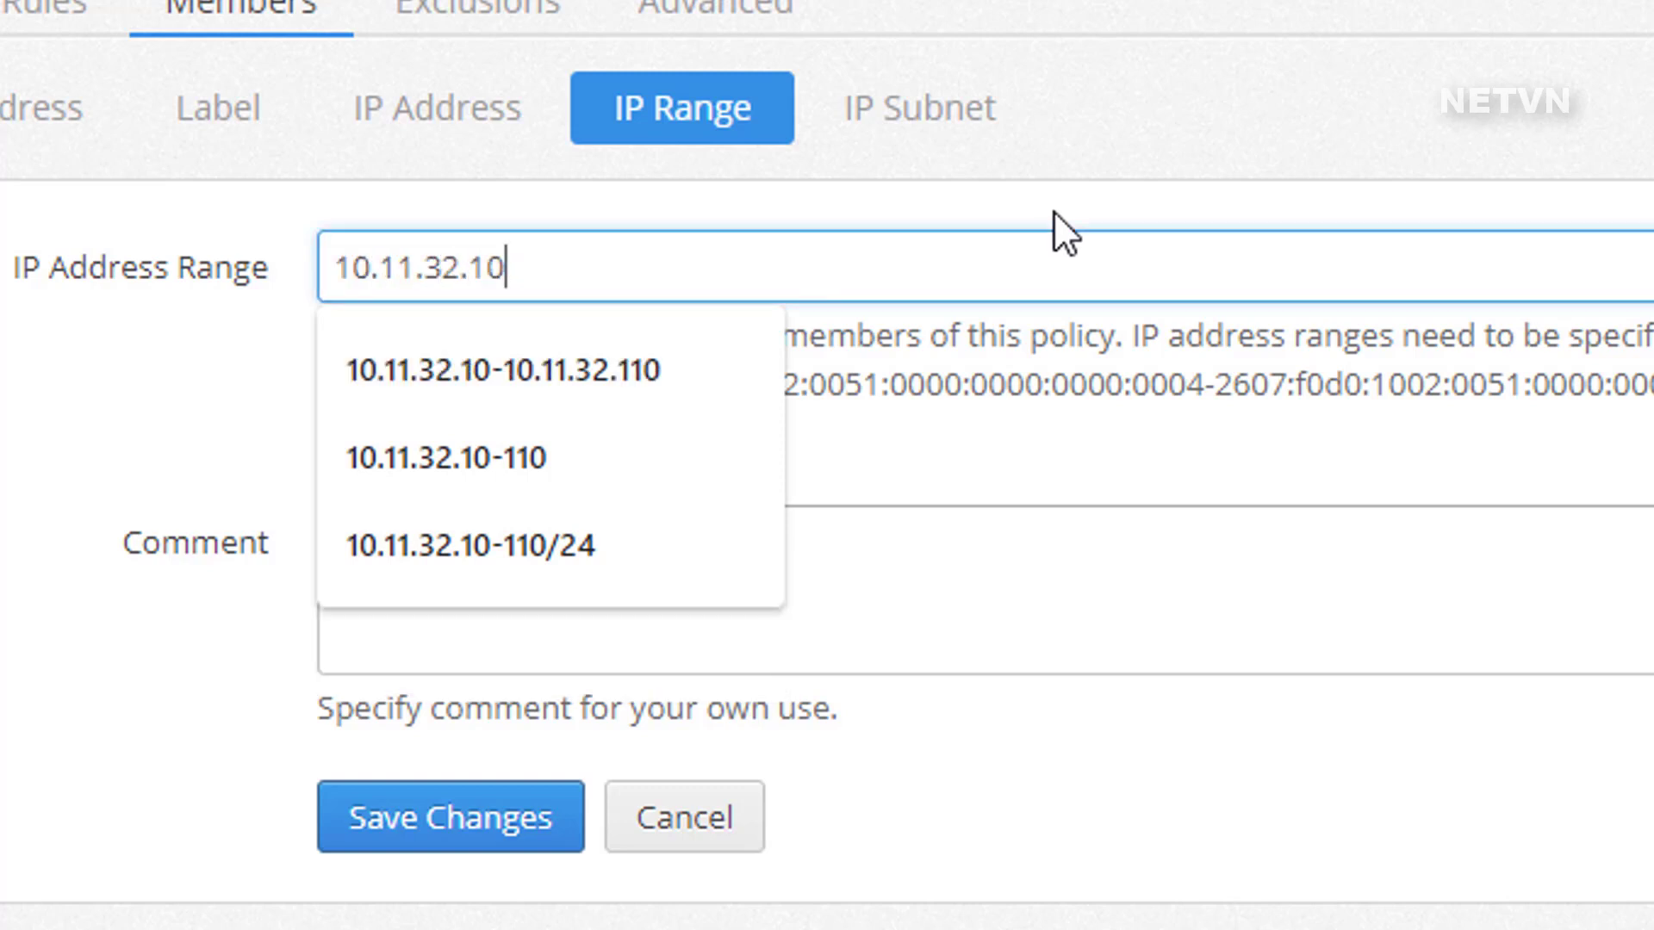
type("-10.11.32.111")
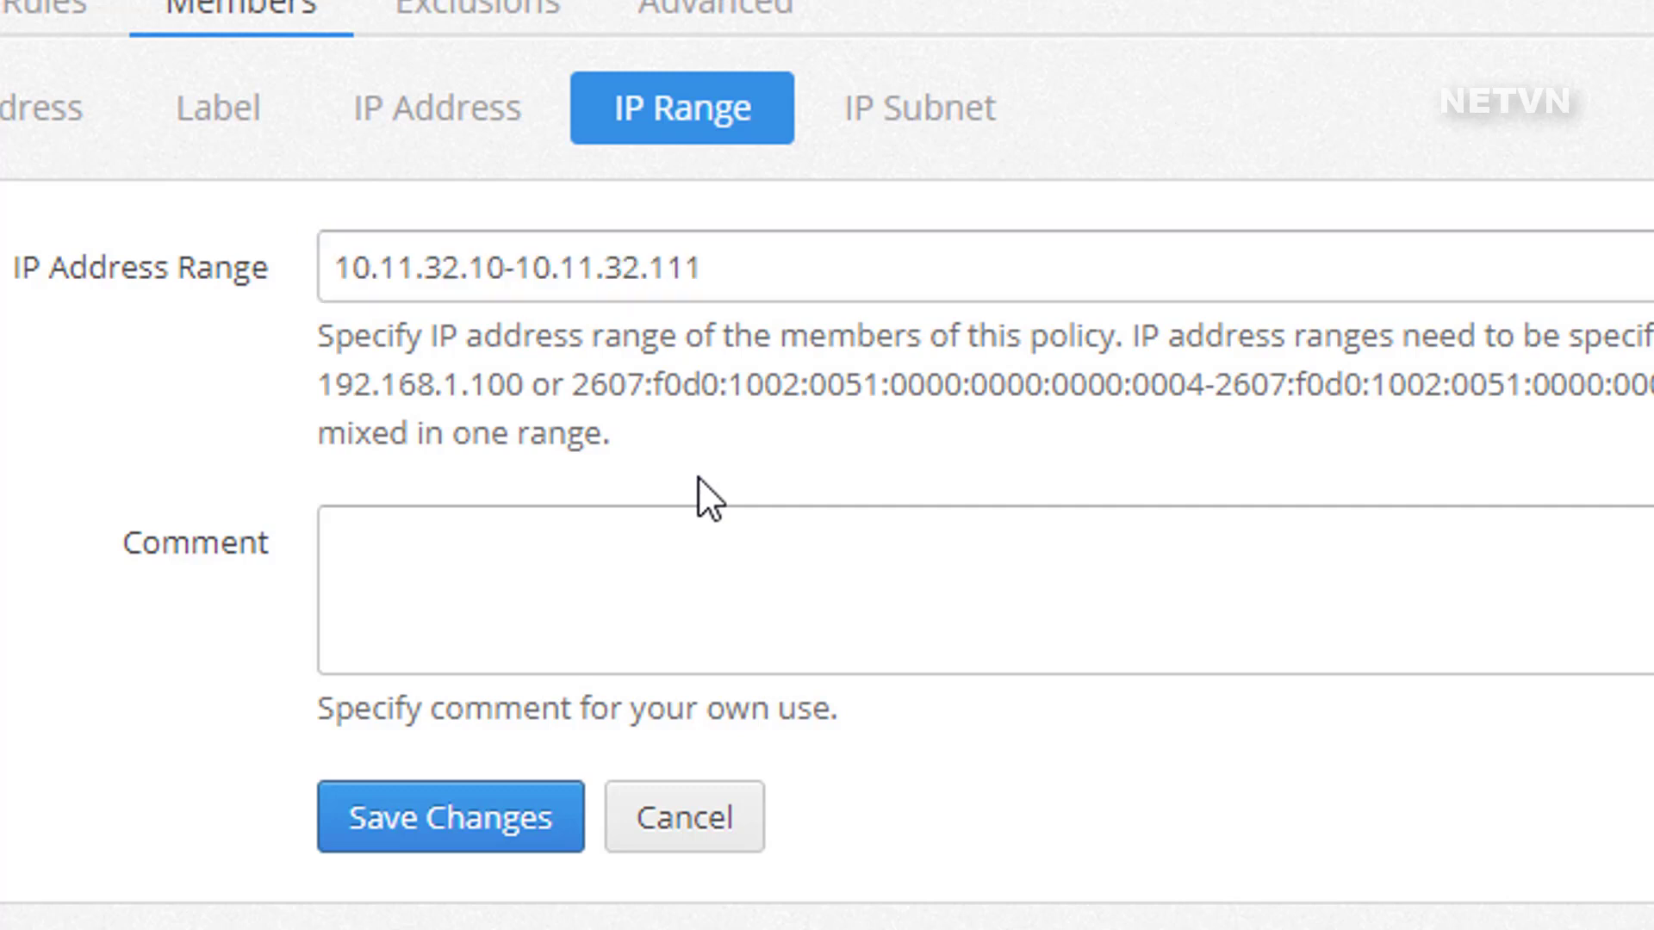
type("Web")
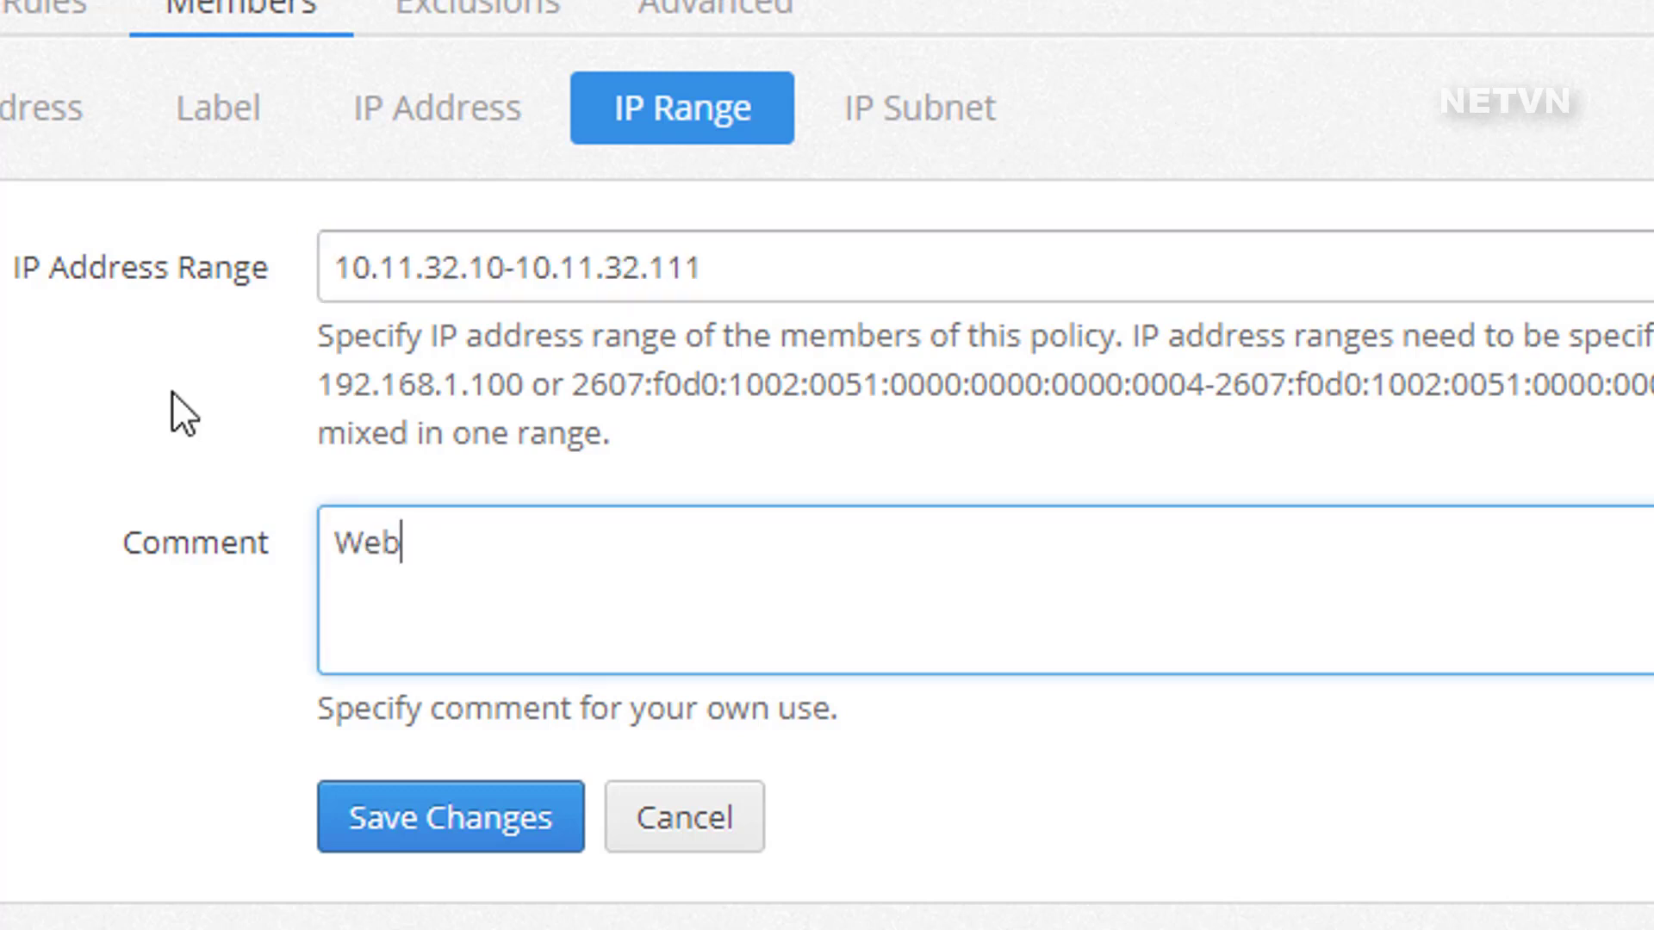
type("Filter")
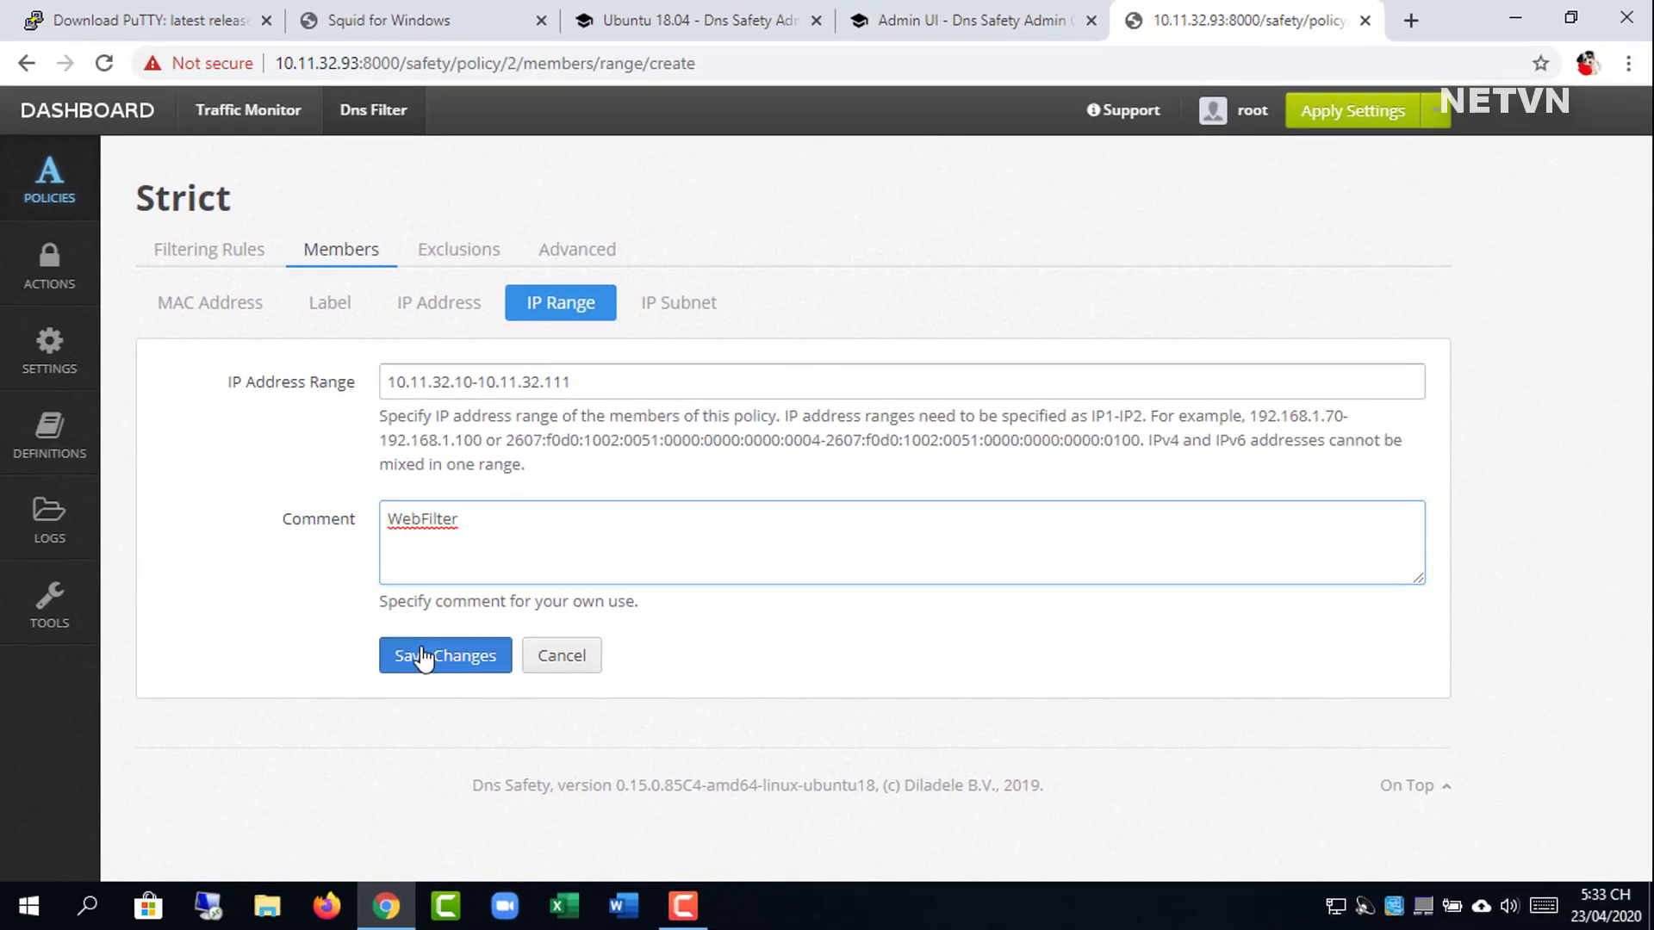
left_click(444, 654)
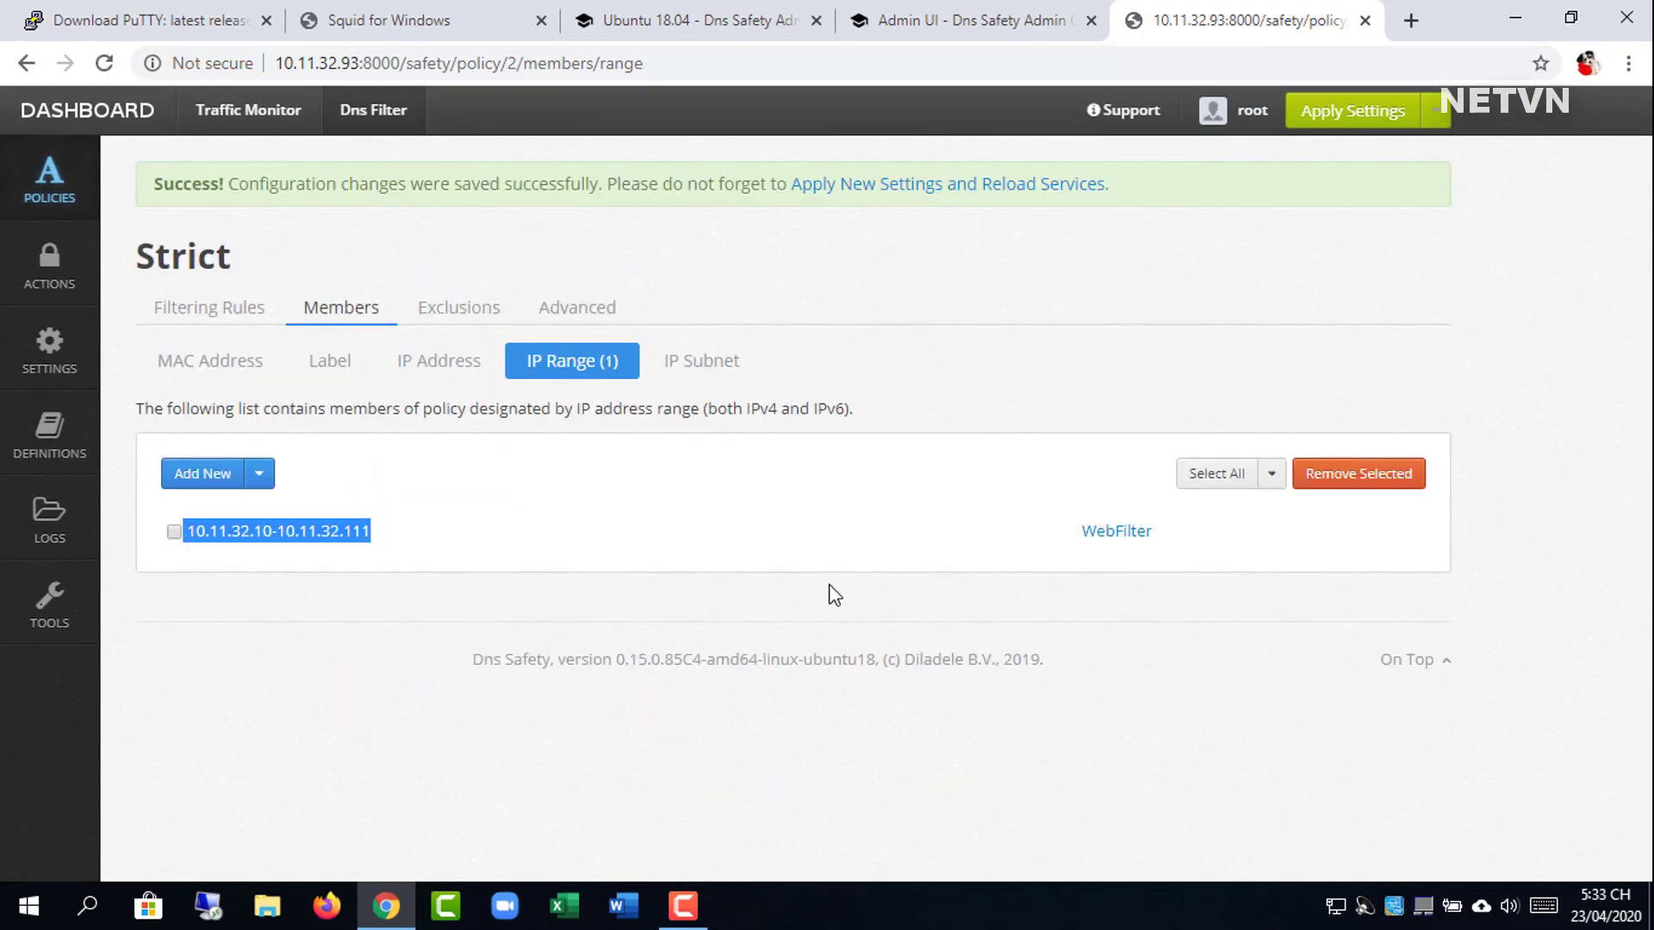
Apply the new settings from the dashboard so services reload successfully
left_click(1431, 110)
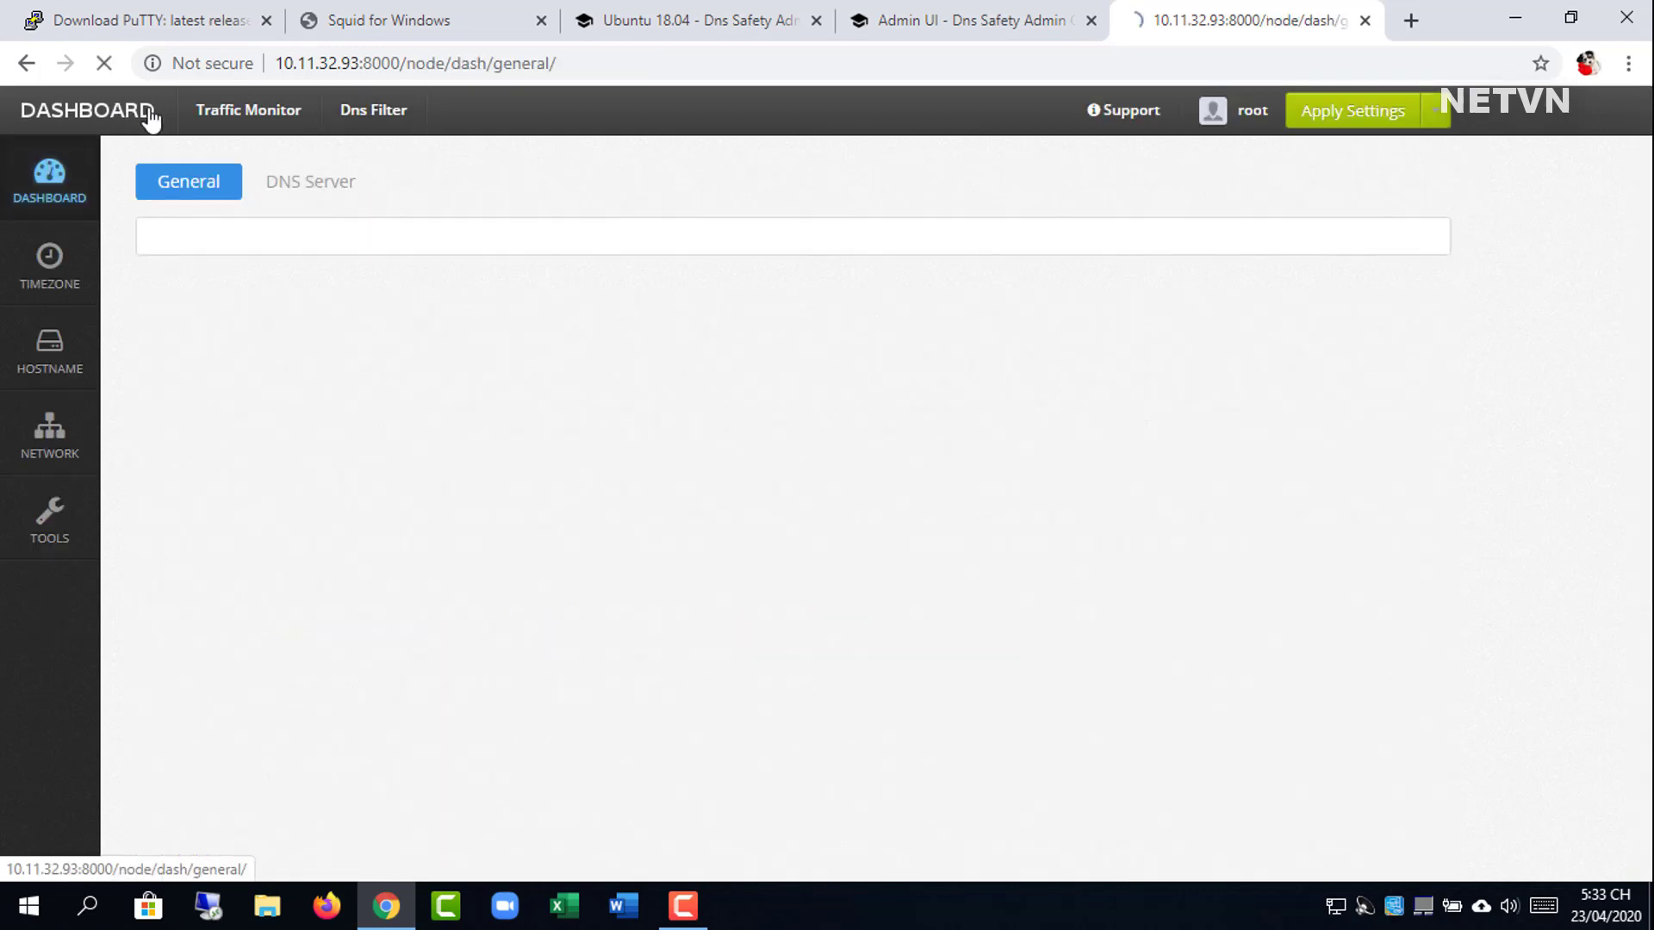
left_click(1351, 110)
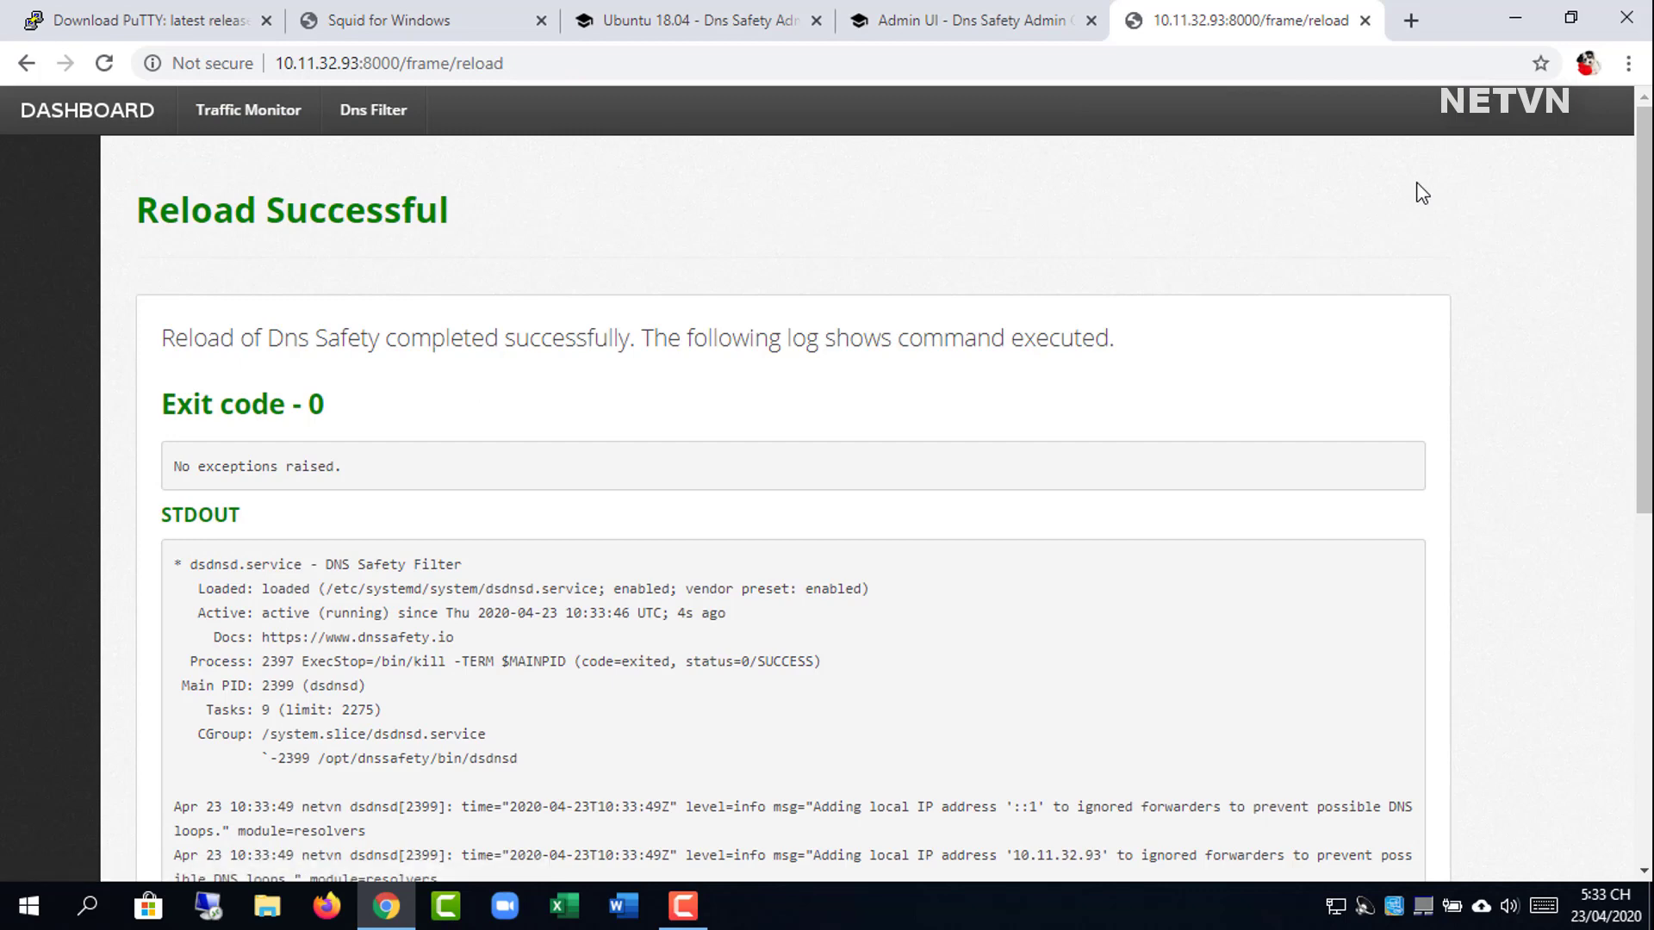
mouse_move(1464, 131)
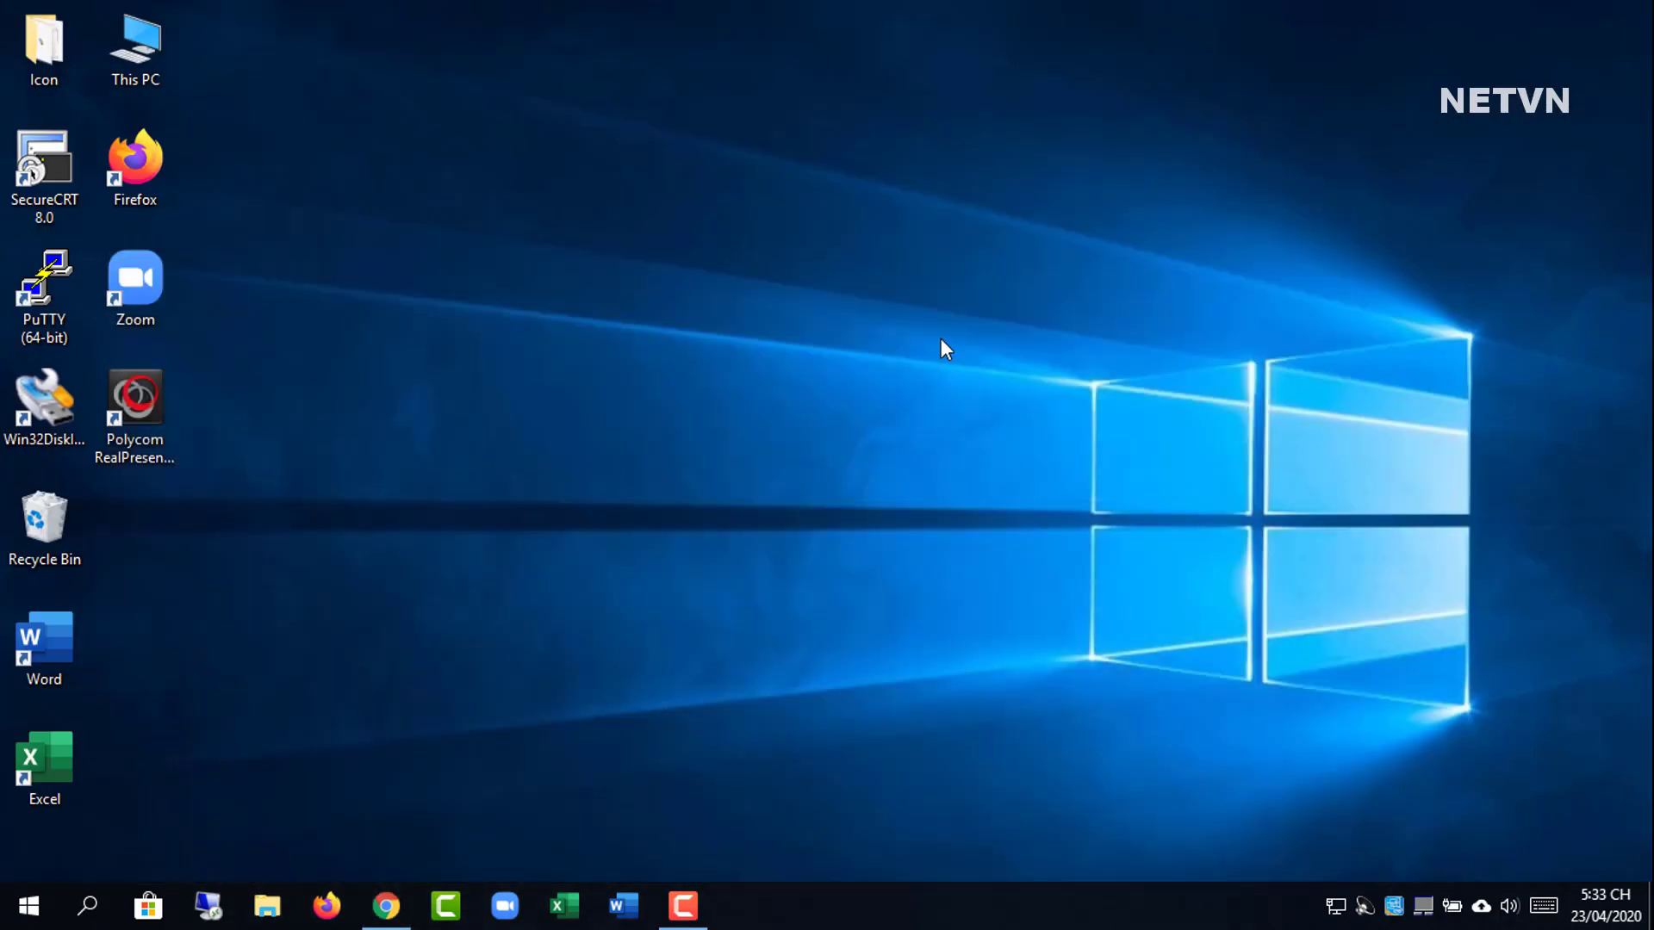
Reboot the server at 10.11.32.93 from a PuTTY root shell and return to the browser's Reload Successful page
double_click(43, 279)
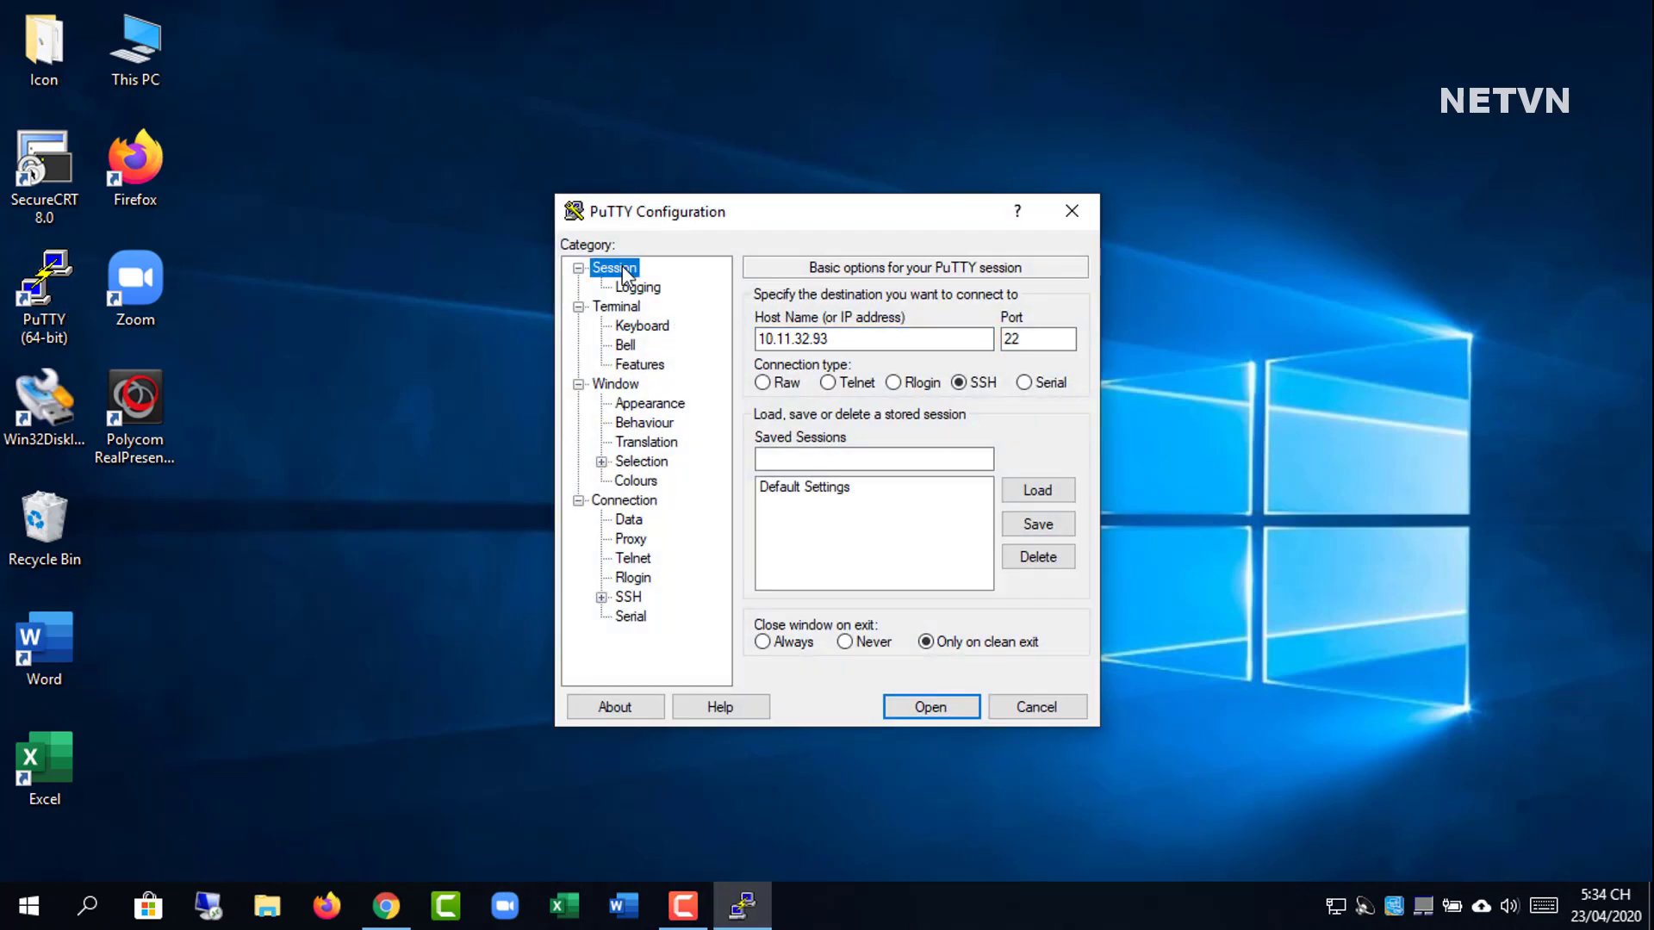
left_click(929, 706)
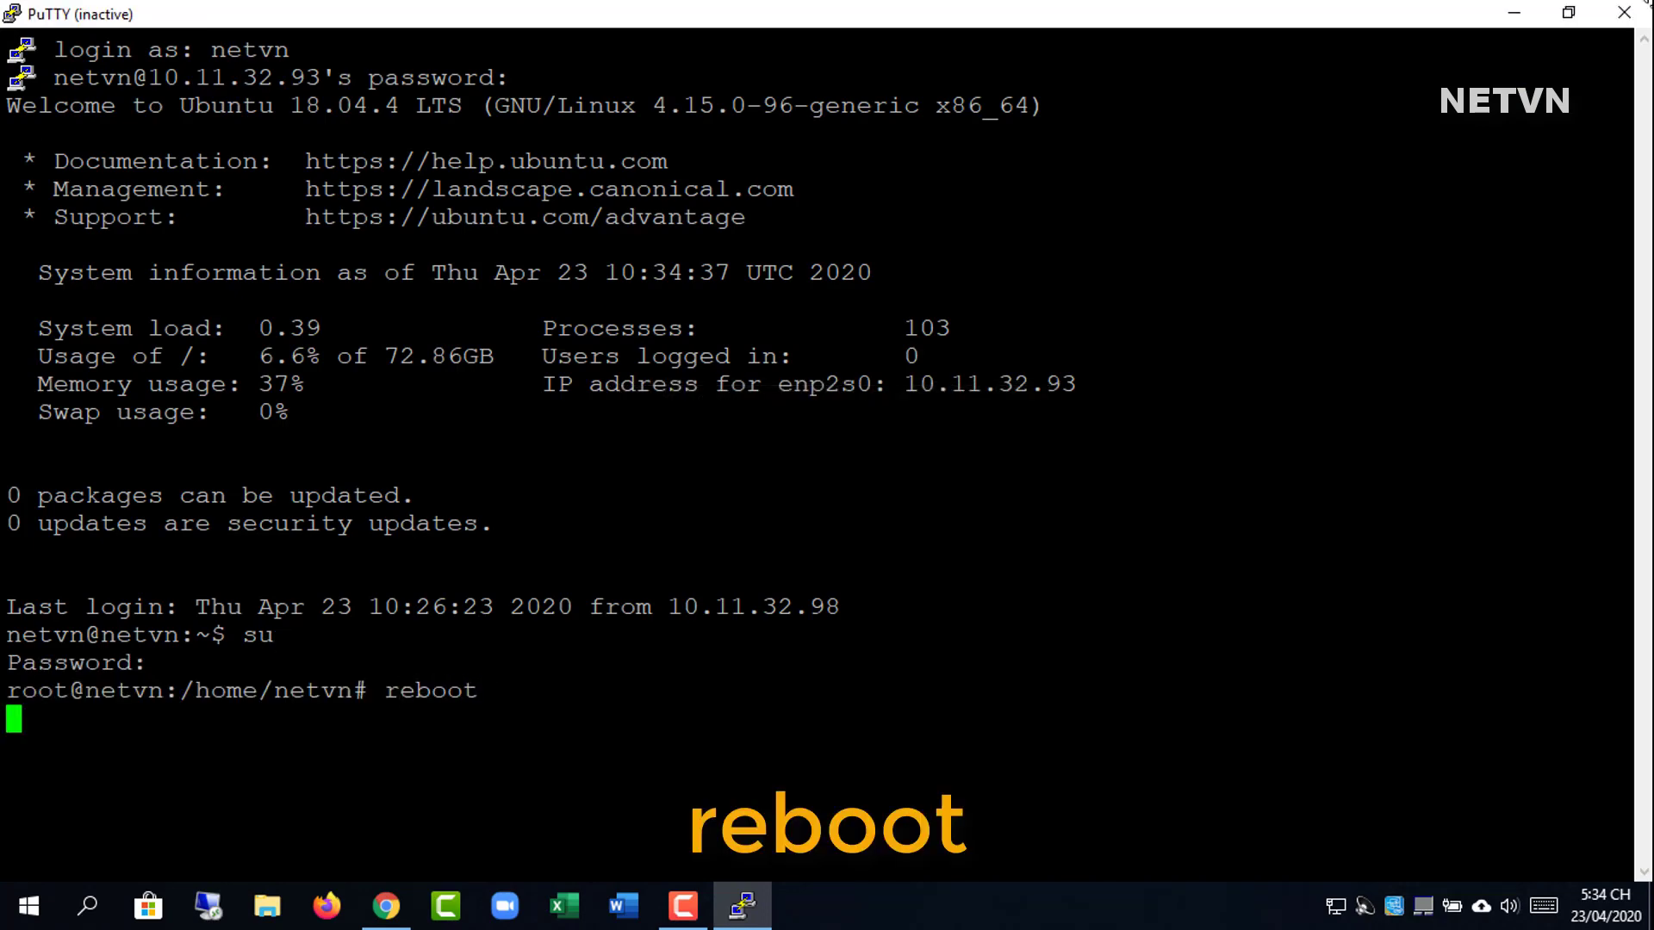
left_click(384, 904)
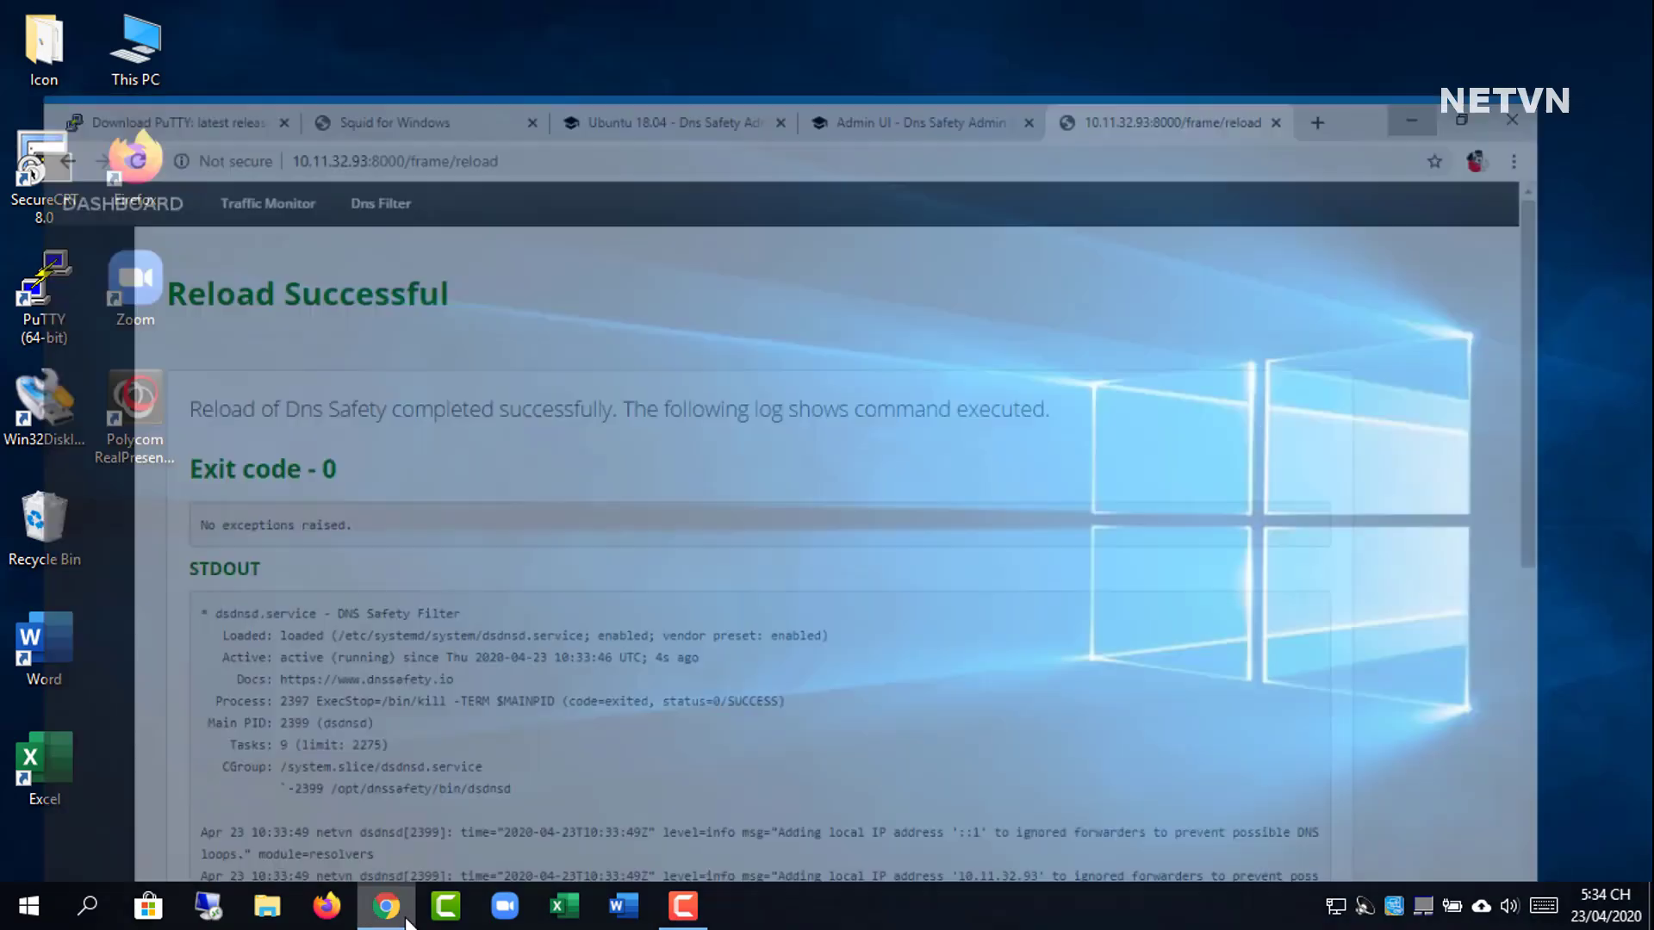
left_click(1459, 119)
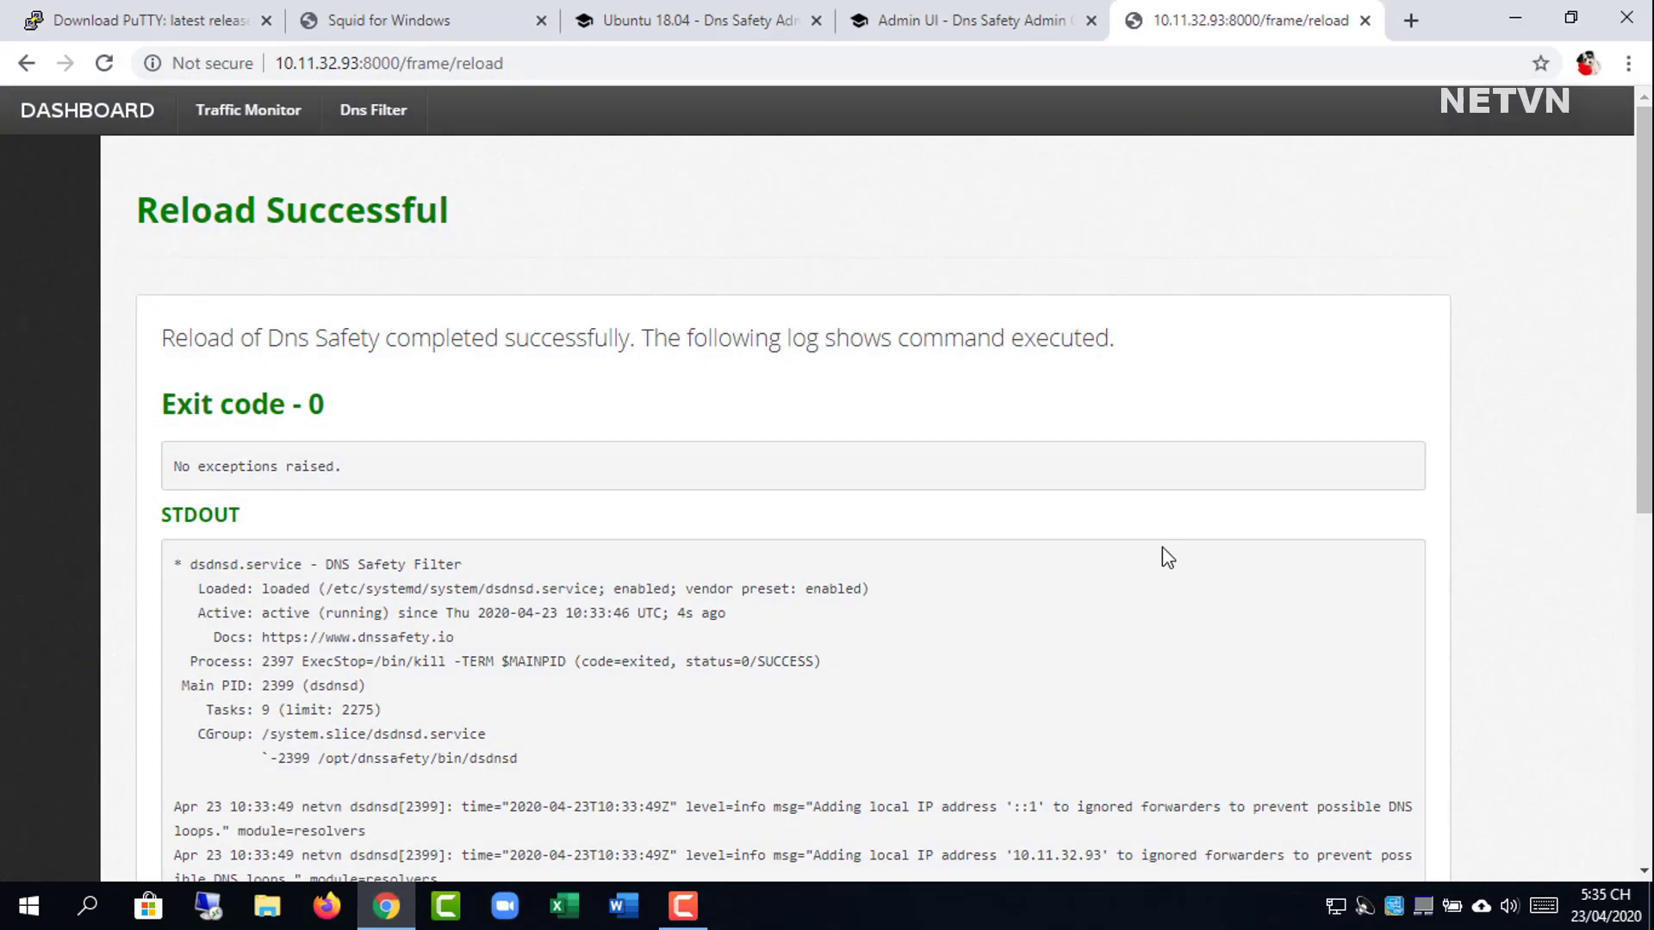
In the DrayTek Vigor 2960 LAN setup, set lan1 DHCP DNS server to 10.11.32.93, save and apply it
left_click(1410, 19)
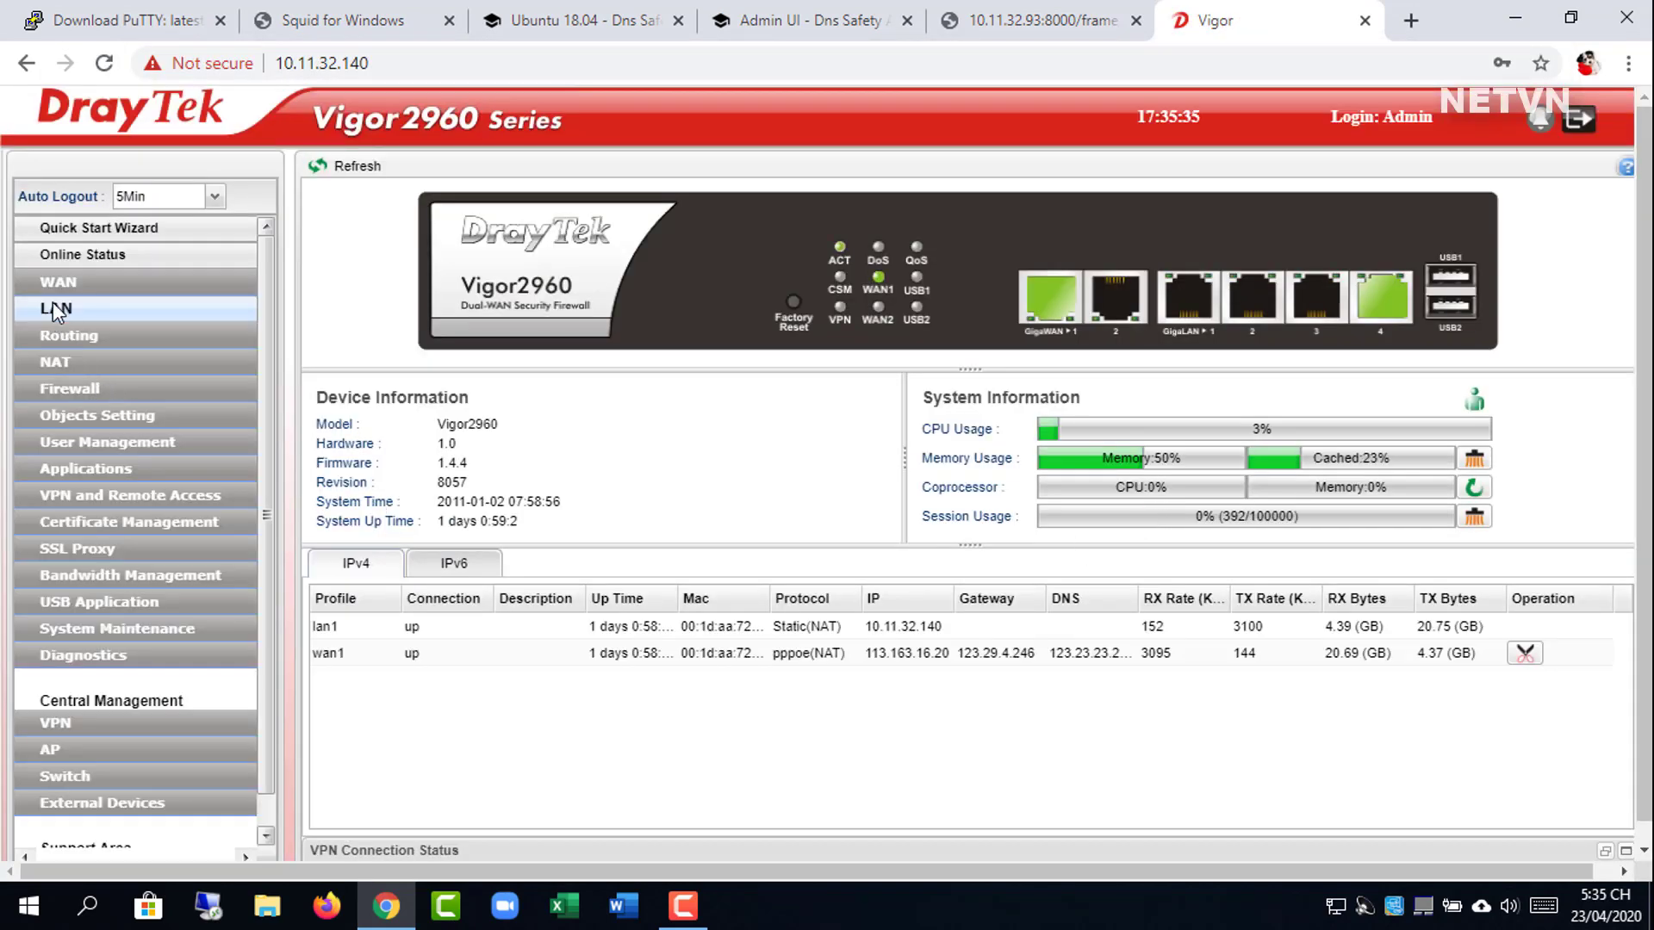
left_click(55, 309)
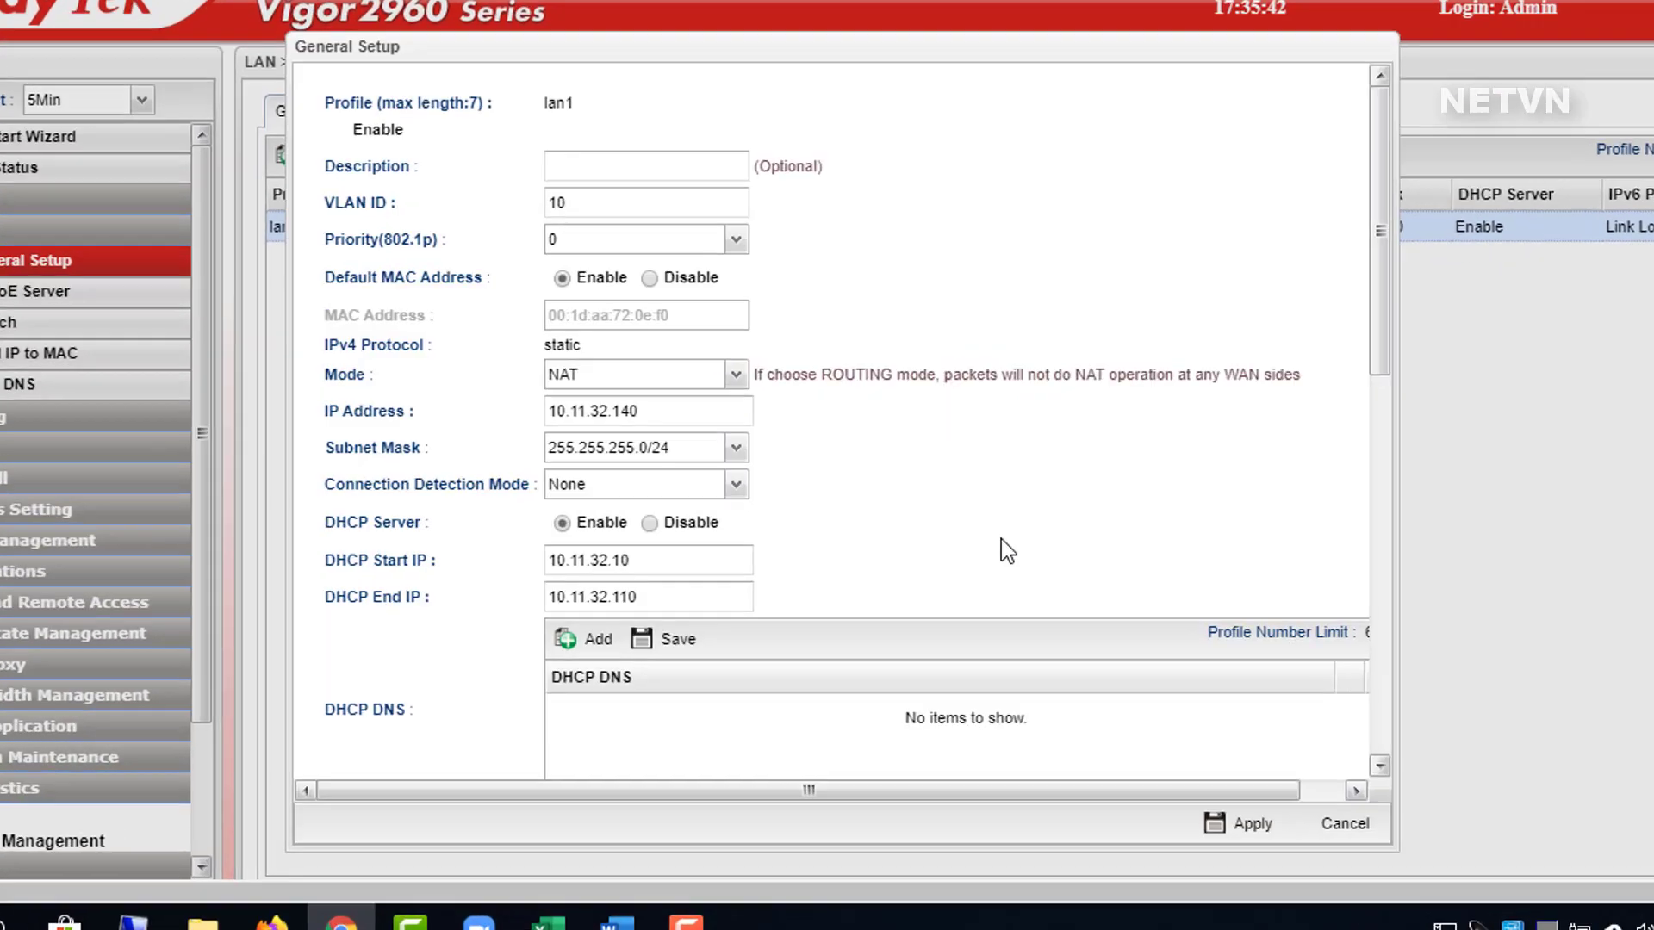
scroll("down", 3)
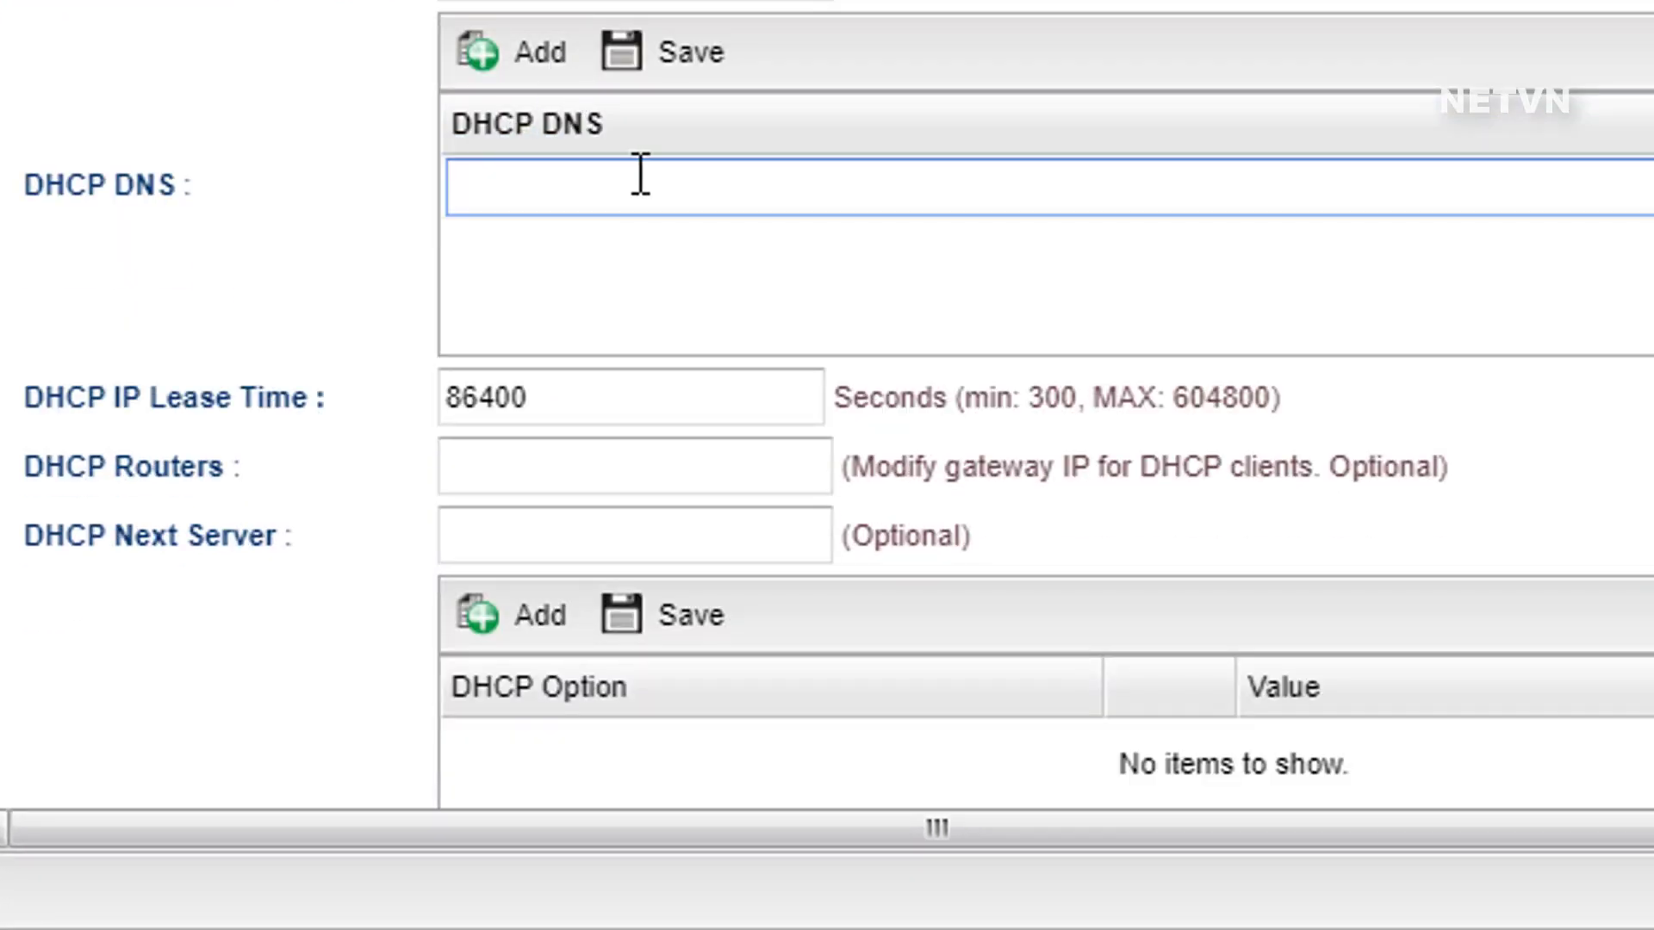
type("10")
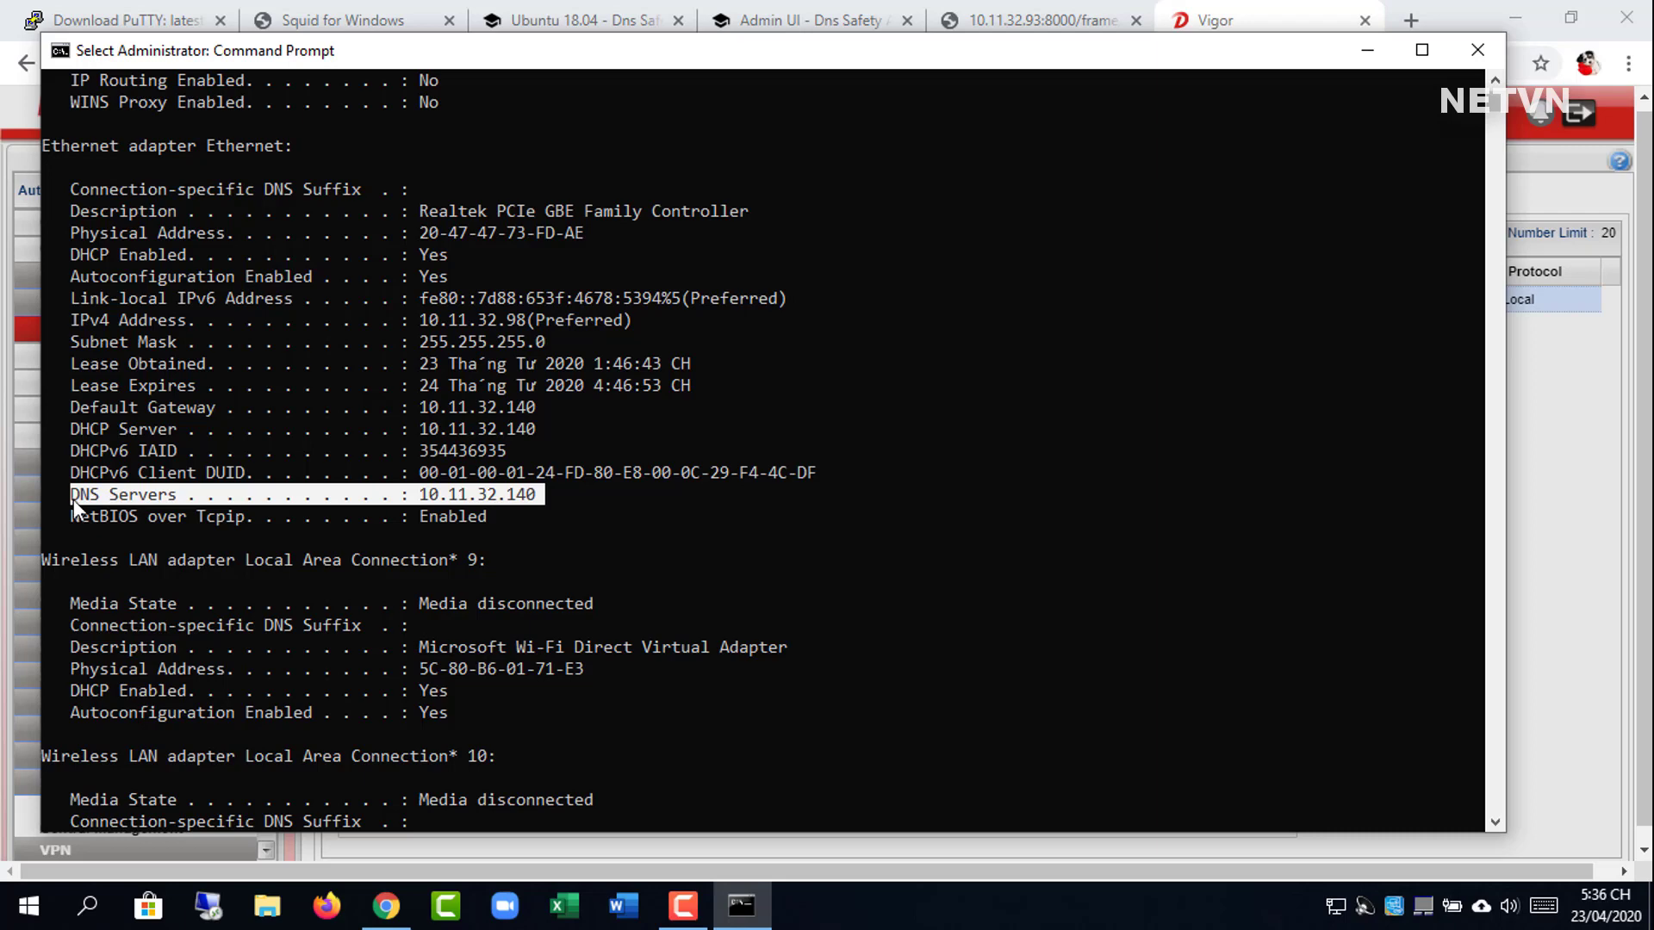
left_click(384, 904)
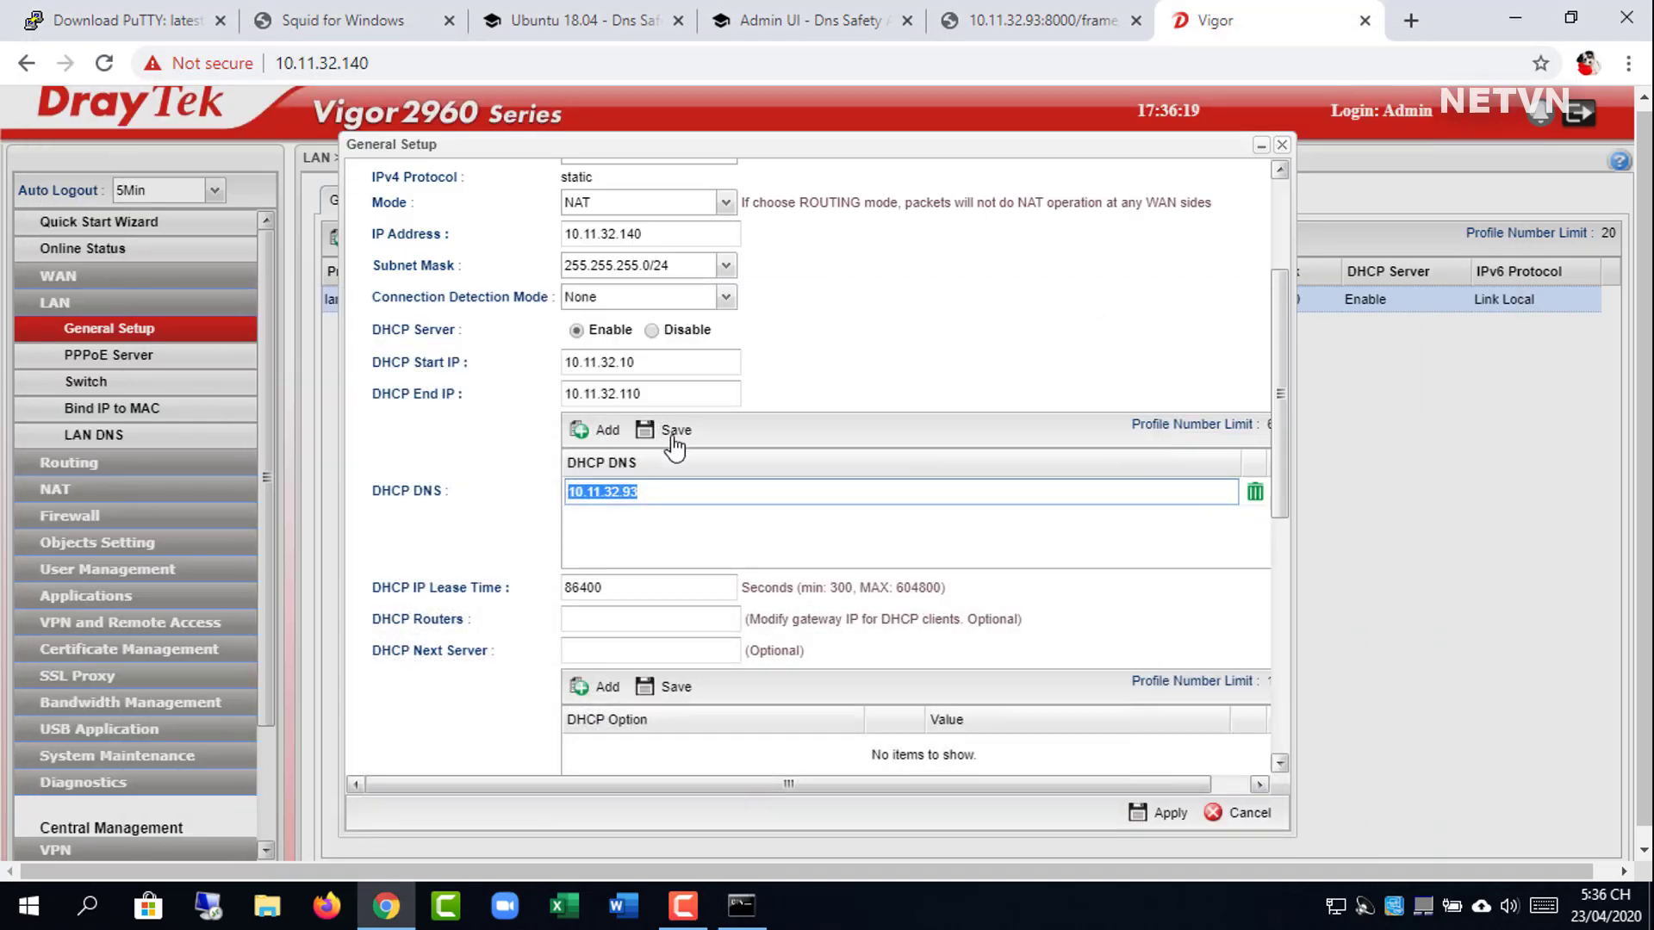
left_click(675, 429)
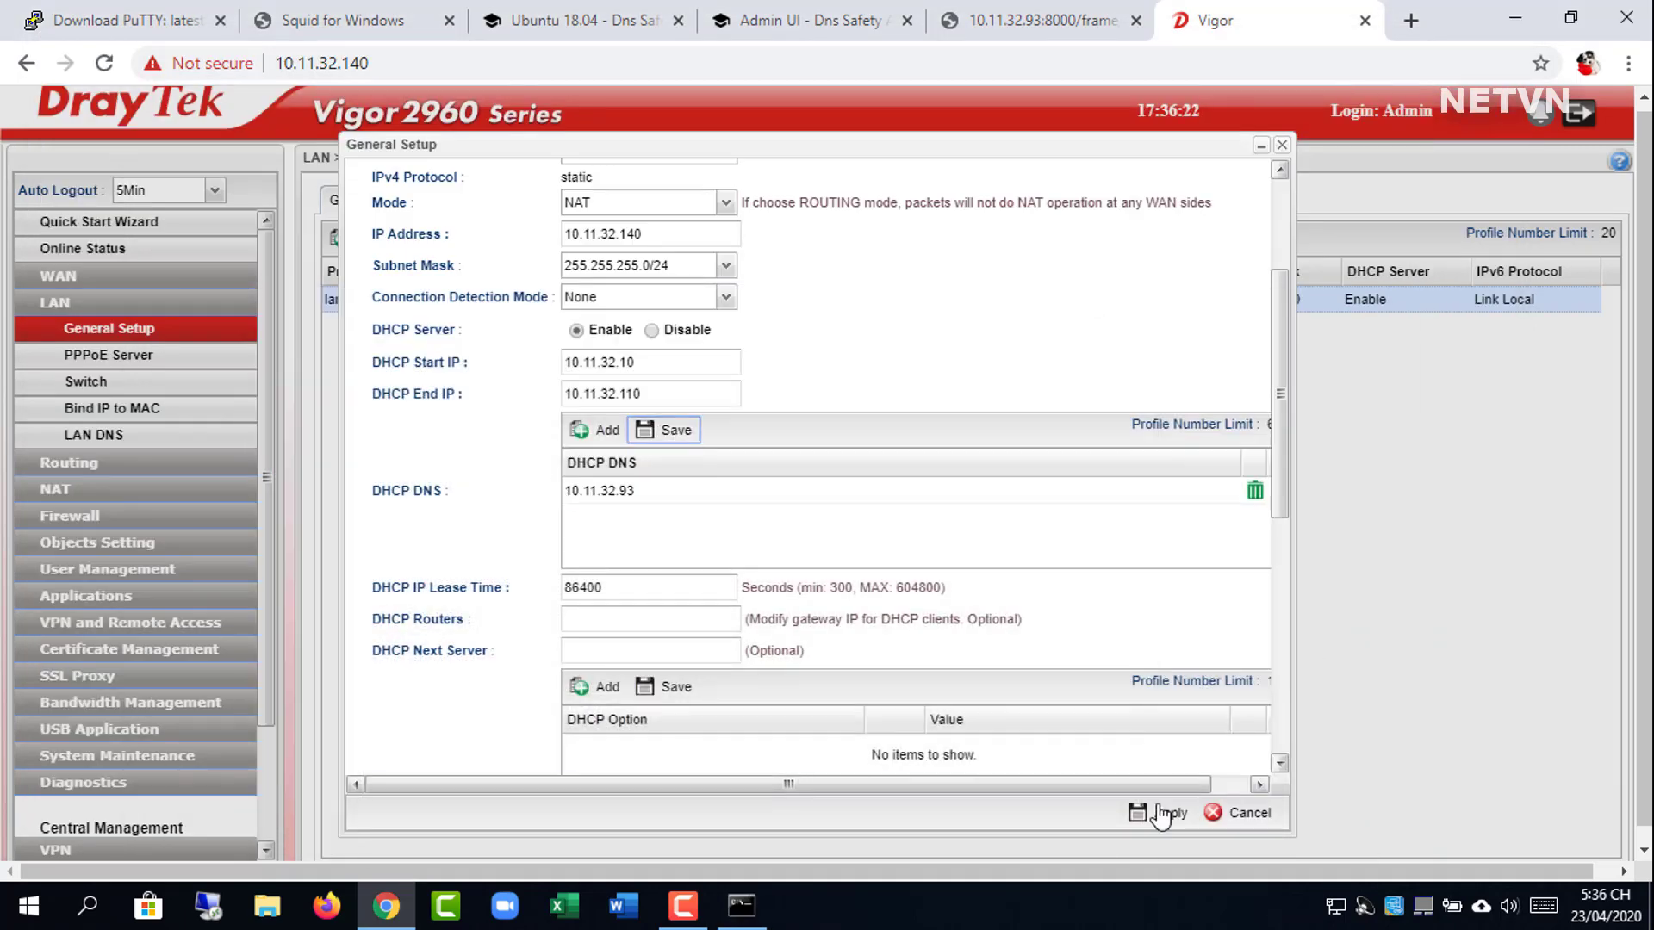
left_click(1167, 811)
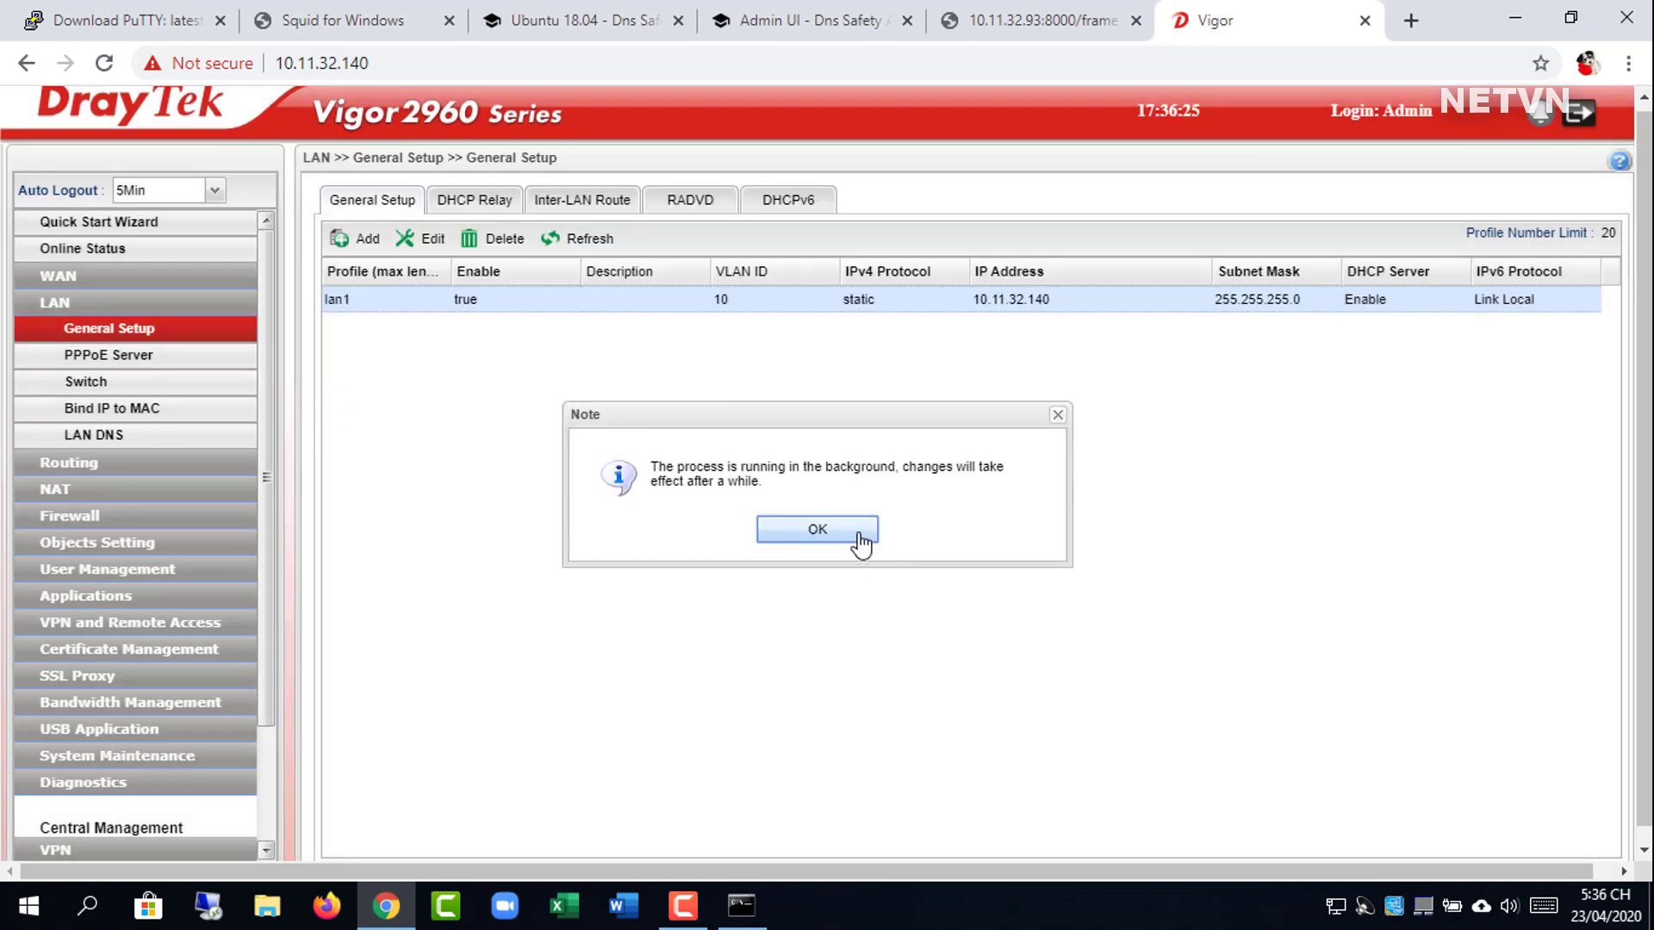
left_click(817, 529)
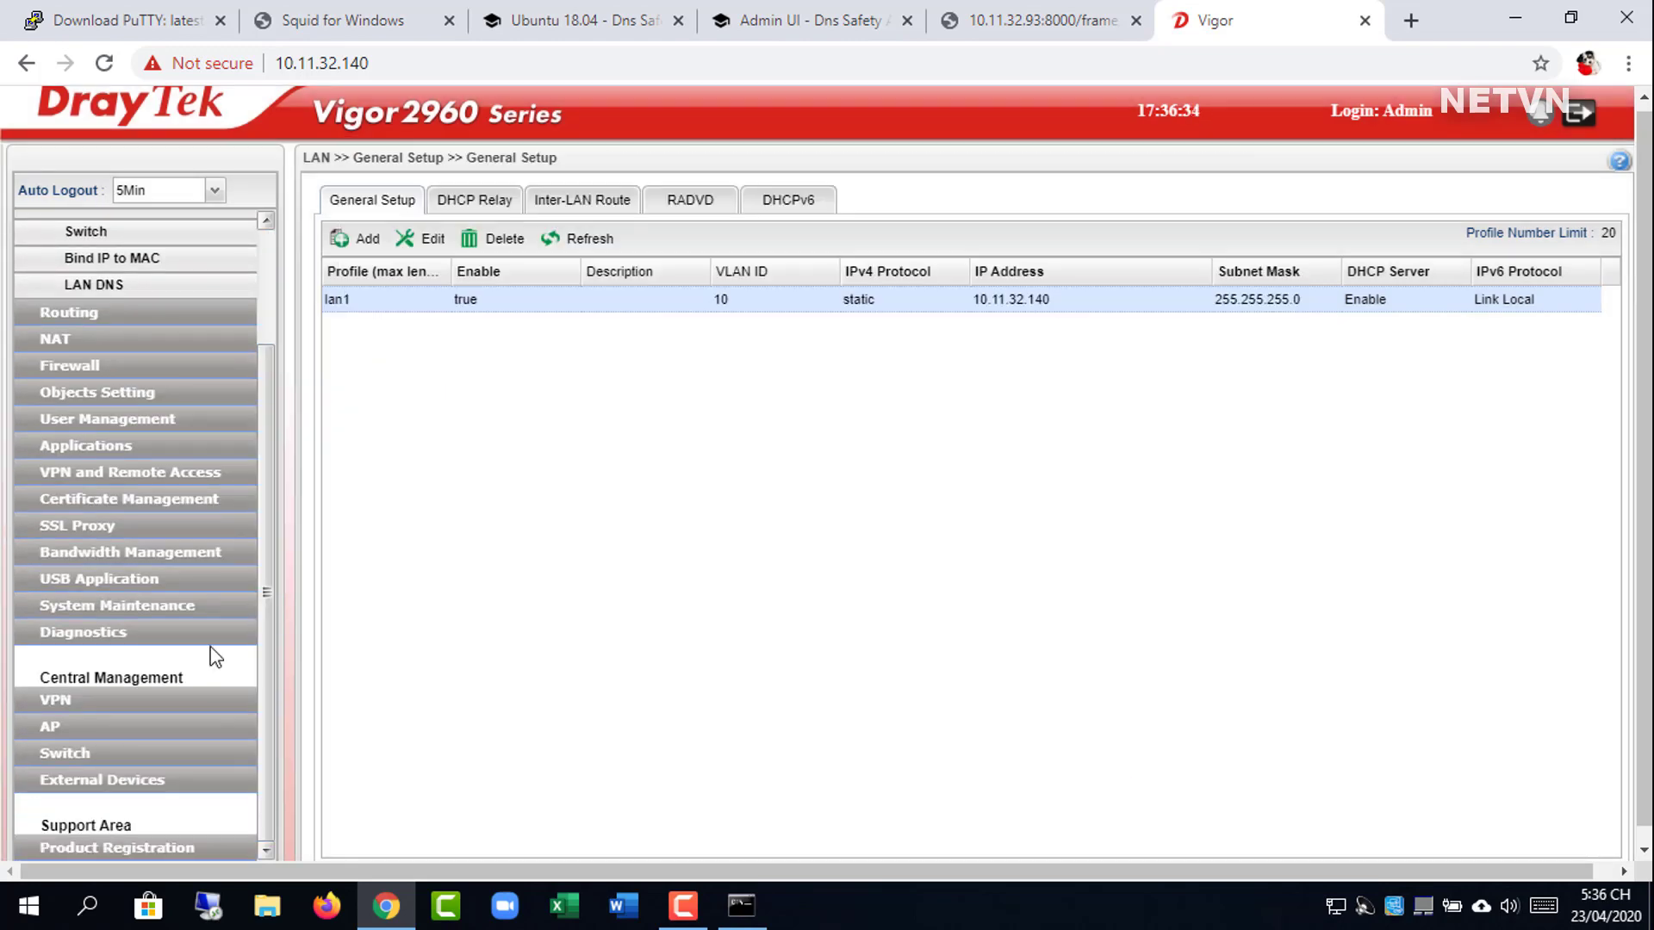
Bring up the router's Reboot System options under System Maintenance
left_click(117, 604)
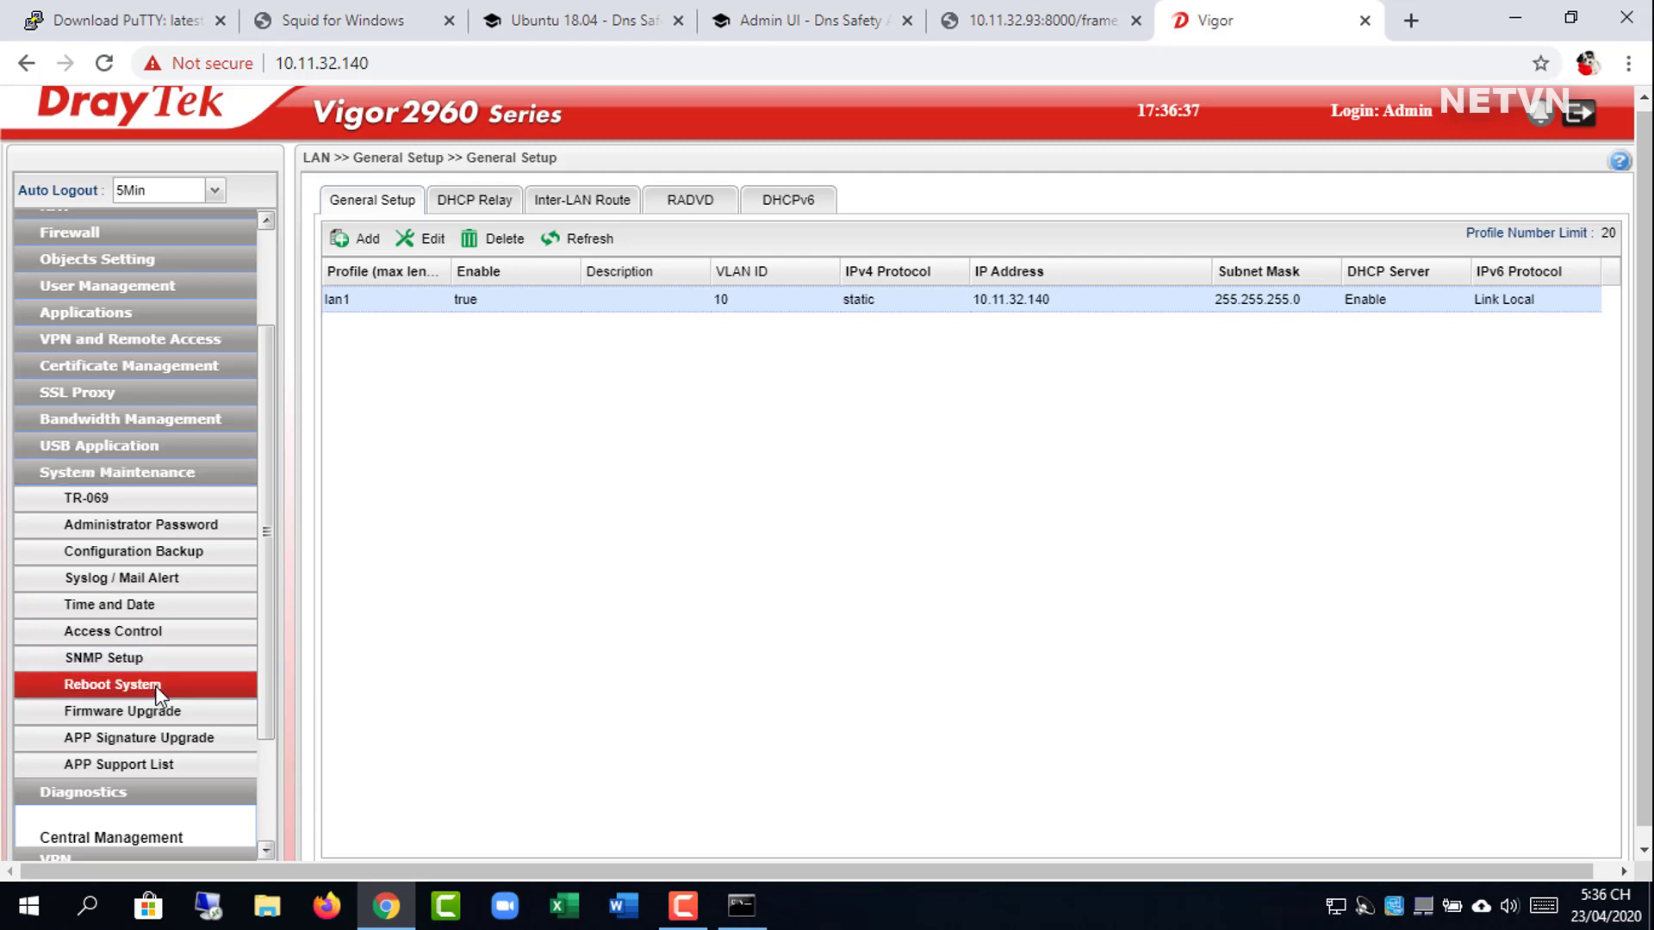
left_click(114, 684)
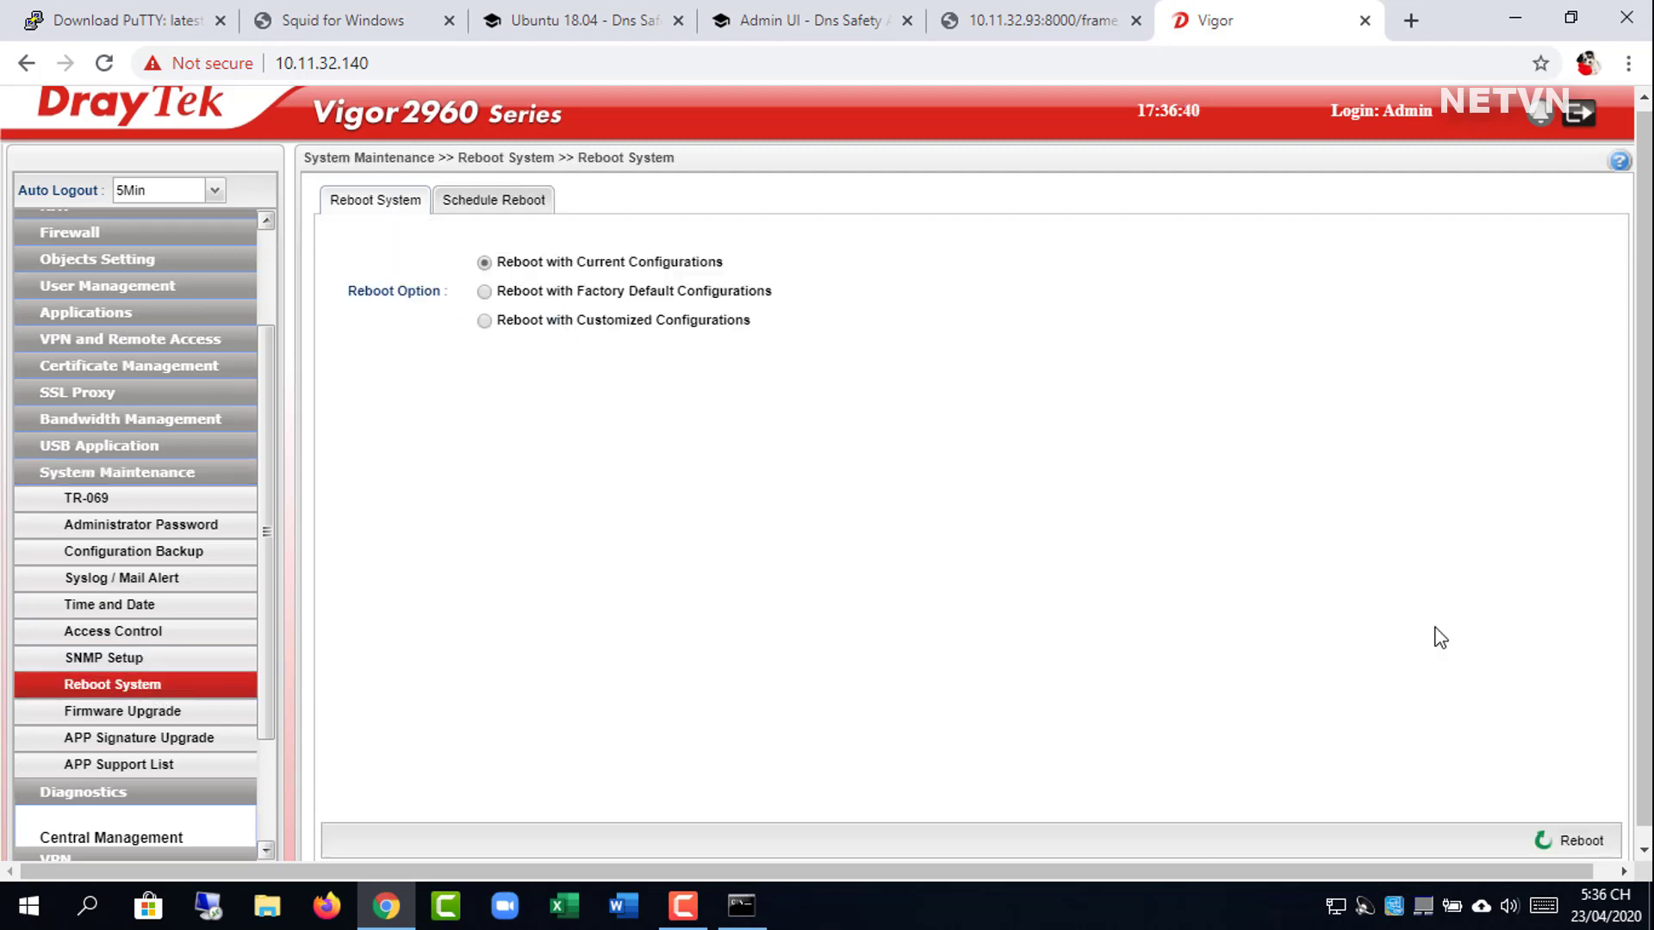